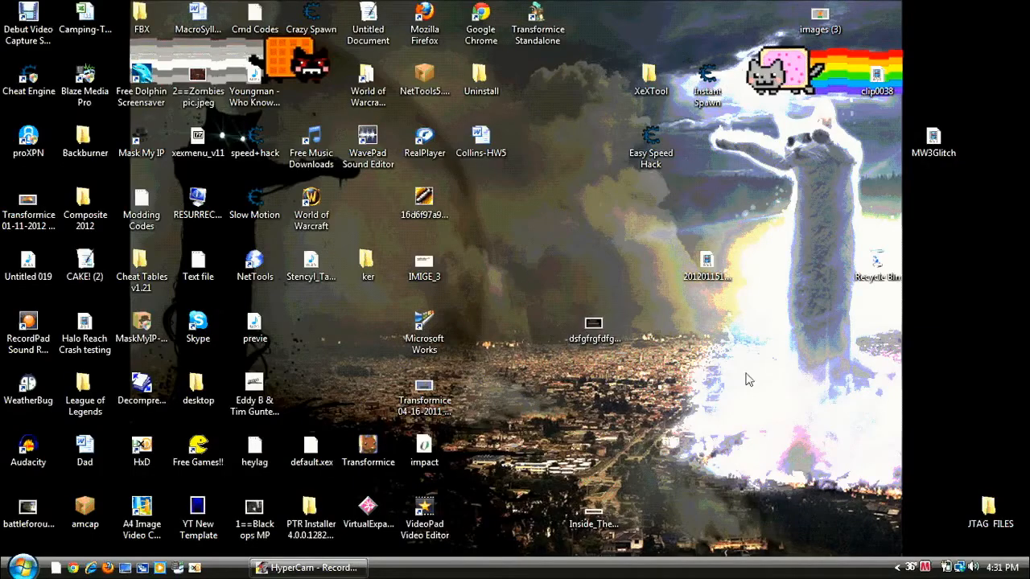
{"action": "mouse_move", "coordinate": [716, 351]}
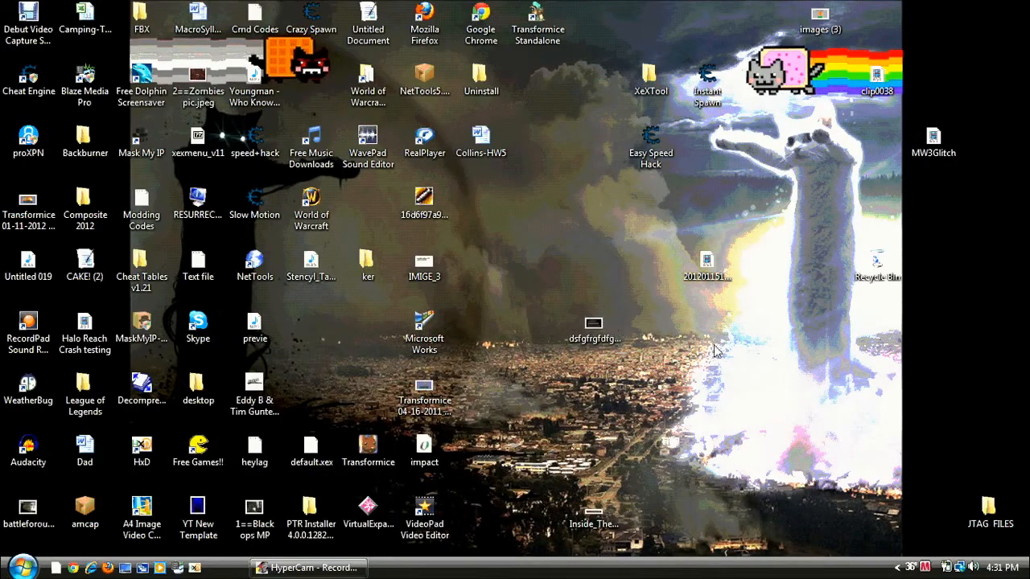
{"action": "mouse_move", "coordinate": [1017, 6]}
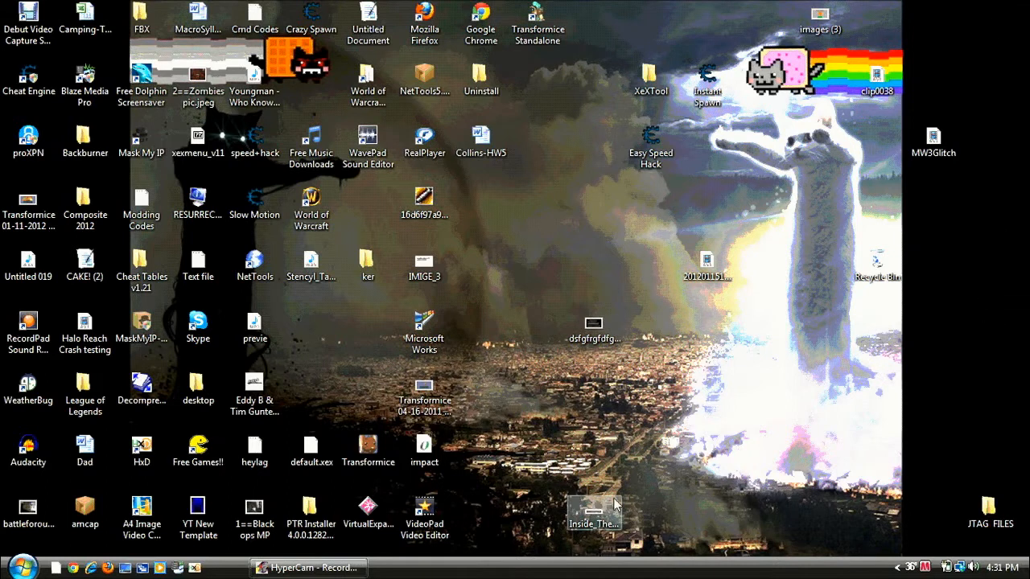
{"action": "mouse_move", "coordinate": [603, 373]}
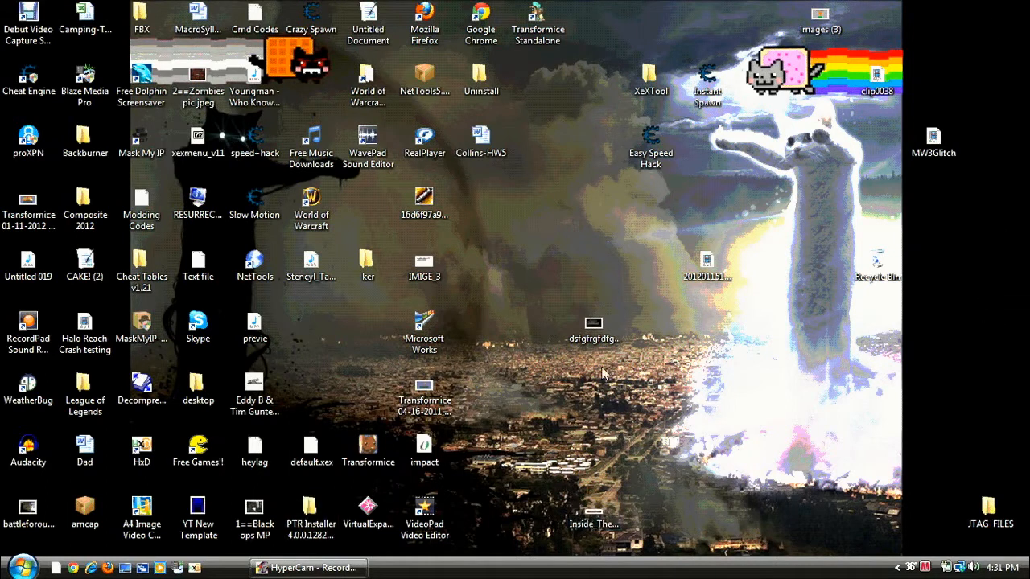
{"action": "mouse_move", "coordinate": [604, 354]}
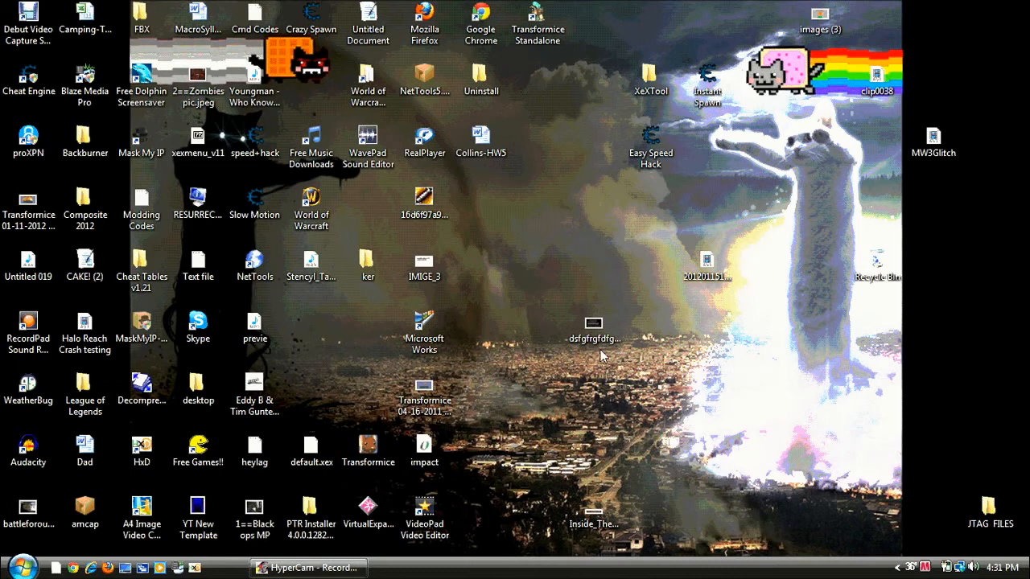
- Launch Chrome and enter the stencyl.com address to load the Stencyl home page
{"action": "left_click", "coordinate": [22, 566]}
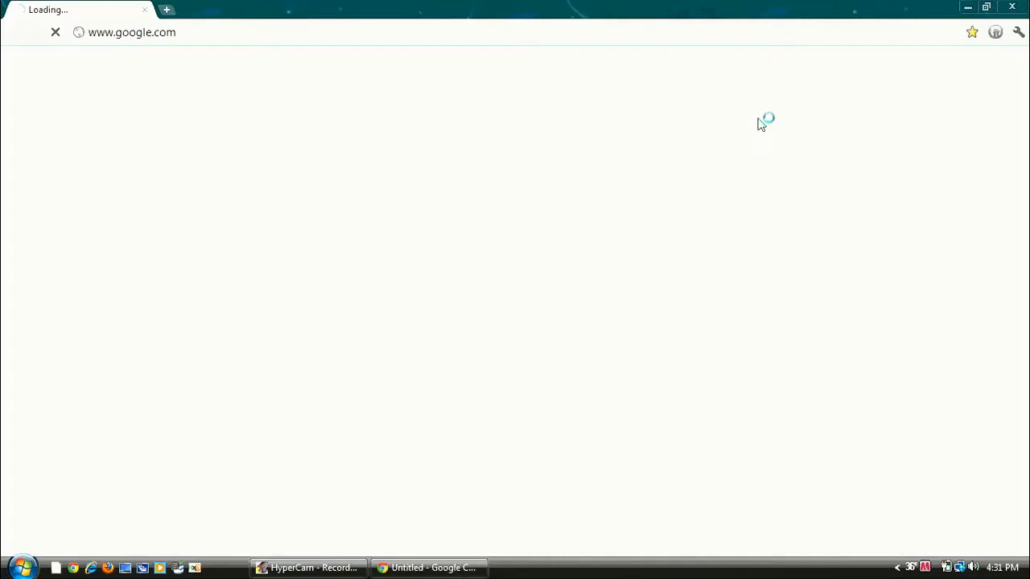
{"action": "left_click", "coordinate": [132, 32]}
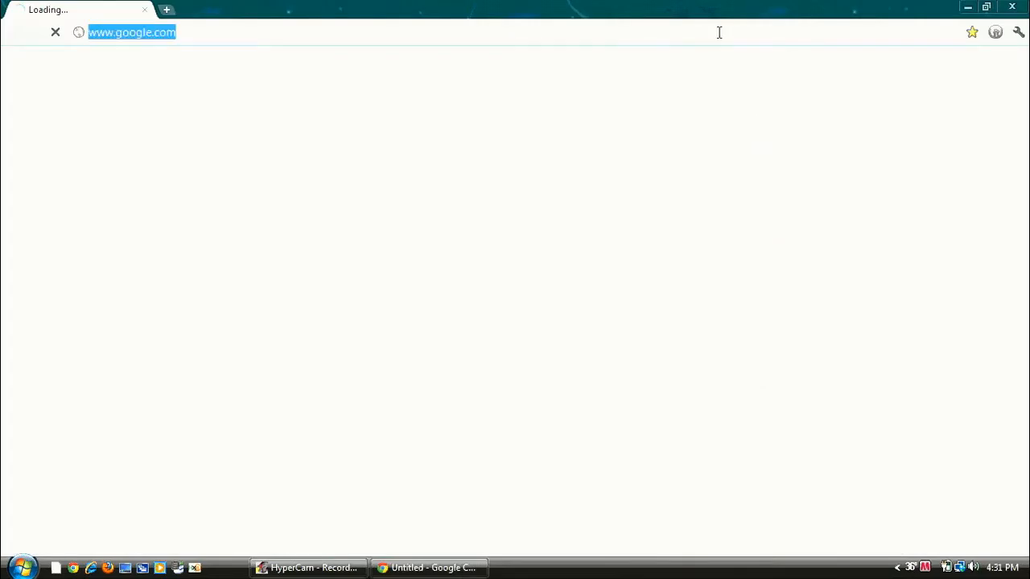
{"action": "type", "text": "www"}
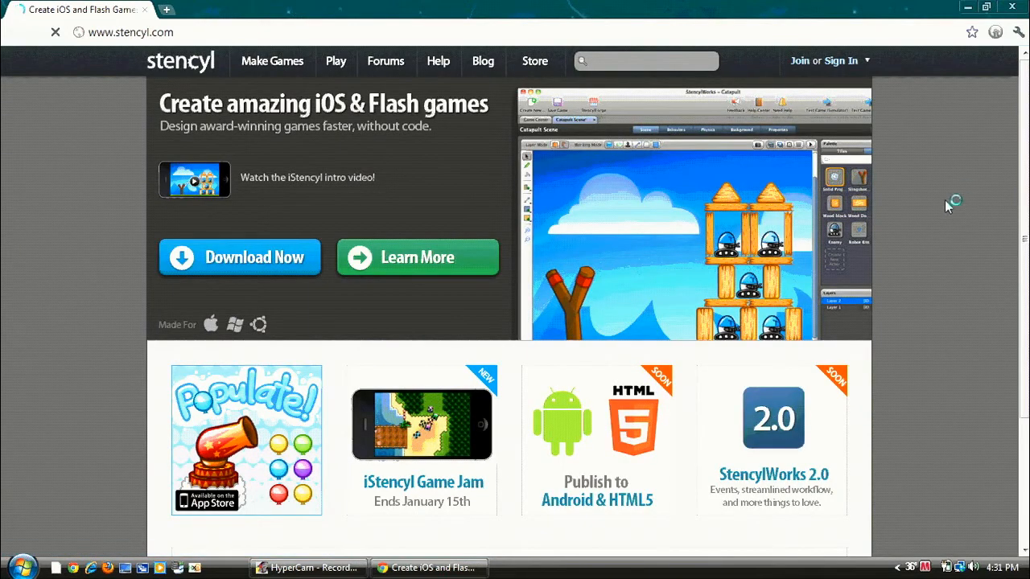
{"action": "mouse_move", "coordinate": [798, 61]}
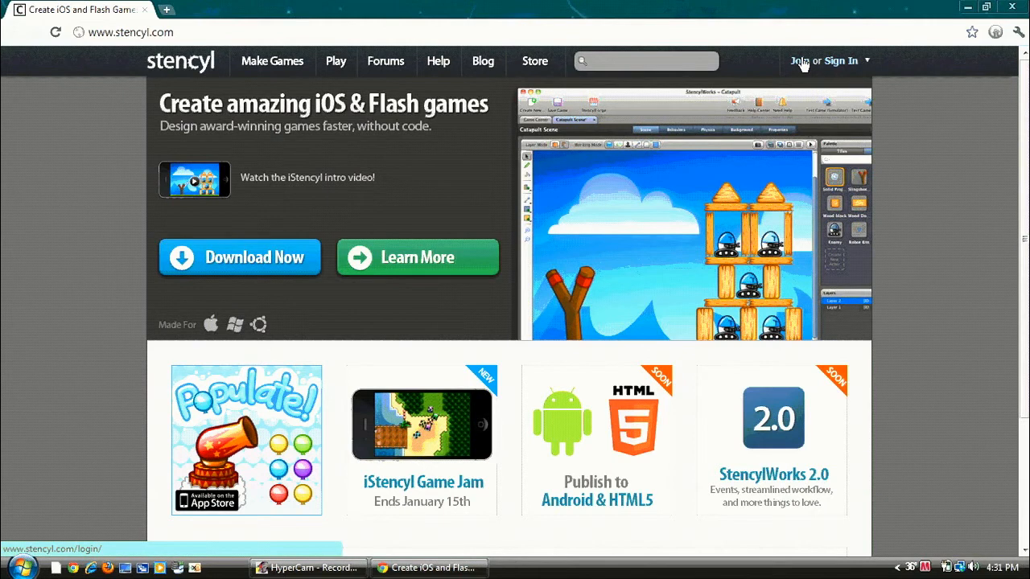
{"action": "mouse_move", "coordinate": [853, 65]}
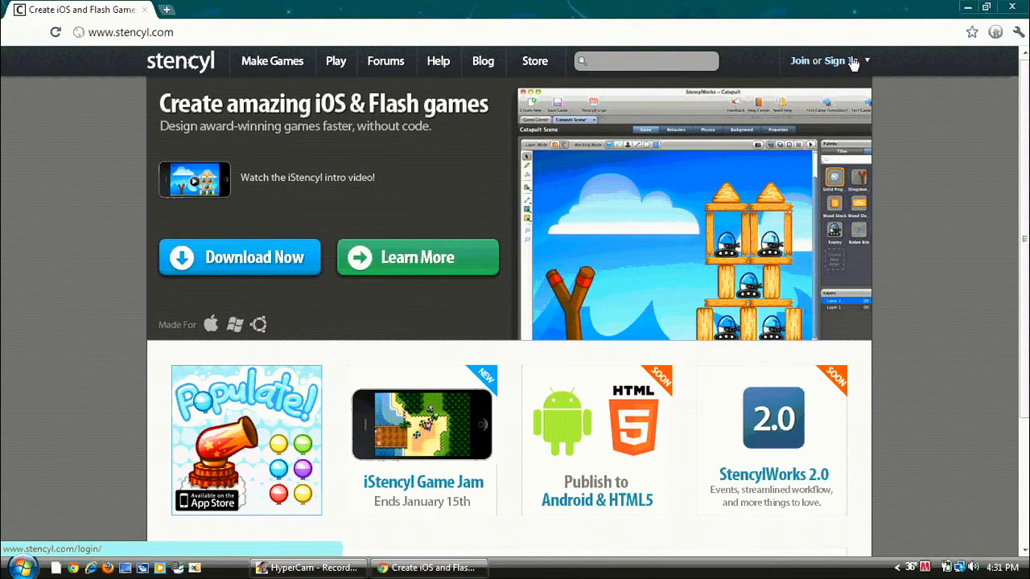
{"action": "mouse_move", "coordinate": [911, 296]}
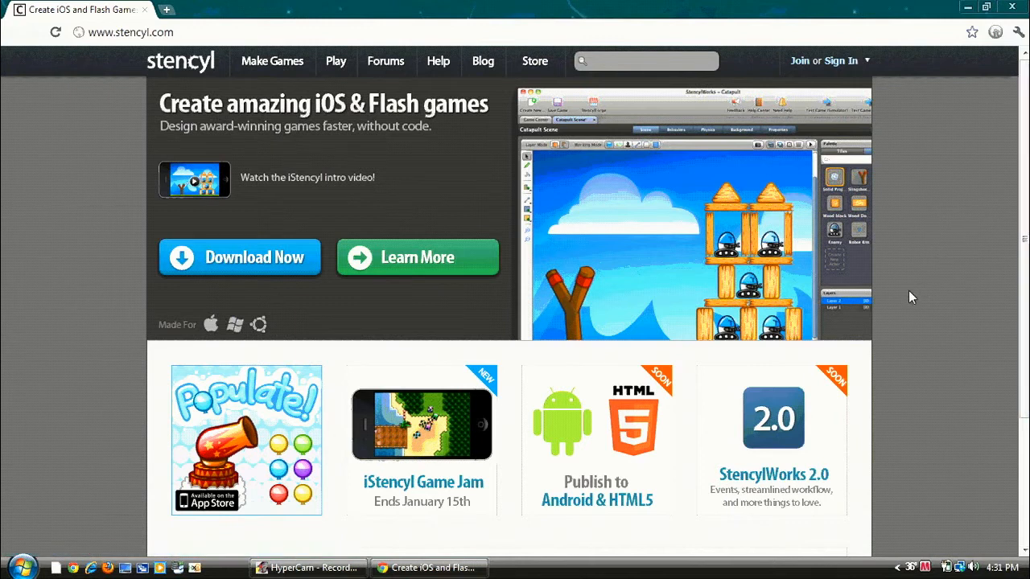
{"action": "mouse_move", "coordinate": [299, 185]}
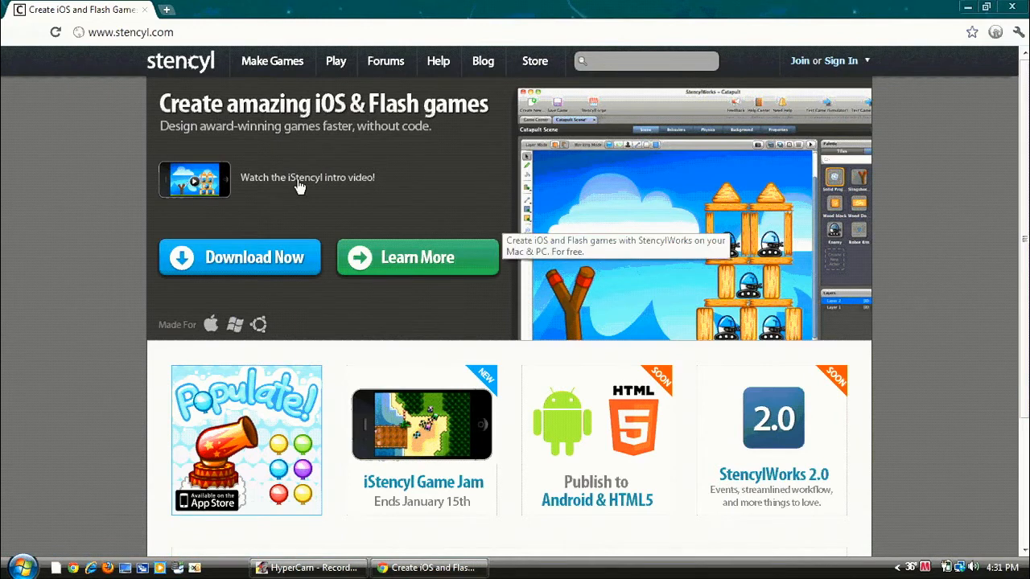
{"action": "mouse_move", "coordinate": [116, 241]}
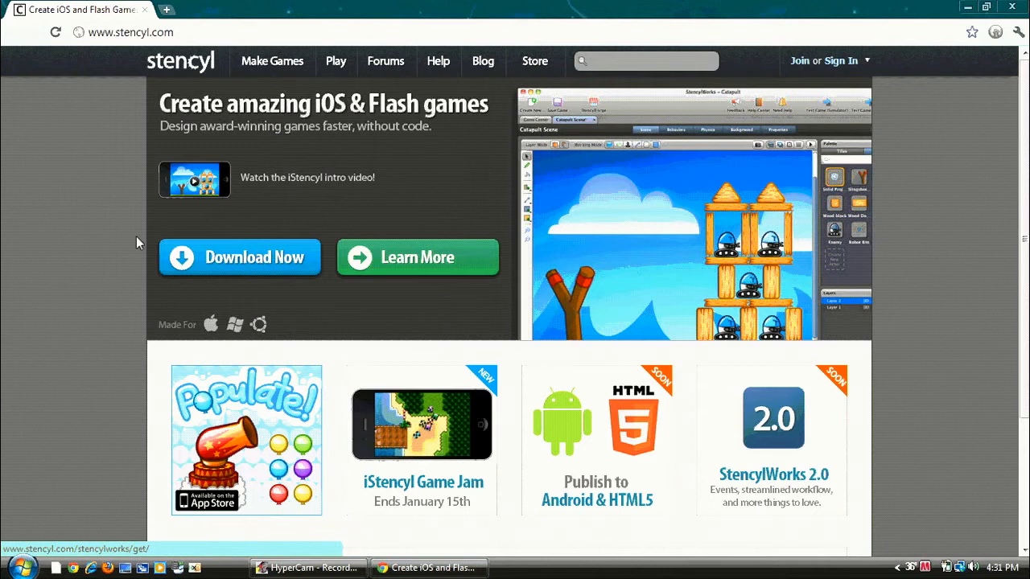
{"action": "mouse_move", "coordinate": [105, 256]}
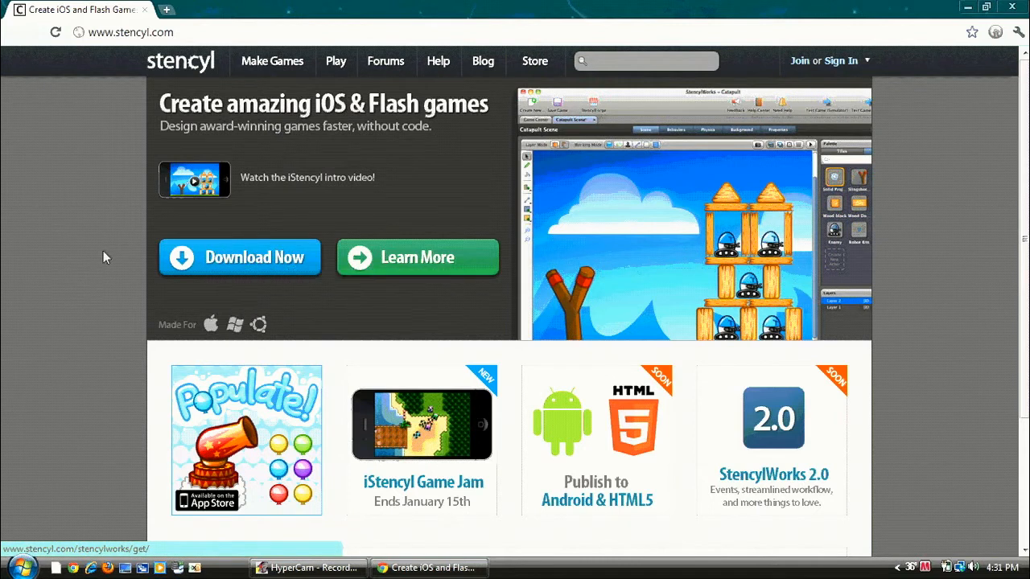
{"action": "mouse_move", "coordinate": [309, 261]}
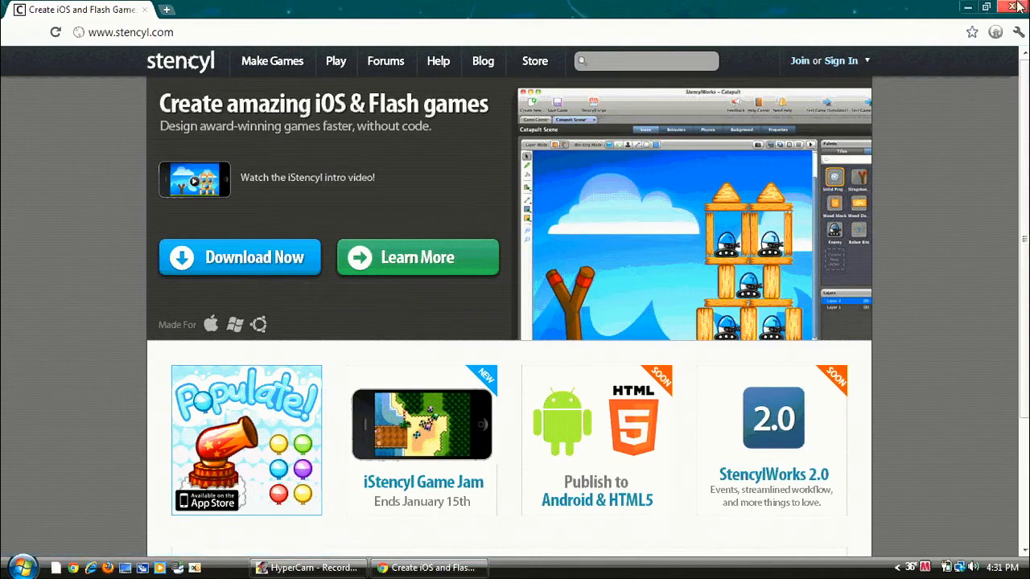
- Launch StencylWorks from the Windows Start menu
{"action": "left_click", "coordinate": [22, 567]}
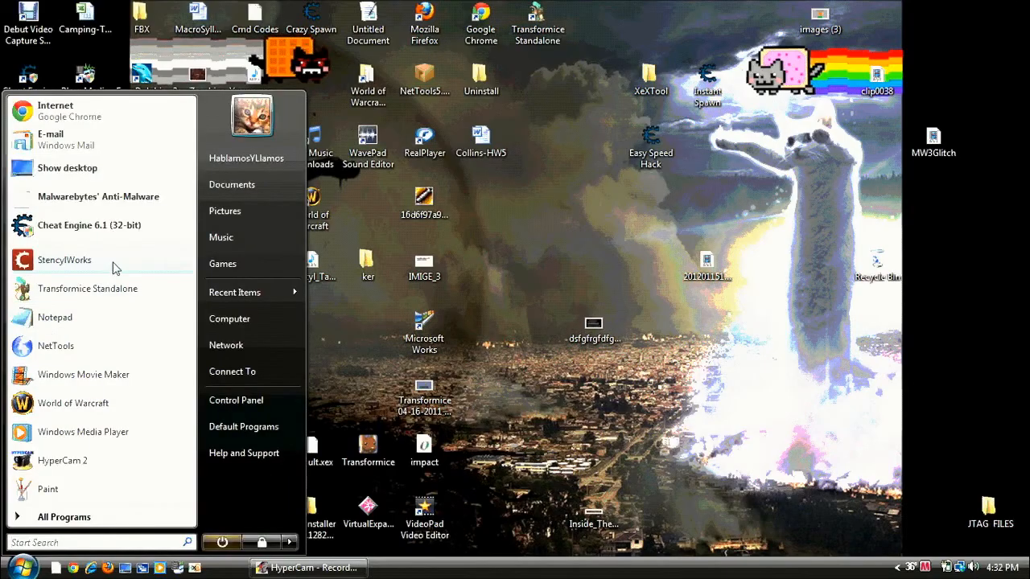
{"action": "left_click", "coordinate": [609, 233]}
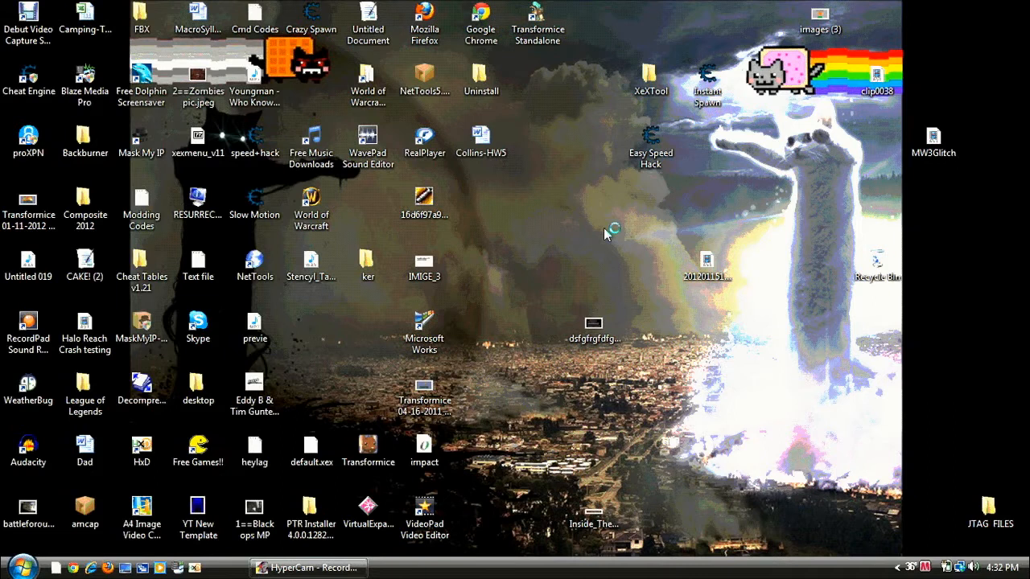
{"action": "mouse_move", "coordinate": [607, 235]}
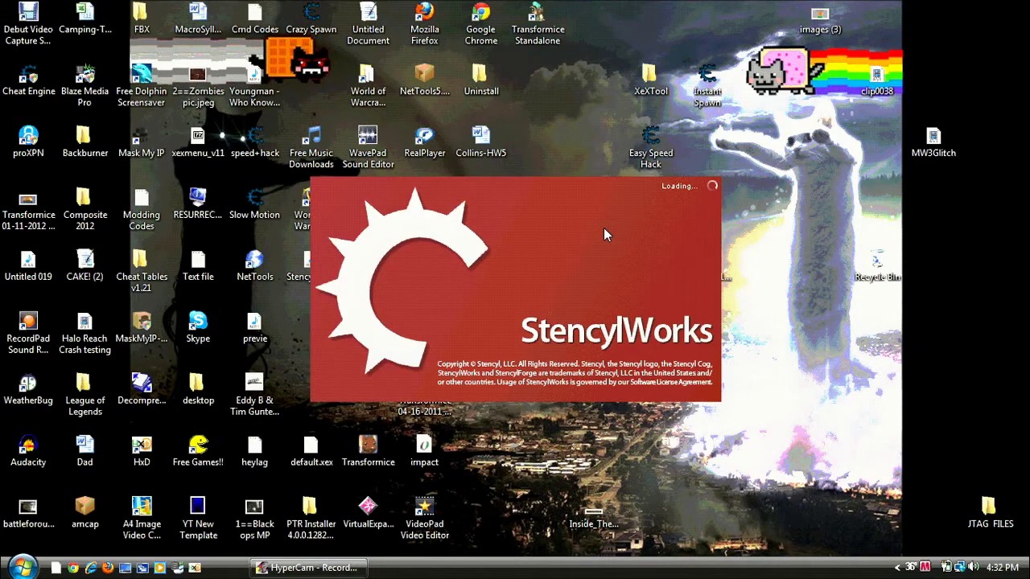
{"action": "mouse_move", "coordinate": [676, 81]}
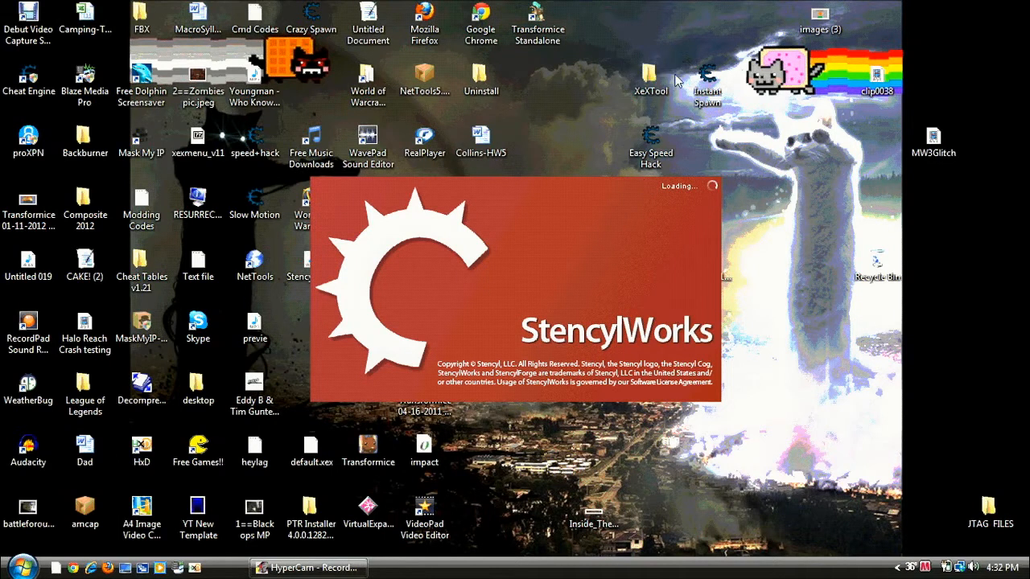
{"action": "mouse_move", "coordinate": [691, 45]}
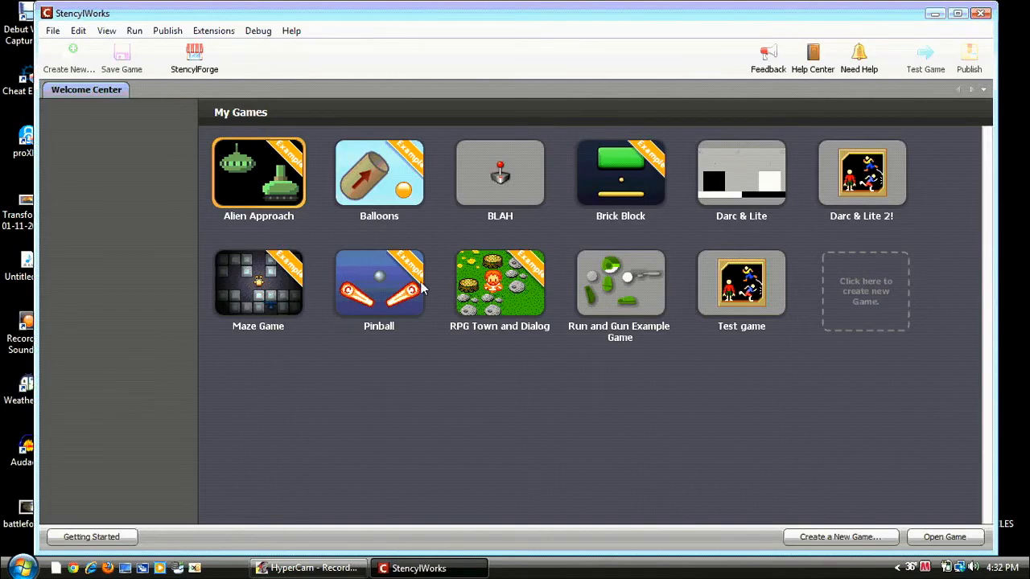
{"action": "mouse_move", "coordinate": [833, 317]}
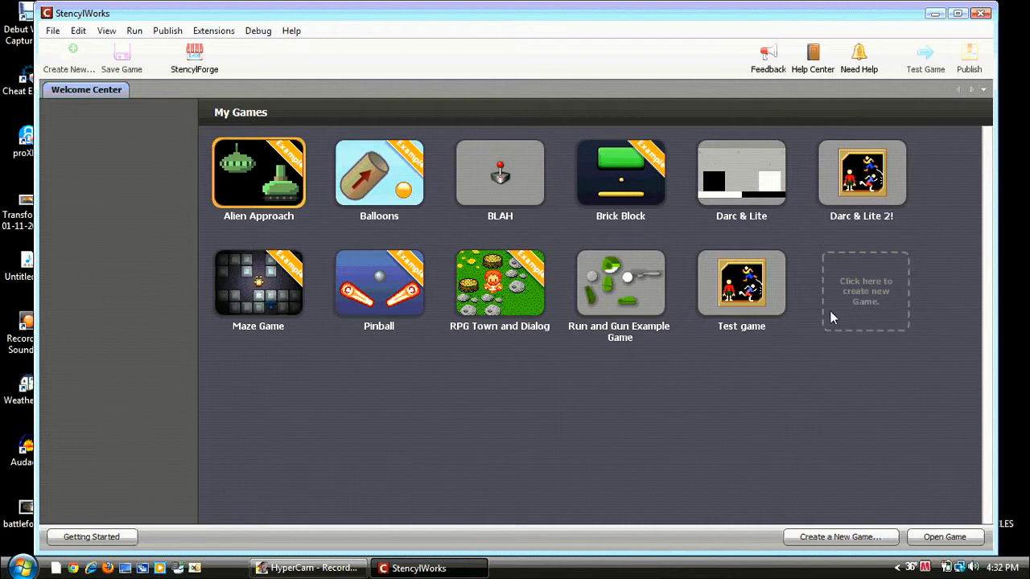
{"action": "mouse_move", "coordinate": [583, 132]}
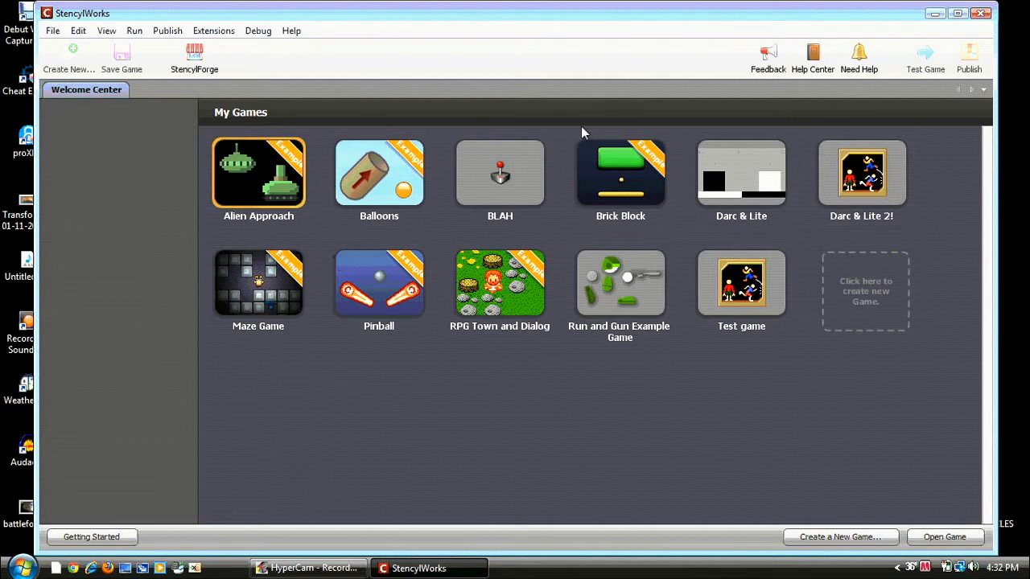
{"action": "mouse_move", "coordinate": [251, 184]}
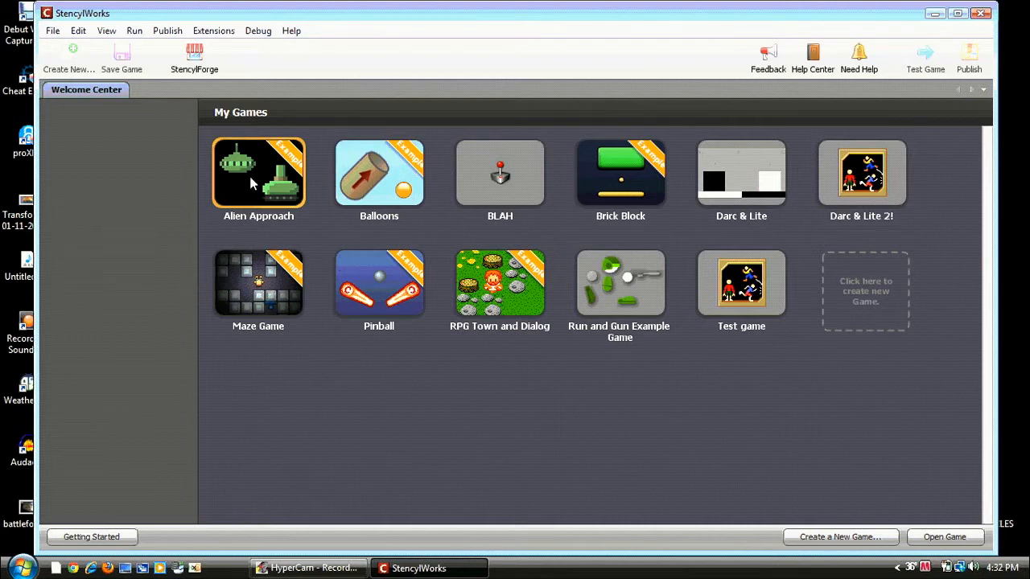
{"action": "mouse_move", "coordinate": [298, 169]}
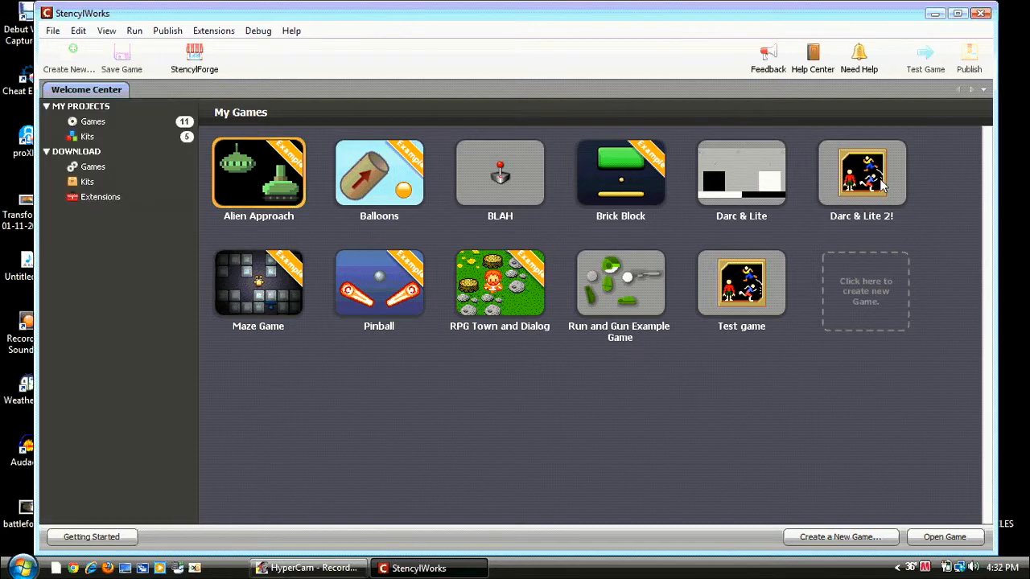
- Open the Darc & Lite 2! game from the Welcome Center's My Games list
{"action": "left_click", "coordinate": [863, 172]}
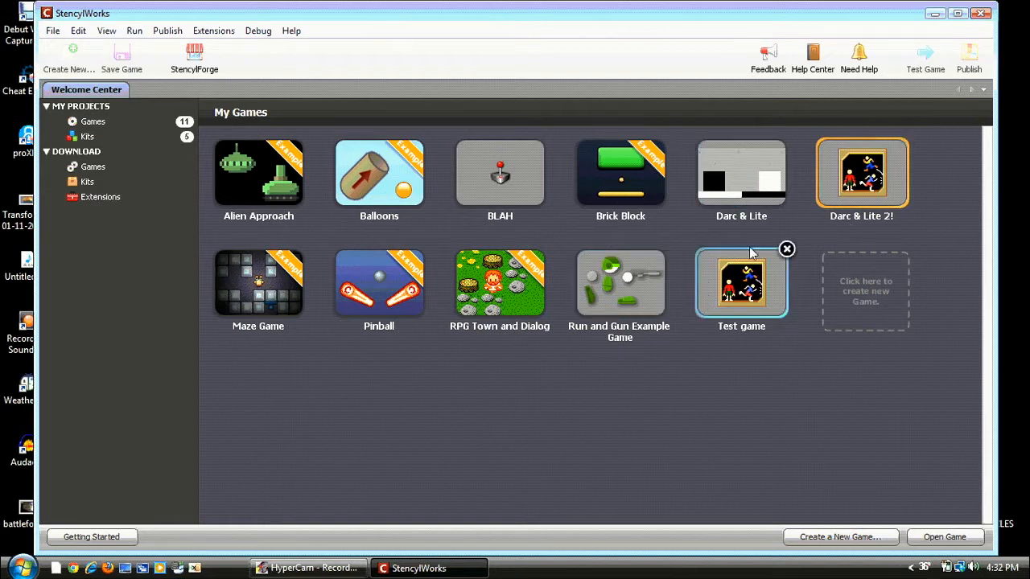
{"action": "mouse_move", "coordinate": [840, 183]}
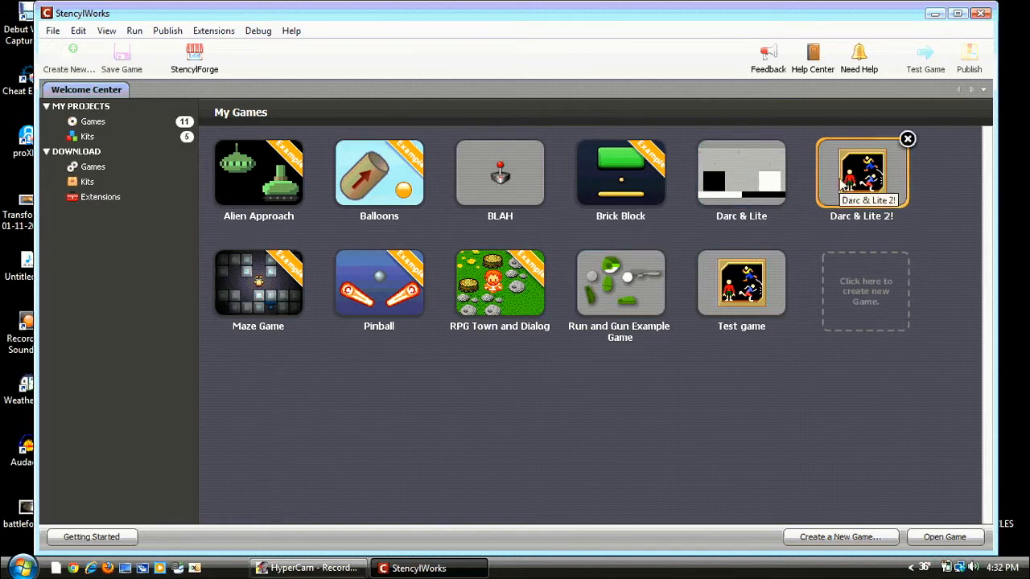
{"action": "mouse_move", "coordinate": [824, 123]}
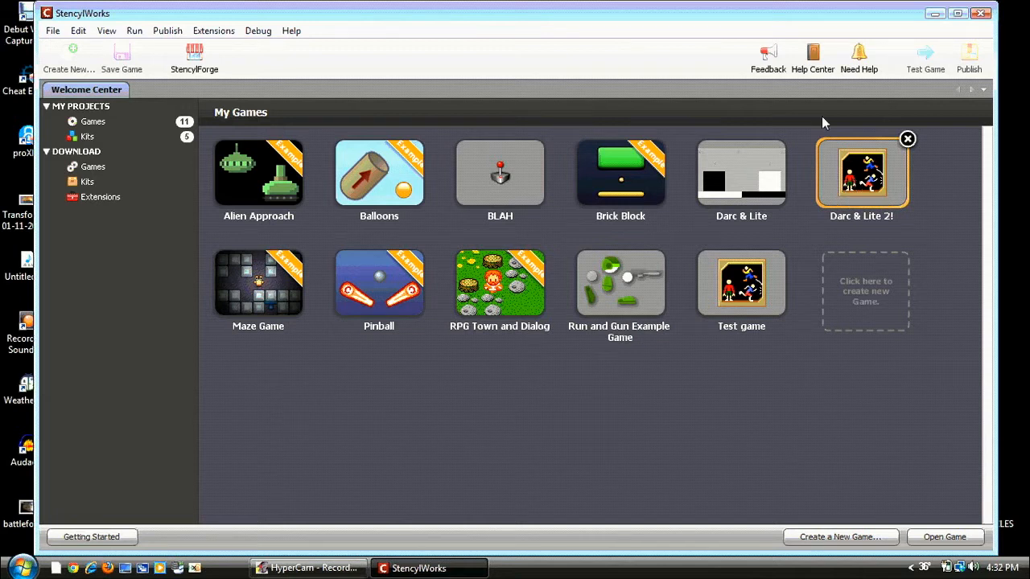
{"action": "double_click", "coordinate": [499, 282]}
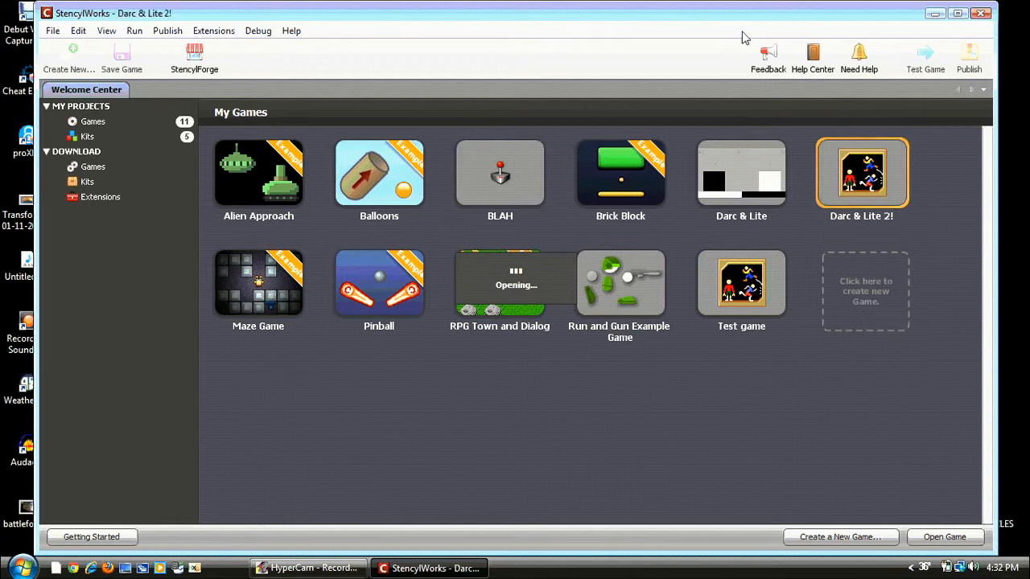
{"action": "double_click", "coordinate": [863, 173]}
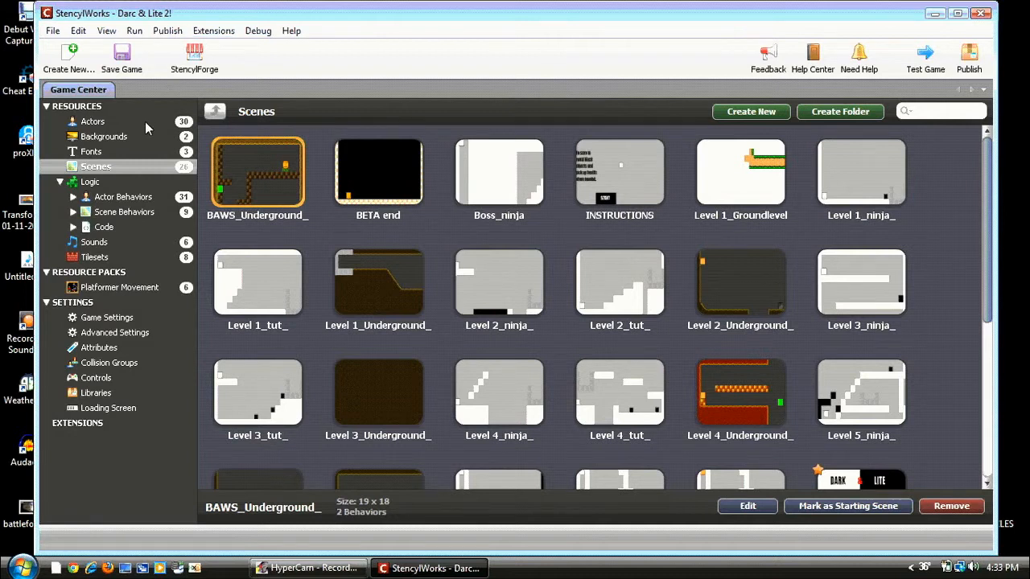
{"action": "mouse_move", "coordinate": [139, 140]}
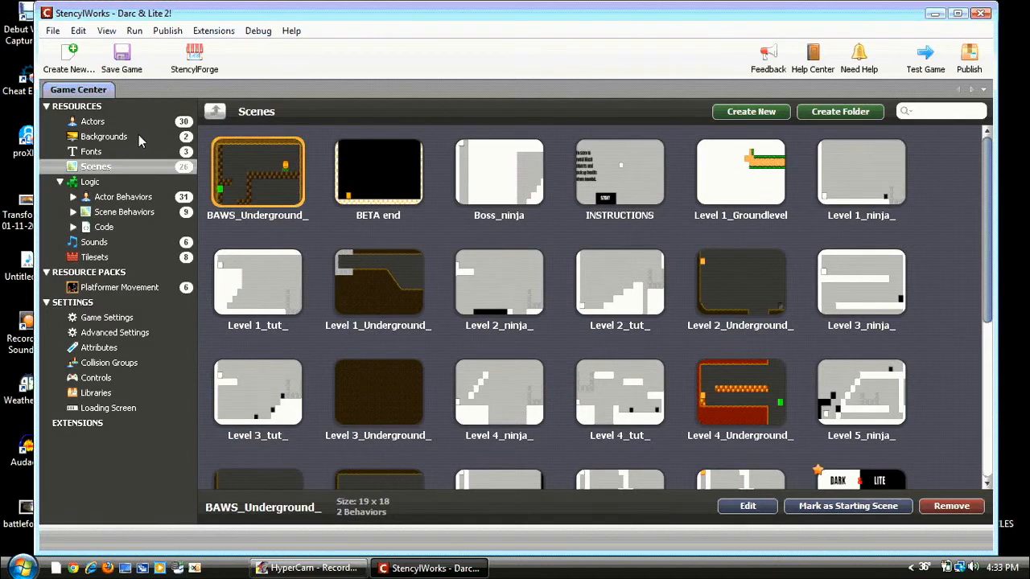
{"action": "left_click", "coordinate": [90, 152]}
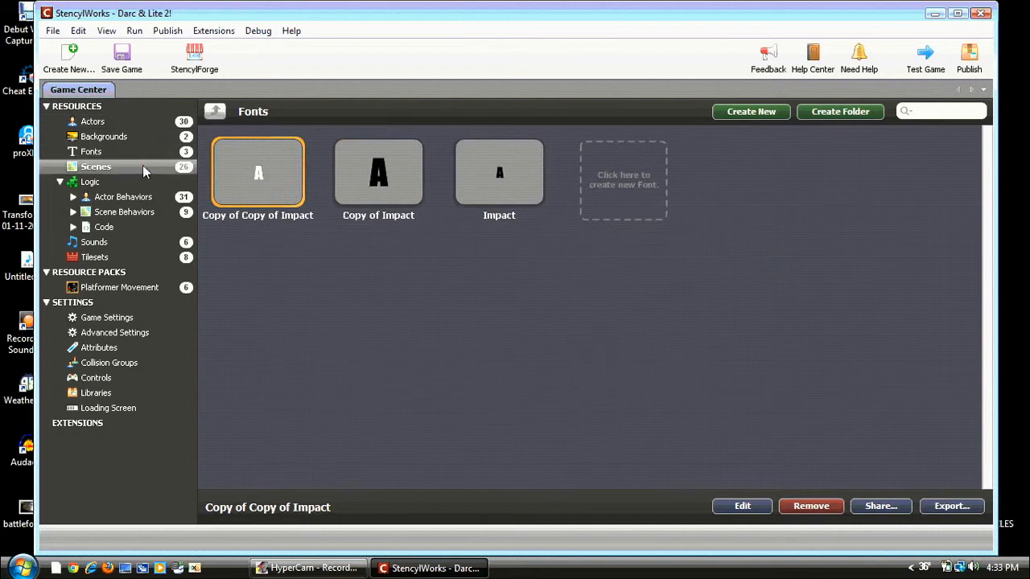
{"action": "left_click", "coordinate": [97, 166]}
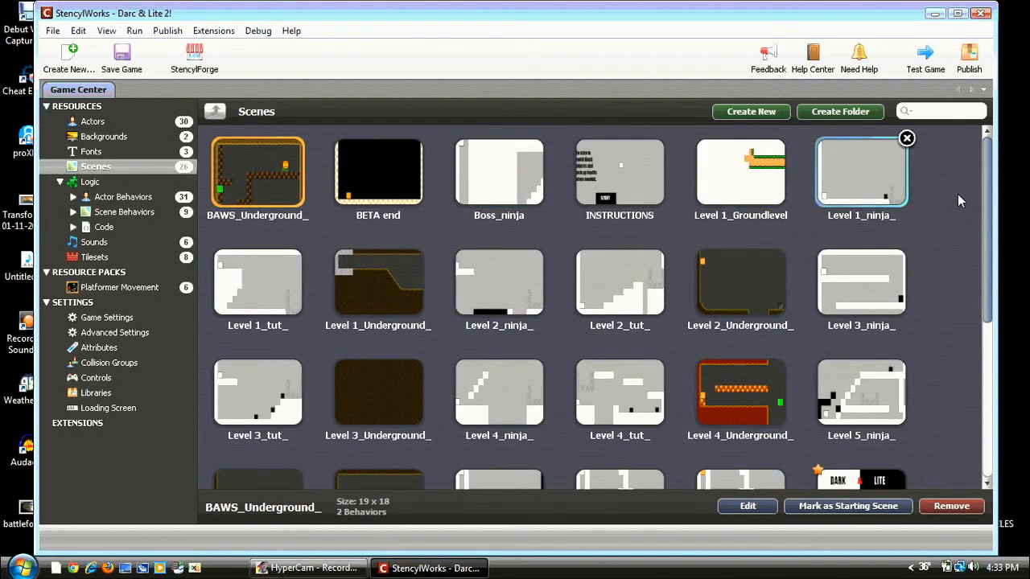
{"action": "left_click", "coordinate": [861, 392]}
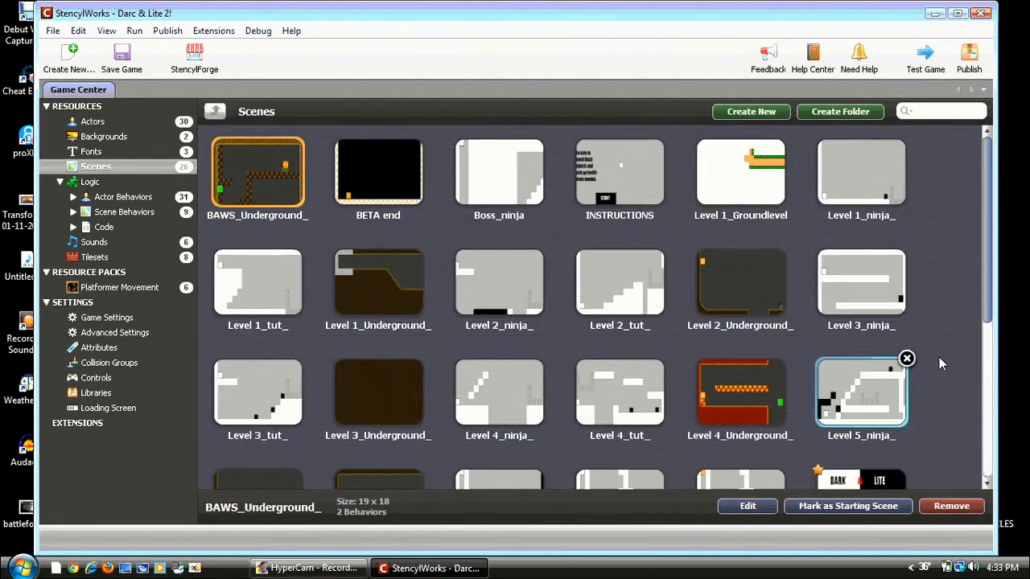
- Create a scene named 'level' with an orange-to-green vertical gradient background
{"action": "scroll", "scroll_direction": "down", "scroll_amount": 3}
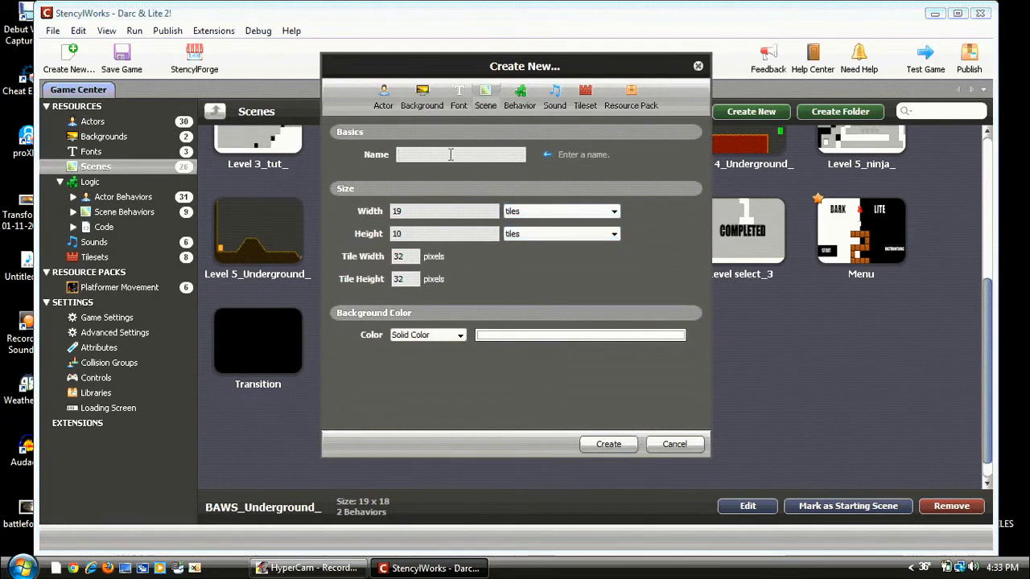
{"action": "type", "text": "level"}
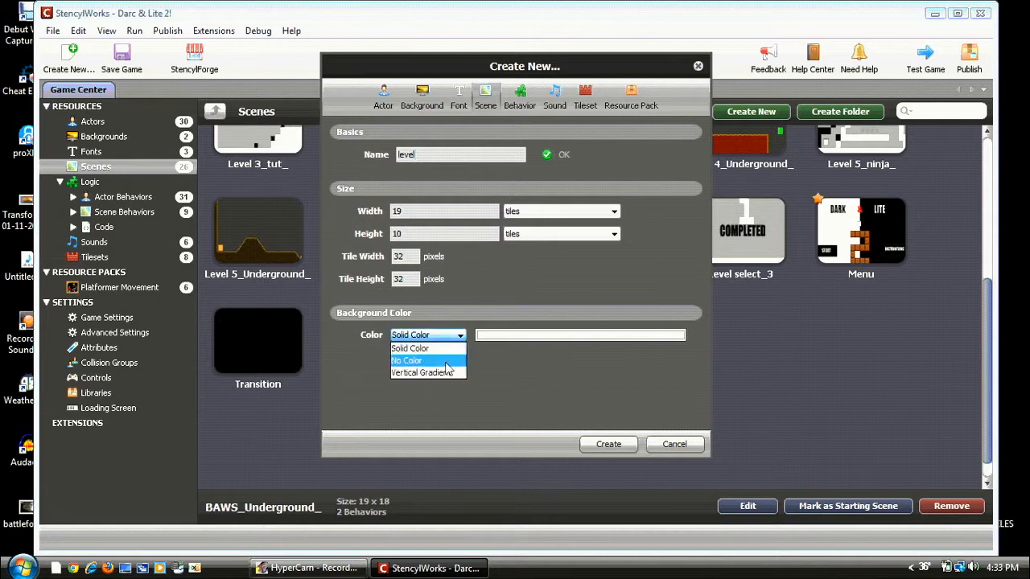
{"action": "left_click", "coordinate": [428, 372]}
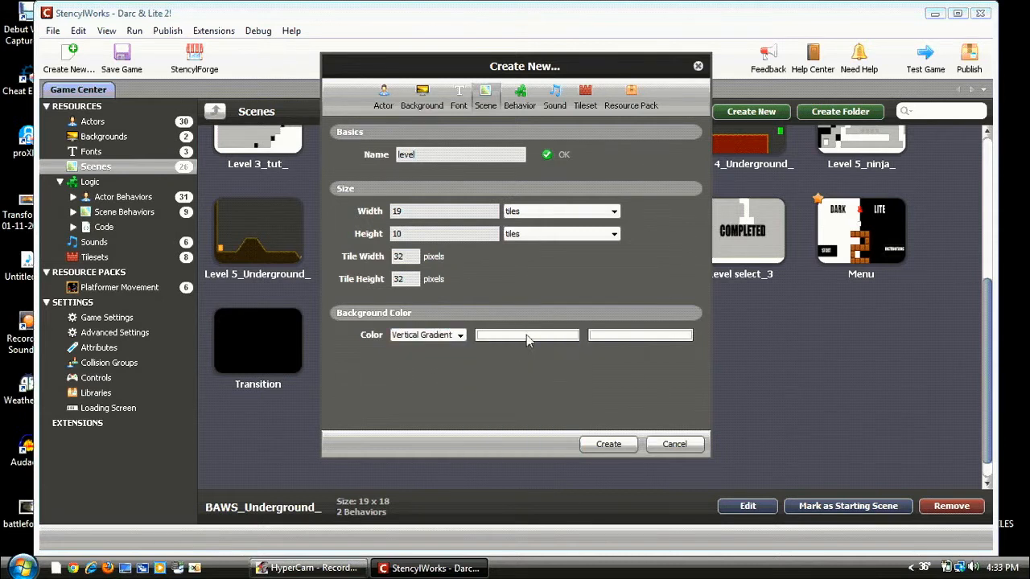
{"action": "left_click", "coordinate": [528, 334]}
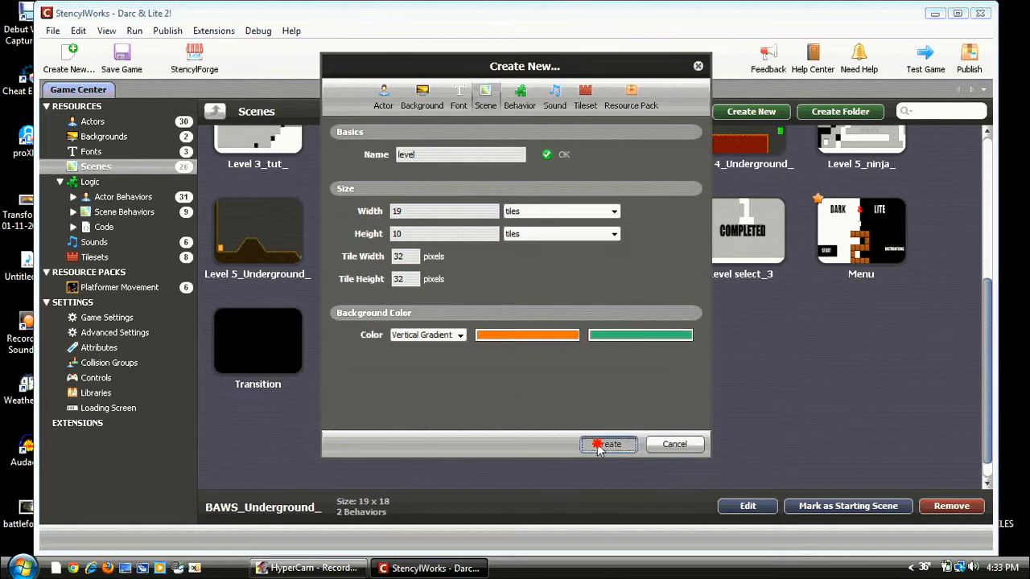
{"action": "left_click", "coordinate": [609, 444]}
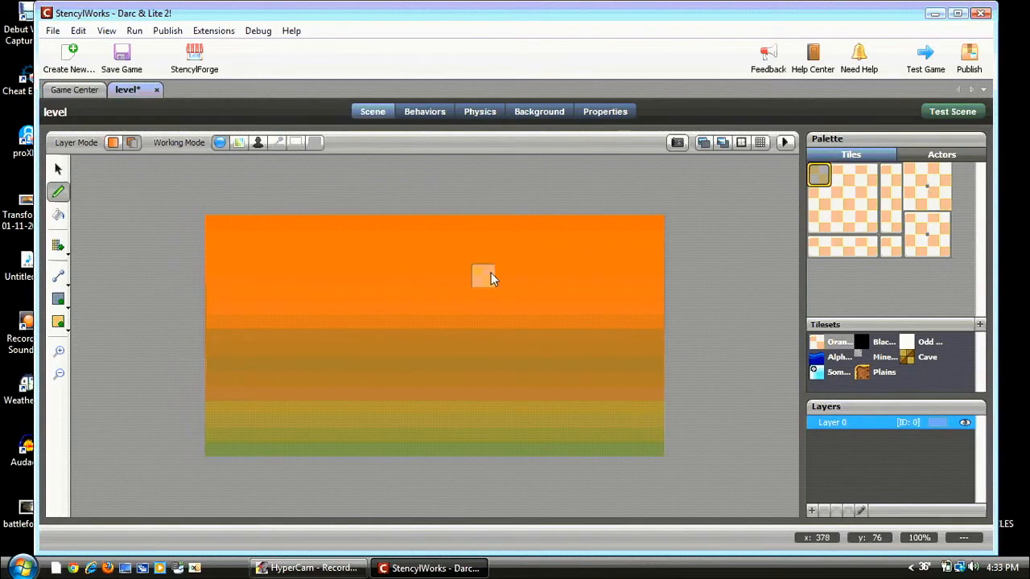
{"action": "mouse_move", "coordinate": [652, 346]}
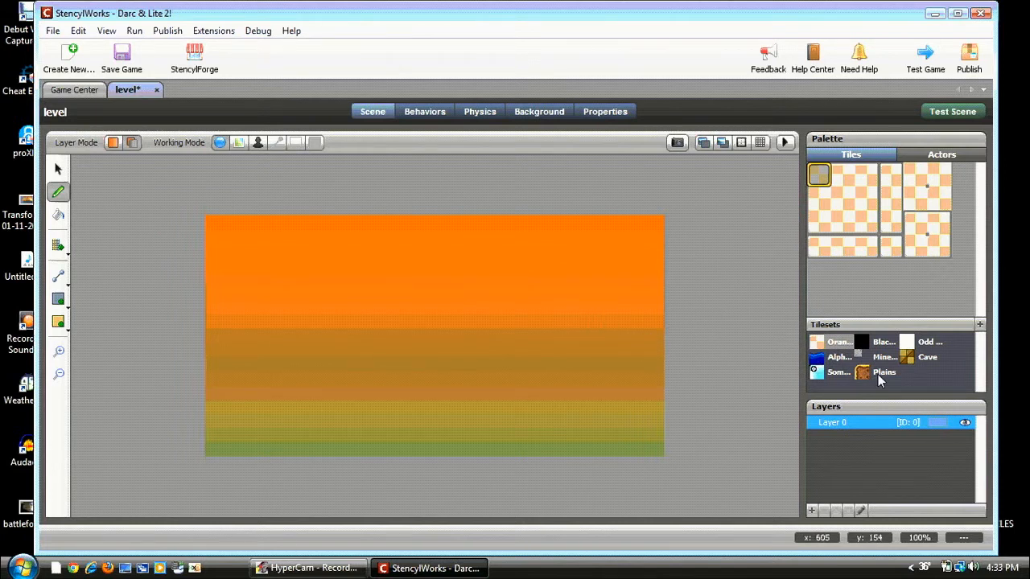
{"action": "mouse_move", "coordinate": [177, 352]}
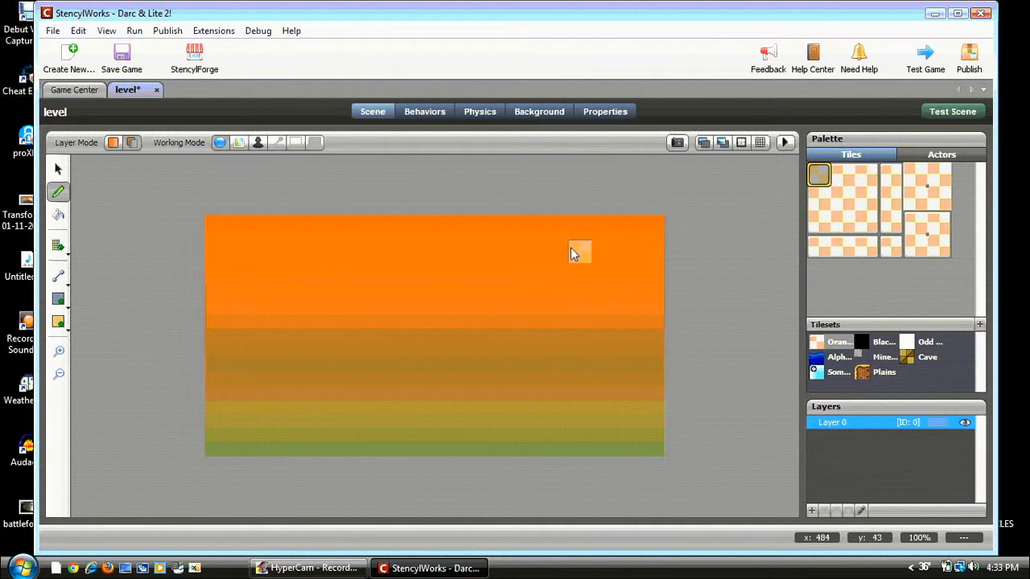
{"action": "mouse_move", "coordinate": [460, 280]}
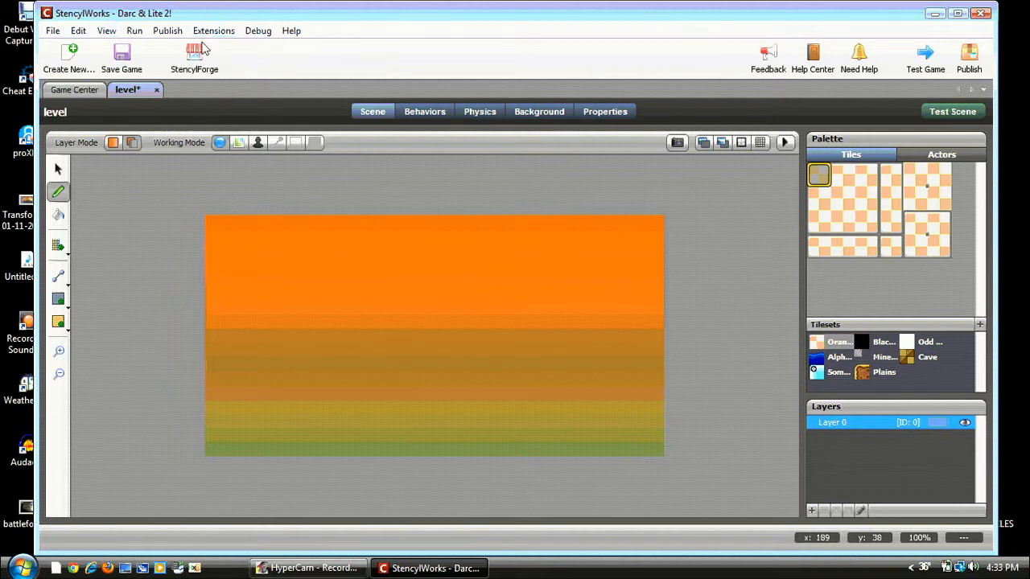
- Browse the StencylForge home page of shared resources
{"action": "left_click", "coordinate": [193, 58]}
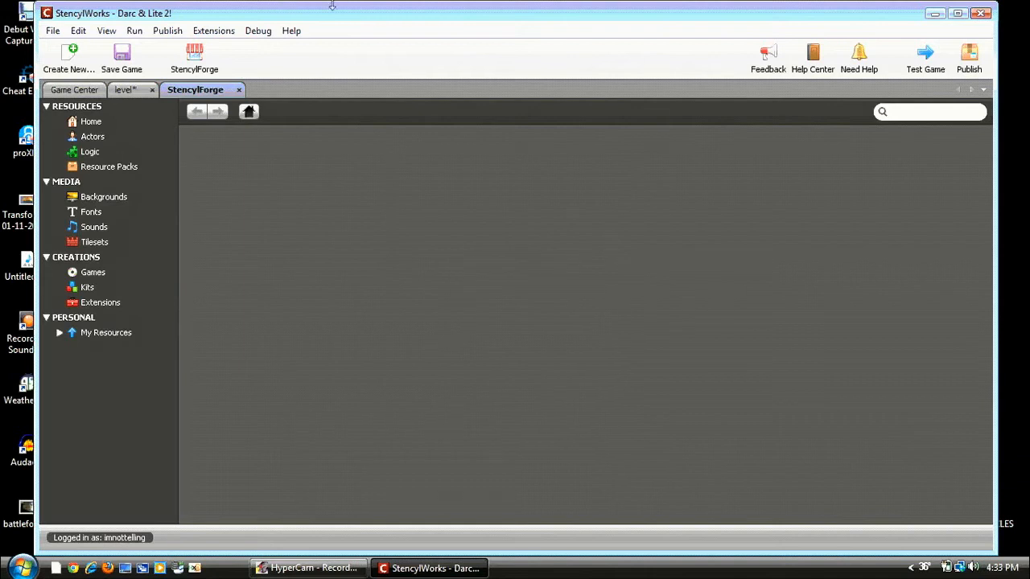
{"action": "left_click", "coordinate": [90, 122]}
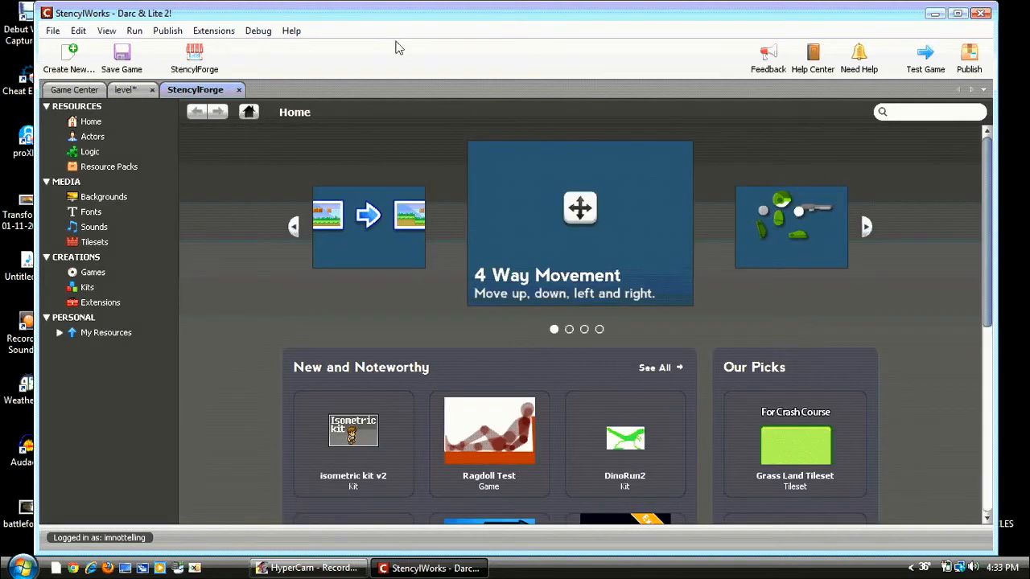
{"action": "scroll", "scroll_direction": "down", "scroll_amount": 3}
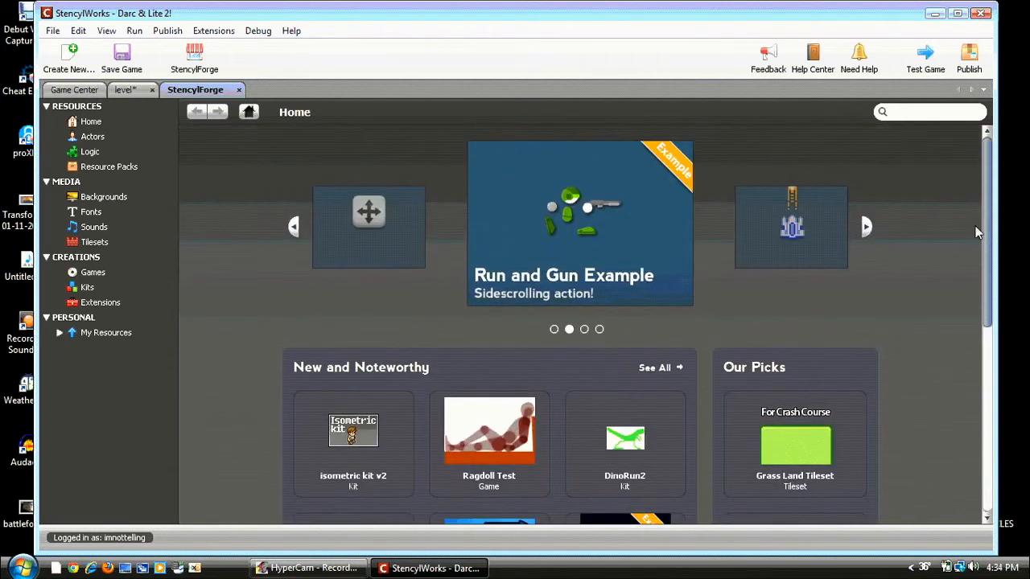
{"action": "scroll", "scroll_direction": "down", "scroll_amount": 3}
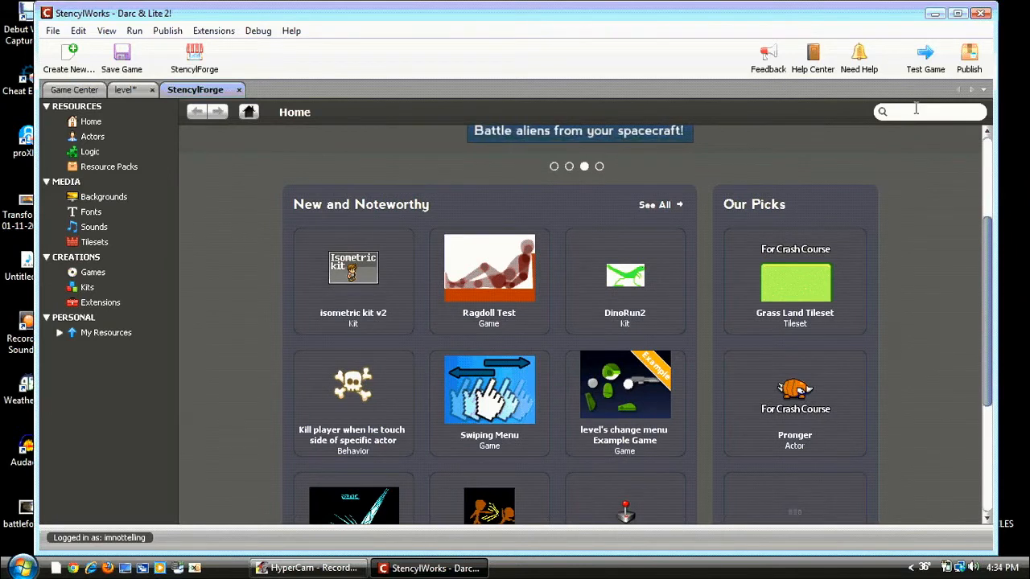
- Go to the shared Tilesets listing and pick the Plains tileset
{"action": "left_click", "coordinate": [925, 111]}
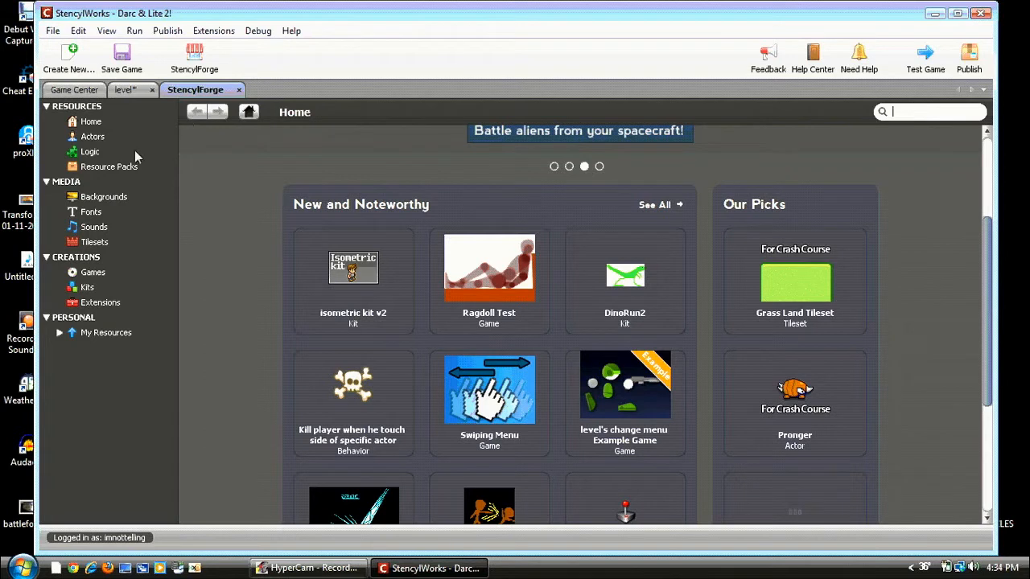
{"action": "left_click", "coordinate": [96, 241]}
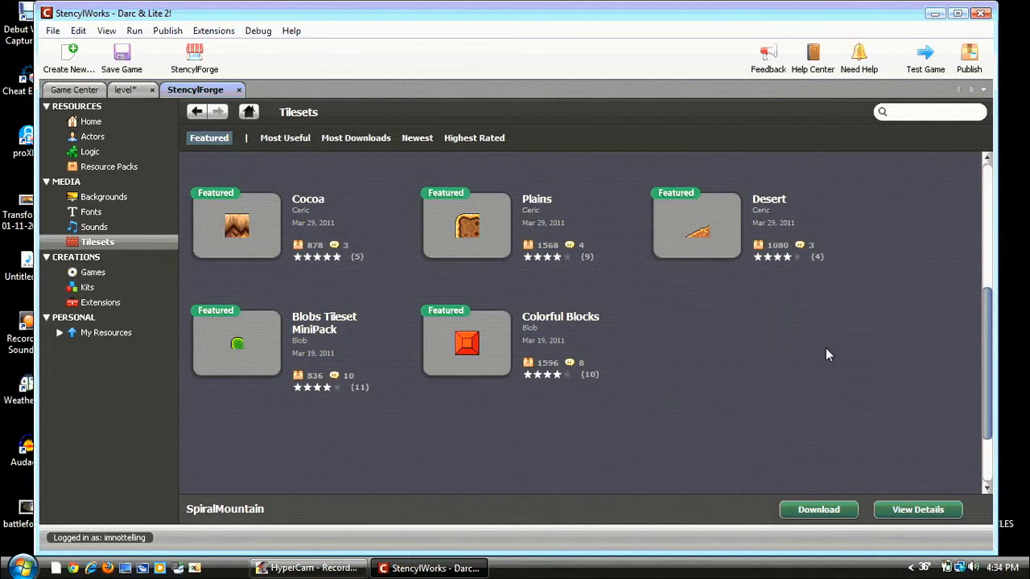
{"action": "left_click", "coordinate": [467, 225]}
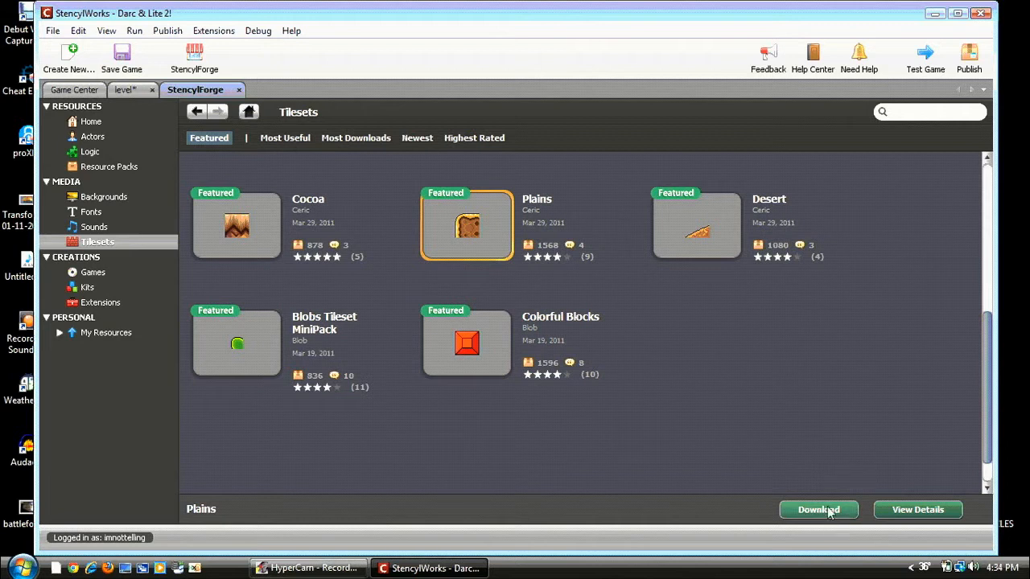
{"action": "mouse_move", "coordinate": [145, 99]}
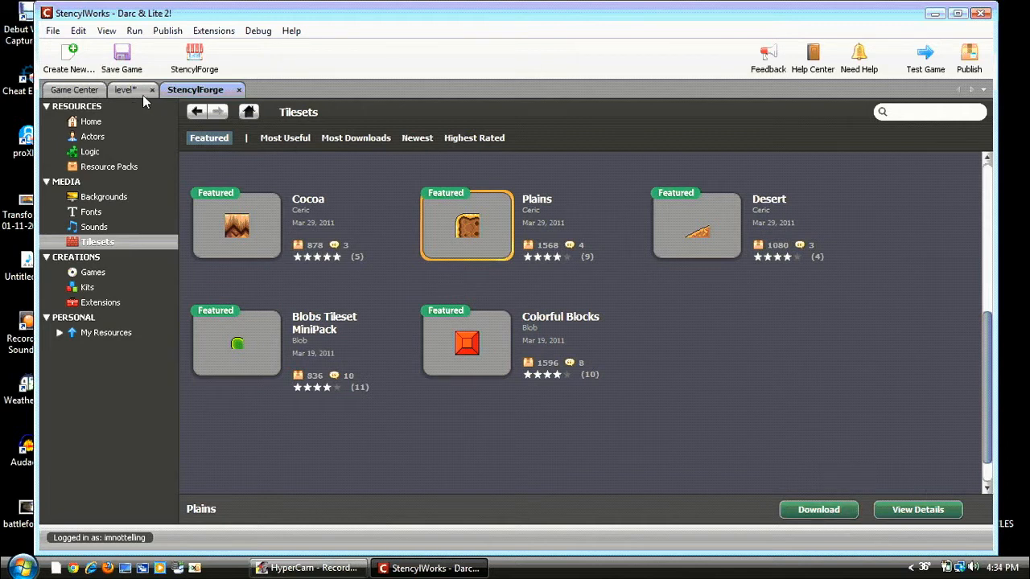
- Load the Plains tileset into the level scene and paint a grassy ground border
{"action": "left_click", "coordinate": [127, 90]}
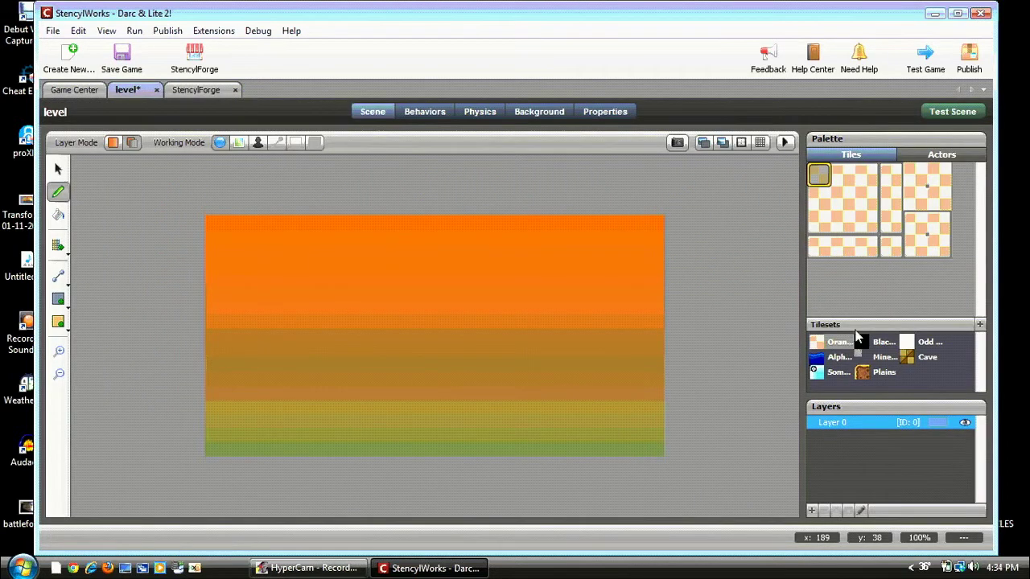
{"action": "left_click", "coordinate": [885, 372]}
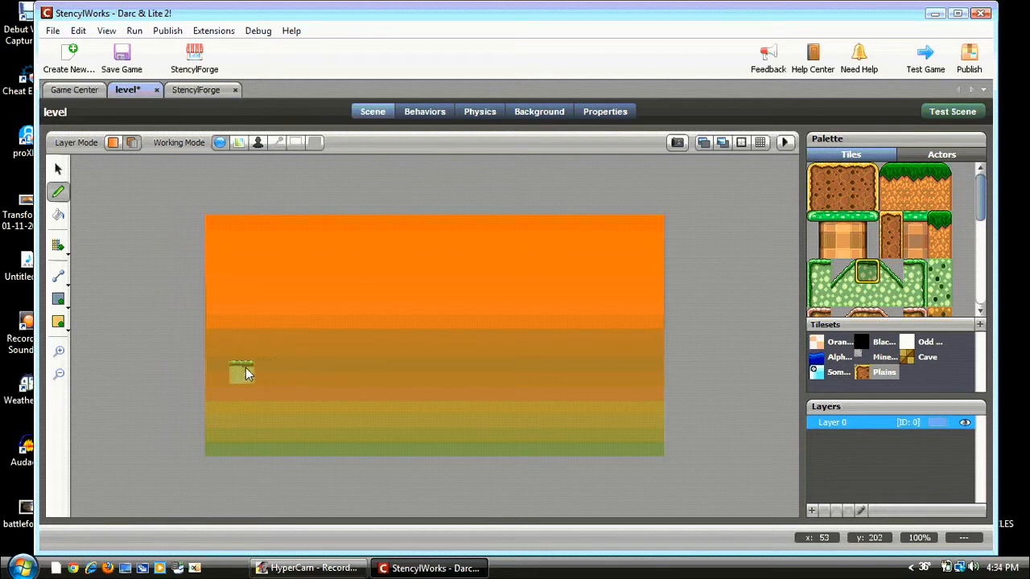
{"action": "left_click_drag", "start_coordinate": [241, 372], "coordinate": [505, 371]}
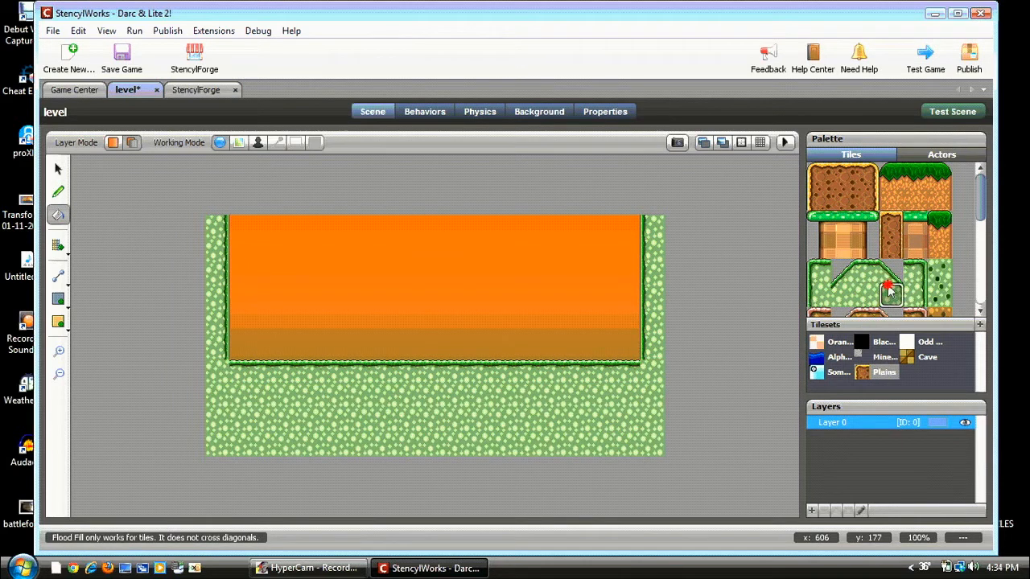
- Add a small ledge and a grass-topped dirt pillar with the pencil tool
{"action": "left_click", "coordinate": [58, 191]}
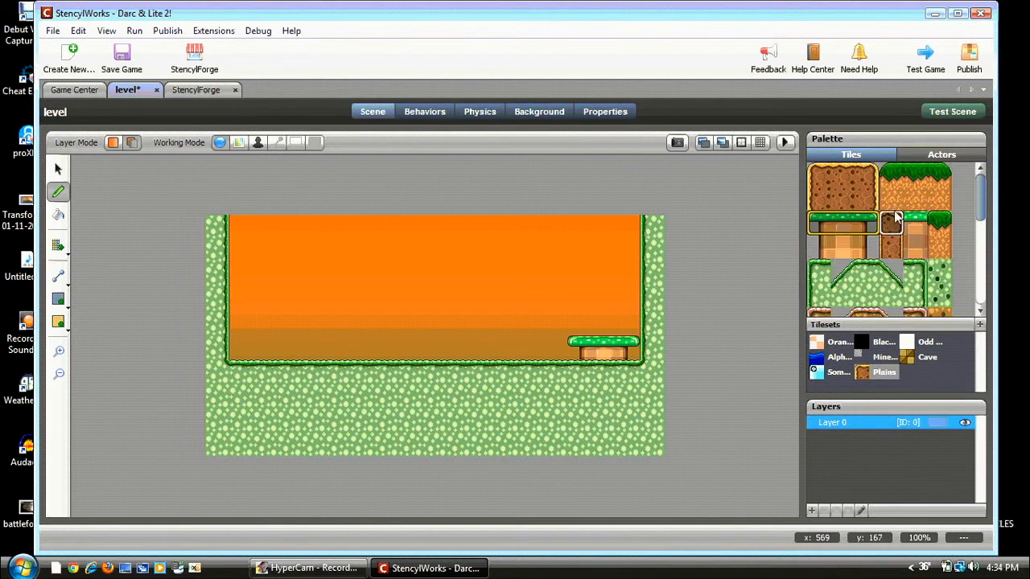
{"action": "scroll", "scroll_direction": "down", "scroll_amount": 3}
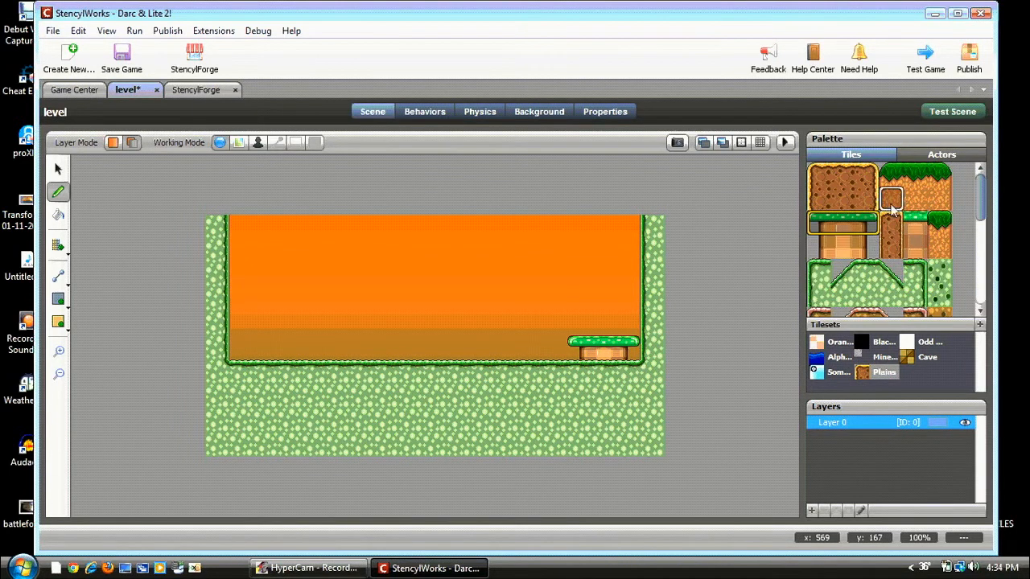
{"action": "left_click", "coordinate": [531, 330]}
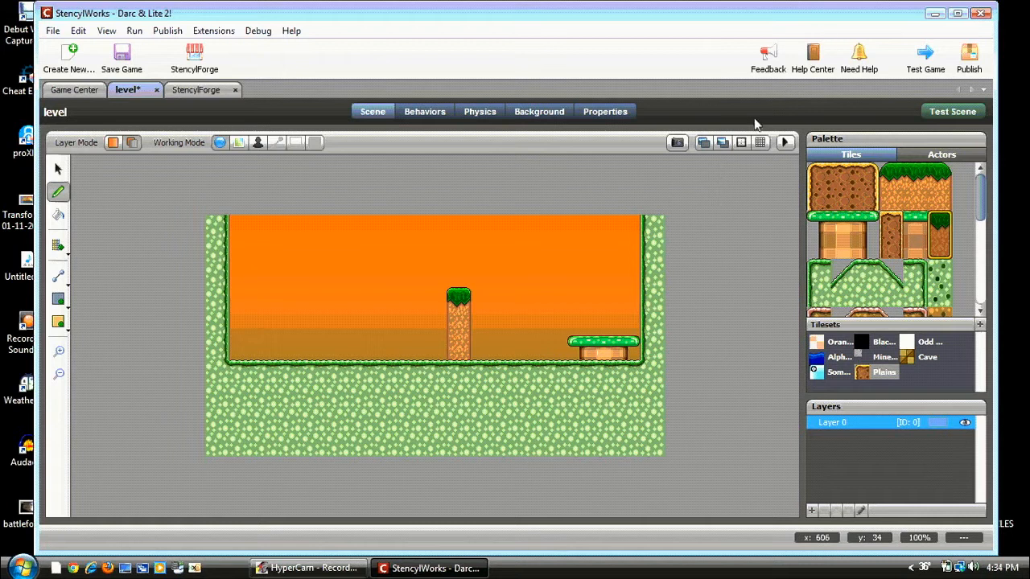
{"action": "mouse_move", "coordinate": [785, 58]}
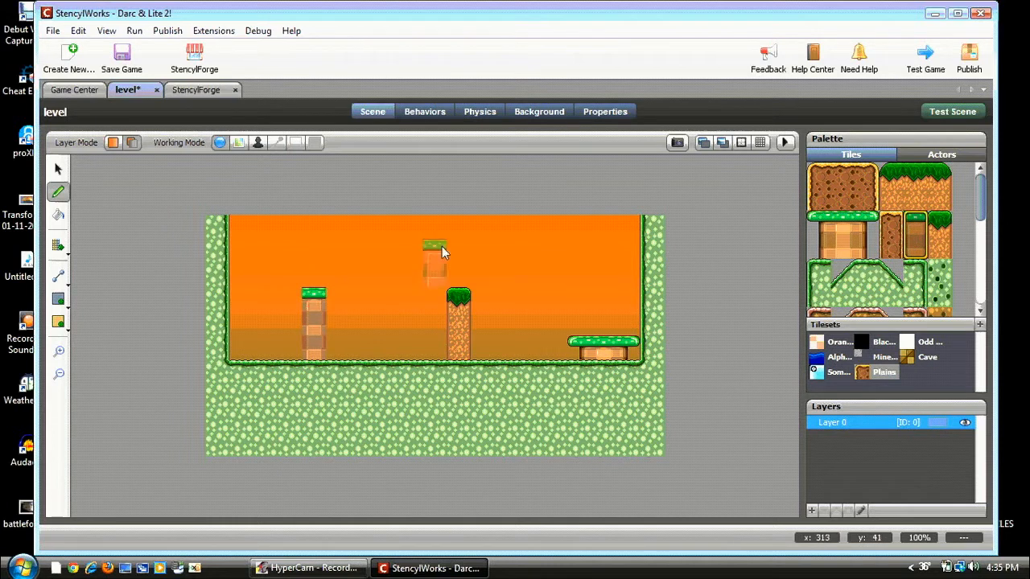
- Place a second pillar and set the level scene's vertical gravity to 85 downward, then view its empty behaviors list
{"action": "left_click", "coordinate": [434, 254]}
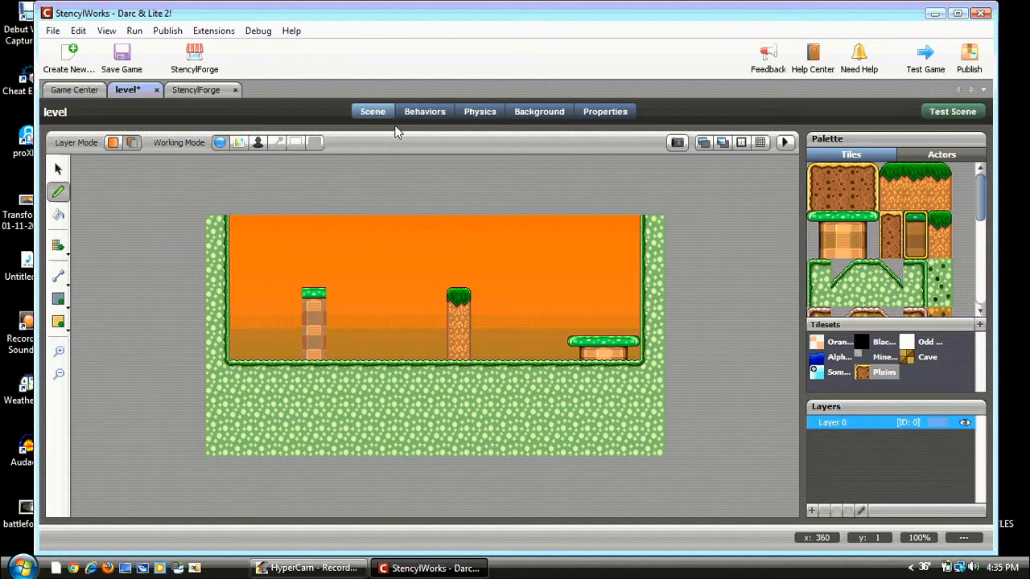
{"action": "mouse_move", "coordinate": [334, 107]}
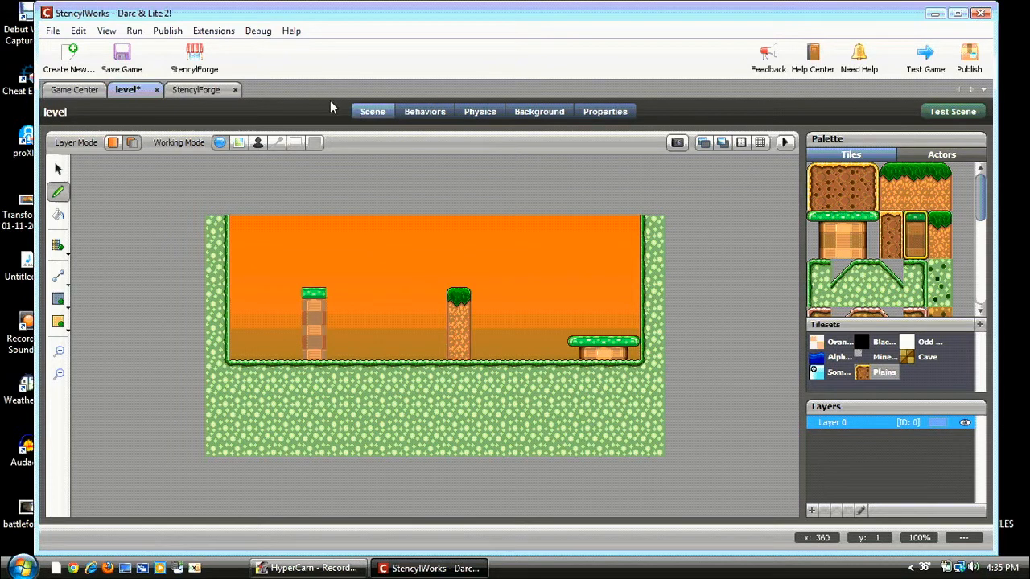
{"action": "mouse_move", "coordinate": [425, 111]}
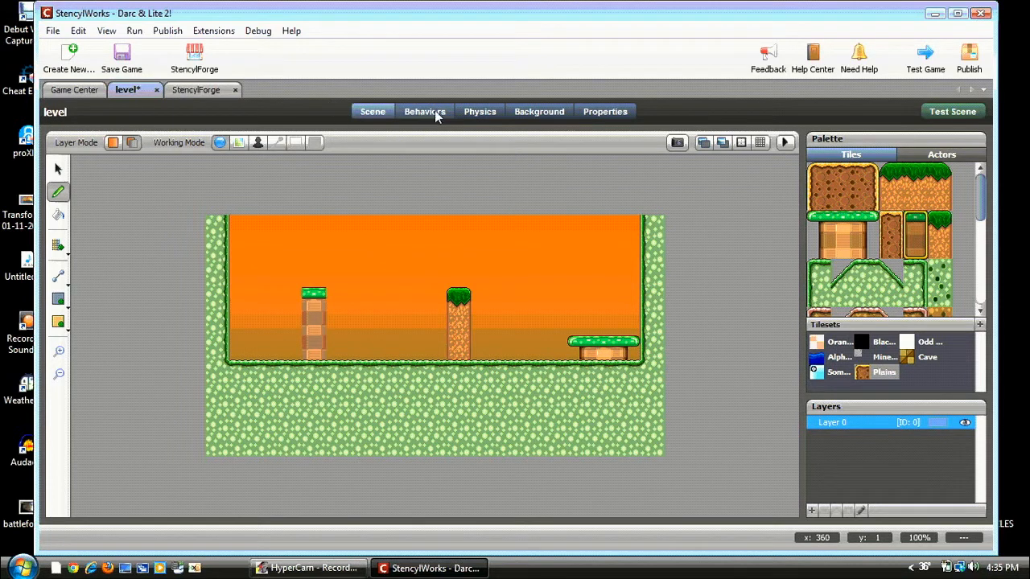
{"action": "left_click", "coordinate": [425, 111]}
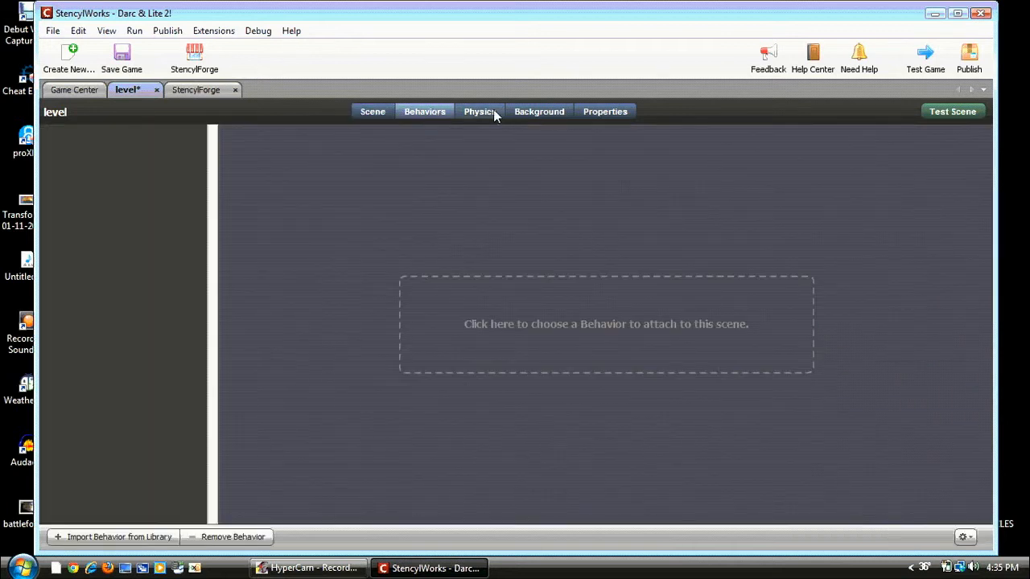
{"action": "left_click", "coordinate": [480, 111]}
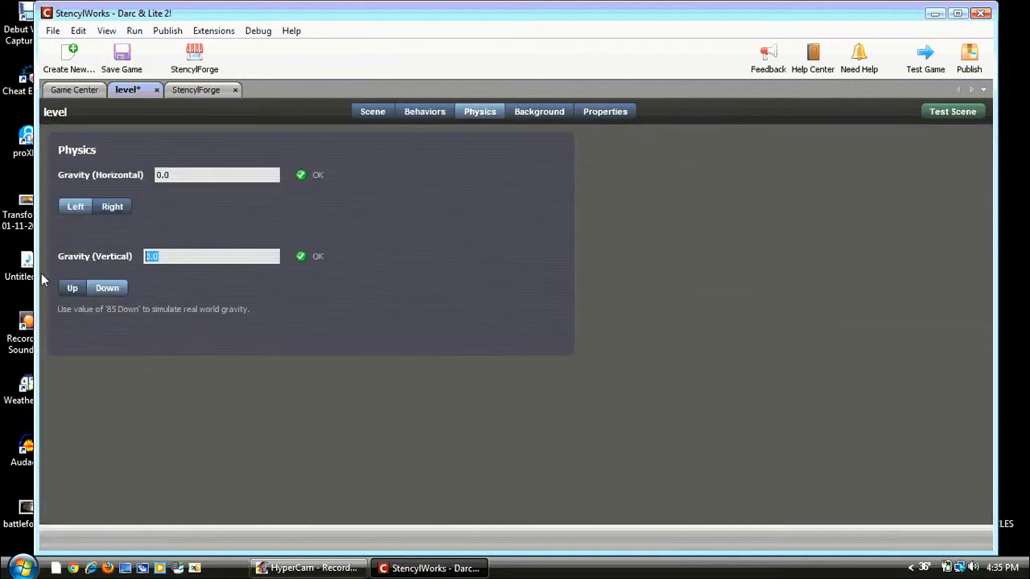
{"action": "type", "text": "85"}
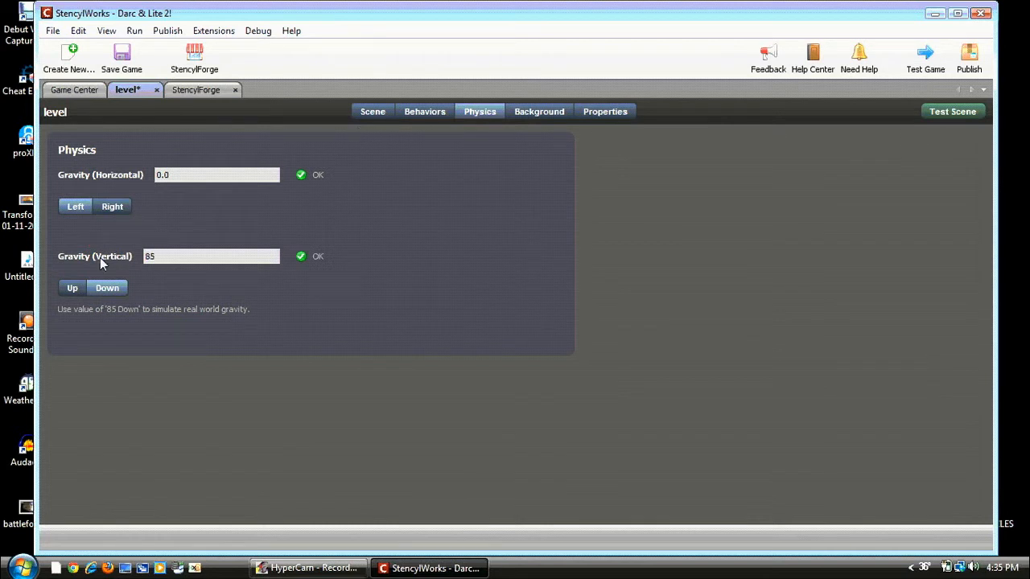
{"action": "mouse_move", "coordinate": [247, 248]}
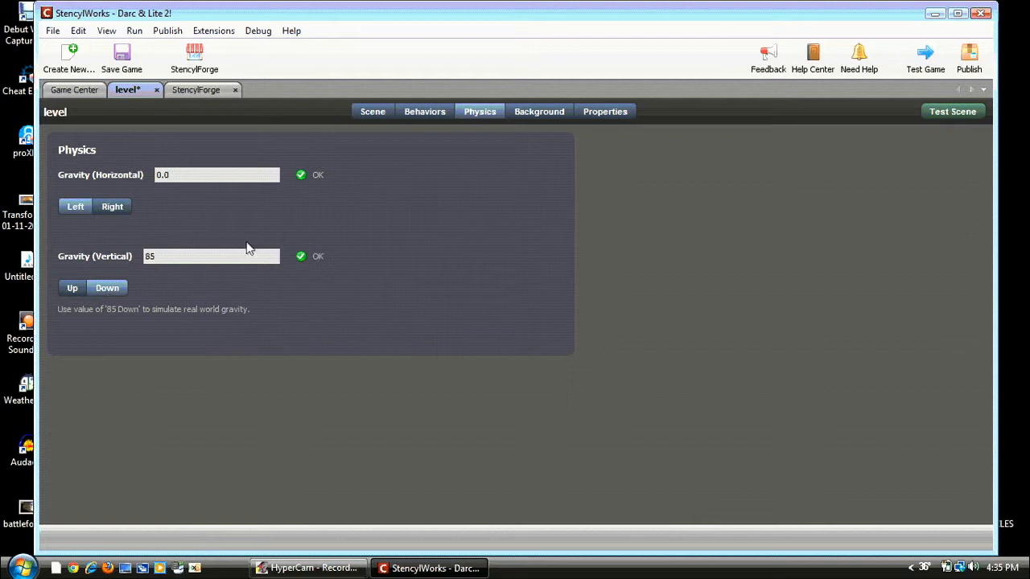
{"action": "mouse_move", "coordinate": [250, 150]}
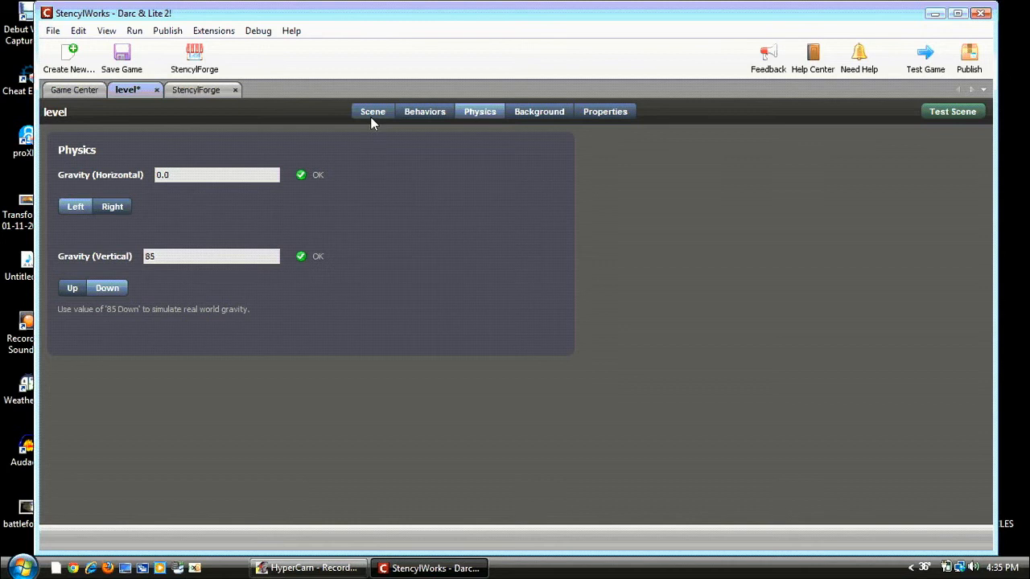
{"action": "left_click", "coordinate": [425, 112]}
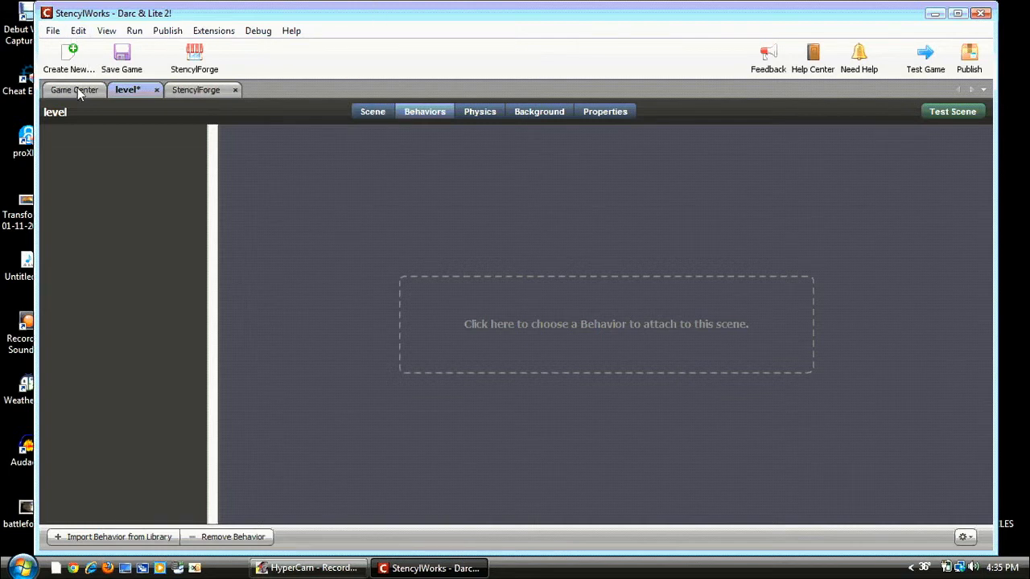
- Review the game's actor list in the Game Center and start creating a new actor
{"action": "left_click", "coordinate": [74, 90]}
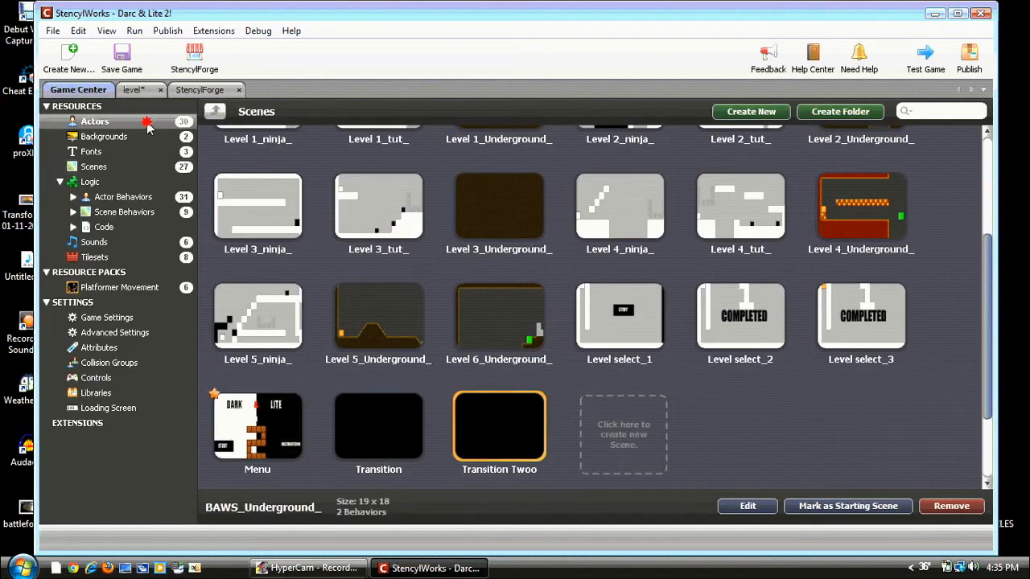
{"action": "left_click", "coordinate": [93, 121]}
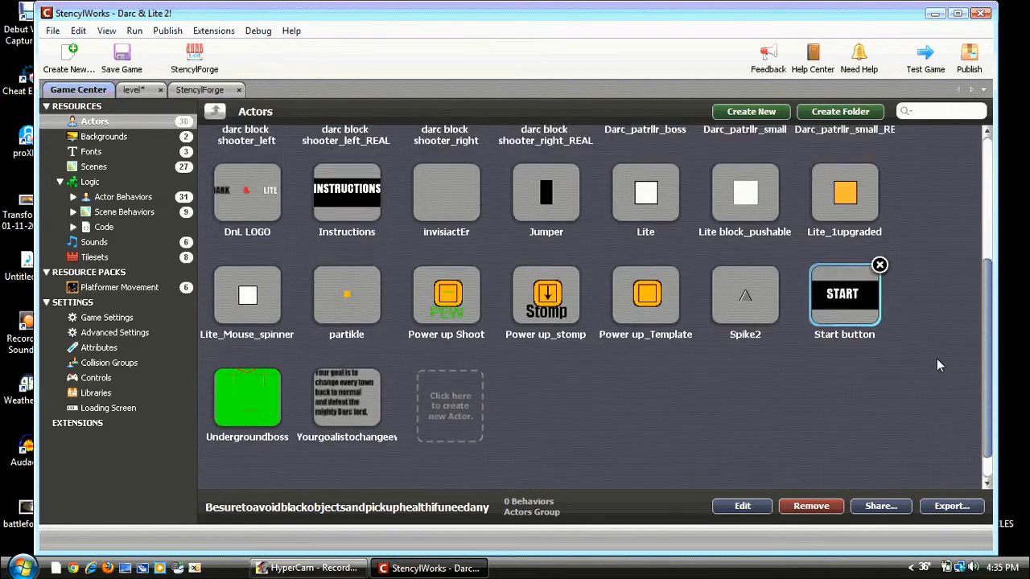
{"action": "scroll", "scroll_direction": "up", "scroll_amount": 3}
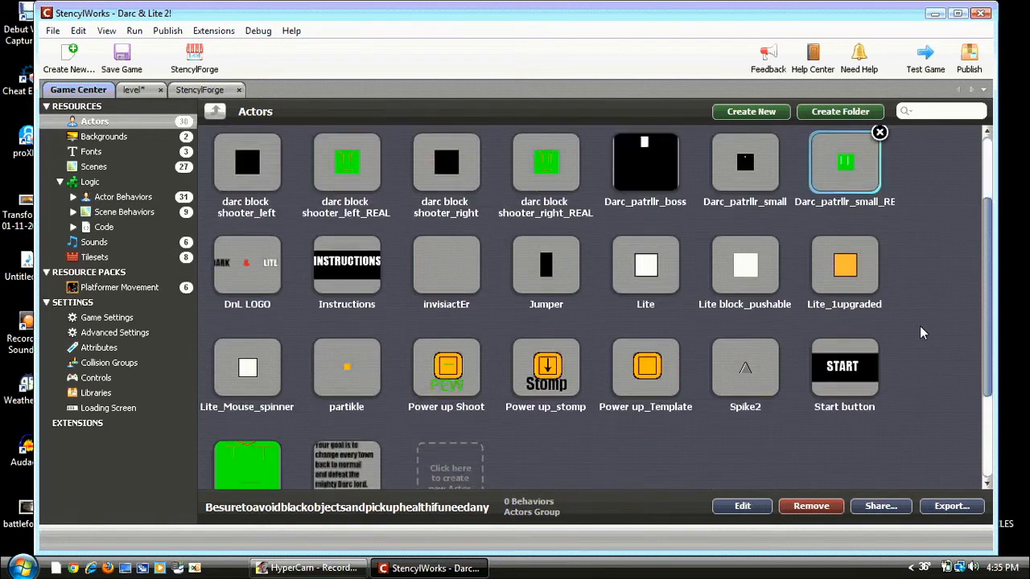
{"action": "scroll", "scroll_direction": "down", "scroll_amount": 3}
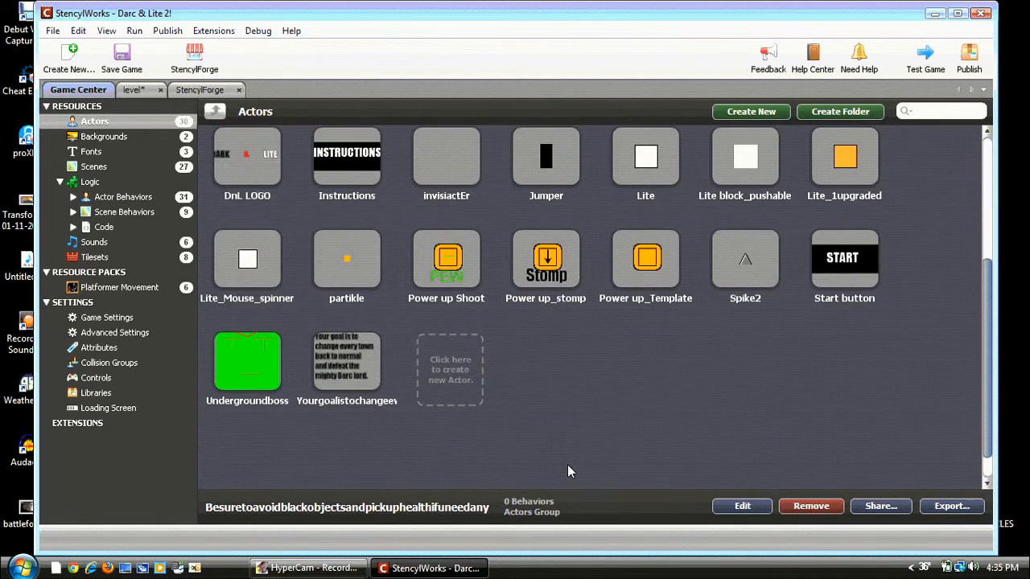
{"action": "scroll", "scroll_direction": "up", "scroll_amount": 3}
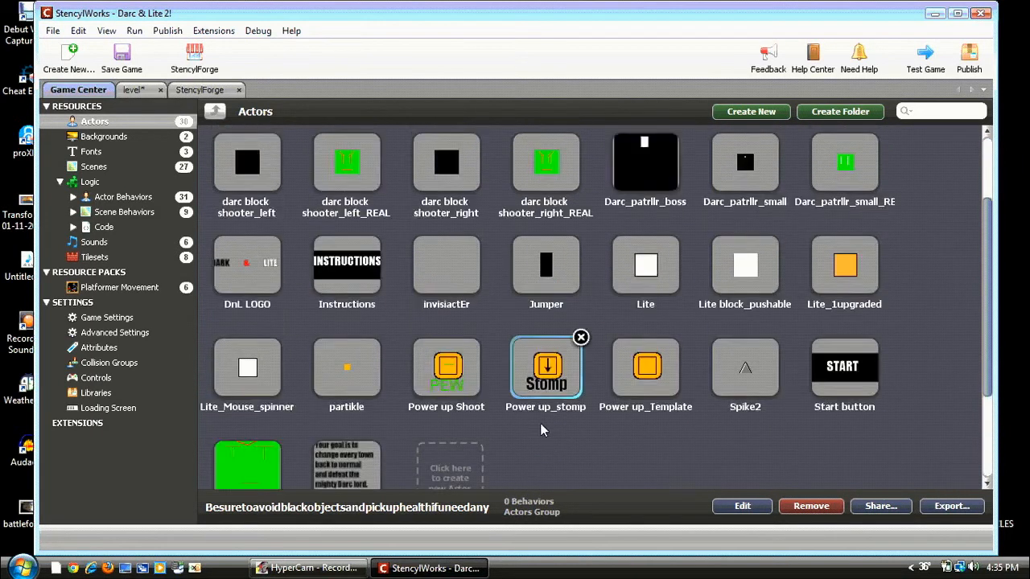
{"action": "scroll", "scroll_direction": "down", "scroll_amount": 3}
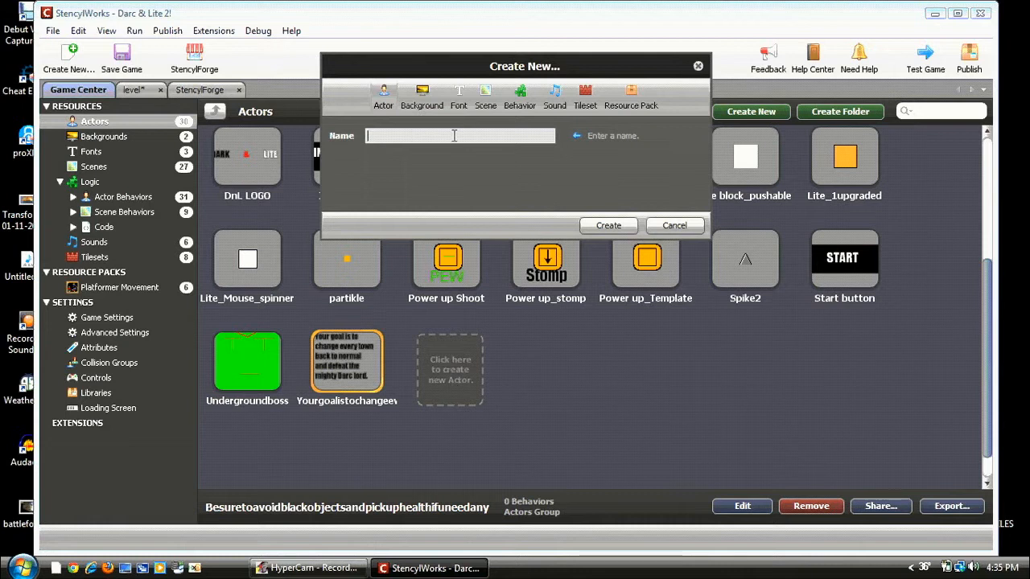
- Create an actor named 'guy' and add its first empty animation
{"action": "type", "text": "guy"}
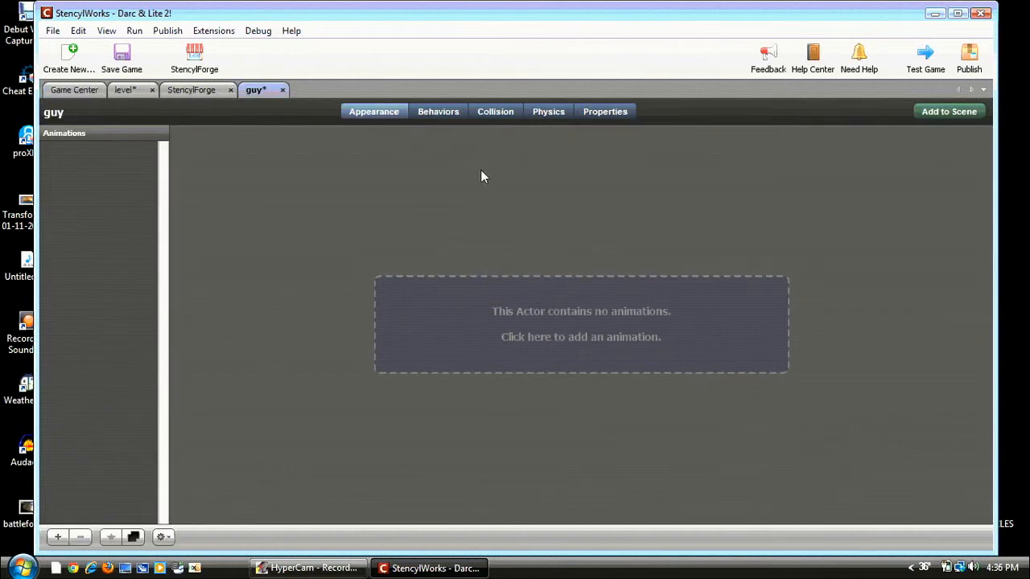
{"action": "mouse_move", "coordinate": [630, 325]}
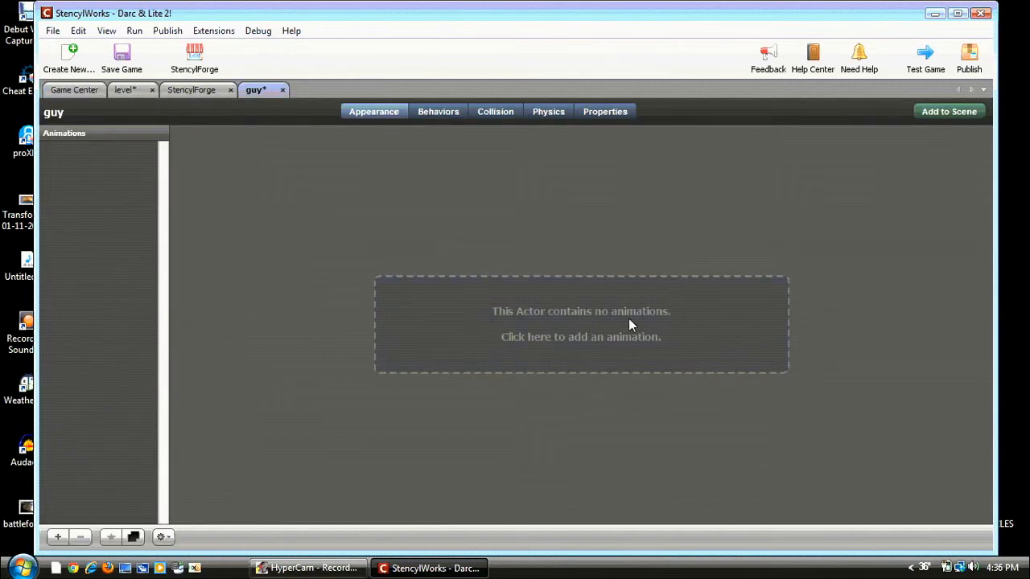
{"action": "left_click", "coordinate": [580, 325]}
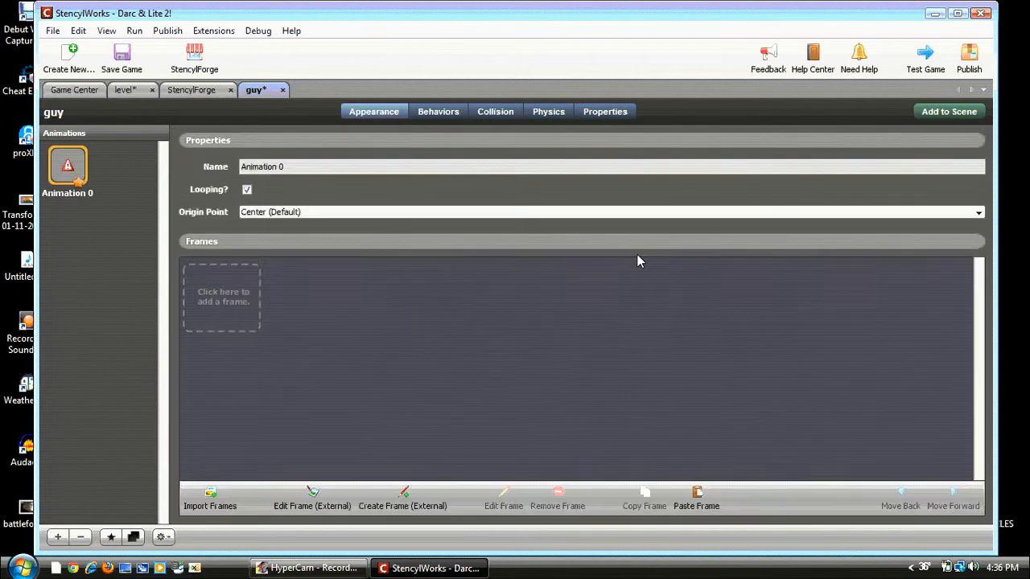
{"action": "mouse_move", "coordinate": [405, 499]}
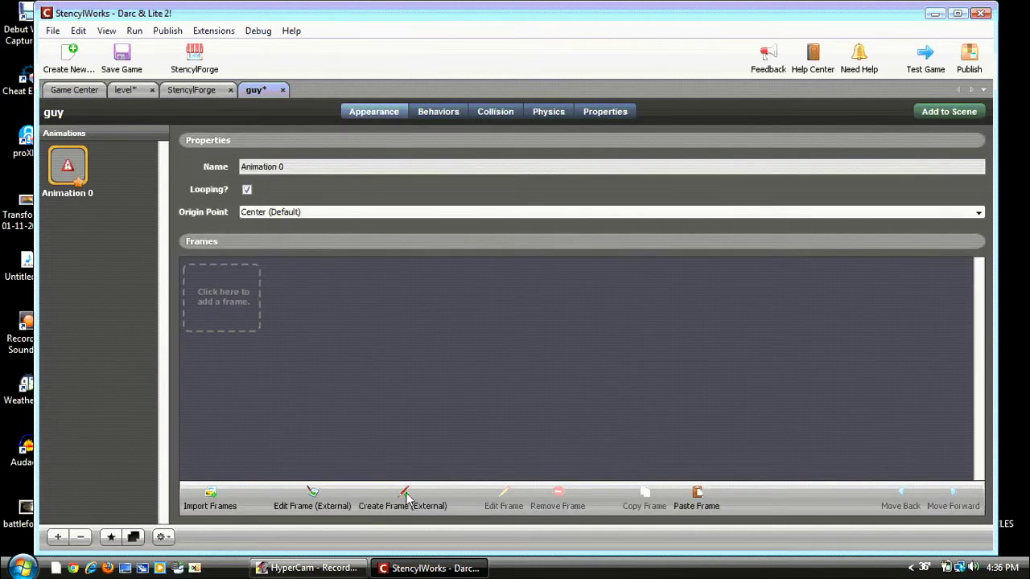
- Add a frame, paint it solid blue in Pencyl, and quit to the save-changes prompt
{"action": "left_click", "coordinate": [402, 496]}
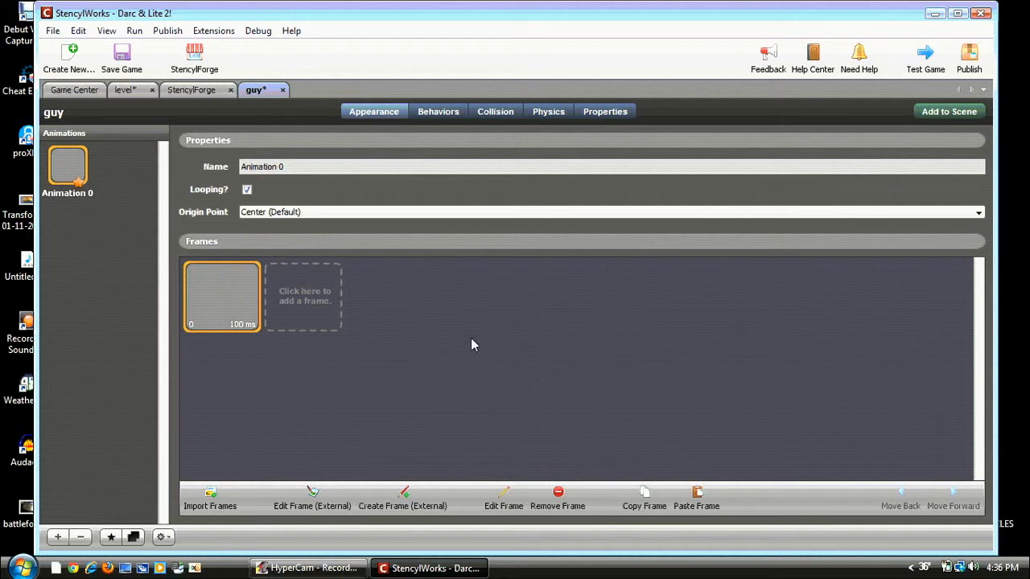
{"action": "mouse_move", "coordinate": [507, 304]}
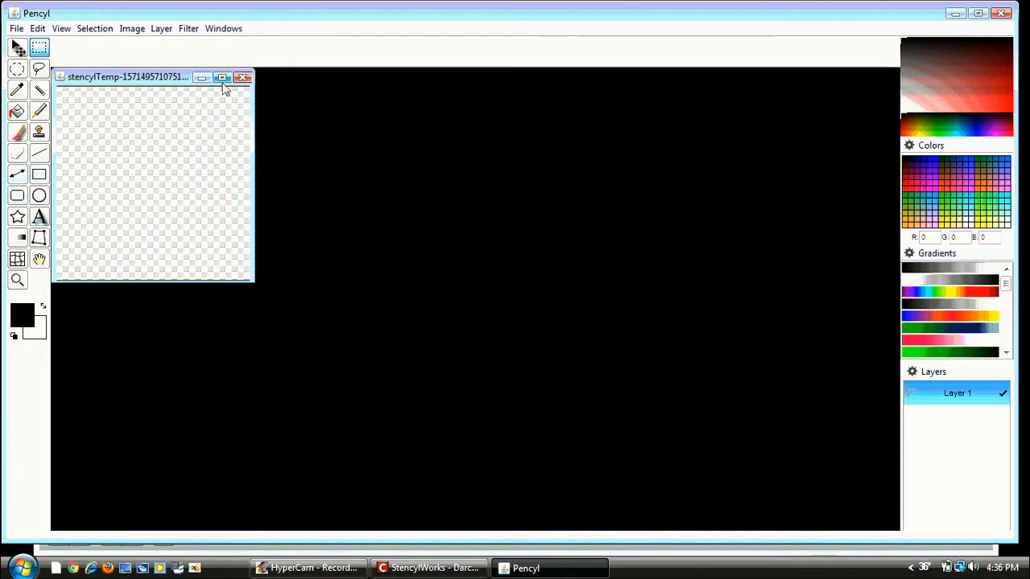
{"action": "left_click", "coordinate": [222, 77]}
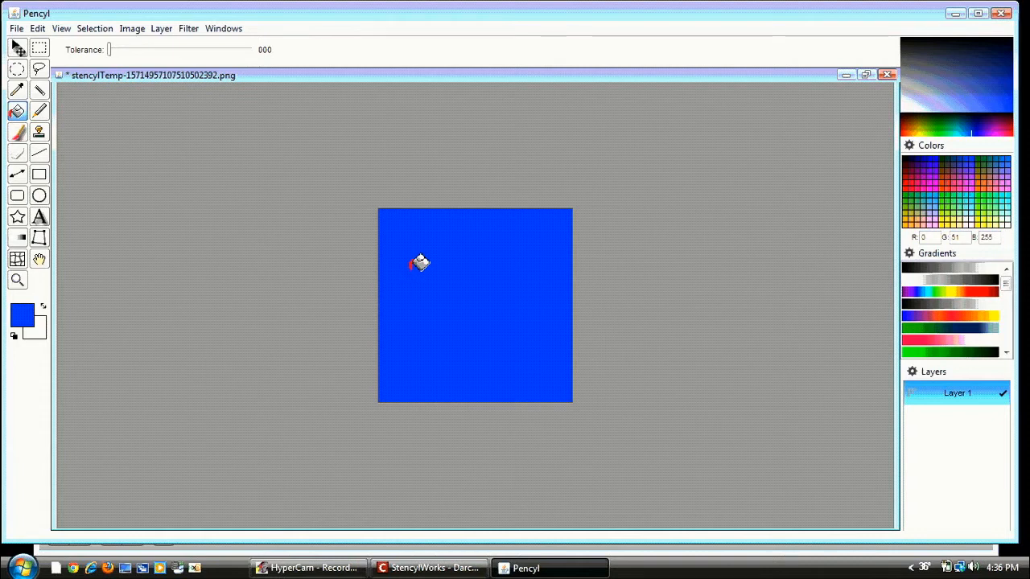
{"action": "mouse_move", "coordinate": [480, 256]}
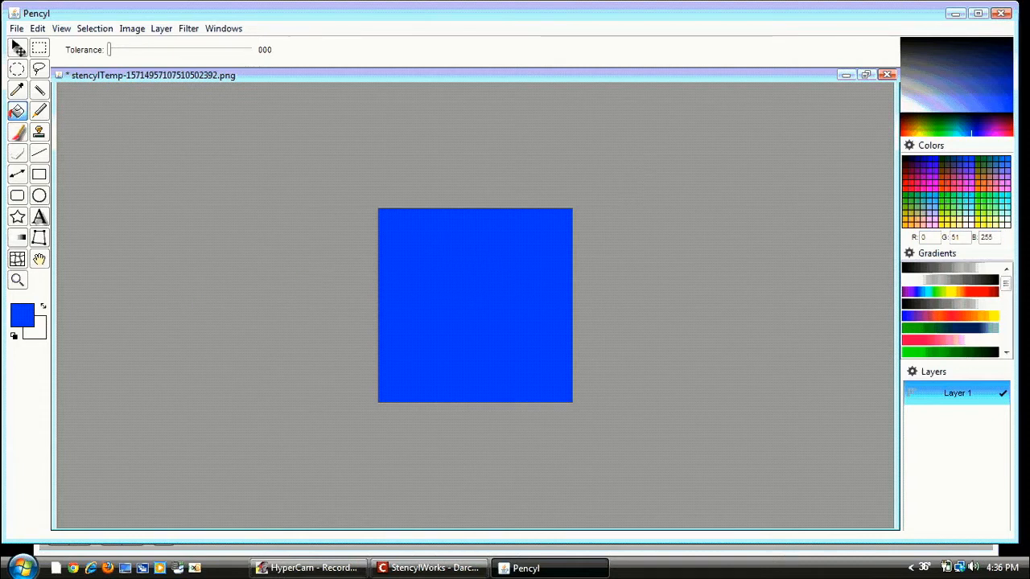
{"action": "mouse_move", "coordinate": [483, 280]}
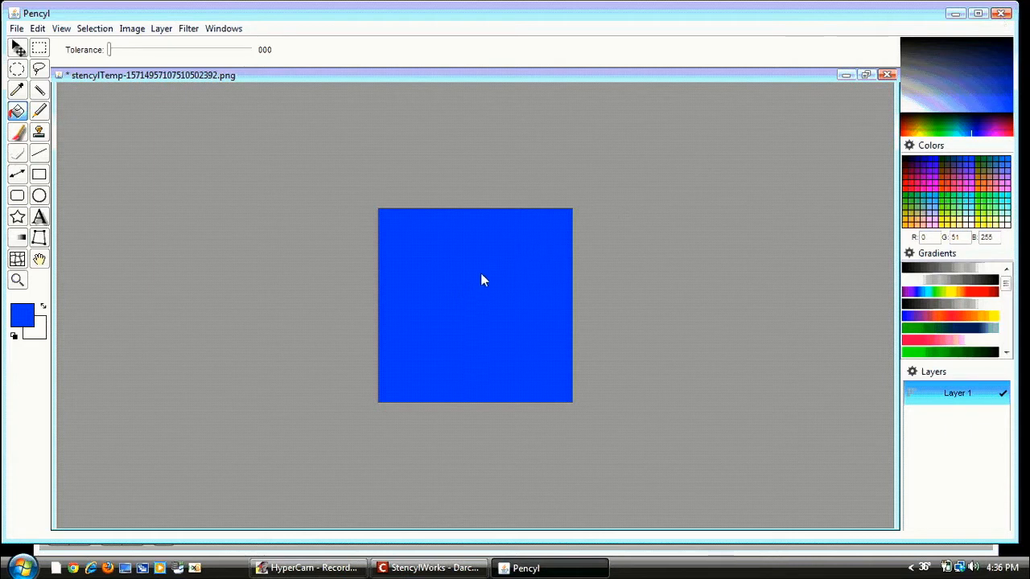
{"action": "left_click", "coordinate": [888, 76]}
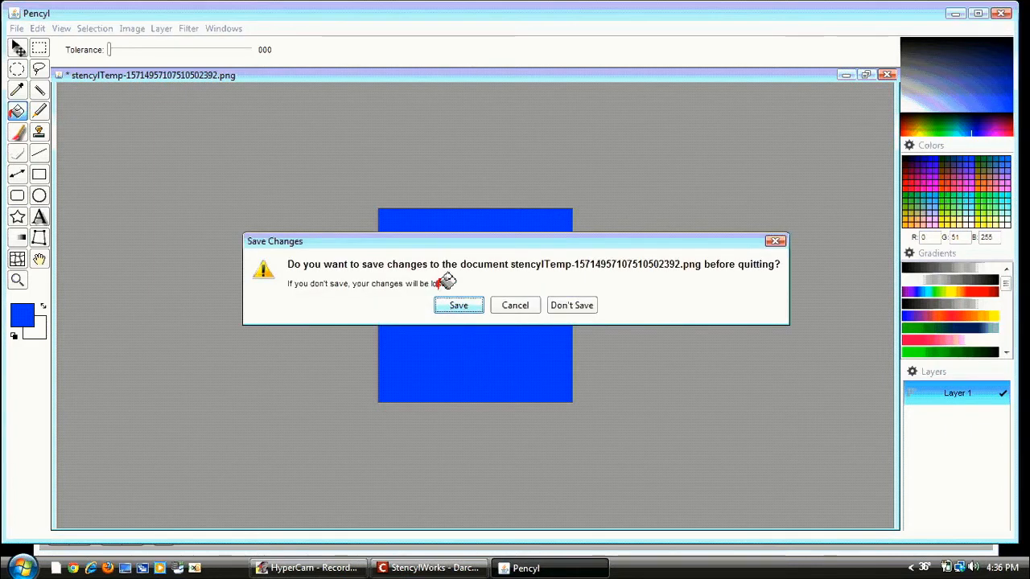
- Save the painted blue frame in Pencyl so it becomes the guy actor's animation frame
{"action": "left_click", "coordinate": [572, 306]}
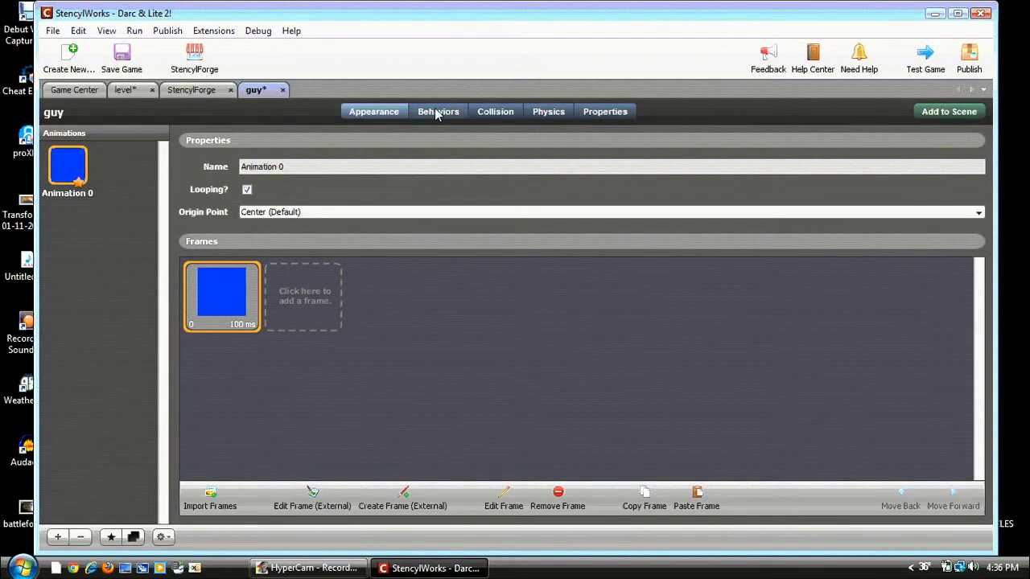
{"action": "mouse_move", "coordinate": [460, 109]}
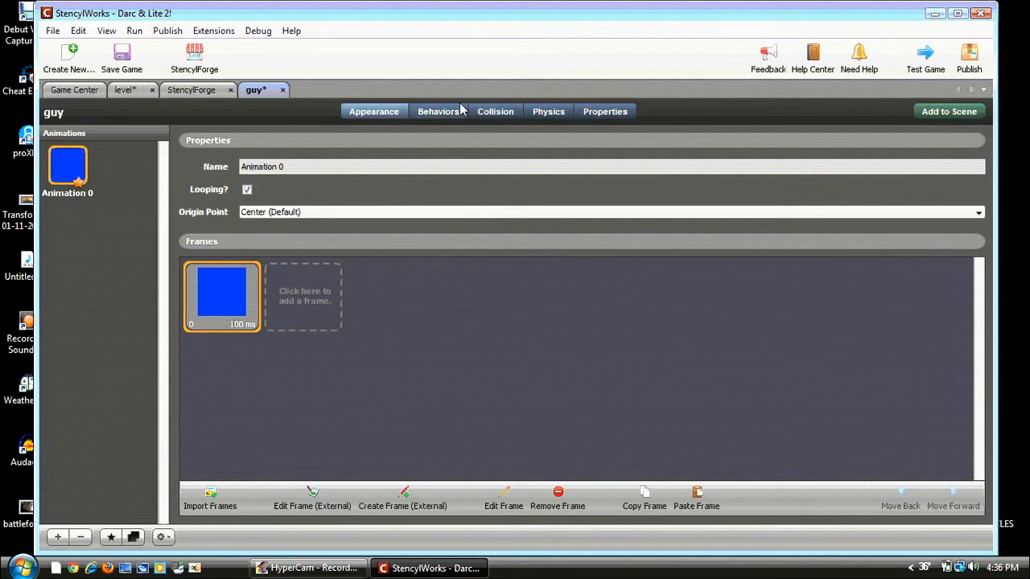
{"action": "mouse_move", "coordinate": [499, 116]}
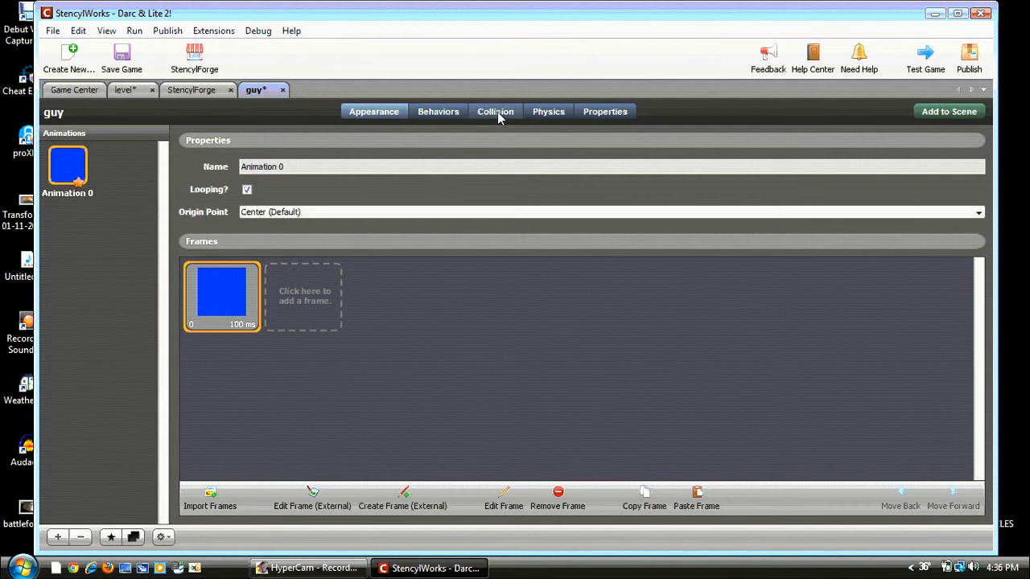
- Add a 64 by 64 box collision shape to guy and set Can Rotate to No in Physics
{"action": "left_click", "coordinate": [496, 111]}
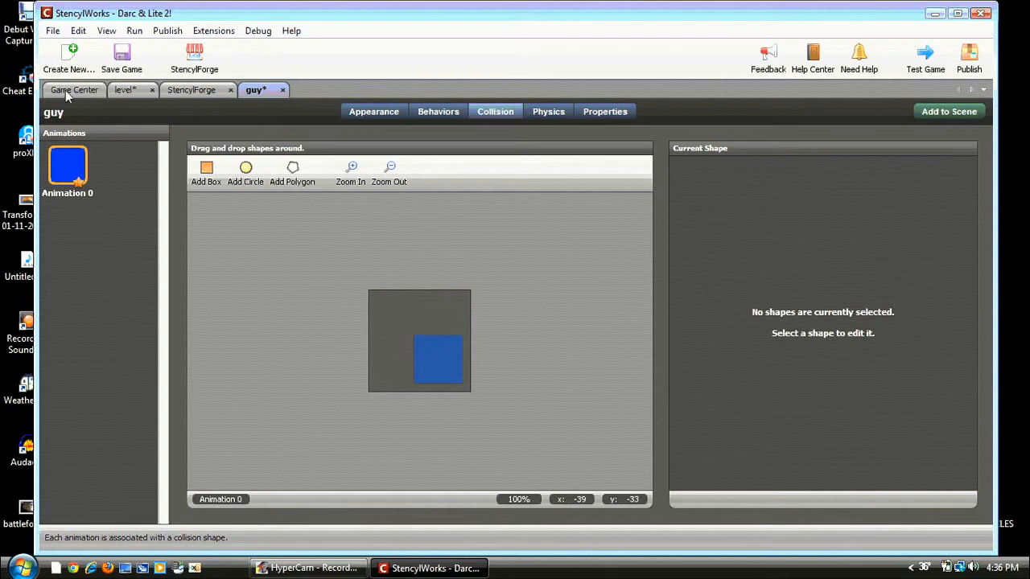
{"action": "left_click", "coordinate": [206, 170]}
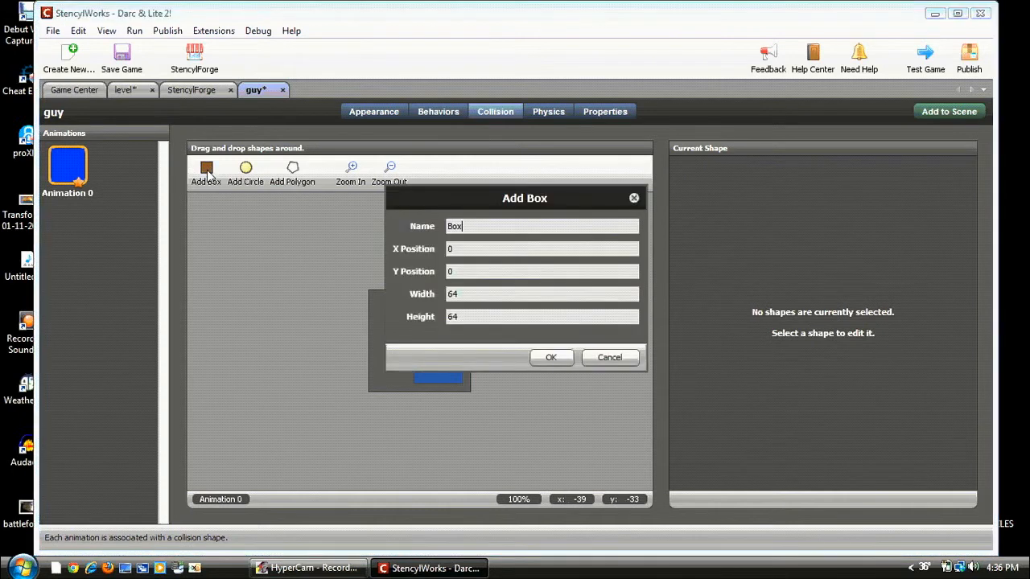
{"action": "left_click", "coordinate": [550, 357]}
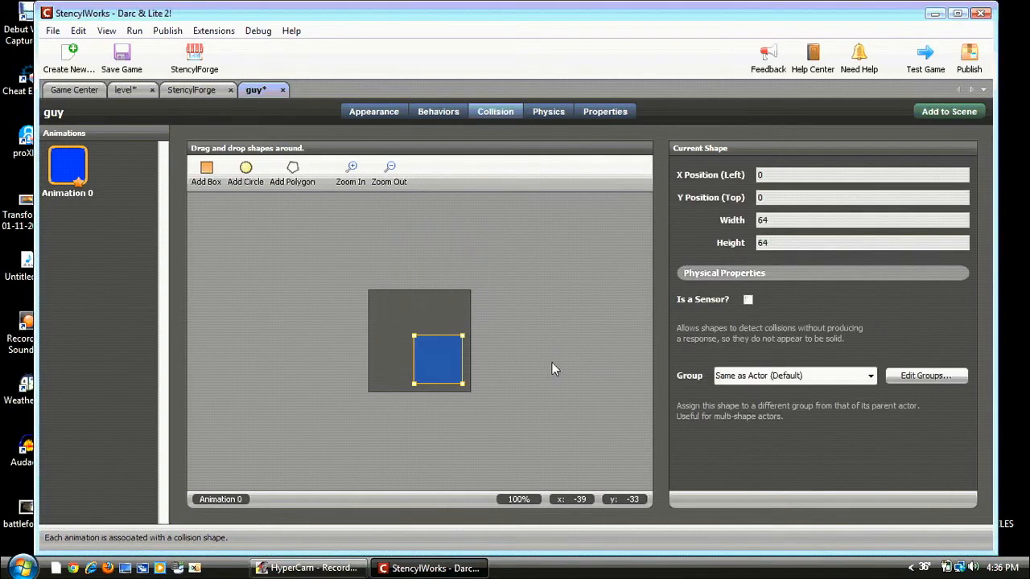
{"action": "mouse_move", "coordinate": [544, 197]}
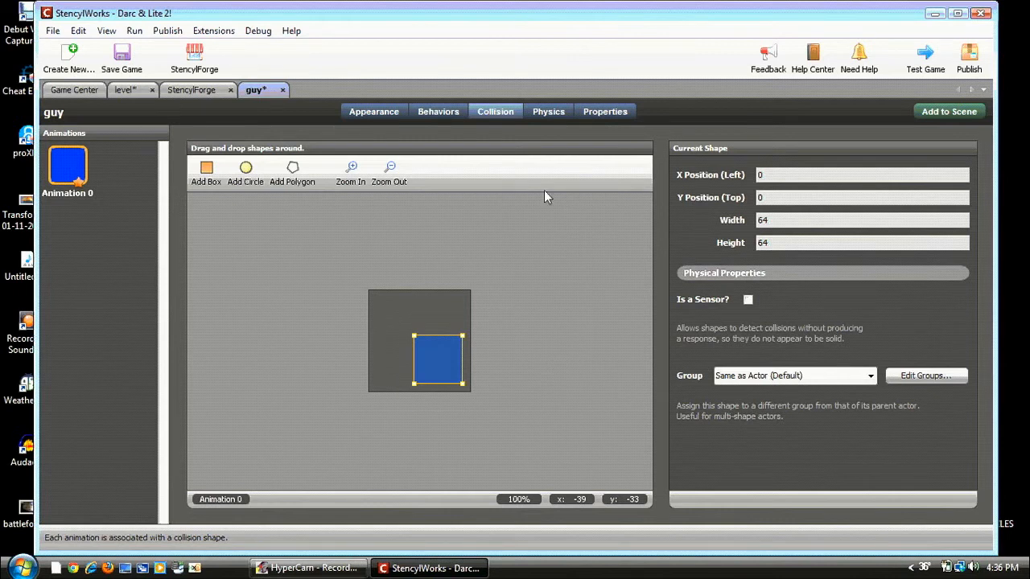
{"action": "mouse_move", "coordinate": [549, 111]}
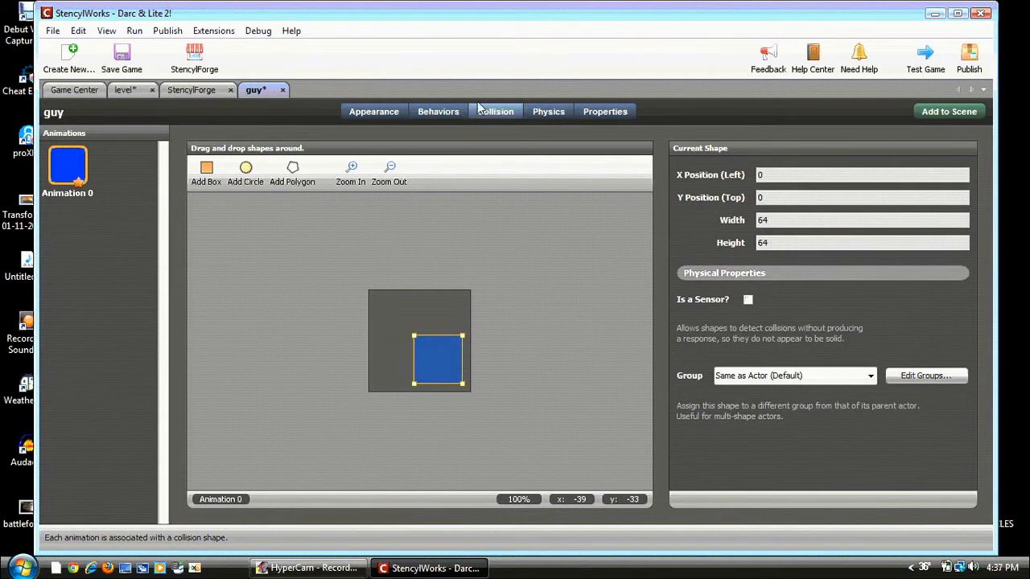
{"action": "left_click", "coordinate": [547, 111]}
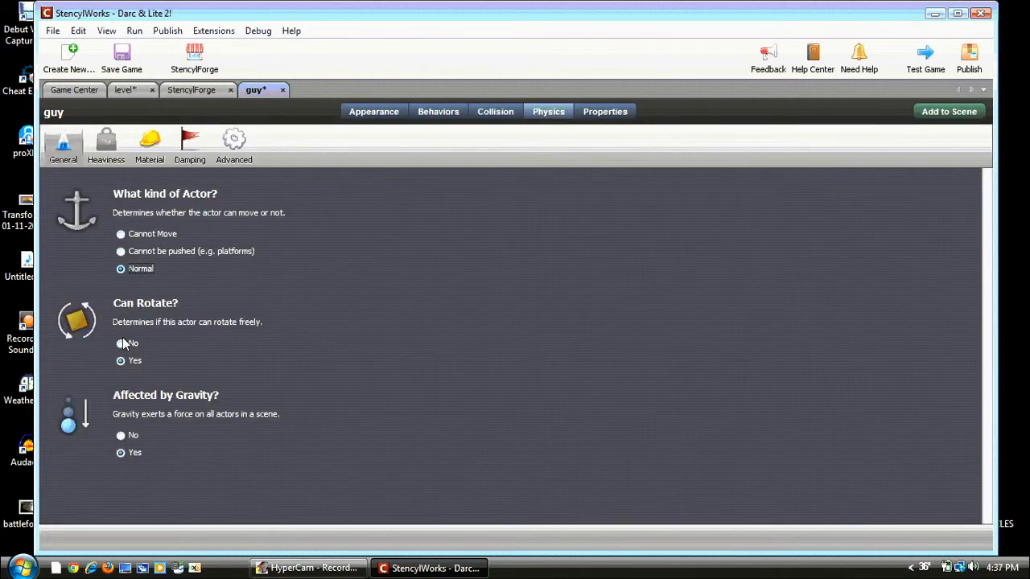
{"action": "left_click", "coordinate": [121, 344]}
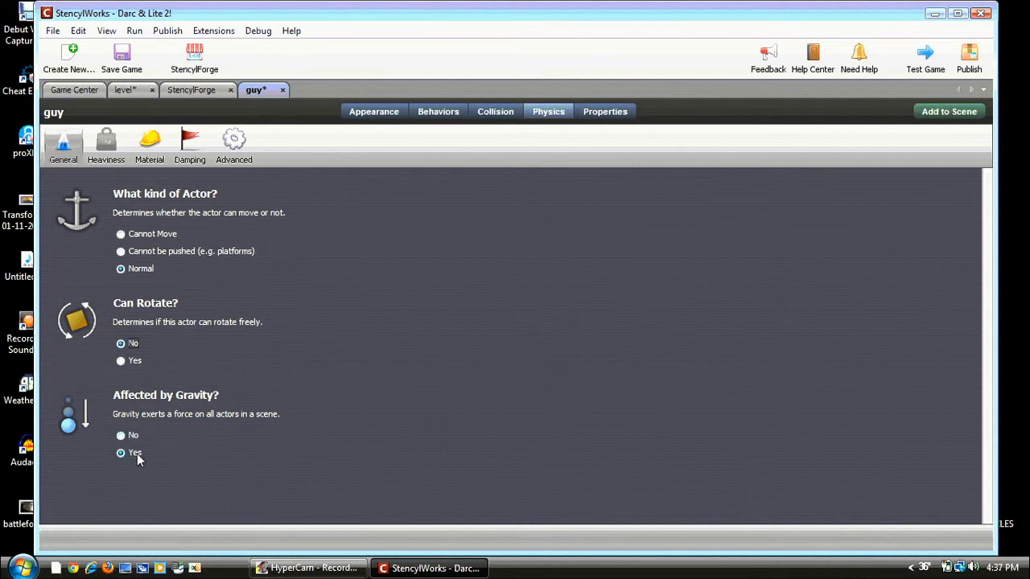
{"action": "mouse_move", "coordinate": [475, 132]}
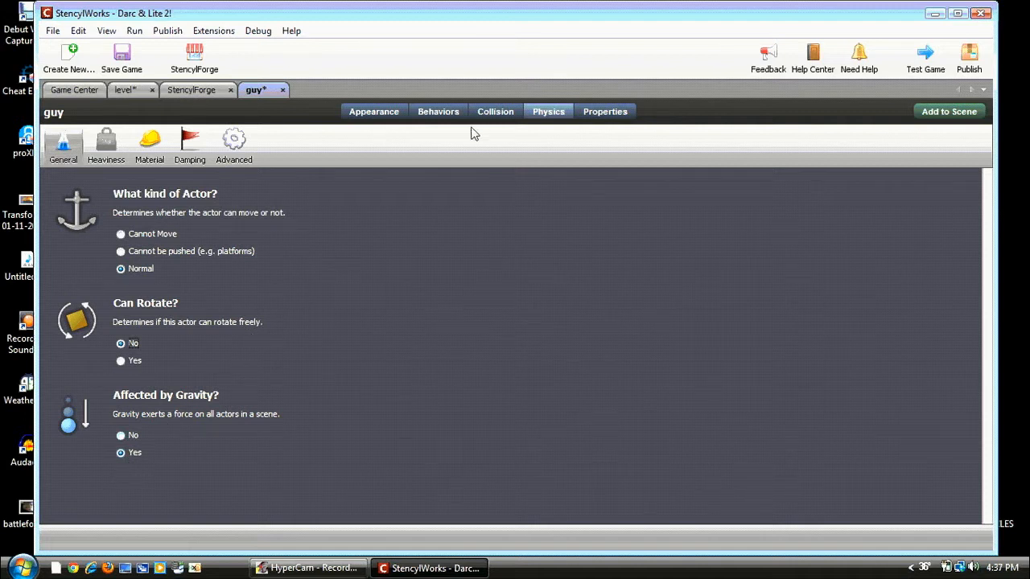
- From guy's empty Behaviors list, browse StencylForge resource packs and pick Platformer Movement
{"action": "left_click", "coordinate": [437, 111]}
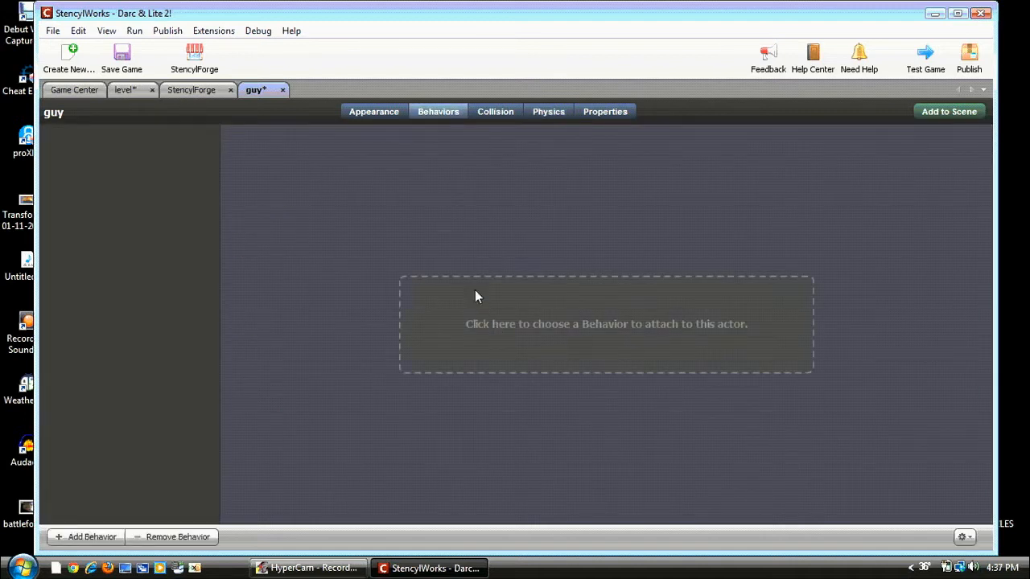
{"action": "mouse_move", "coordinate": [428, 174]}
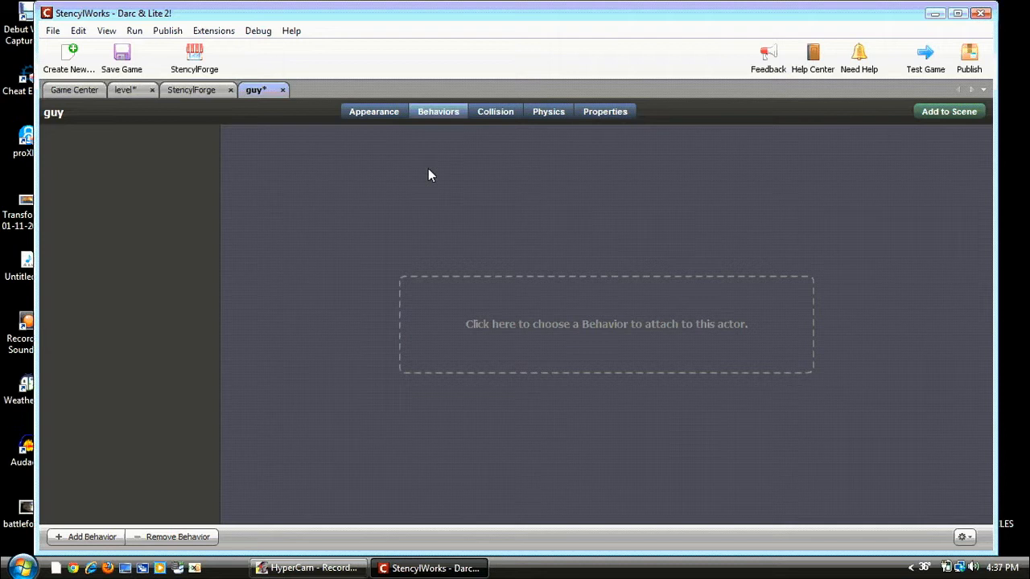
{"action": "mouse_move", "coordinate": [170, 199]}
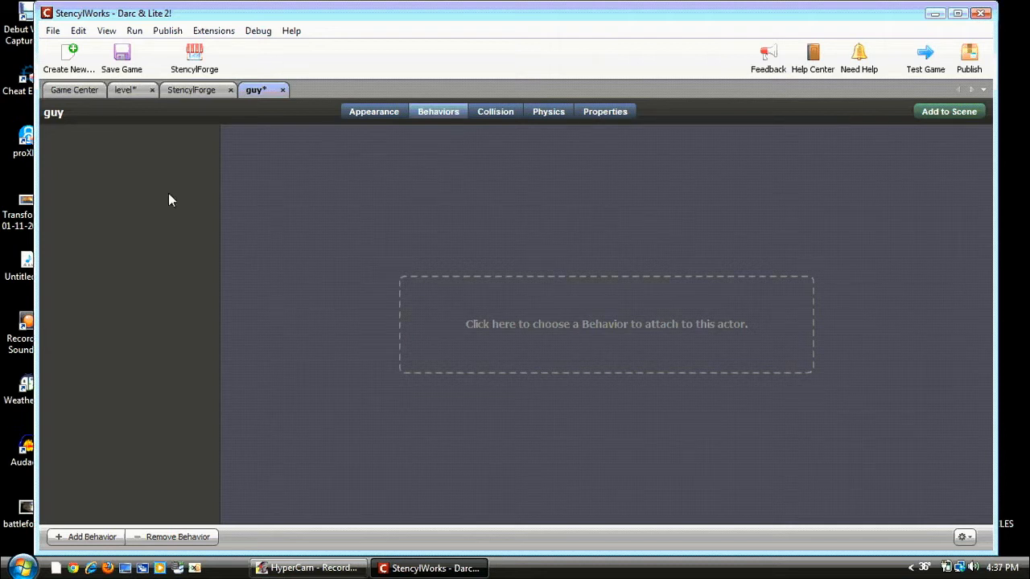
{"action": "mouse_move", "coordinate": [87, 113]}
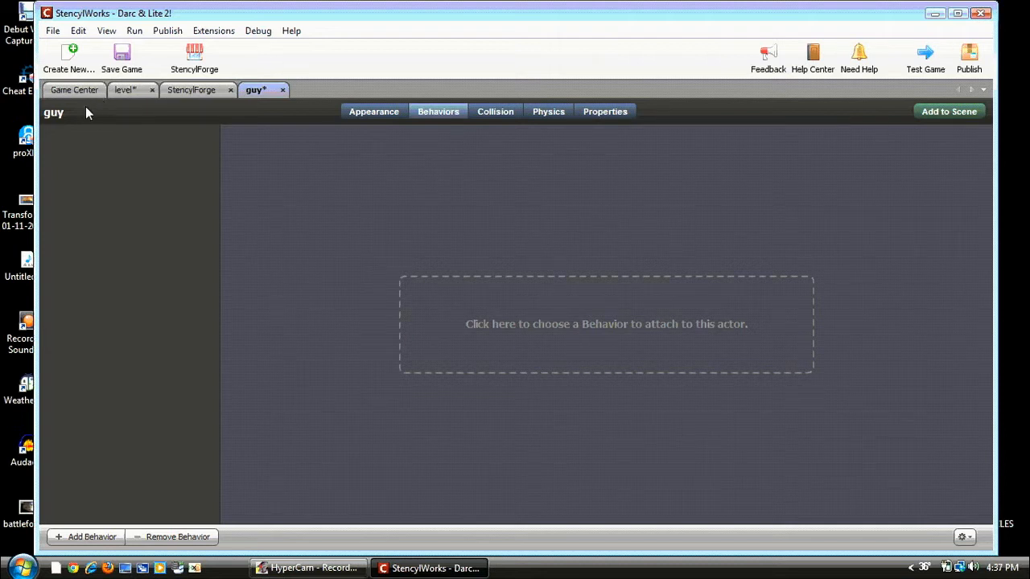
{"action": "left_click", "coordinate": [77, 90]}
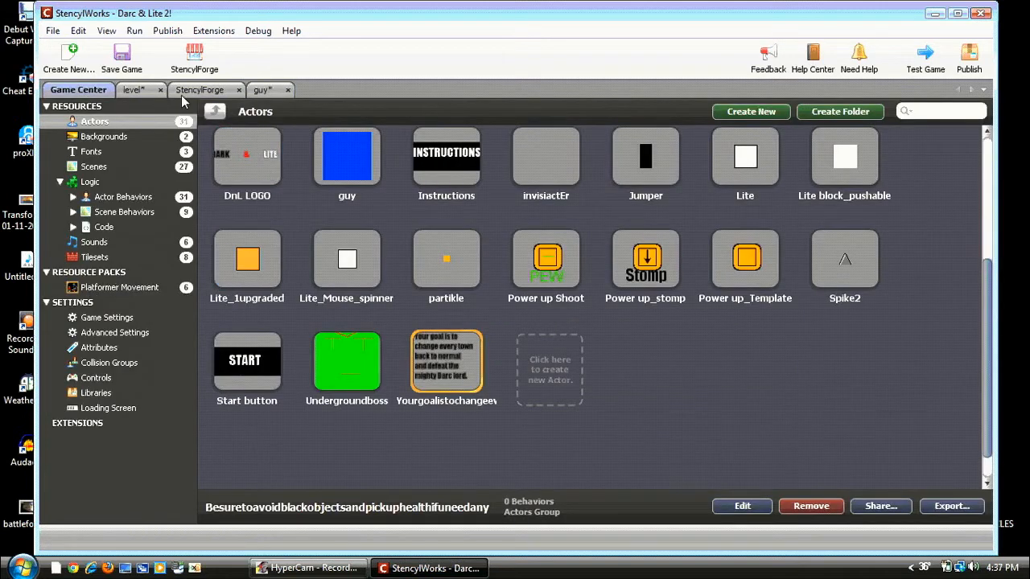
{"action": "left_click", "coordinate": [199, 90]}
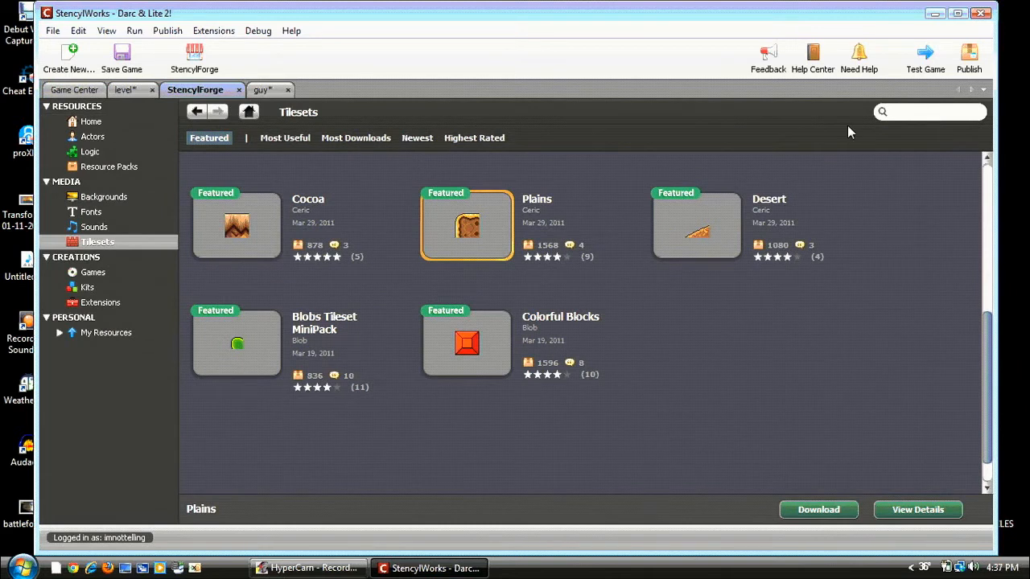
{"action": "mouse_move", "coordinate": [99, 180]}
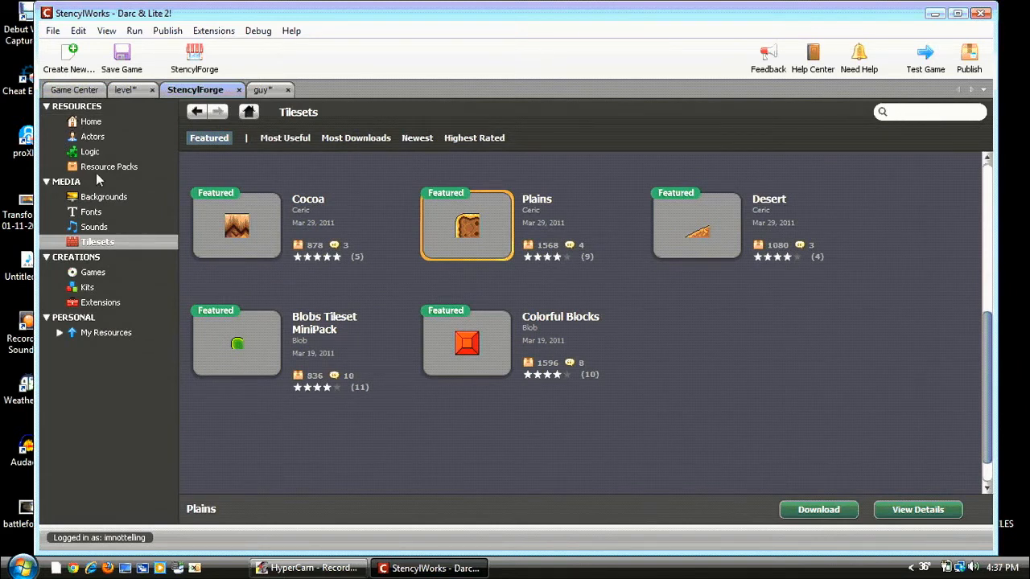
{"action": "left_click", "coordinate": [109, 166]}
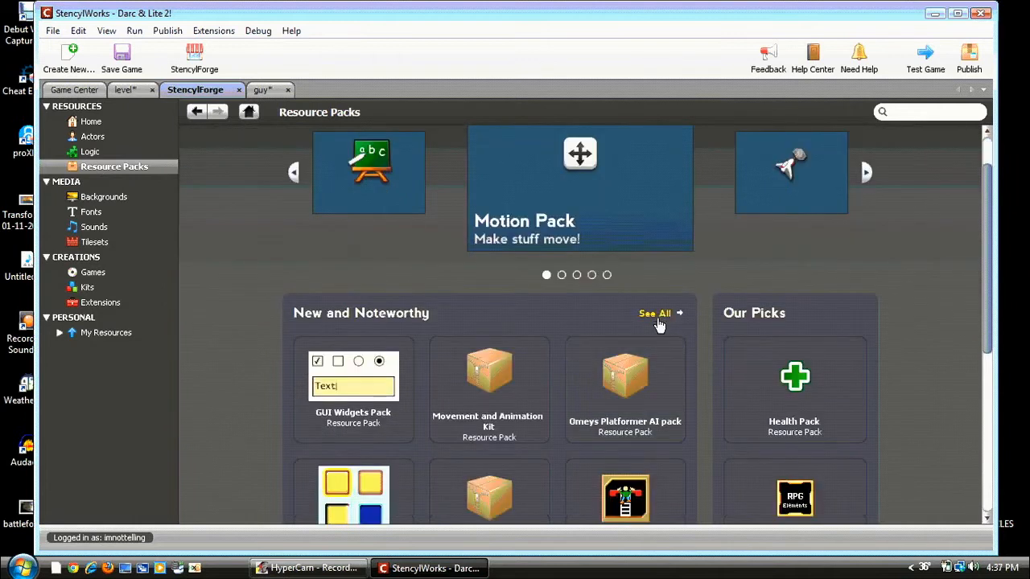
{"action": "left_click", "coordinate": [655, 312]}
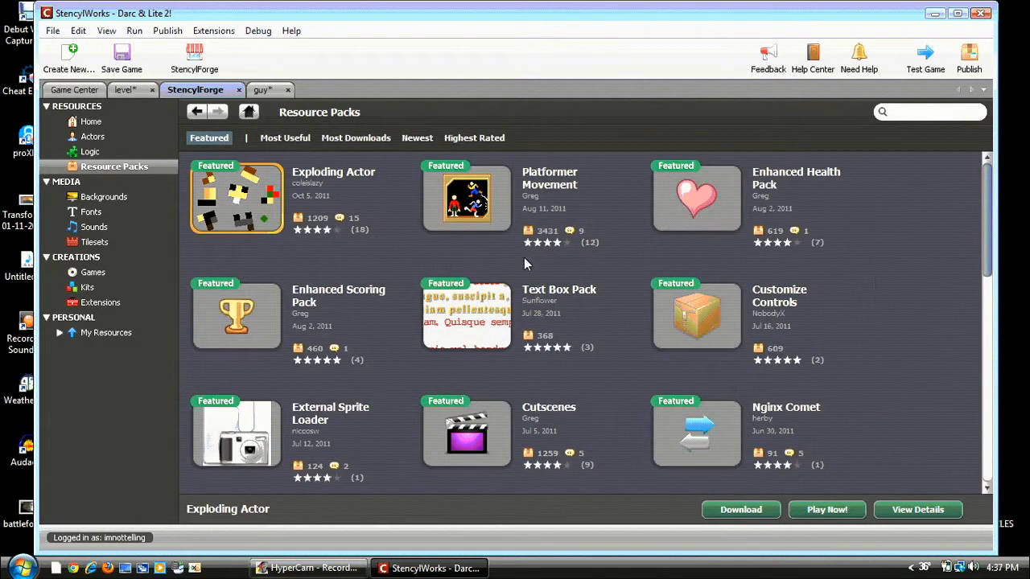
{"action": "left_click", "coordinate": [467, 199]}
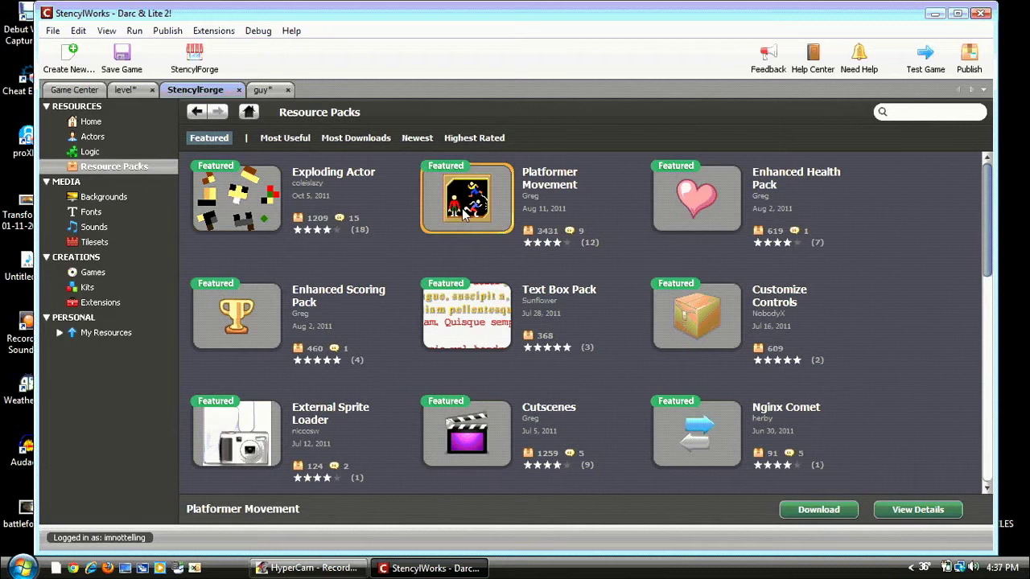
{"action": "mouse_move", "coordinate": [547, 209]}
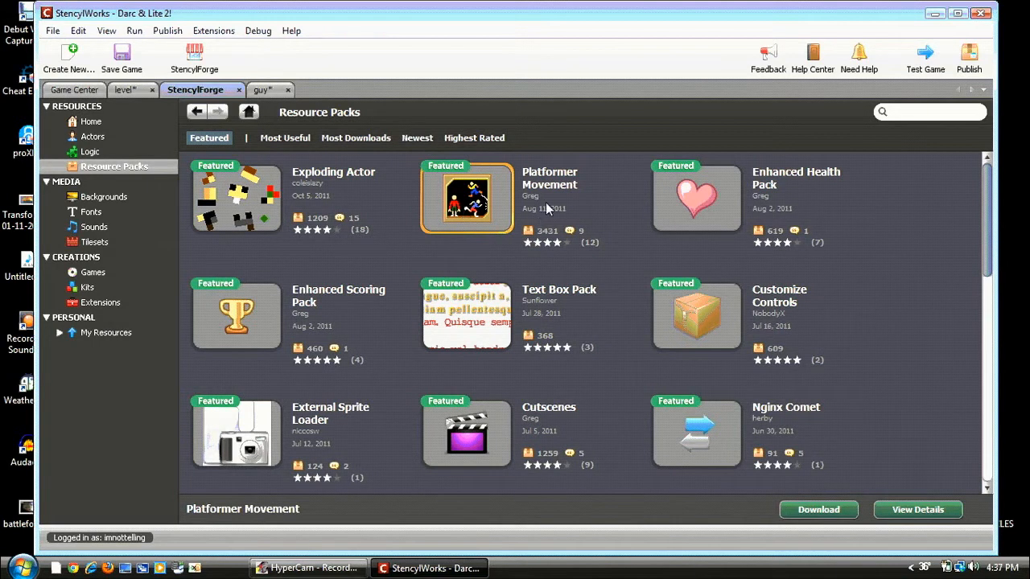
{"action": "mouse_move", "coordinate": [90, 40]}
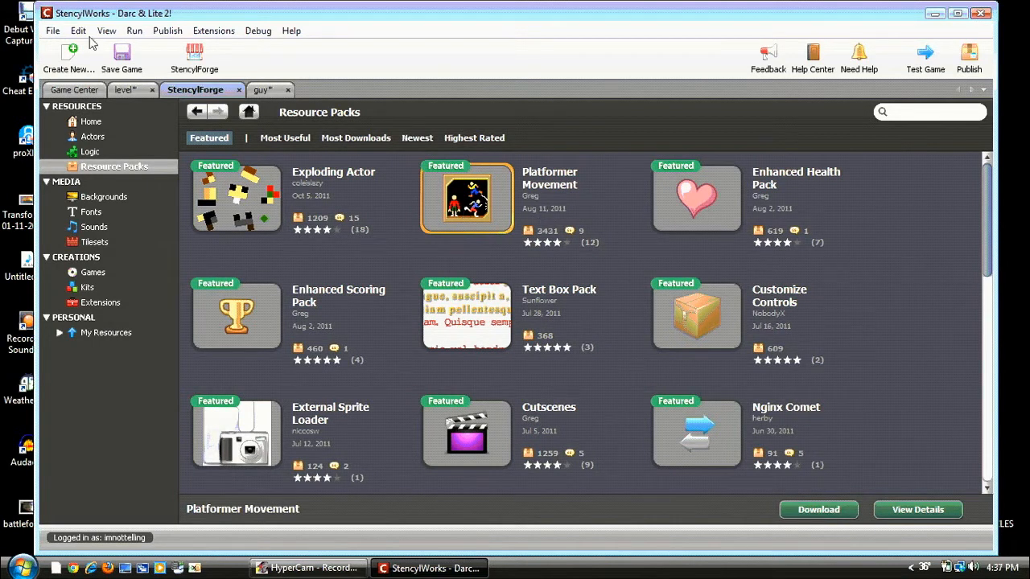
- Download the Platformer Movement pack, view its Running behavior, and return to guy's behaviors
{"action": "left_click", "coordinate": [77, 90]}
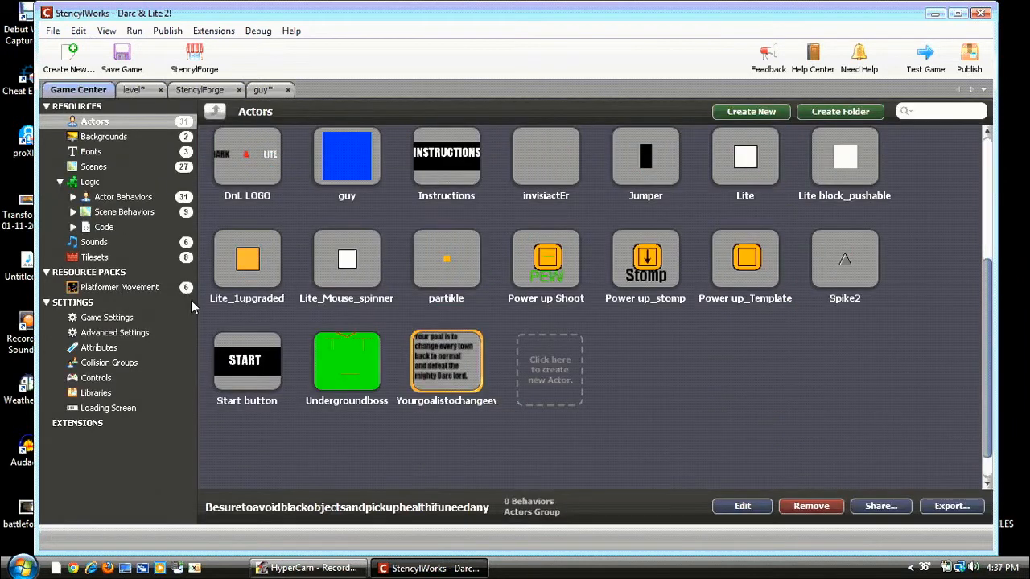
{"action": "left_click", "coordinate": [119, 286]}
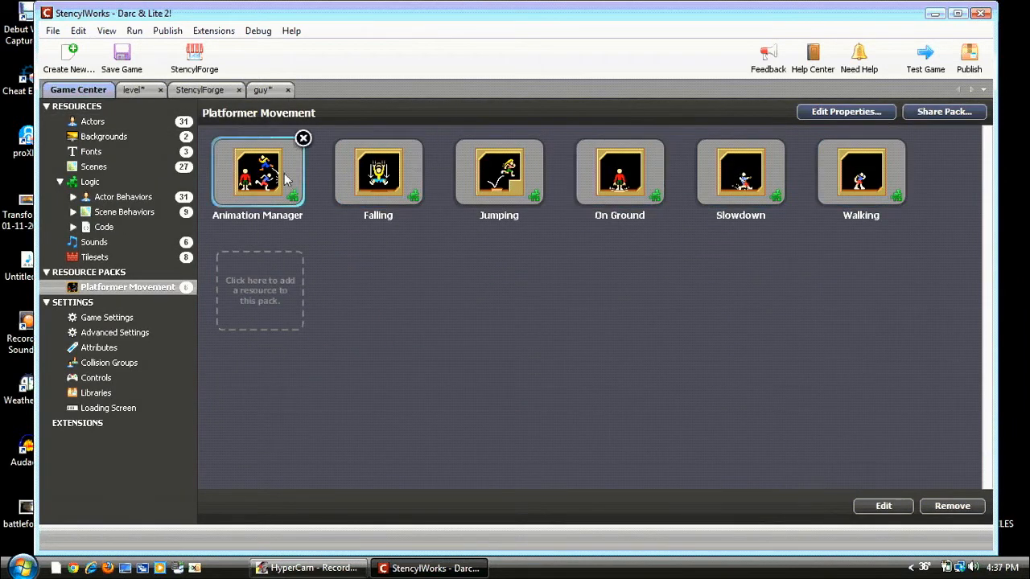
{"action": "mouse_move", "coordinate": [277, 133]}
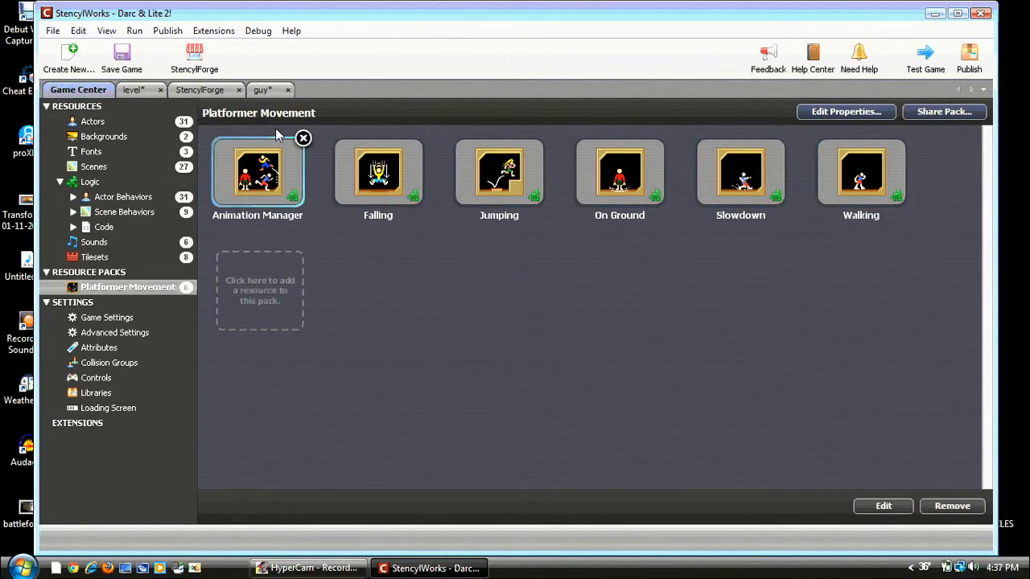
{"action": "mouse_move", "coordinate": [284, 177]}
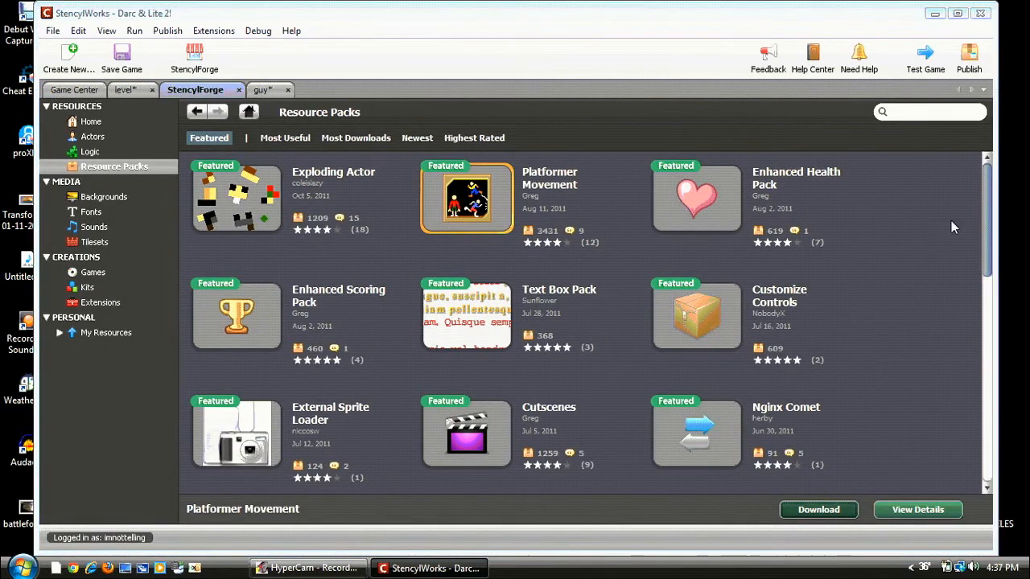
{"action": "mouse_move", "coordinate": [486, 197]}
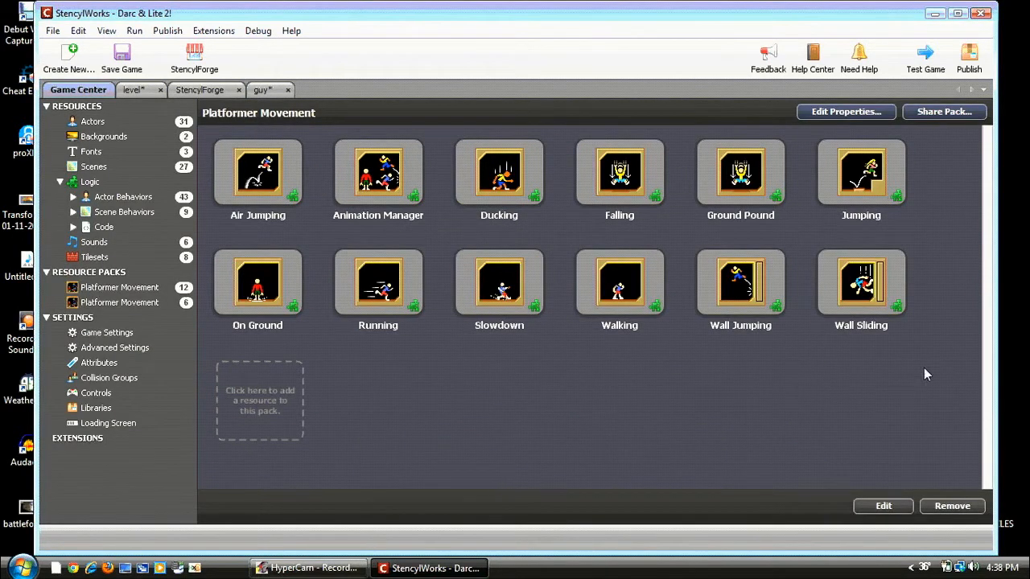
{"action": "left_click", "coordinate": [376, 283]}
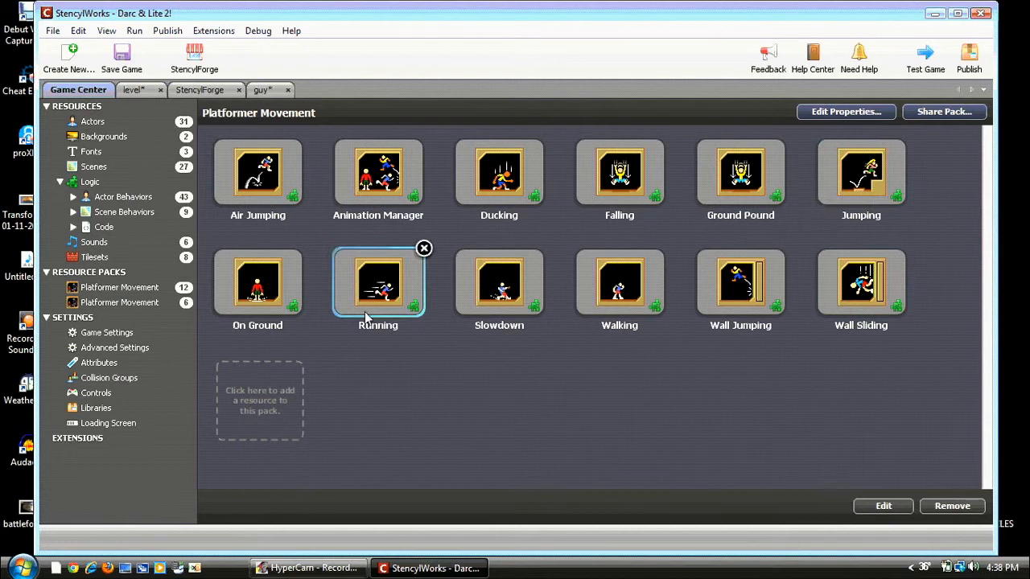
{"action": "left_click", "coordinate": [257, 90]}
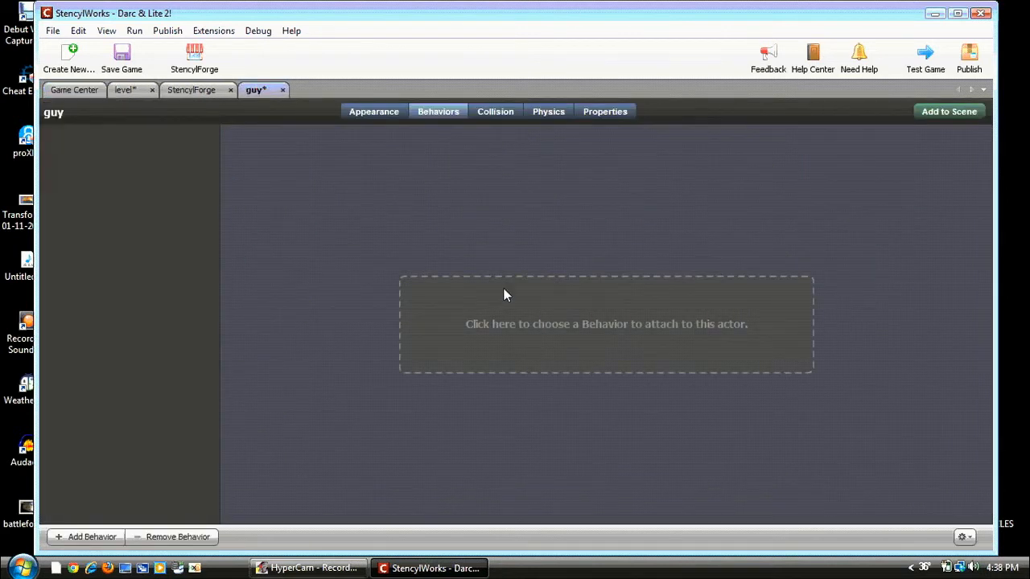
- Attach the Falling behavior to guy with Animation 0 for both fall directions
{"action": "left_click", "coordinate": [605, 324]}
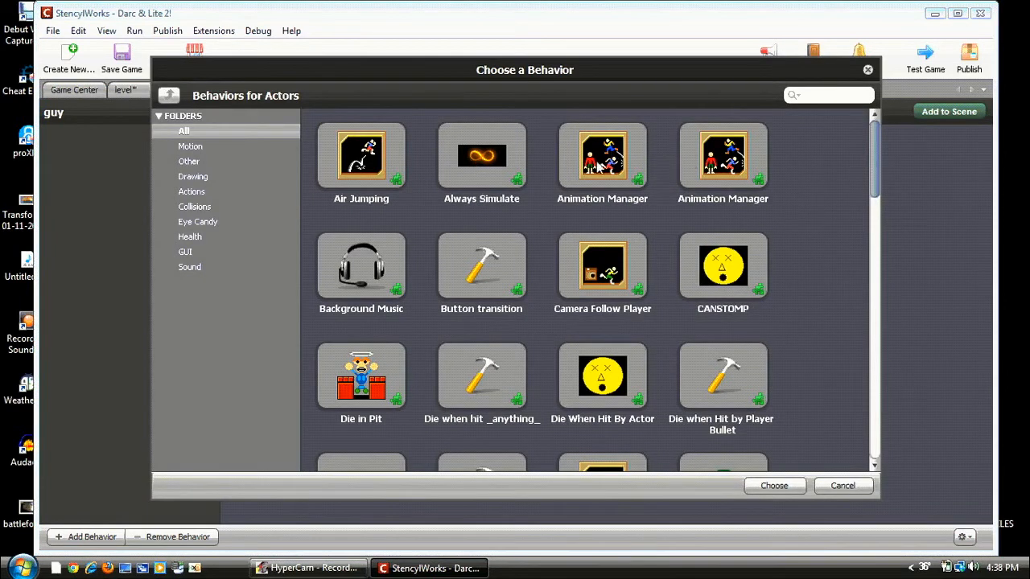
{"action": "left_click", "coordinate": [602, 156]}
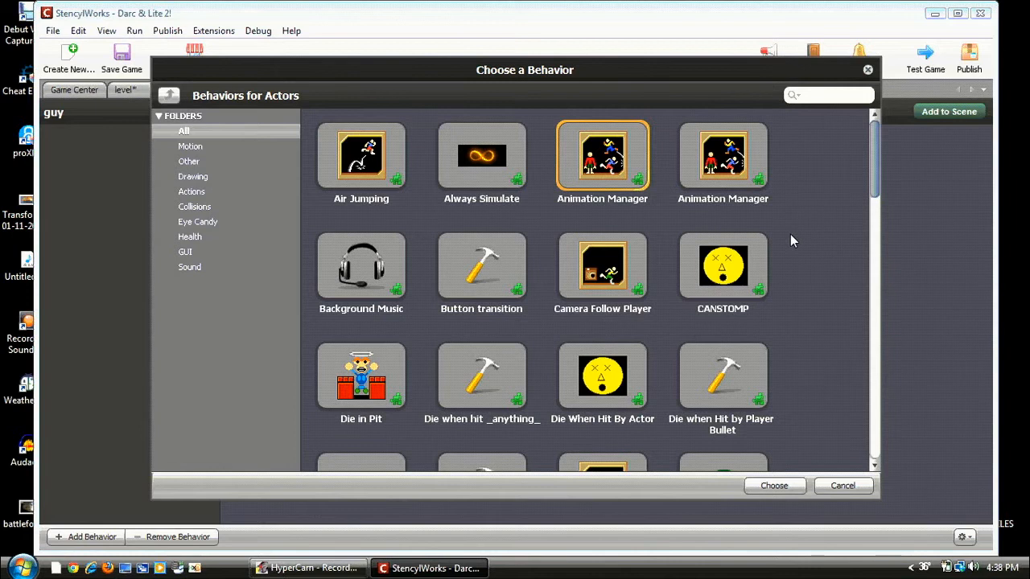
{"action": "scroll", "scroll_direction": "down", "scroll_amount": 3}
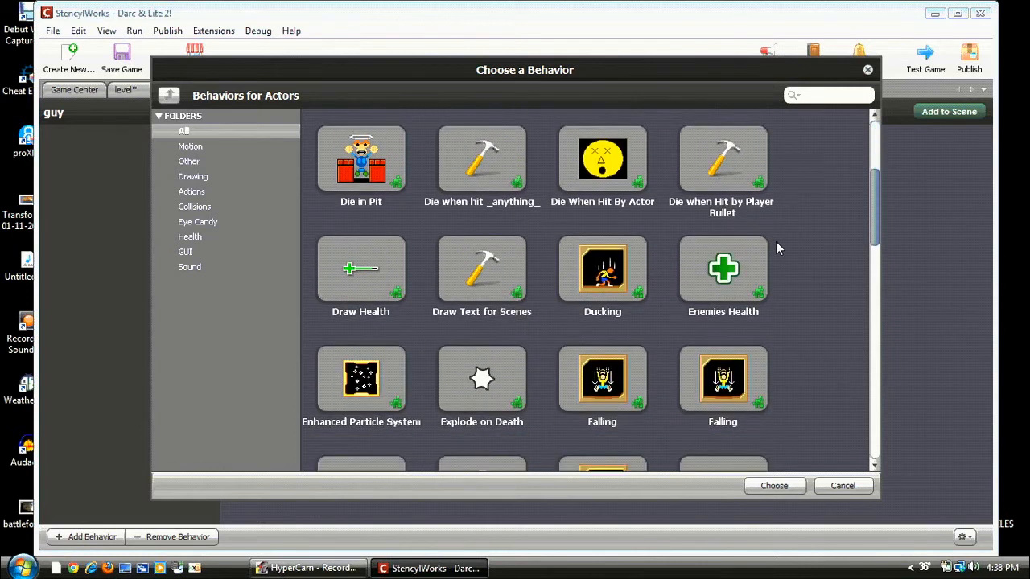
{"action": "scroll", "scroll_direction": "down", "scroll_amount": 3}
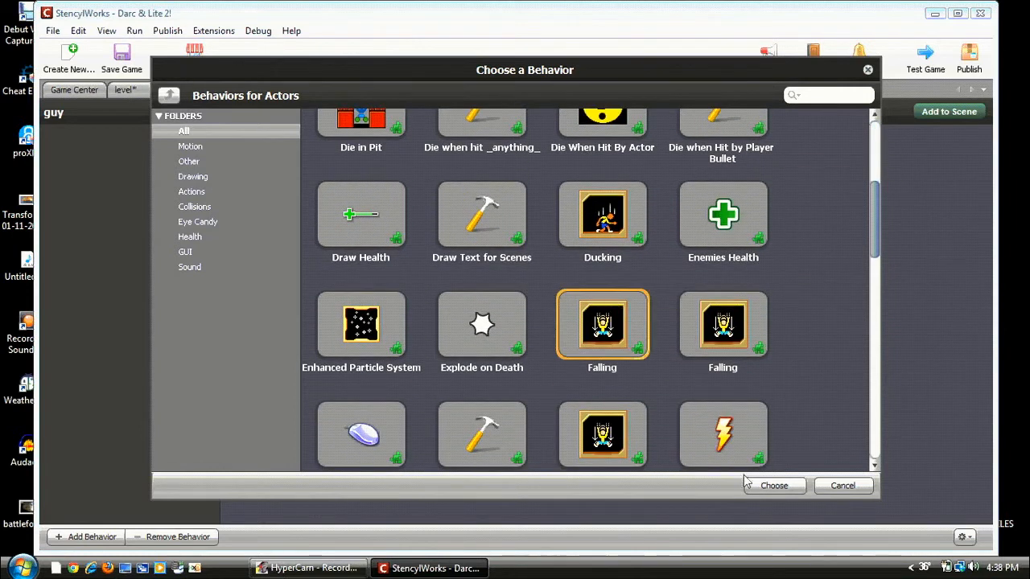
{"action": "left_click", "coordinate": [773, 486]}
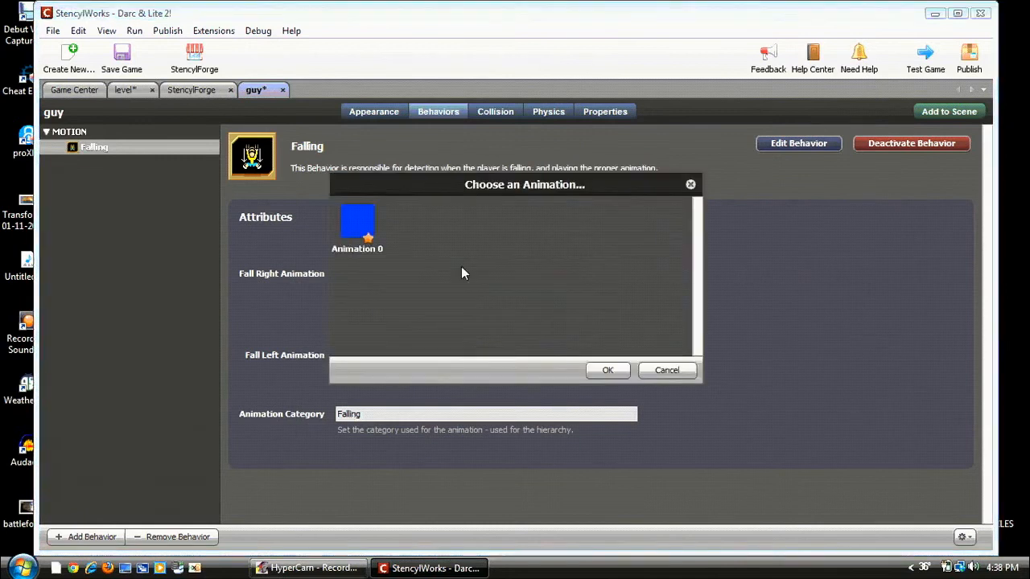
{"action": "left_click", "coordinate": [609, 370]}
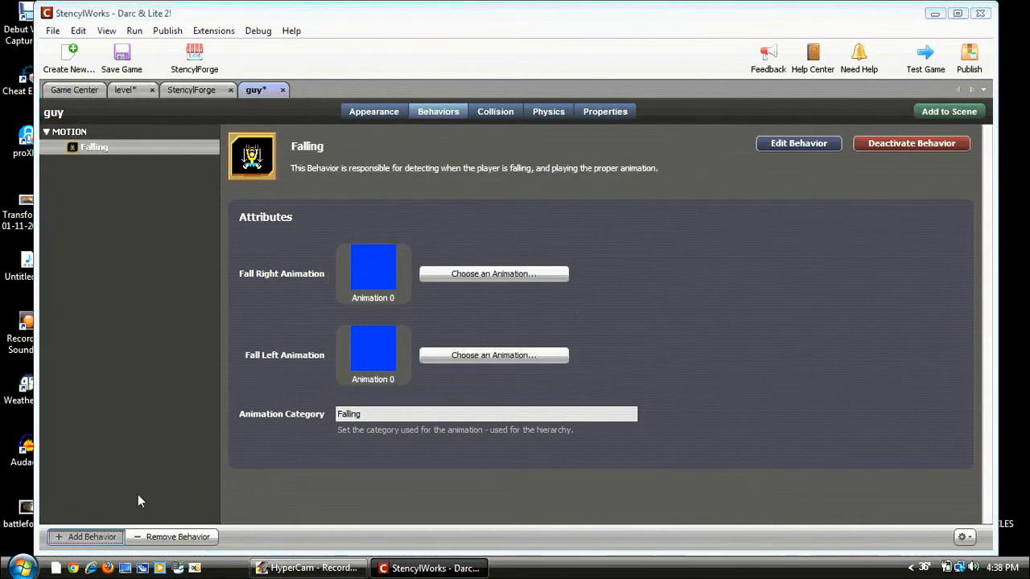
- Attach the Jumping behavior to guy with jump key up and Animation 0 for jump right and left
{"action": "left_click", "coordinate": [85, 537]}
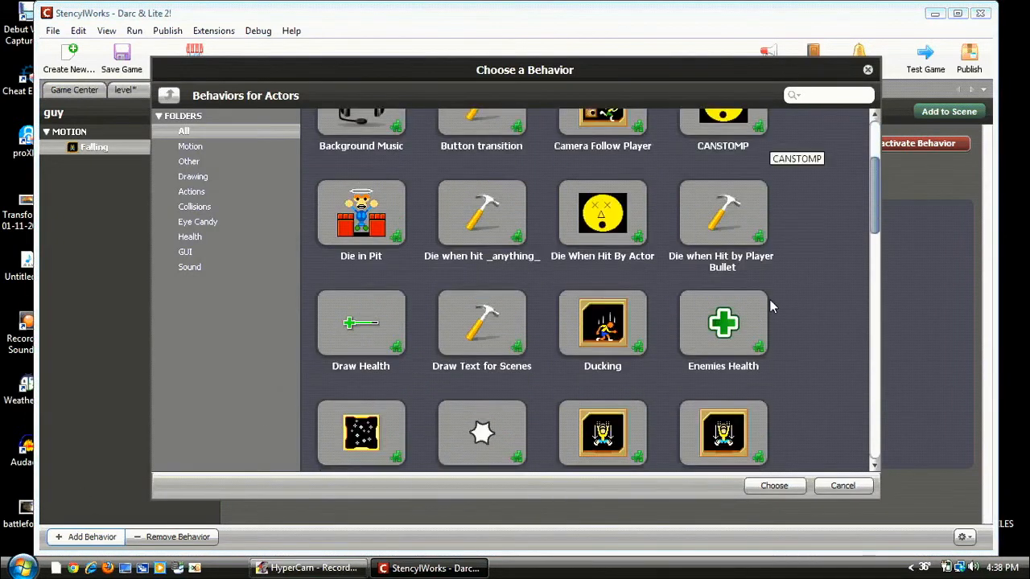
{"action": "scroll", "scroll_direction": "down", "scroll_amount": 3}
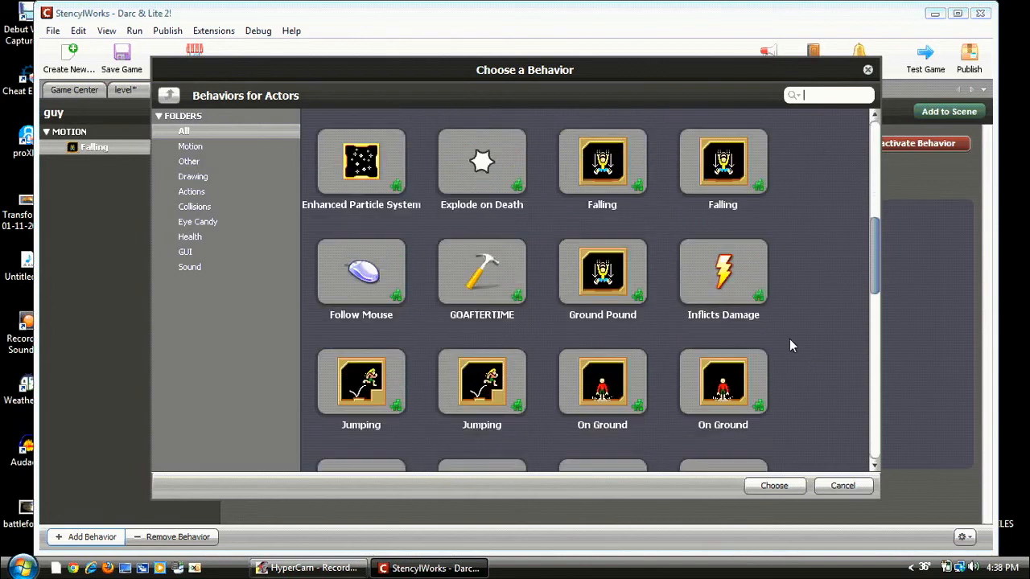
{"action": "scroll", "scroll_direction": "down", "scroll_amount": 3}
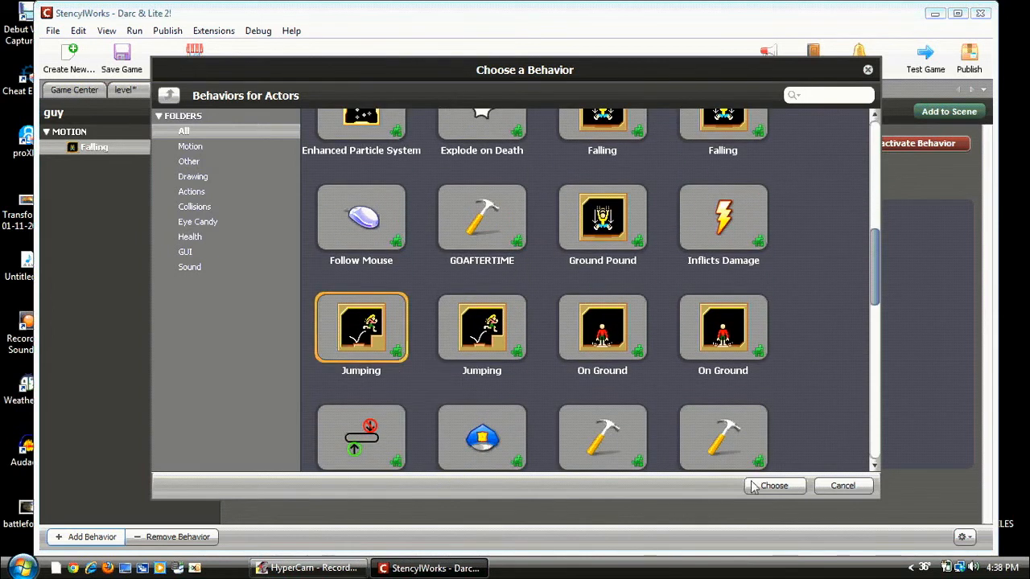
{"action": "left_click", "coordinate": [772, 486]}
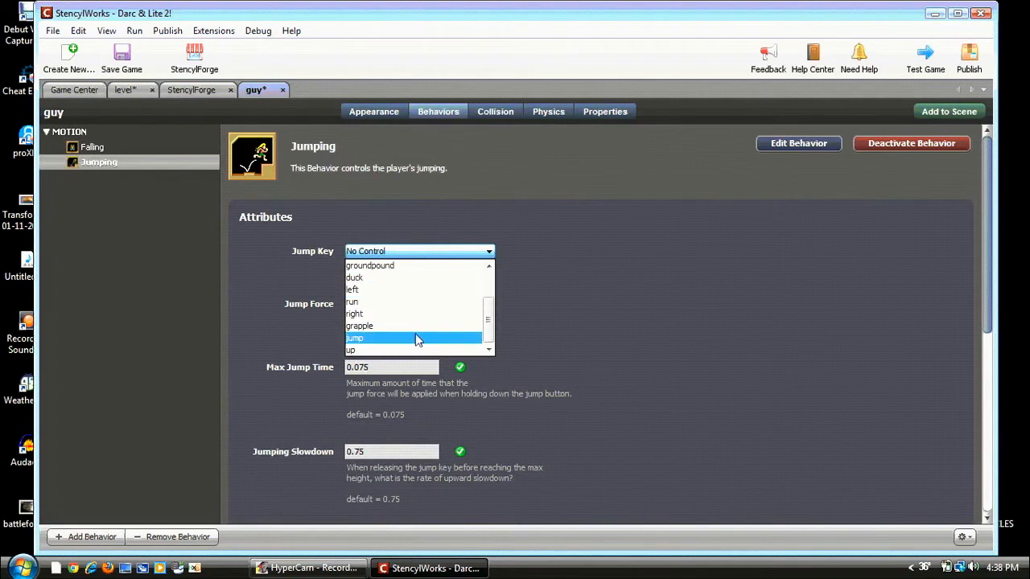
{"action": "left_click", "coordinate": [351, 351]}
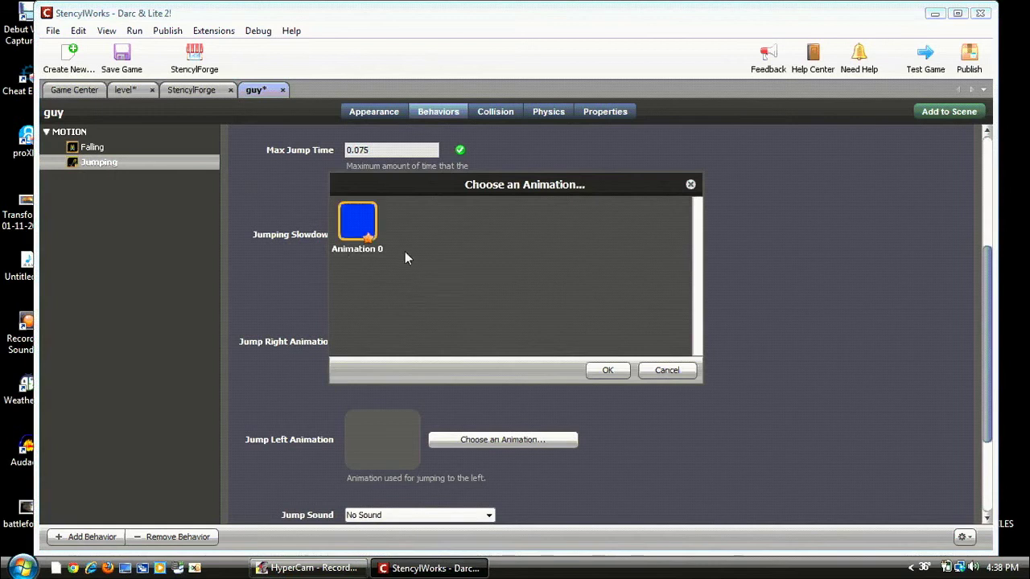
{"action": "left_click", "coordinate": [666, 370]}
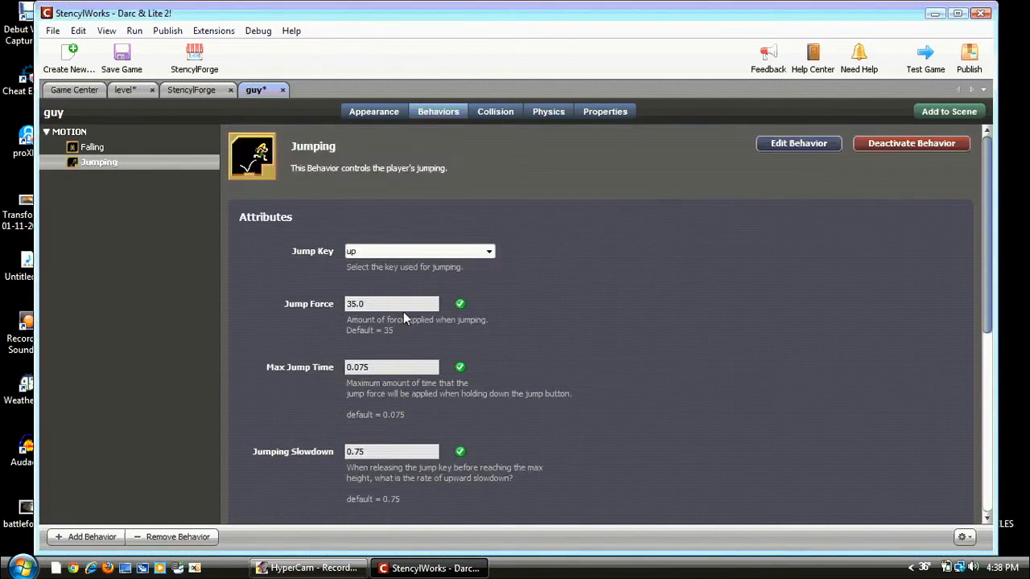
{"action": "scroll", "scroll_direction": "down", "scroll_amount": 3}
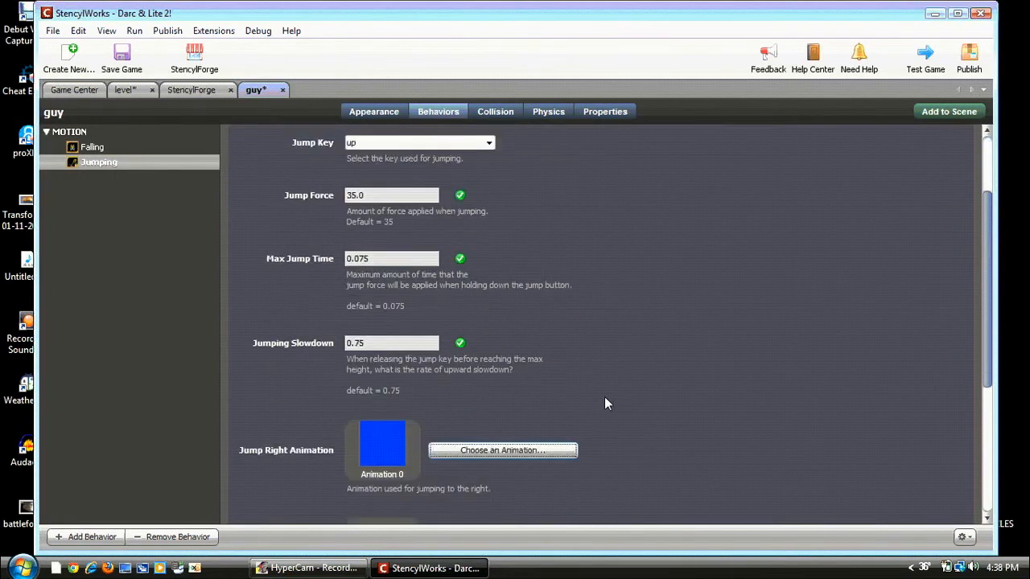
{"action": "left_click", "coordinate": [502, 450]}
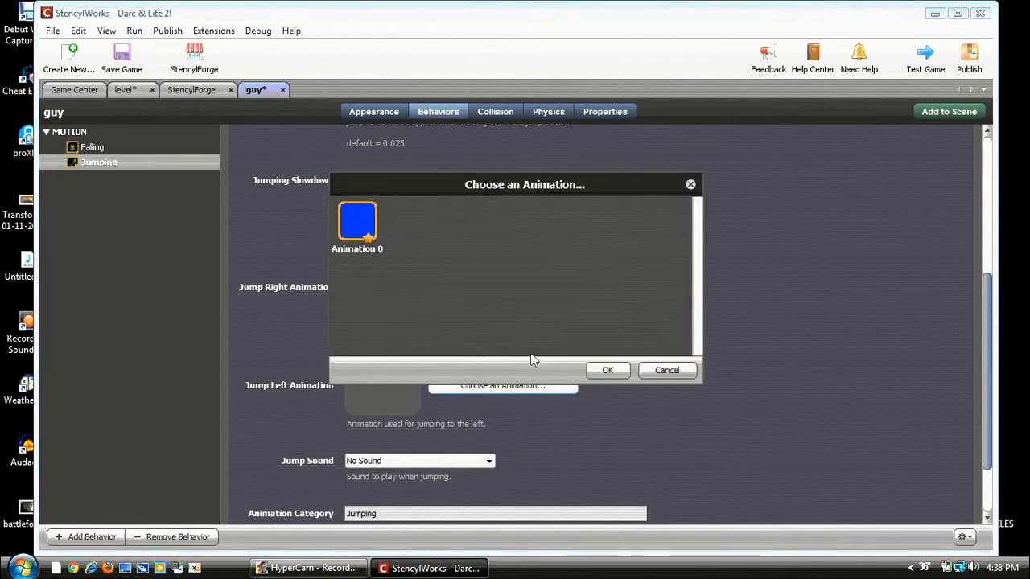
{"action": "left_click", "coordinate": [608, 370]}
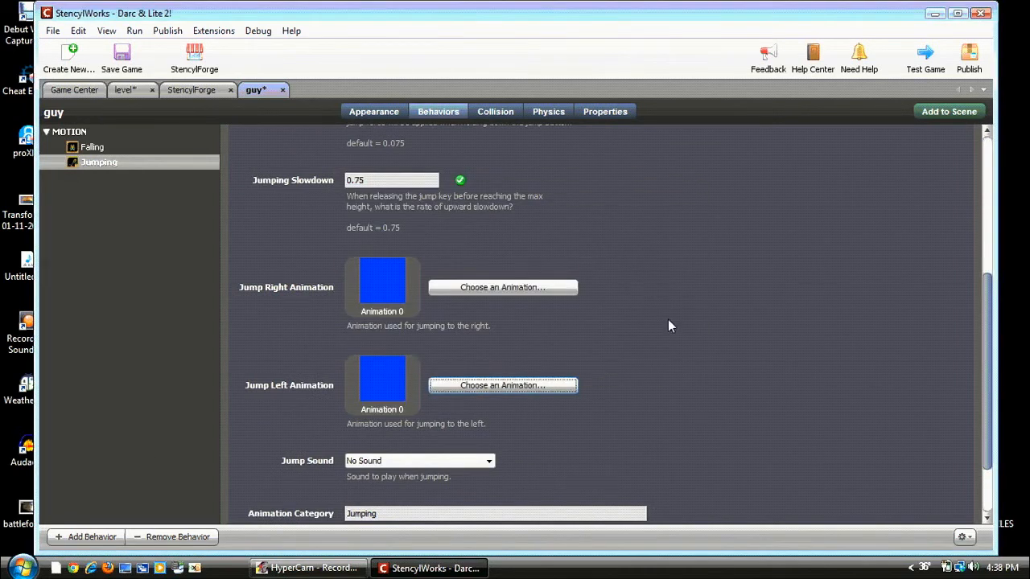
- Attach the Slowdown behavior to guy with Right Key set to right and Left Key to left
{"action": "left_click", "coordinate": [85, 538]}
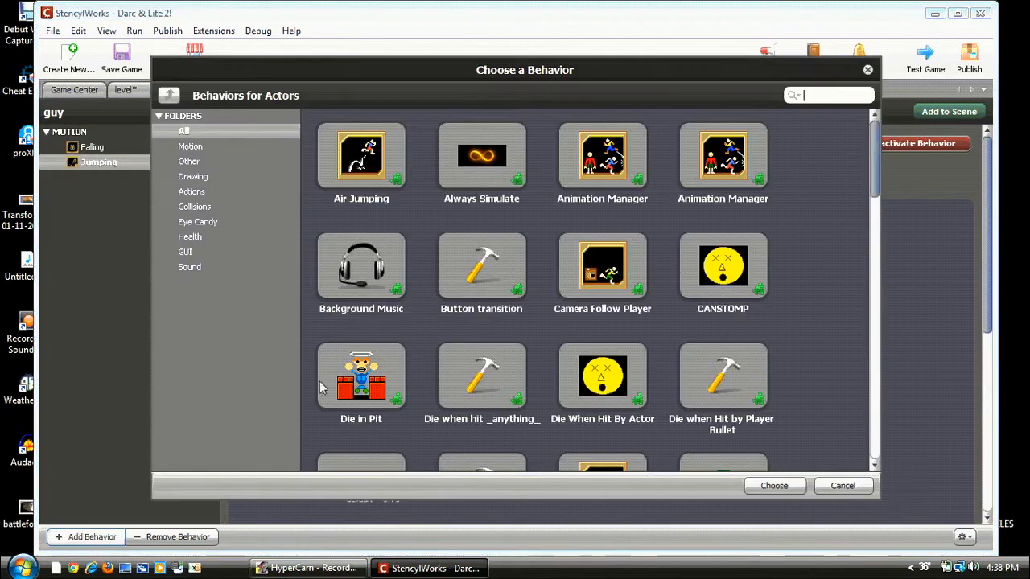
{"action": "scroll", "scroll_direction": "down", "scroll_amount": 3}
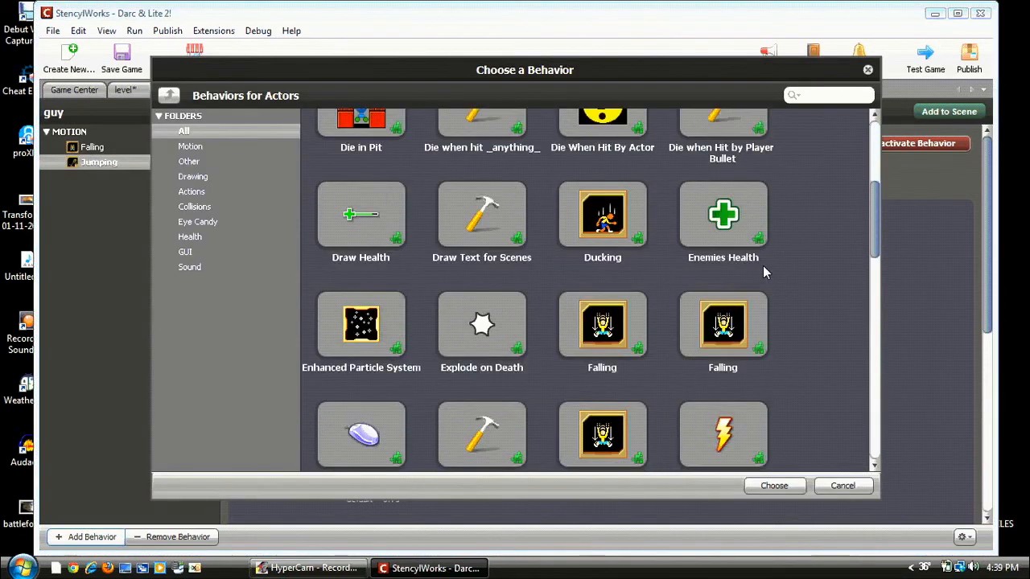
{"action": "scroll", "scroll_direction": "down", "scroll_amount": 3}
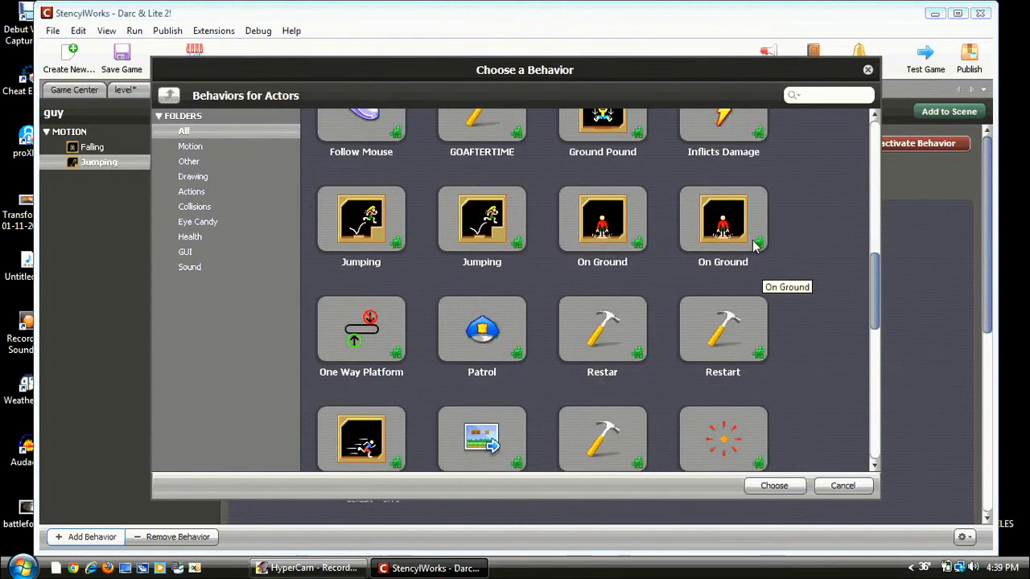
{"action": "scroll", "scroll_direction": "down", "scroll_amount": 3}
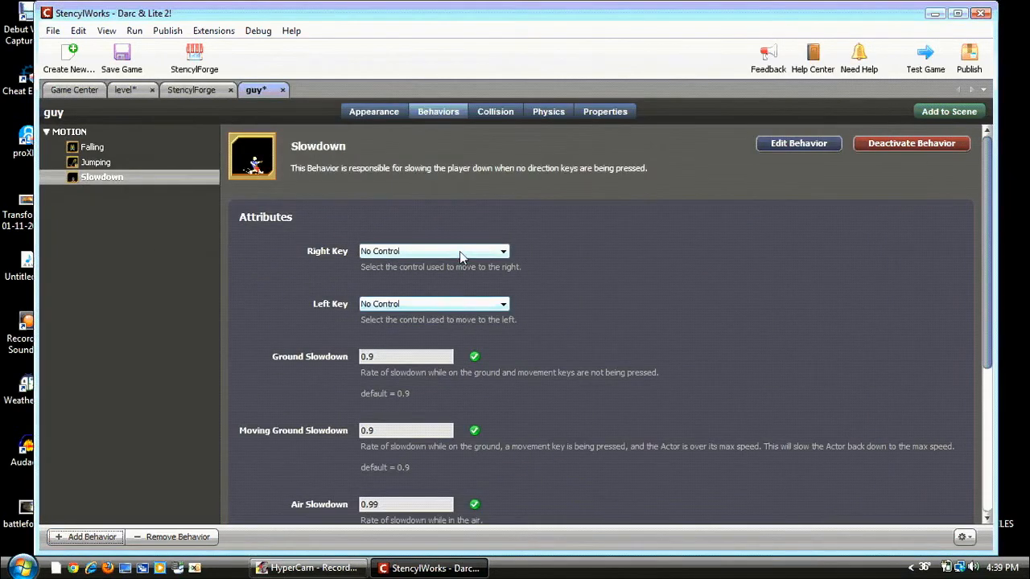
{"action": "left_click", "coordinate": [502, 251]}
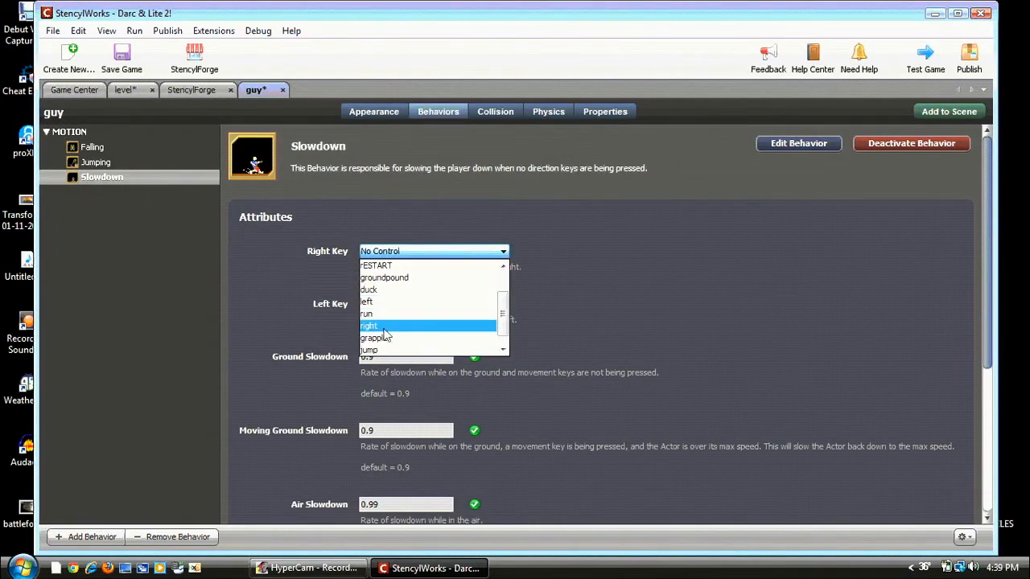
{"action": "left_click", "coordinate": [368, 325]}
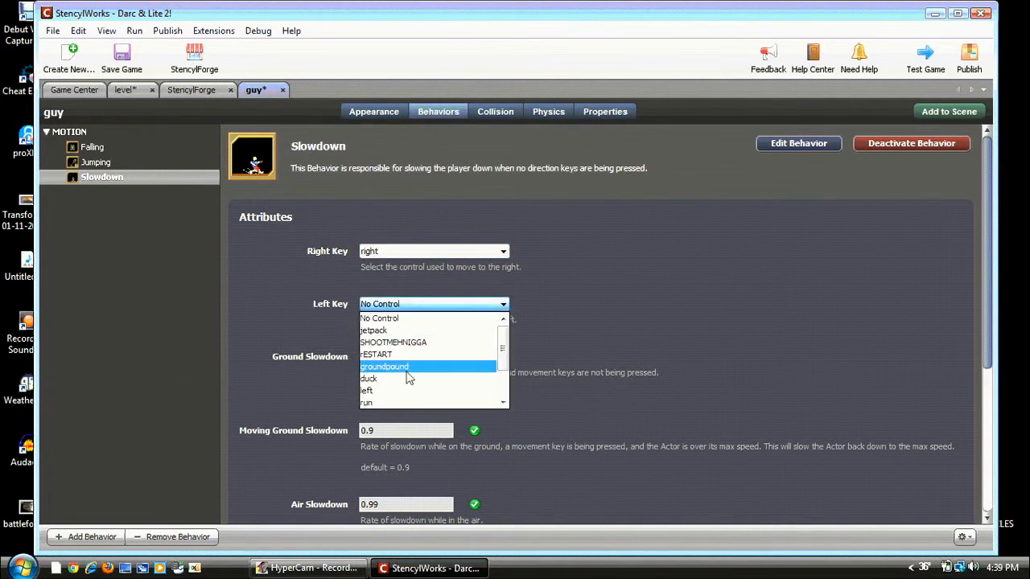
{"action": "left_click", "coordinate": [367, 391]}
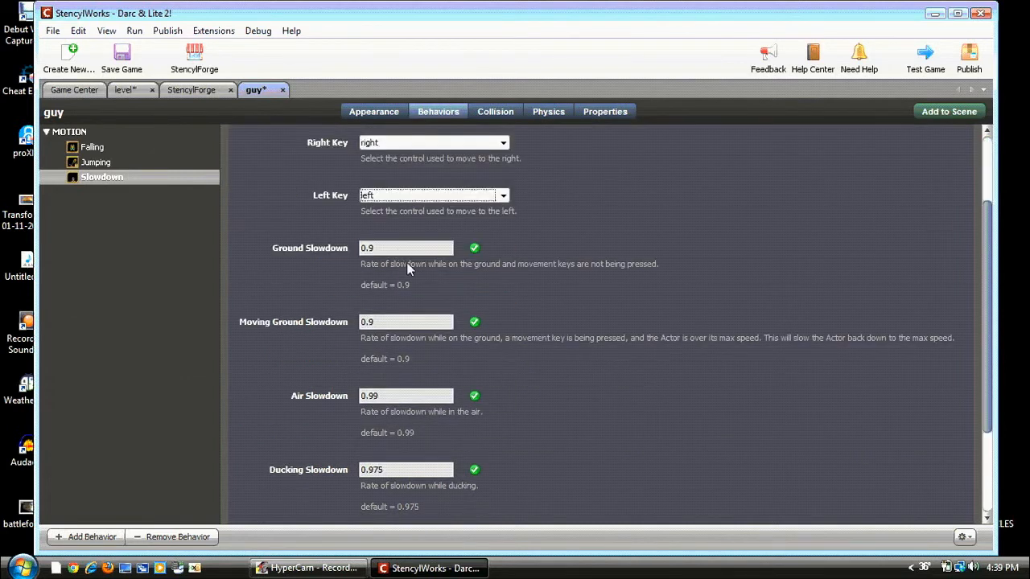
{"action": "scroll", "scroll_direction": "up", "scroll_amount": 3}
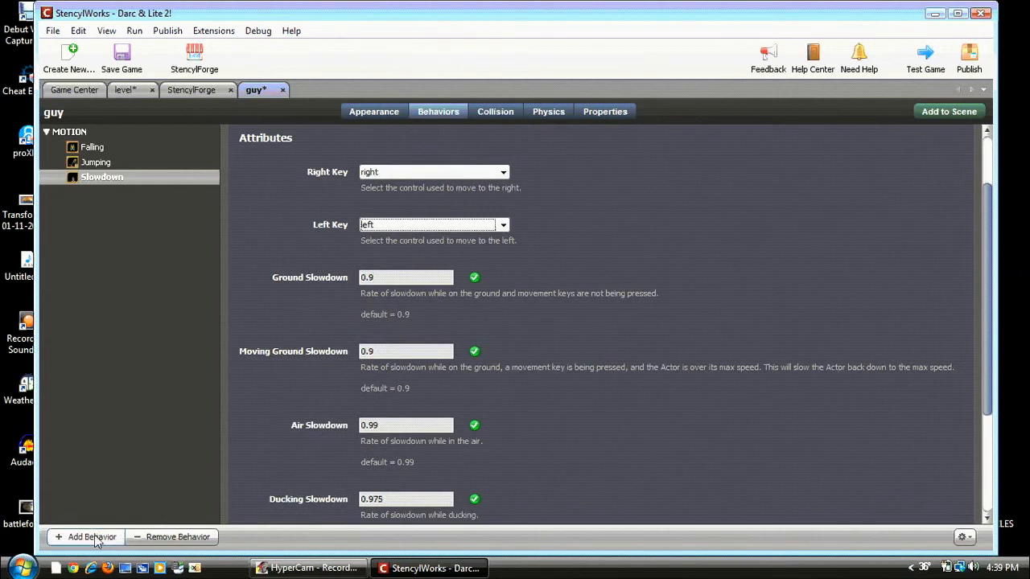
- Attach the On Ground behavior to guy and bring up the Walking behavior settings
{"action": "left_click", "coordinate": [85, 537]}
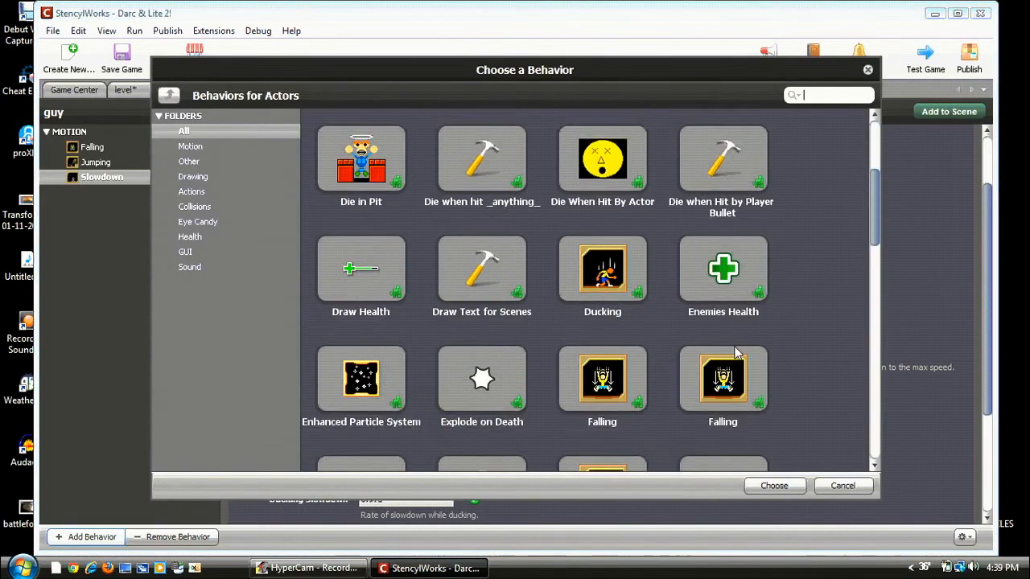
{"action": "scroll", "scroll_direction": "down", "scroll_amount": 3}
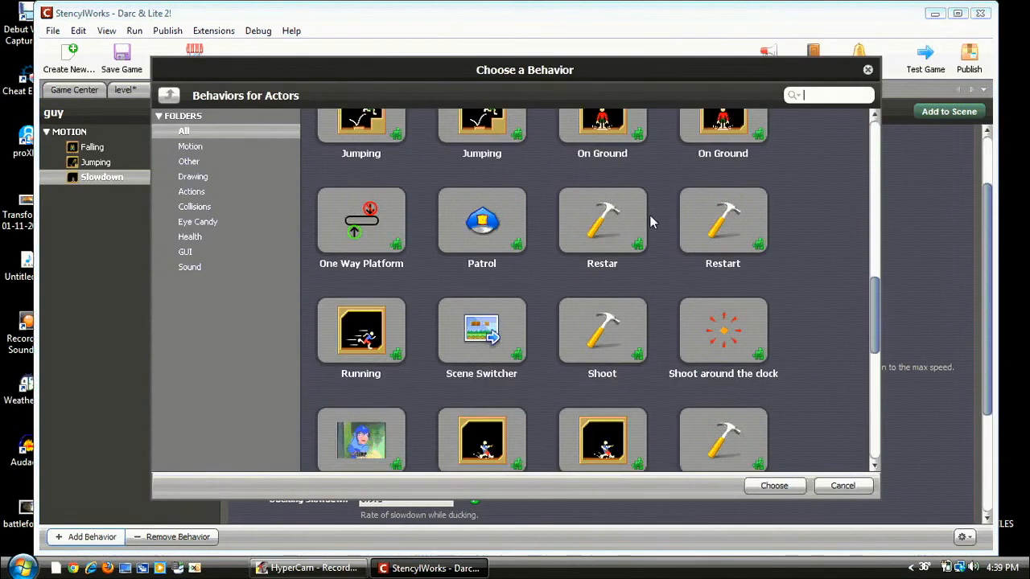
{"action": "left_click", "coordinate": [772, 485]}
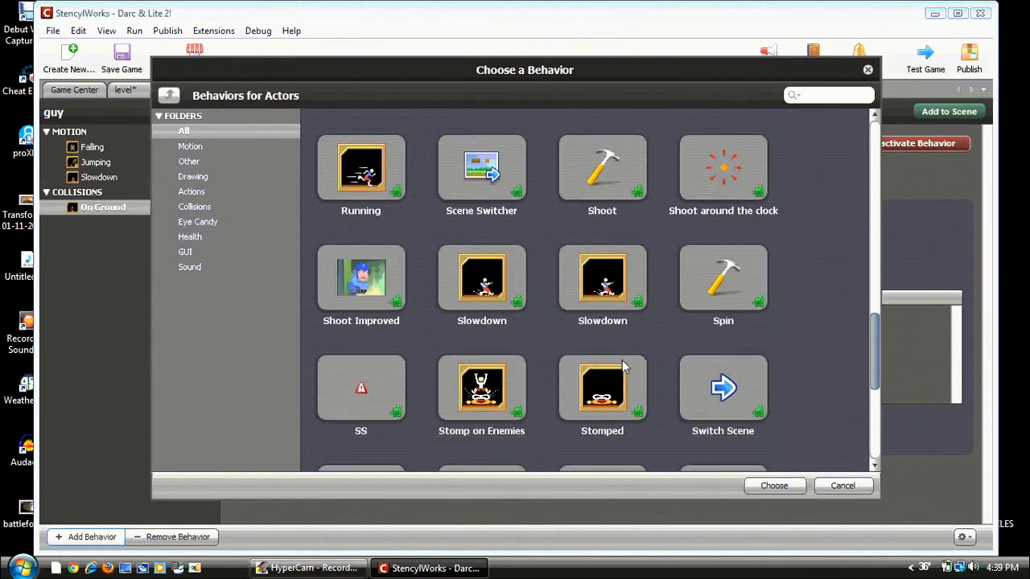
{"action": "scroll", "scroll_direction": "down", "scroll_amount": 3}
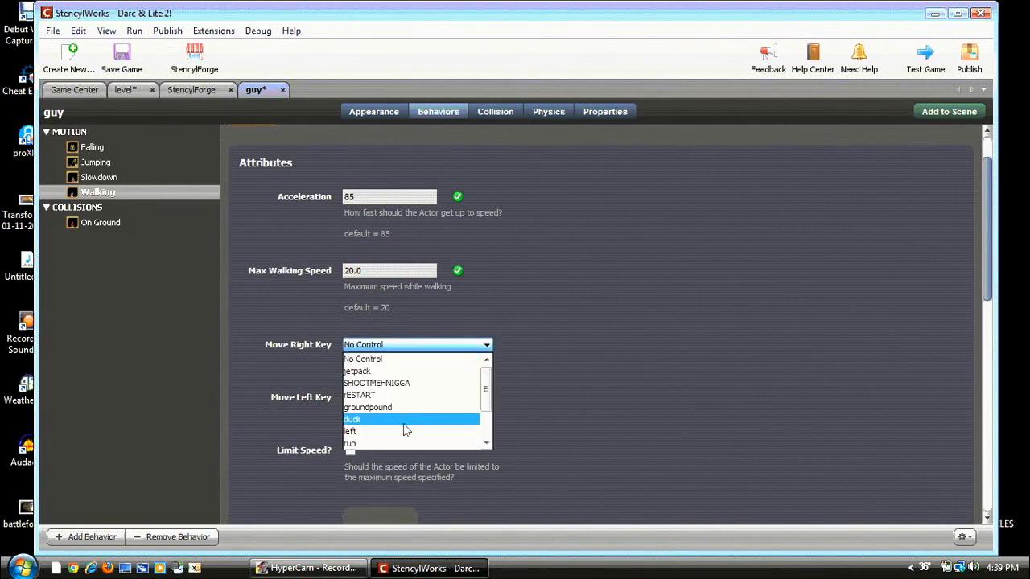
{"action": "mouse_move", "coordinate": [426, 383]}
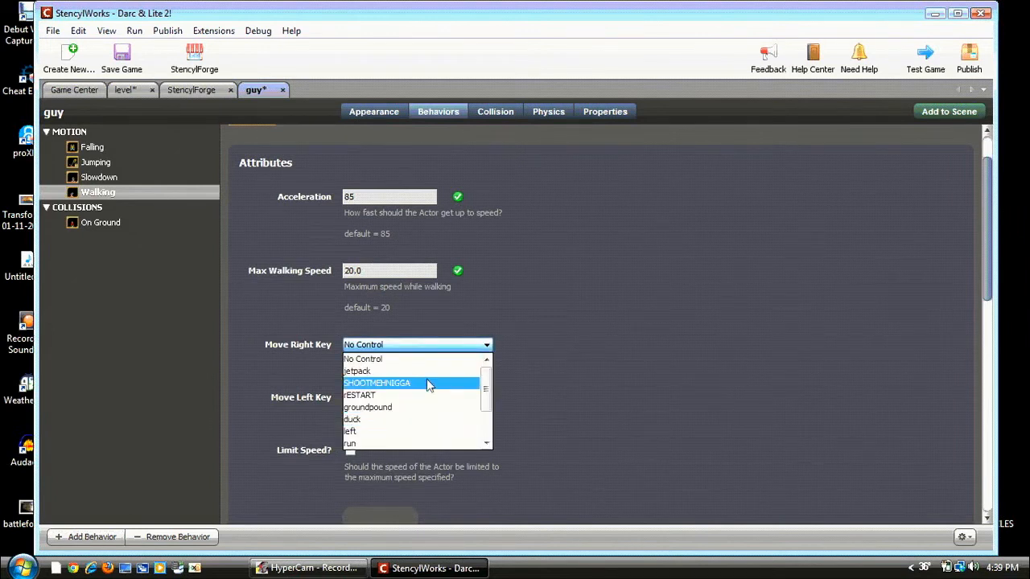
{"action": "scroll", "scroll_direction": "down", "scroll_amount": 3}
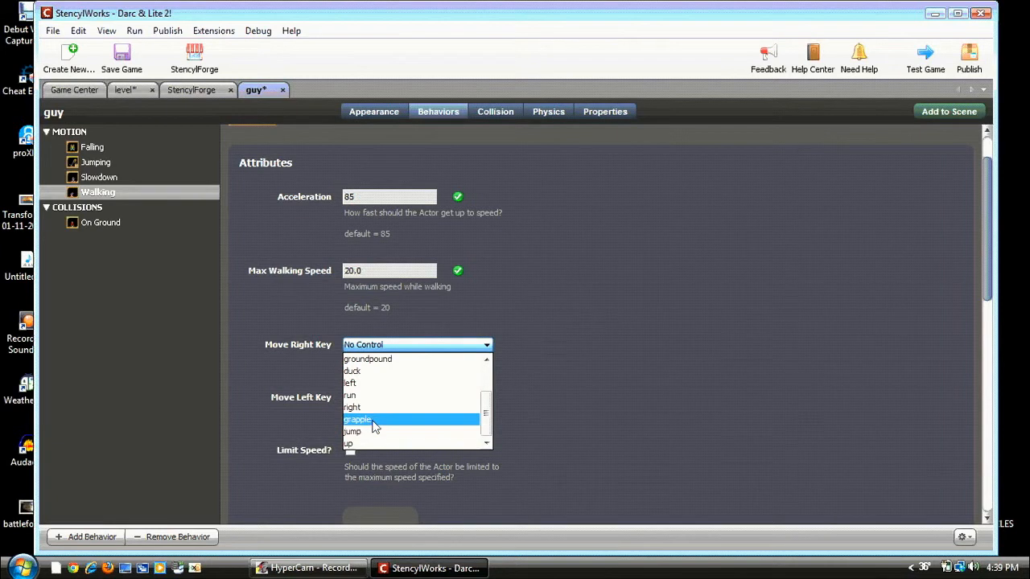
- Set Walking's move right/left keys and Animation 0 for the idle and walk animations
{"action": "left_click", "coordinate": [351, 406]}
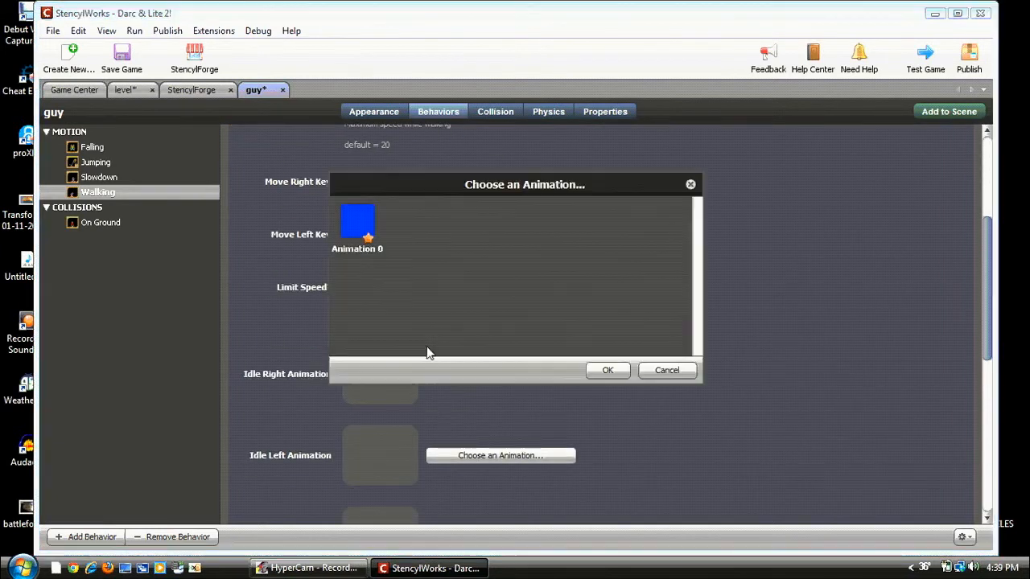
{"action": "left_click", "coordinate": [609, 370]}
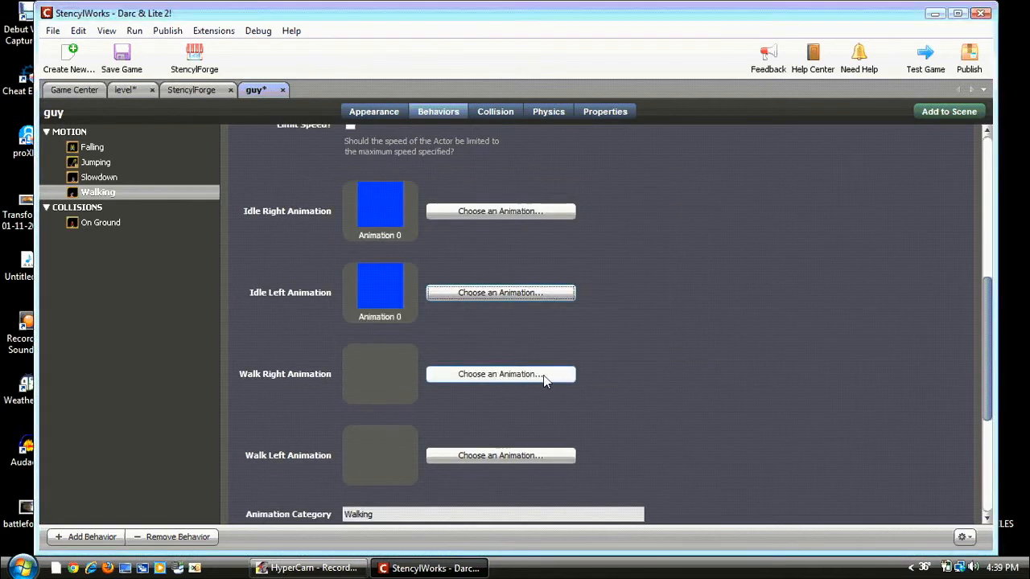
{"action": "left_click", "coordinate": [498, 373]}
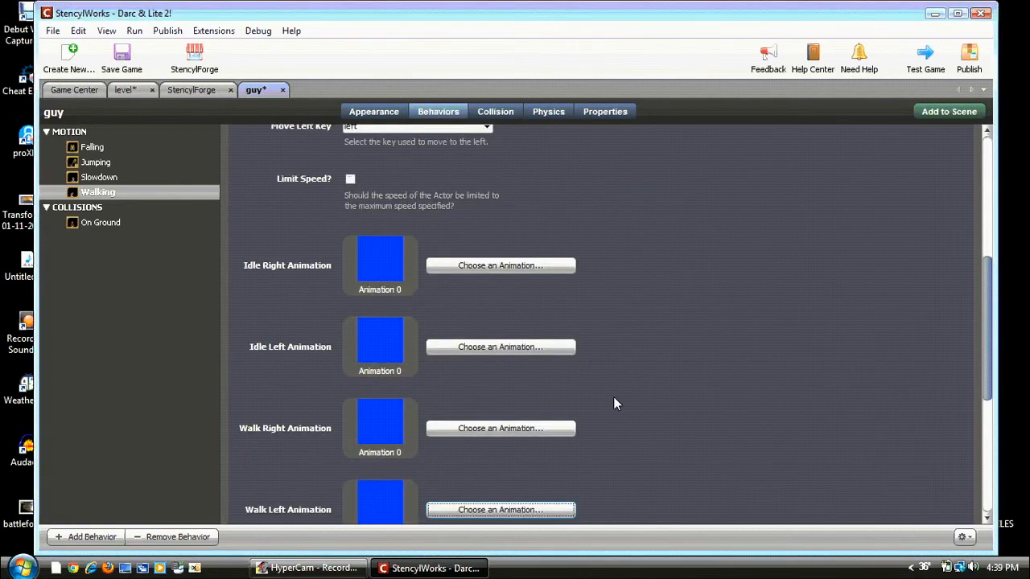
{"action": "scroll", "scroll_direction": "up", "scroll_amount": 3}
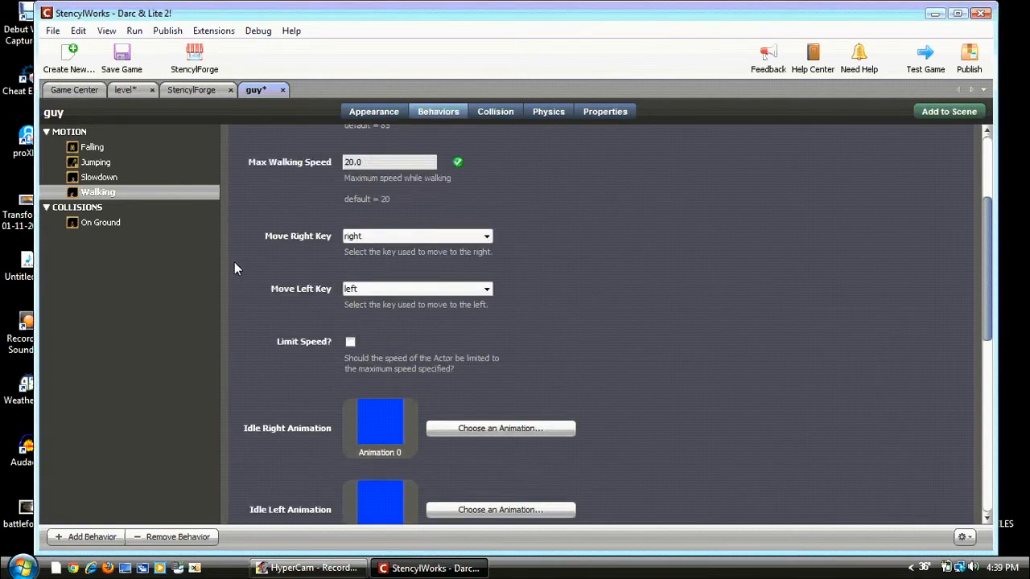
{"action": "scroll", "scroll_direction": "up", "scroll_amount": 3}
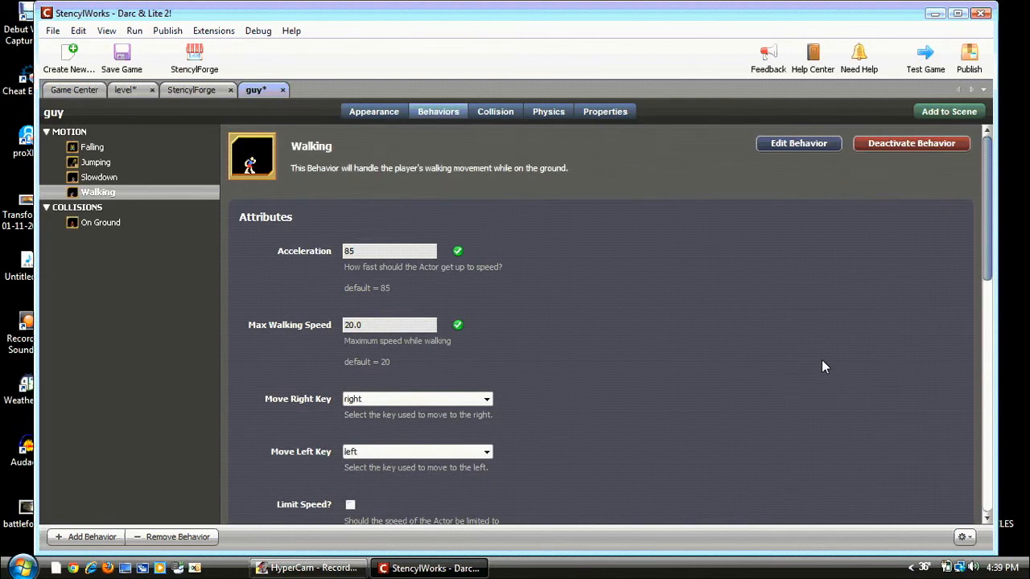
{"action": "mouse_move", "coordinate": [547, 145]}
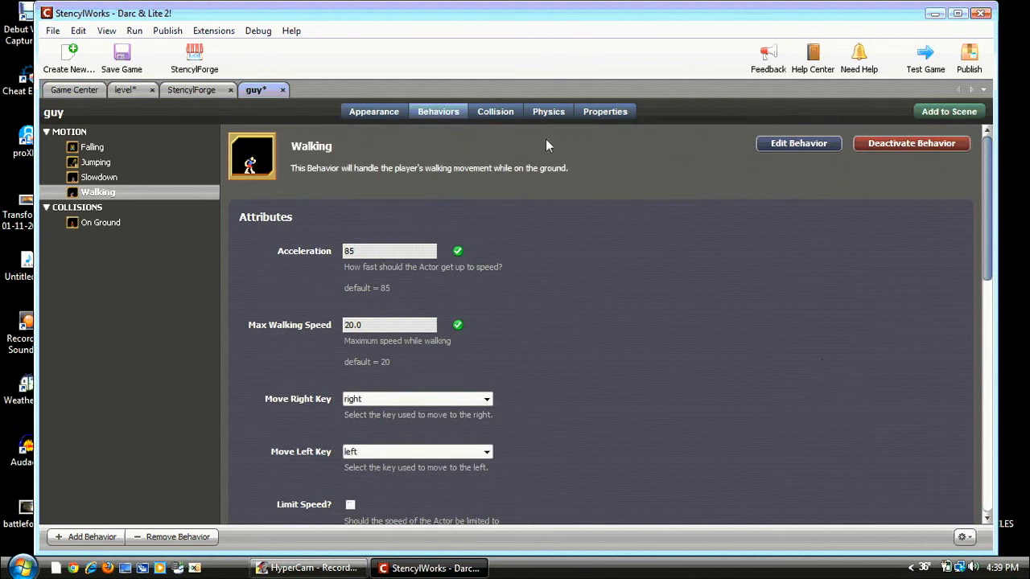
{"action": "mouse_move", "coordinate": [164, 184]}
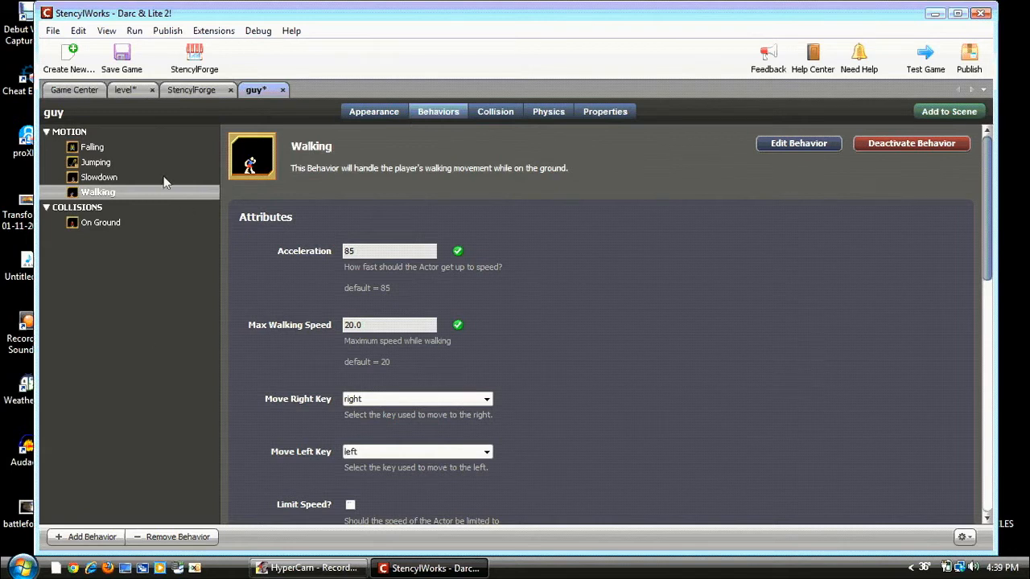
{"action": "mouse_move", "coordinate": [201, 109]}
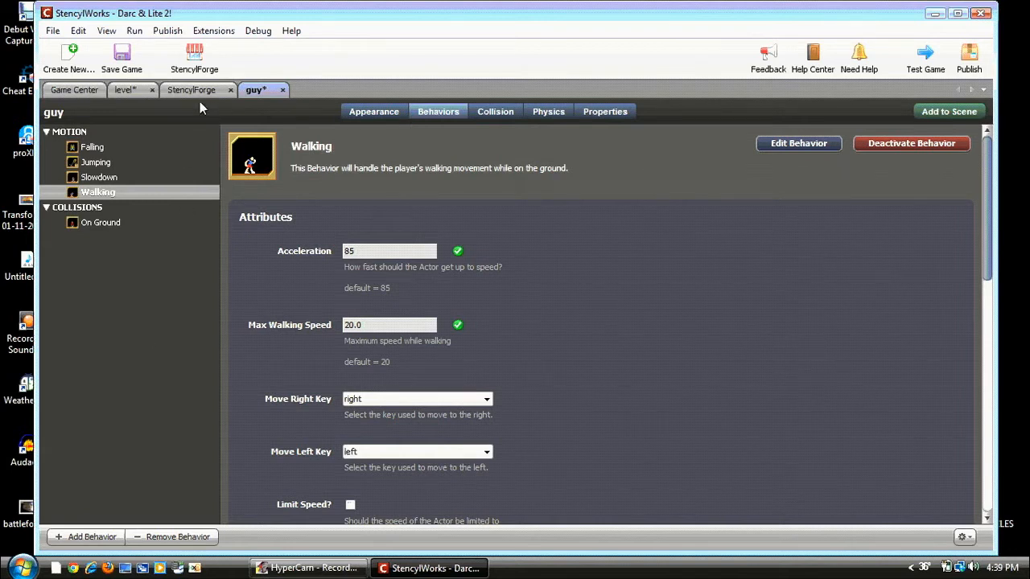
- Search StencylForge for 'die in pit', select Die in Pit and Reload, then show the level scene's behaviors
{"action": "left_click", "coordinate": [192, 90]}
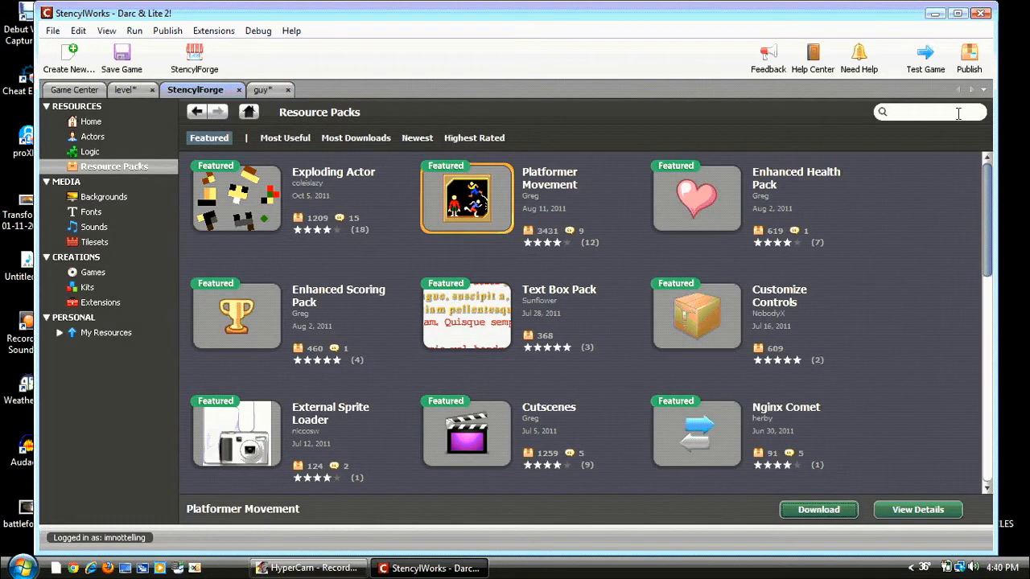
{"action": "type", "text": "die"}
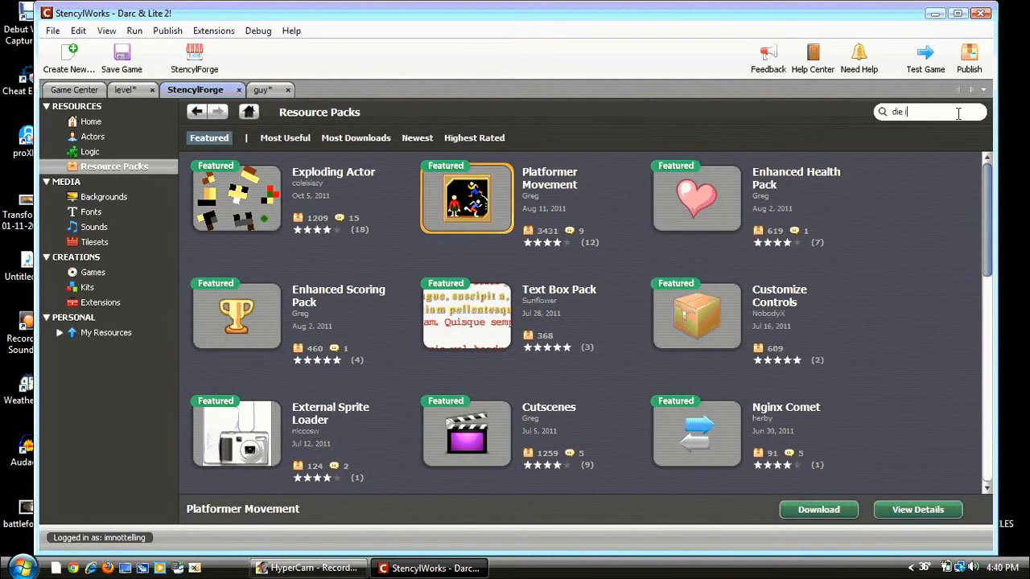
{"action": "type", "text": "in pit"}
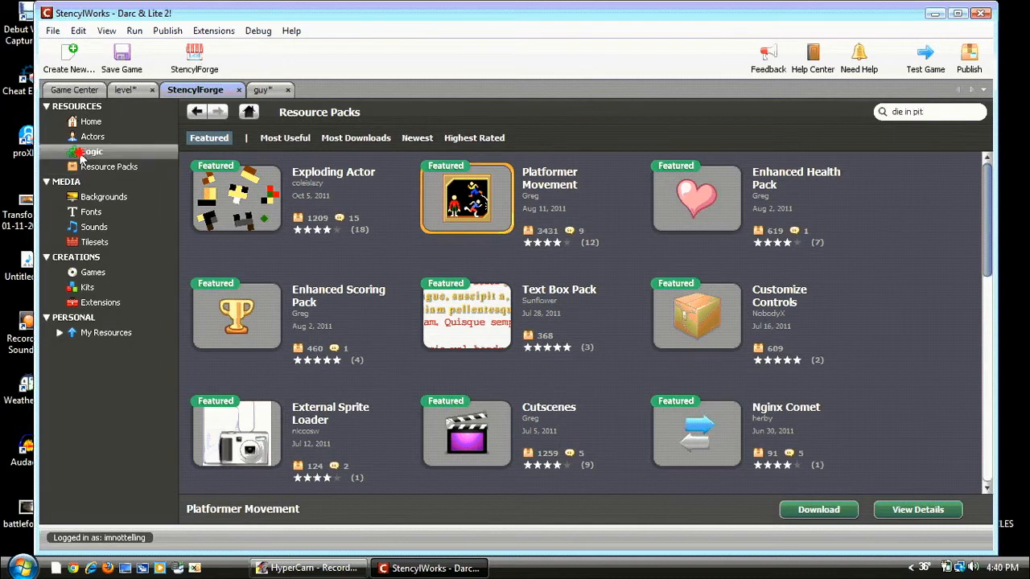
{"action": "left_click", "coordinate": [92, 152]}
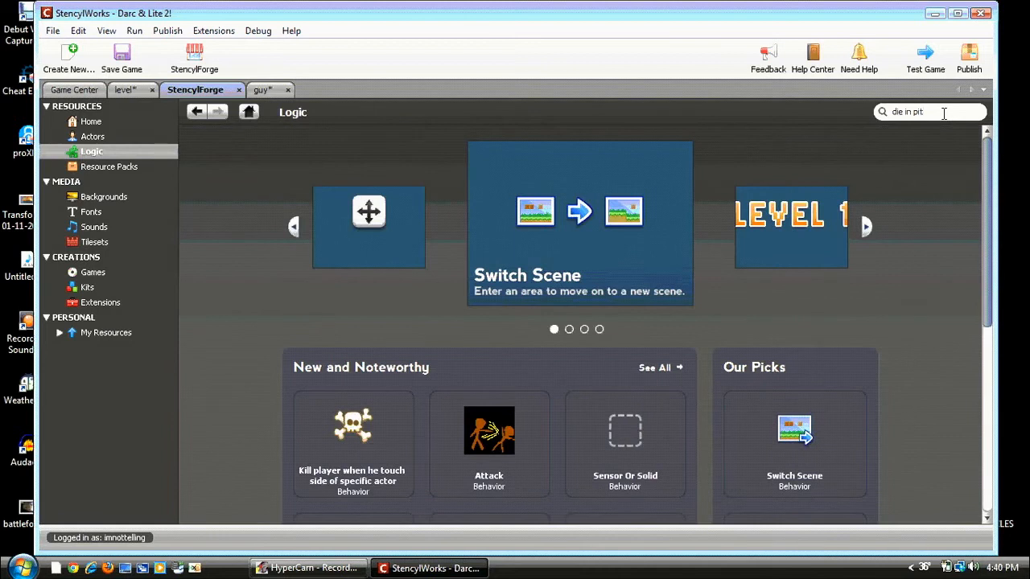
{"action": "key", "text": "Return"}
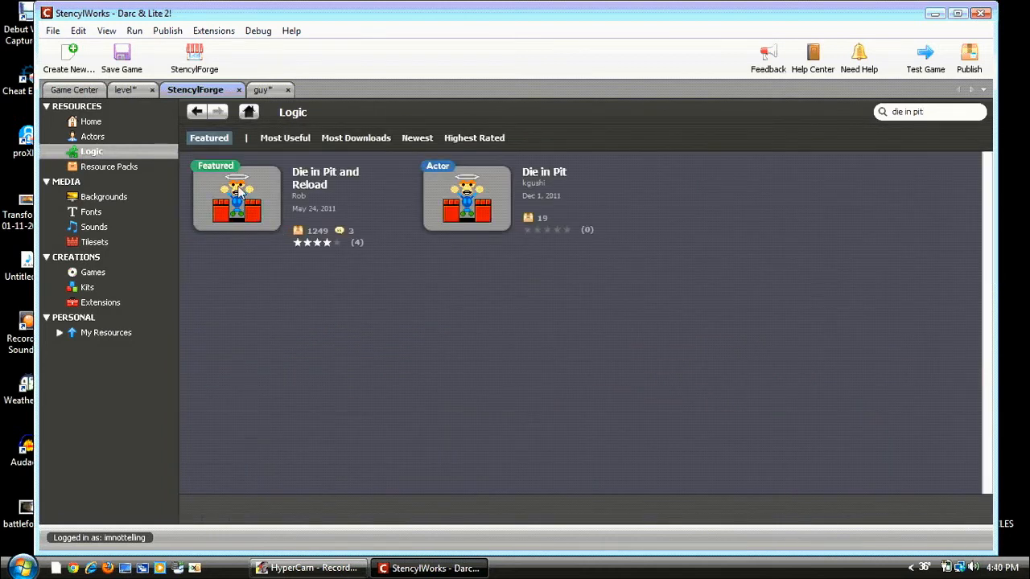
{"action": "mouse_move", "coordinate": [465, 199]}
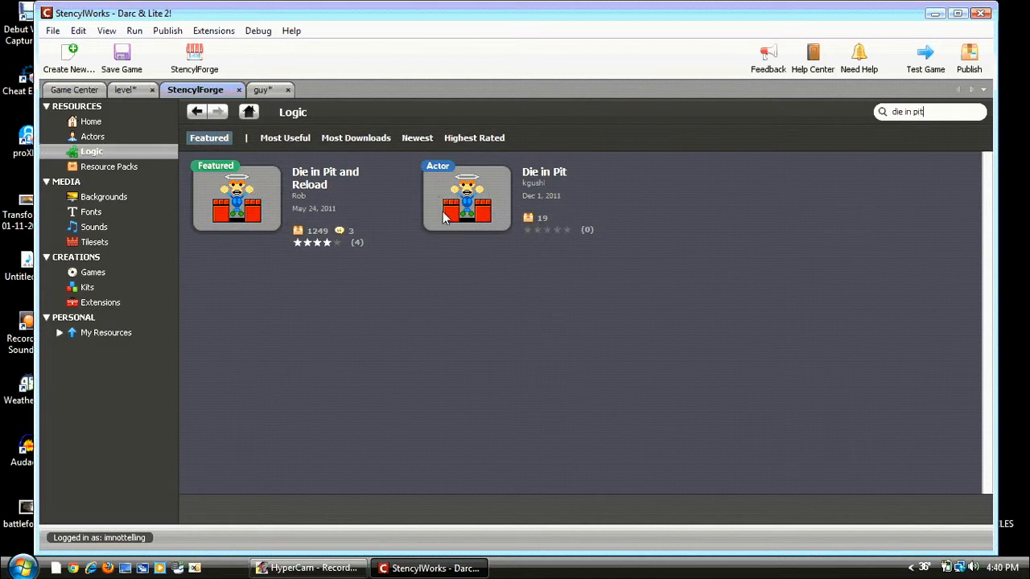
{"action": "left_click", "coordinate": [235, 196]}
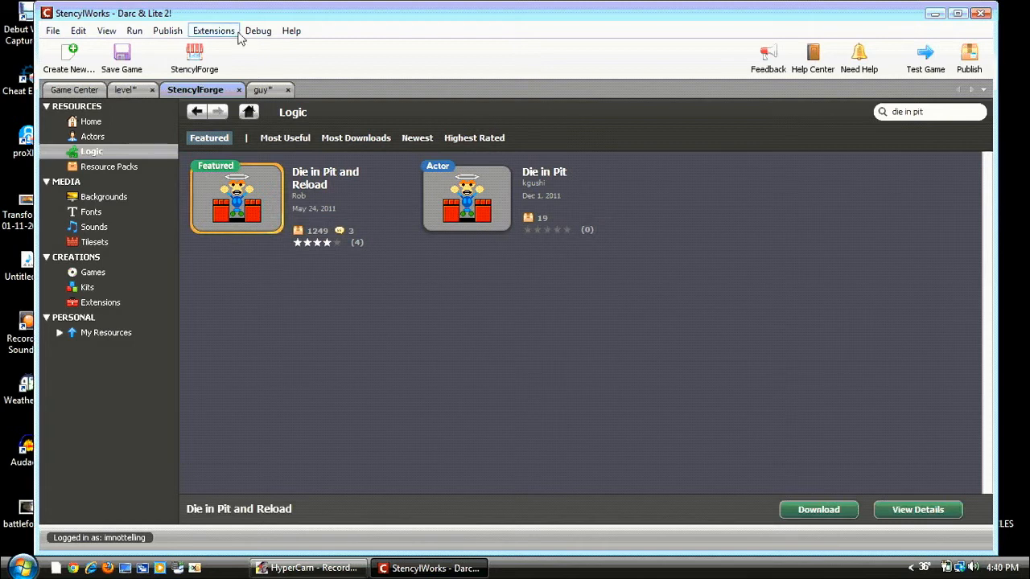
{"action": "mouse_move", "coordinate": [129, 90]}
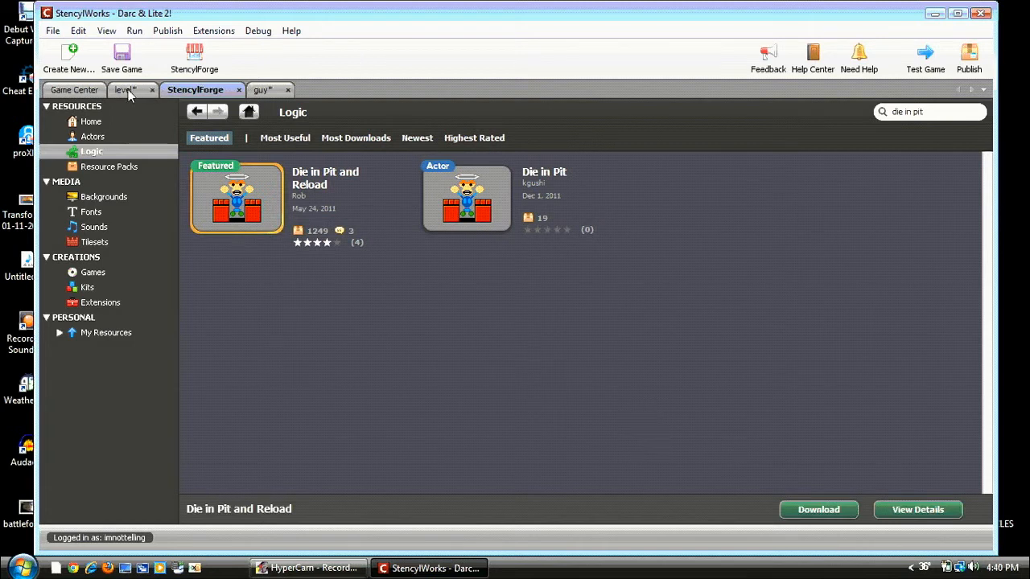
{"action": "left_click", "coordinate": [127, 90]}
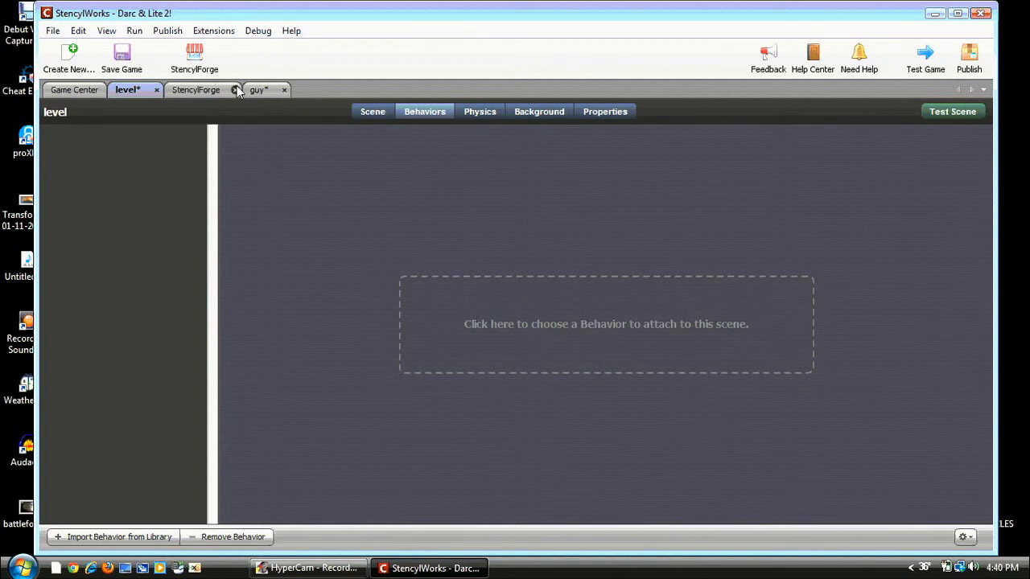
- Attach the Die in Pit behavior to guy, leaving Fade Time 0.5 and Time Before Reload set
{"action": "left_click", "coordinate": [256, 90]}
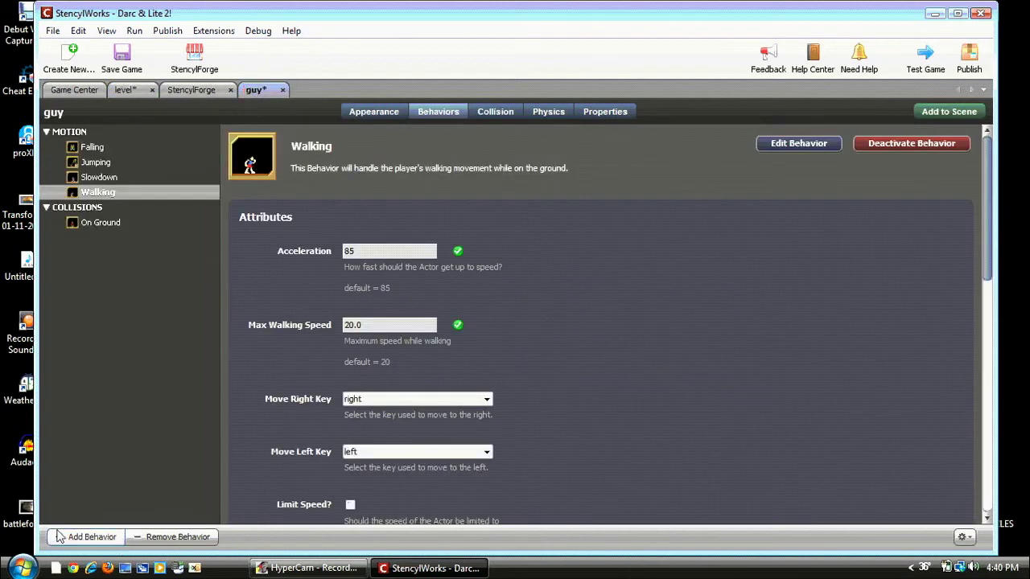
{"action": "left_click", "coordinate": [91, 538]}
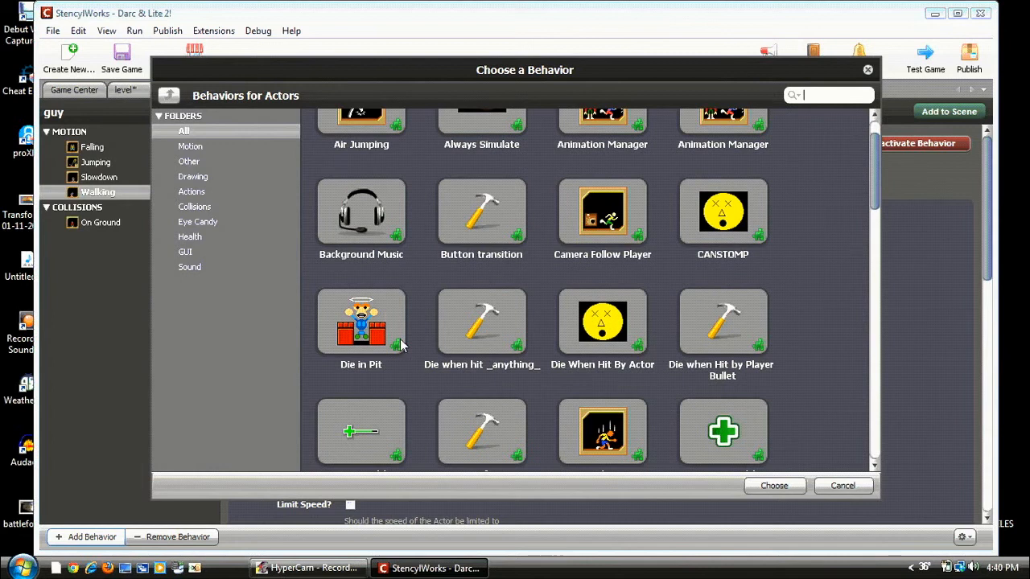
{"action": "left_click", "coordinate": [772, 486]}
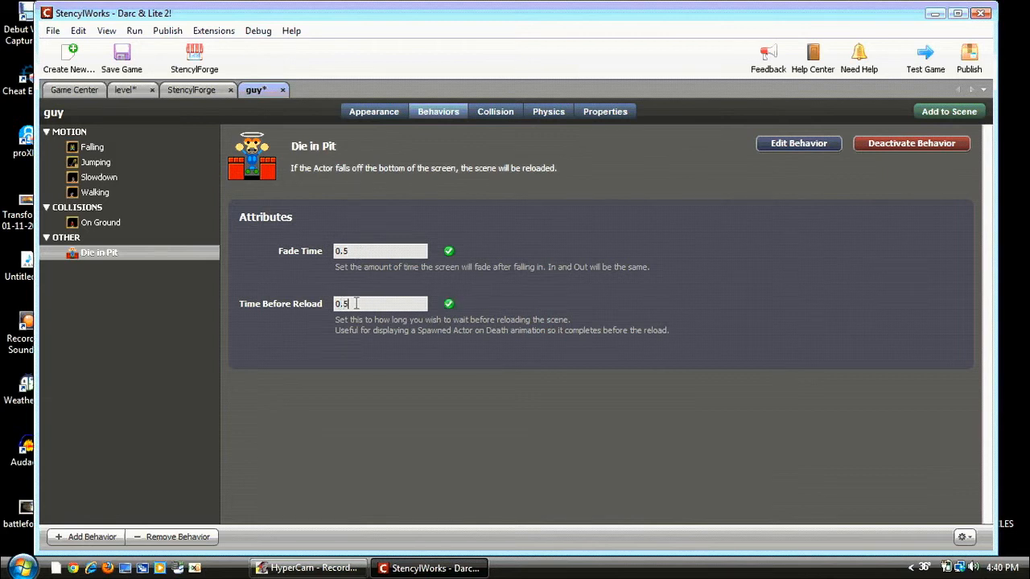
{"action": "mouse_move", "coordinate": [309, 192]}
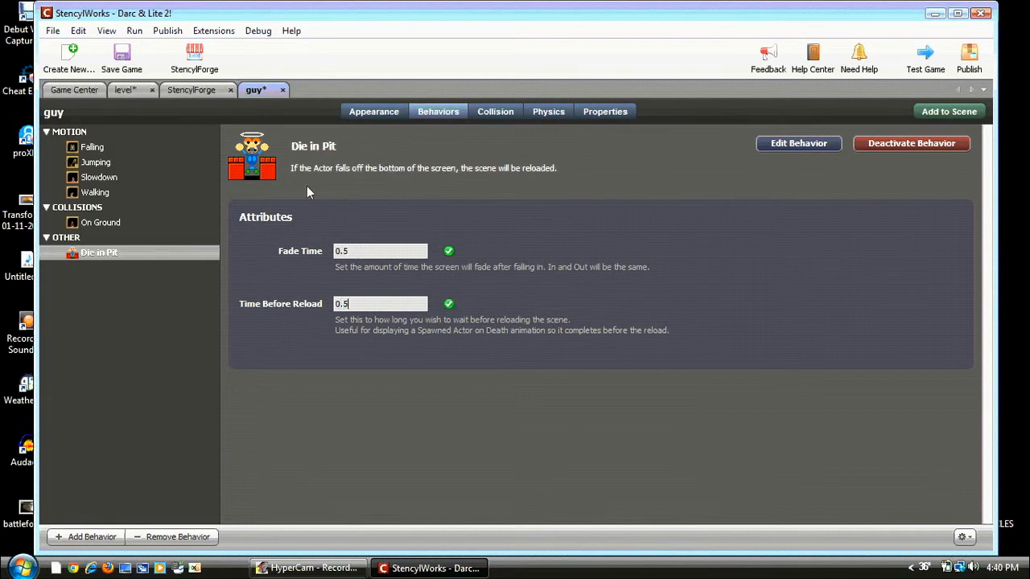
{"action": "mouse_move", "coordinate": [489, 169]}
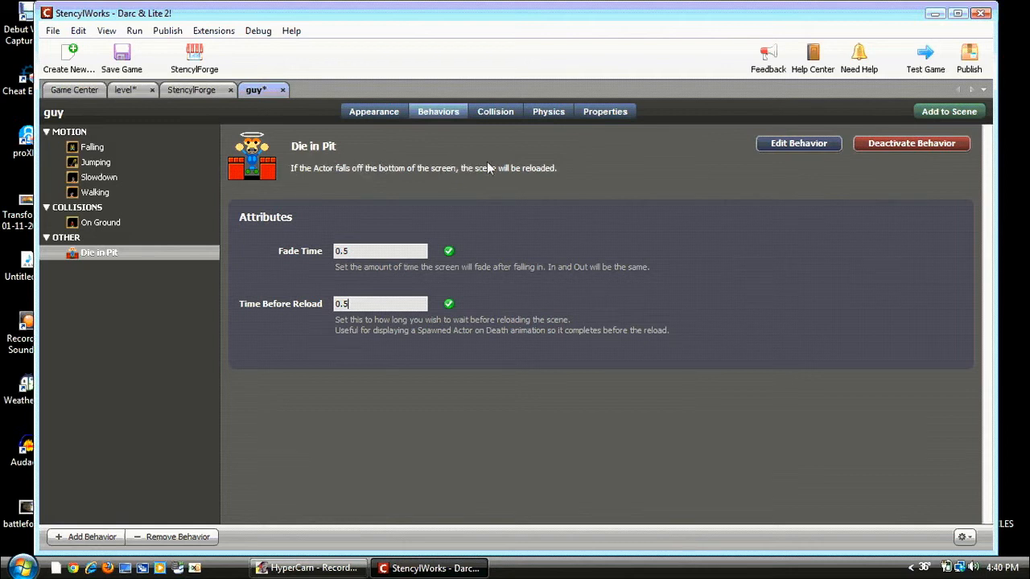
{"action": "mouse_move", "coordinate": [558, 159]}
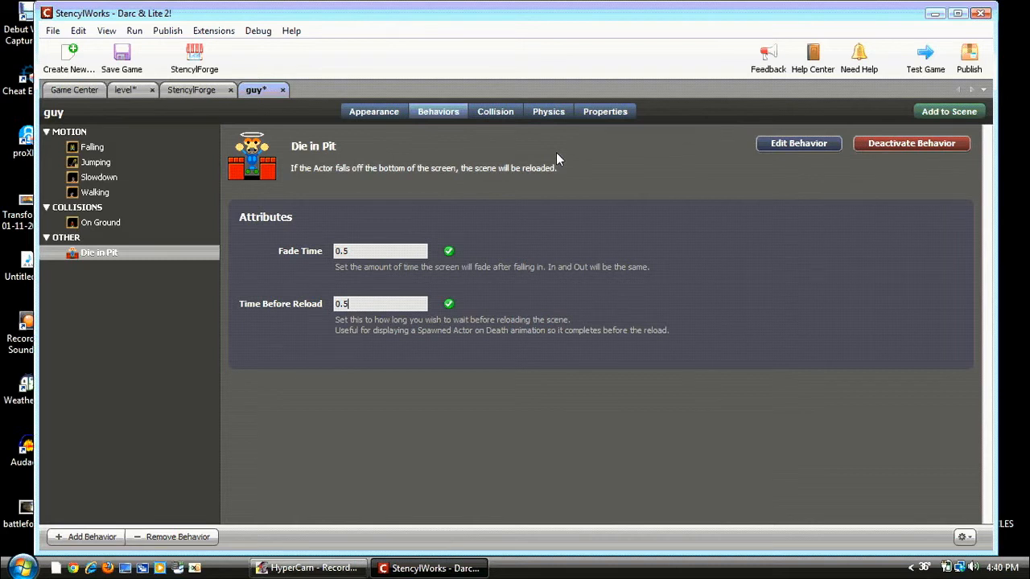
{"action": "mouse_move", "coordinate": [291, 114]}
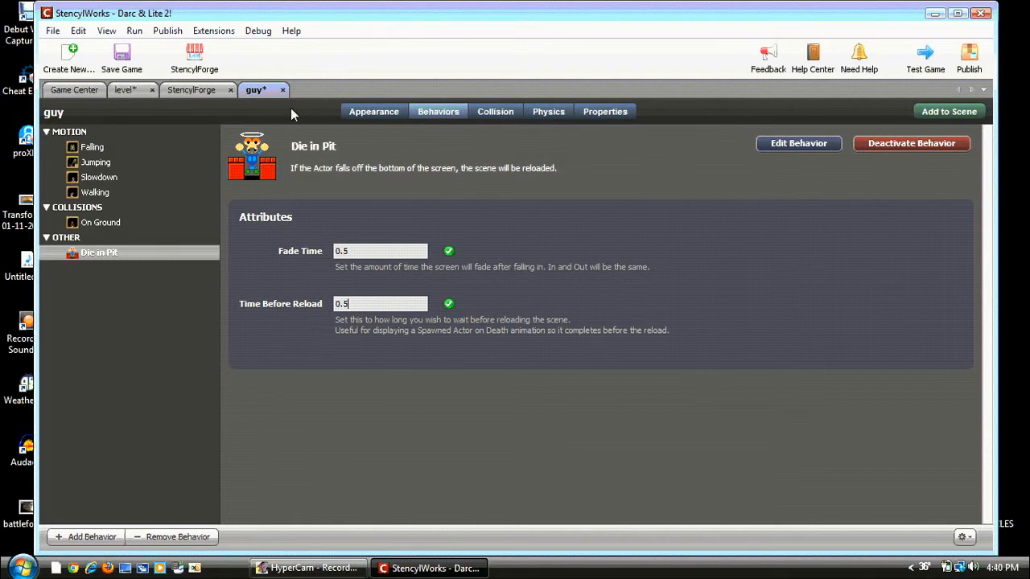
{"action": "mouse_move", "coordinate": [192, 90]}
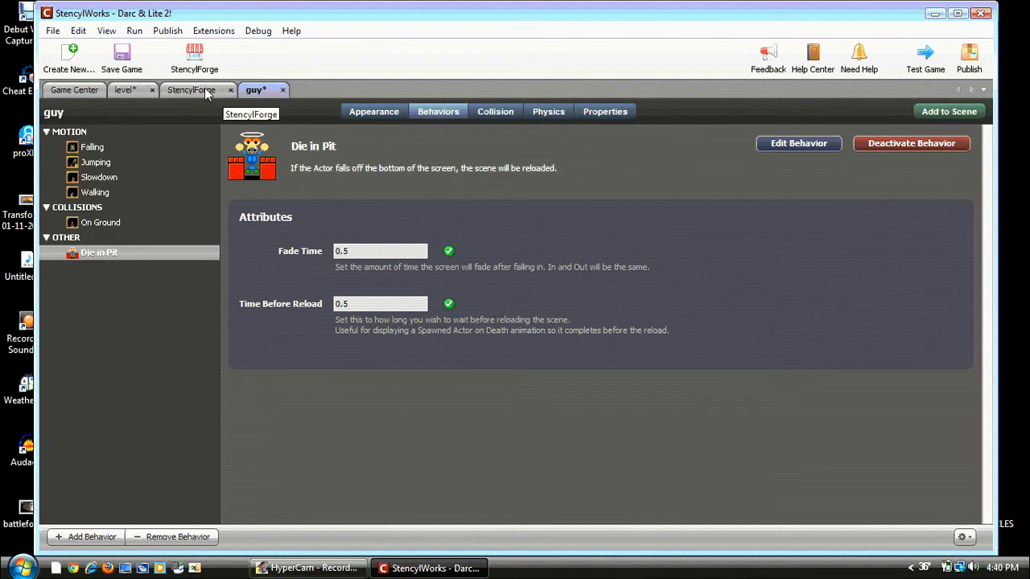
{"action": "mouse_move", "coordinate": [169, 514]}
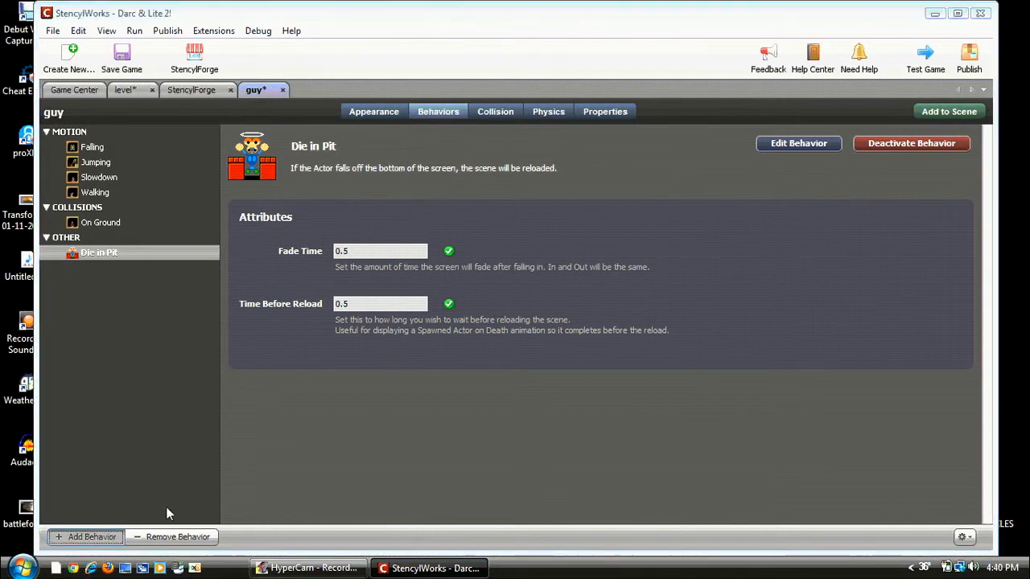
- Open and cancel the behavior chooser on the guy actor without picking anything
{"action": "left_click", "coordinate": [87, 538]}
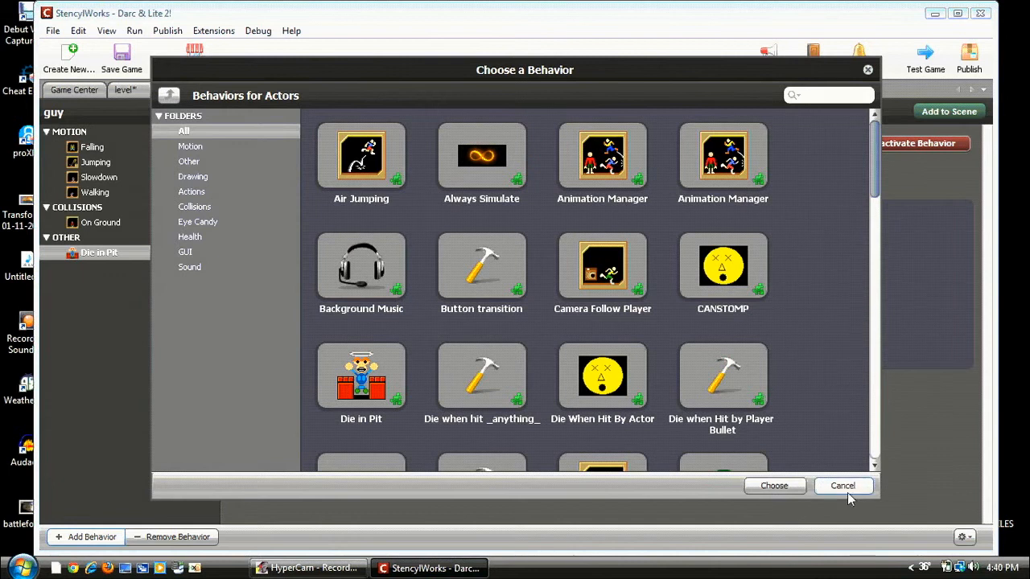
{"action": "left_click", "coordinate": [844, 486]}
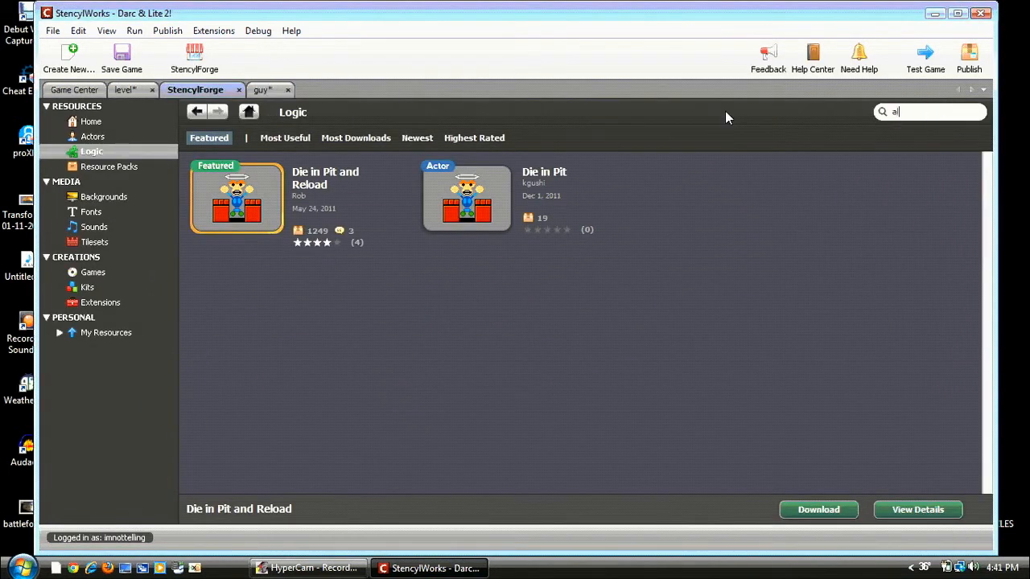
- Search StencylForge for 'always simulate' and download the featured Always Simulate behavior
{"action": "type", "text": "lways"}
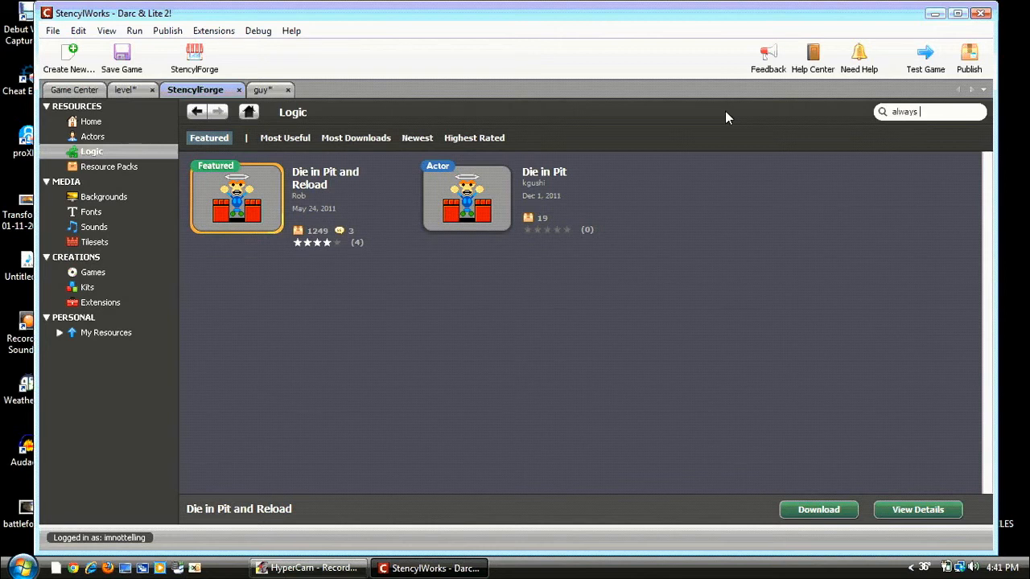
{"action": "type", "text": "simulate"}
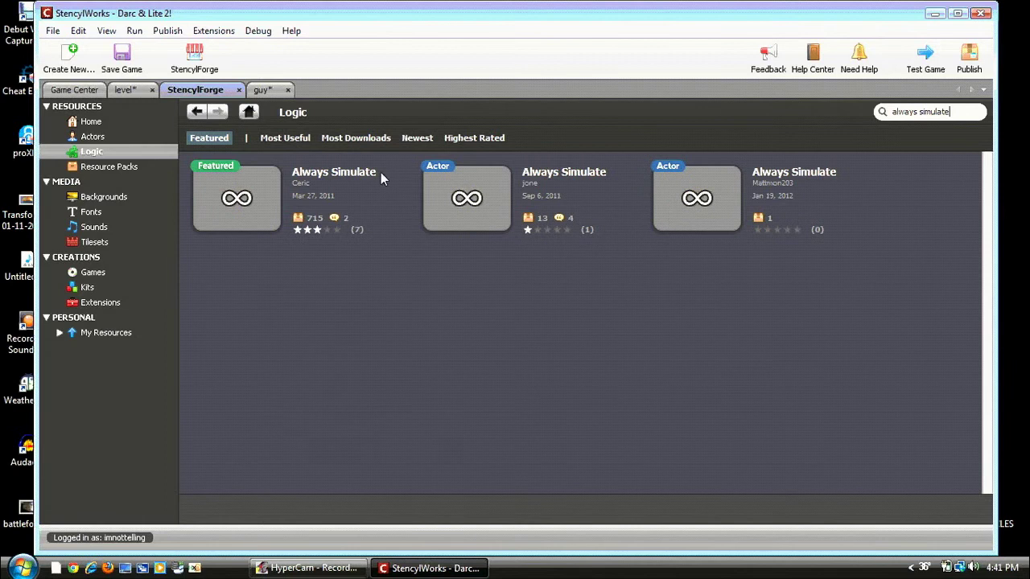
{"action": "left_click", "coordinate": [235, 198]}
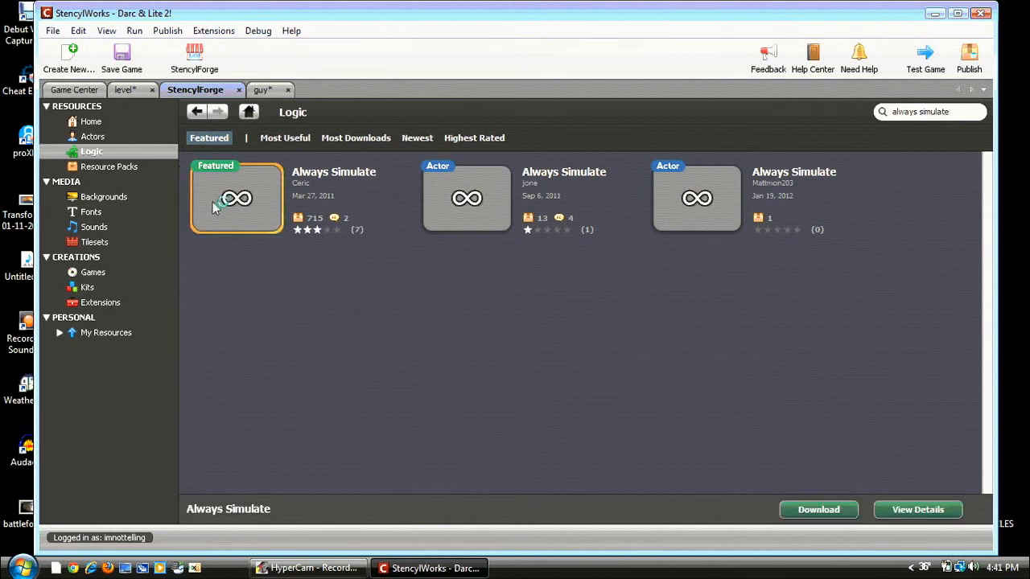
{"action": "mouse_move", "coordinate": [824, 553]}
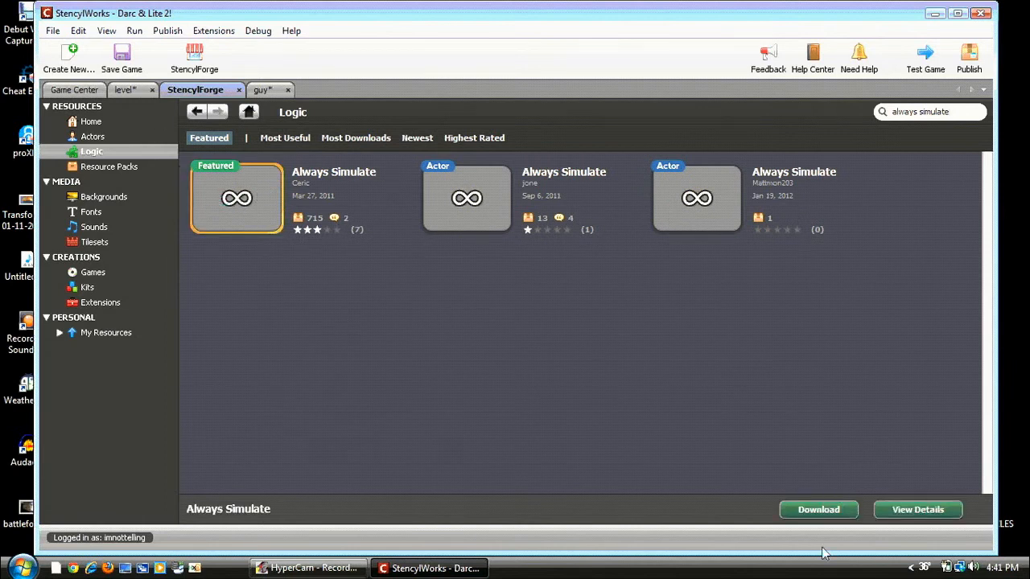
{"action": "left_click", "coordinate": [255, 90]}
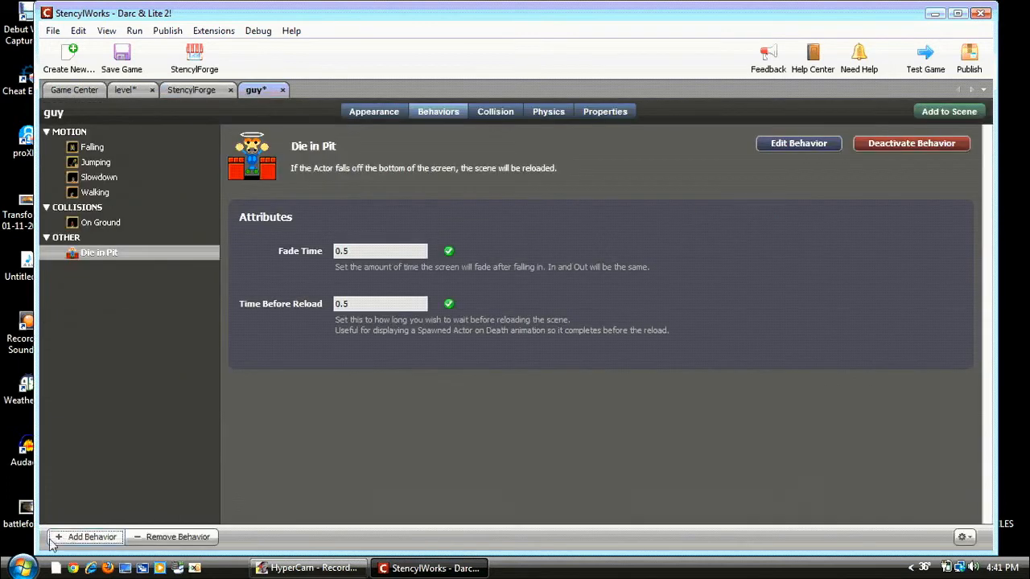
- Attach Always Simulate to the guy actor and turn on Continuous Collision?
{"action": "left_click", "coordinate": [87, 538]}
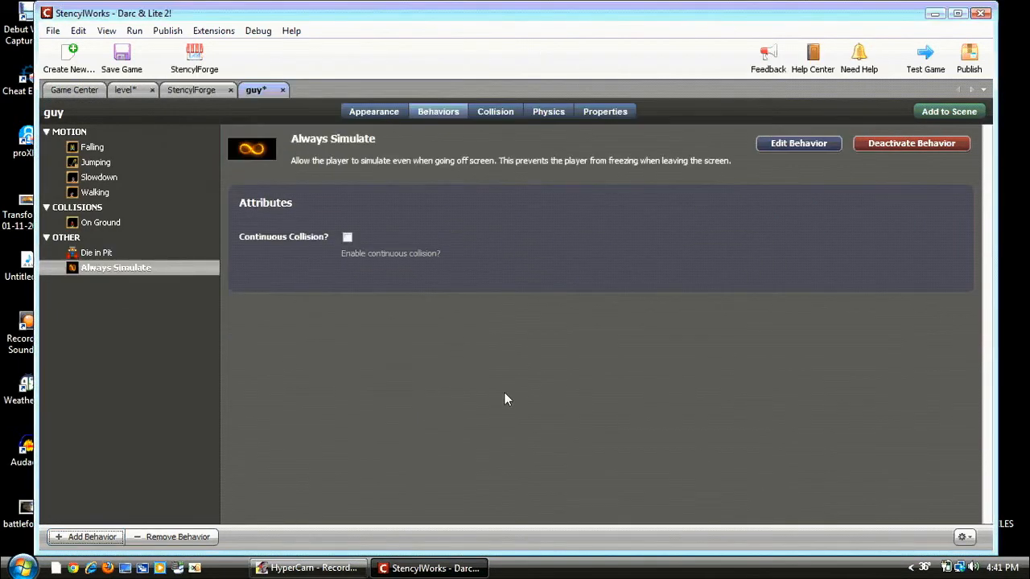
{"action": "mouse_move", "coordinate": [346, 238]}
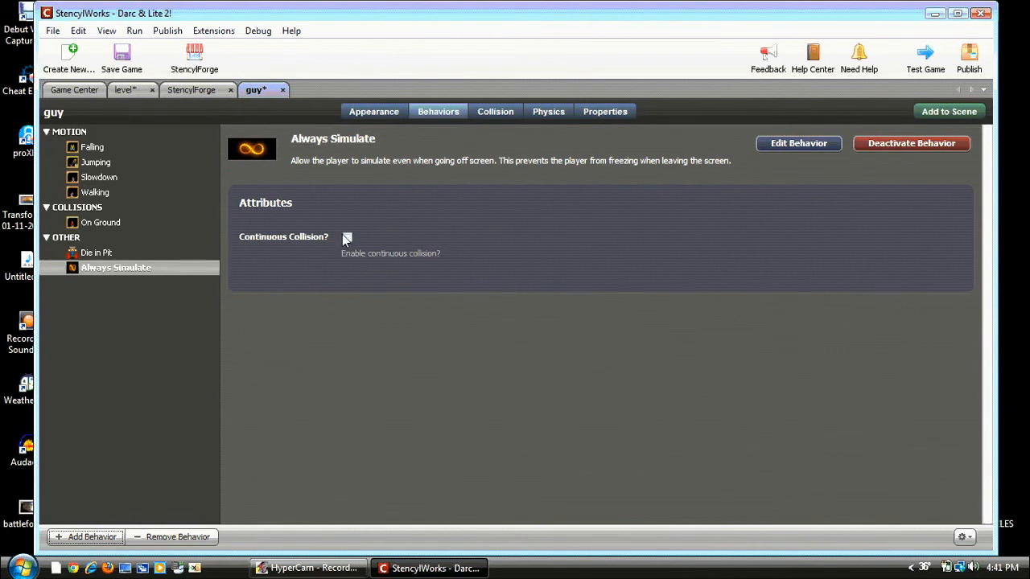
{"action": "left_click", "coordinate": [87, 537]}
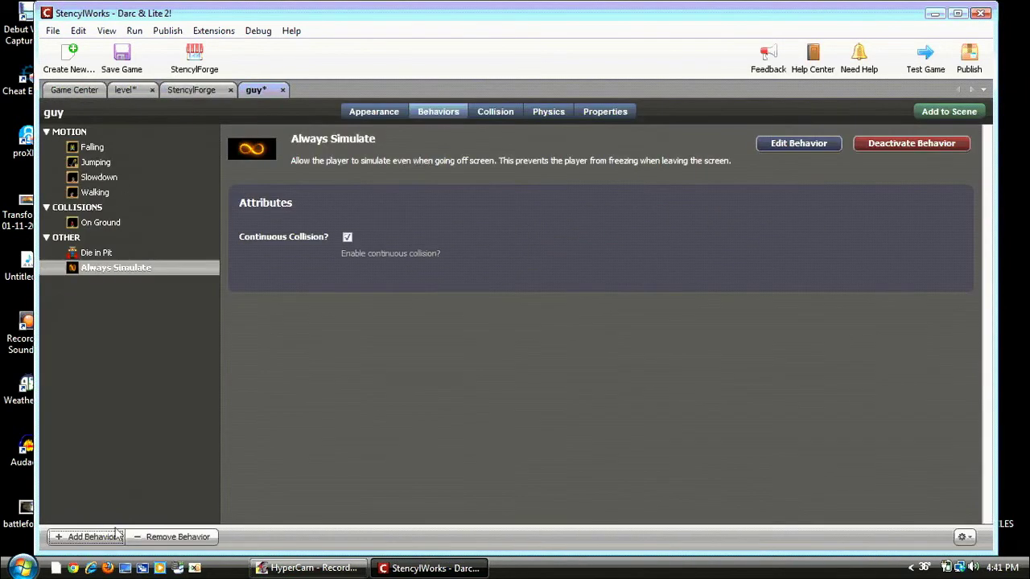
{"action": "left_click", "coordinate": [87, 538]}
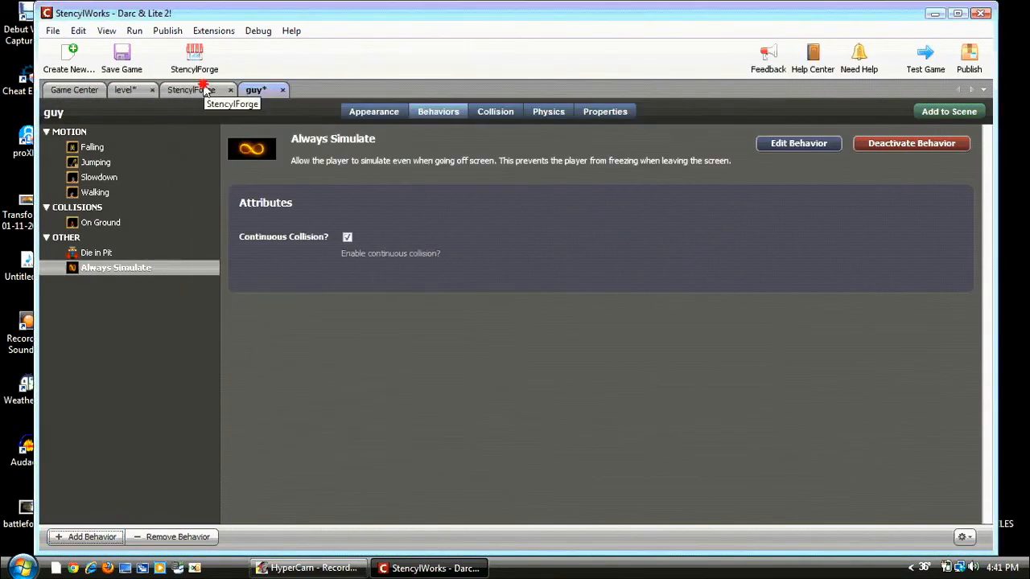
- Find the featured Camera Follow Player behavior in StencylForge
{"action": "left_click", "coordinate": [194, 90]}
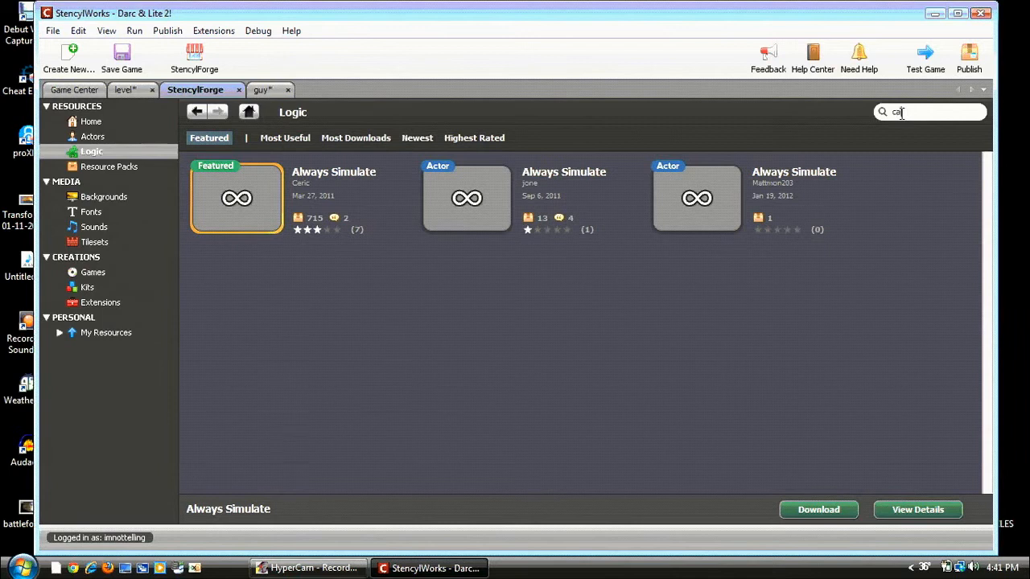
{"action": "type", "text": "mera"}
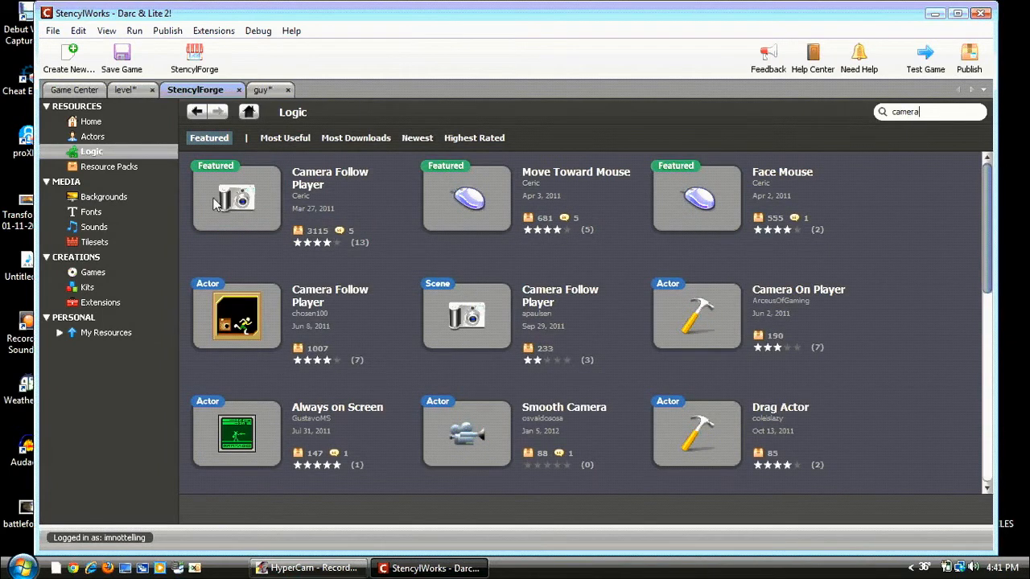
{"action": "left_click", "coordinate": [235, 198]}
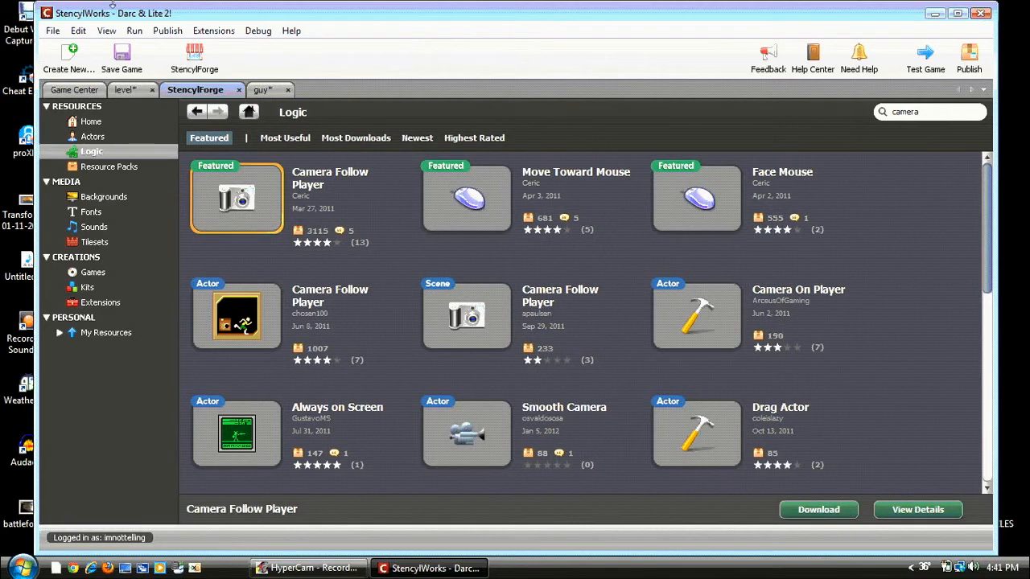
{"action": "mouse_move", "coordinate": [243, 90]}
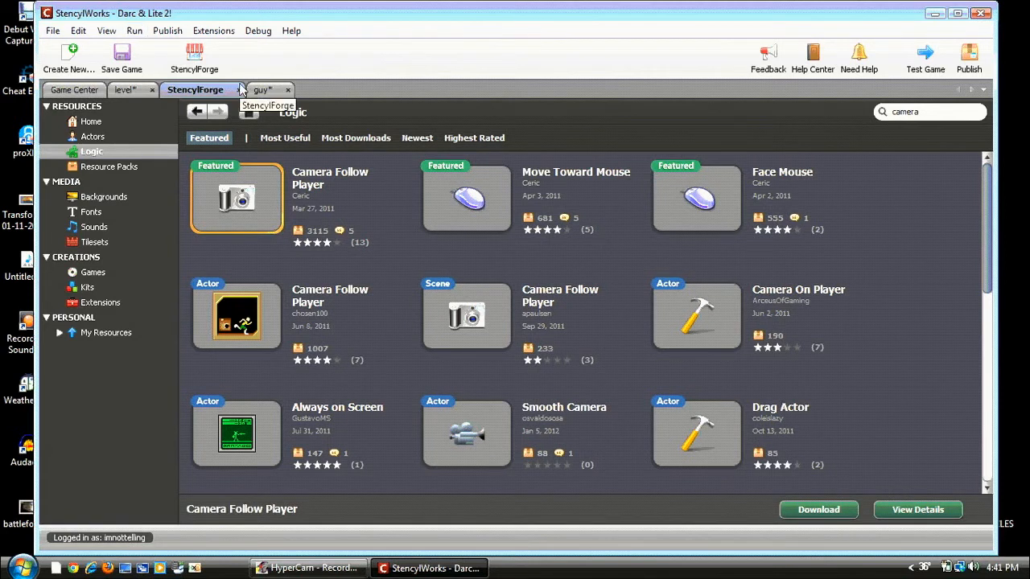
{"action": "mouse_move", "coordinate": [275, 129]}
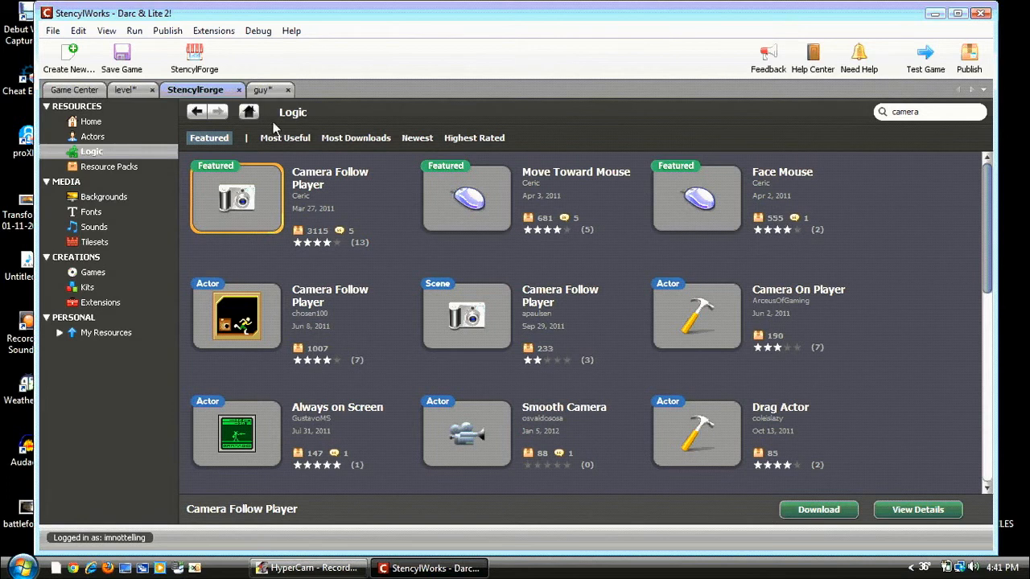
- Attach Camera Follow Player to the guy actor with zero offsets
{"action": "left_click", "coordinate": [85, 538]}
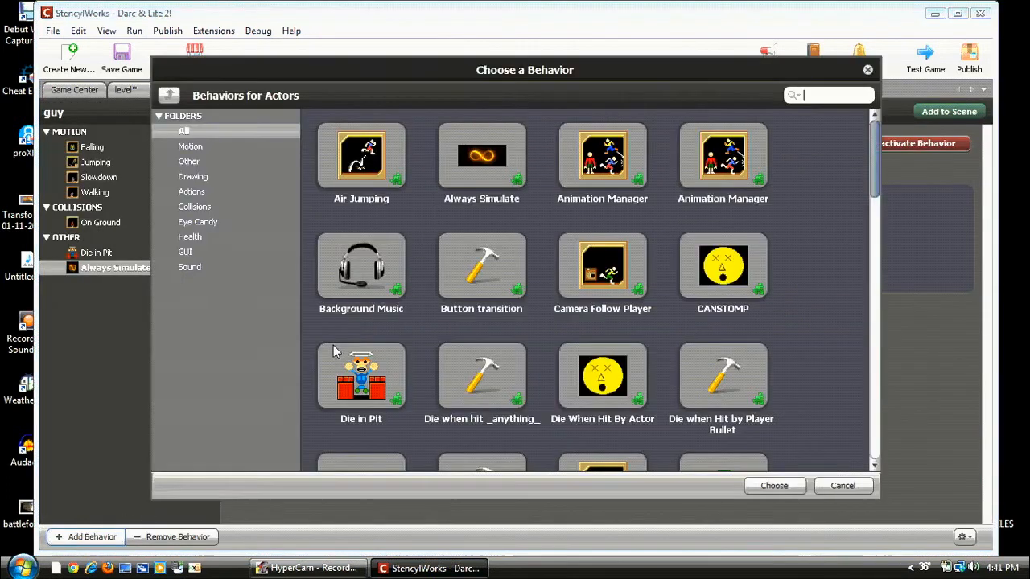
{"action": "left_click", "coordinate": [602, 265]}
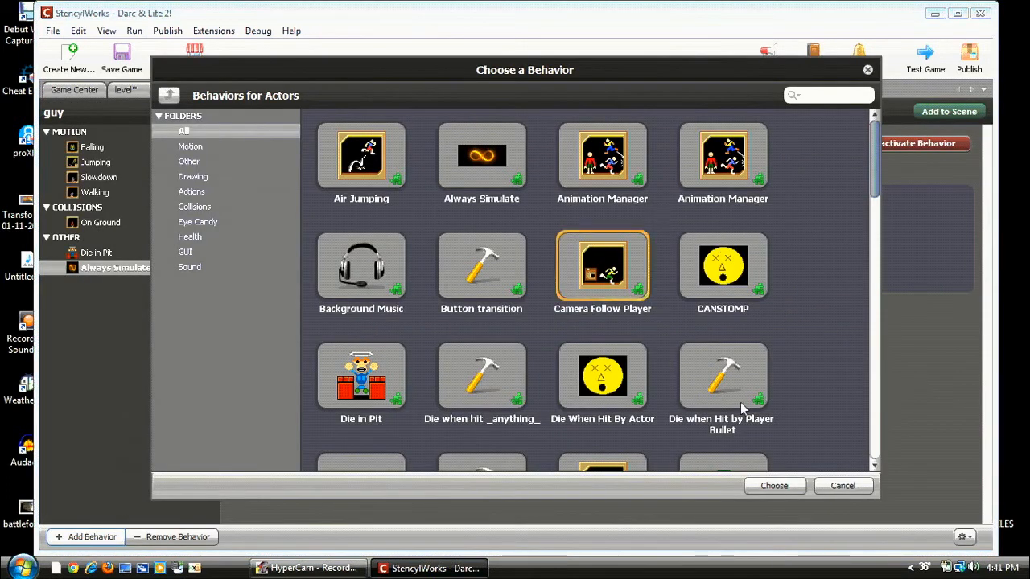
{"action": "left_click", "coordinate": [772, 486]}
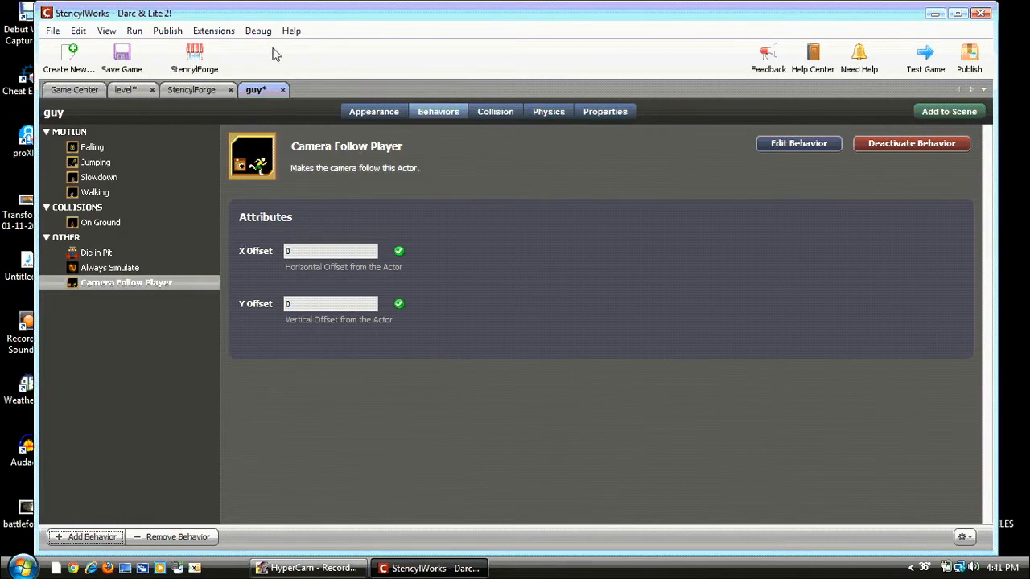
- Review guy's physics, appearance and behaviors, then show the level scene's empty behavior list
{"action": "left_click", "coordinate": [547, 111]}
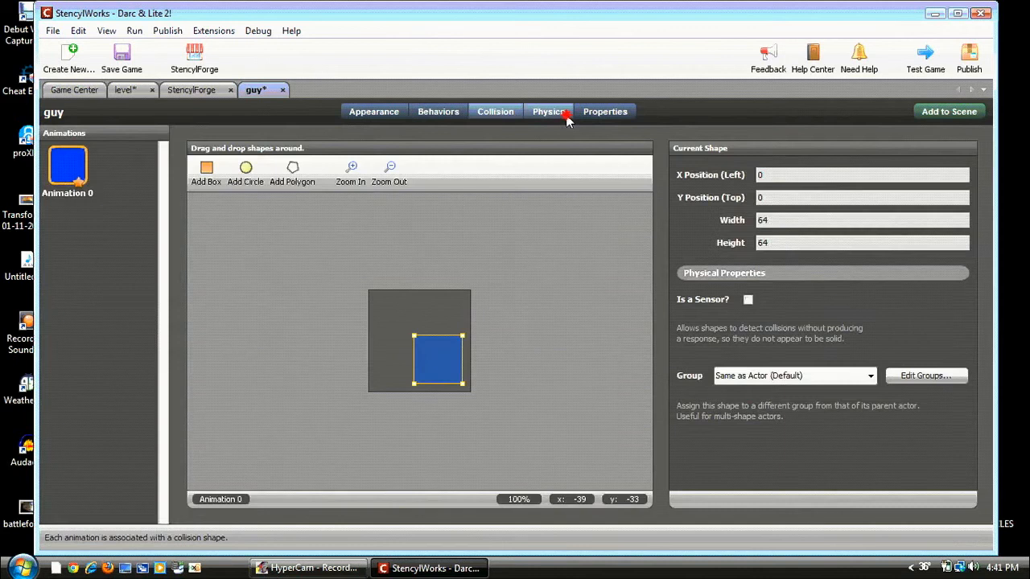
{"action": "left_click", "coordinate": [374, 111]}
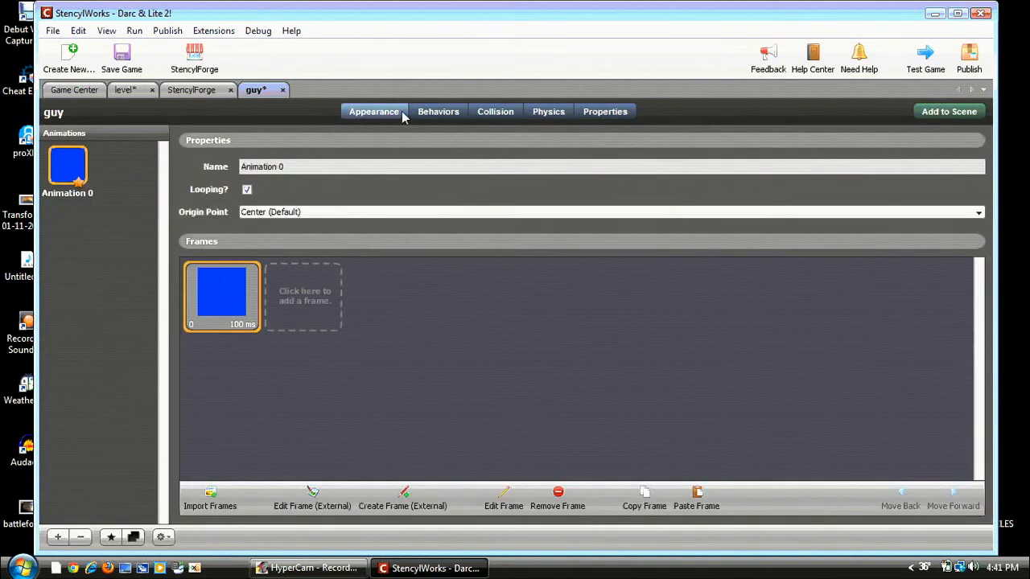
{"action": "left_click", "coordinate": [438, 111]}
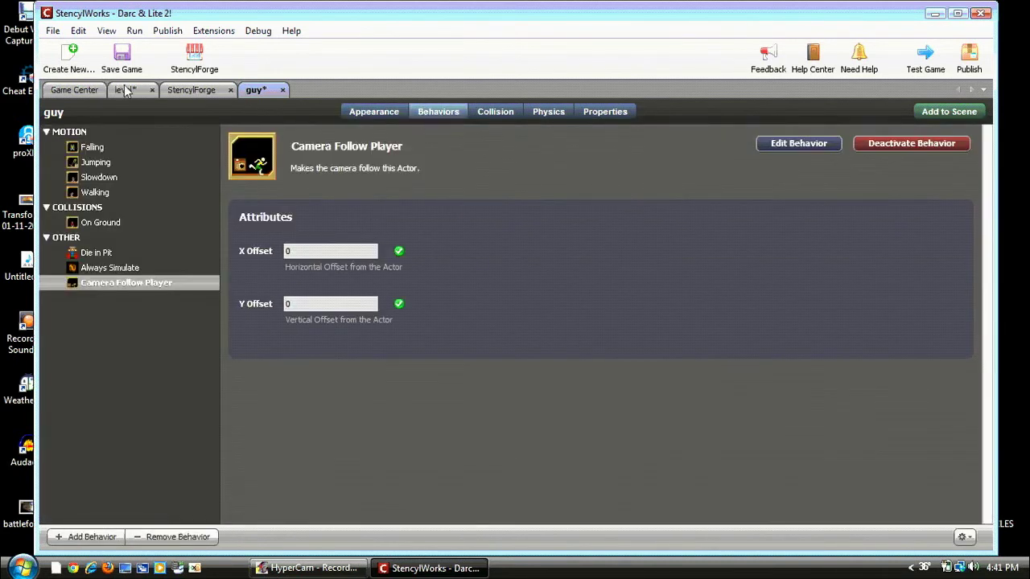
{"action": "left_click", "coordinate": [127, 90]}
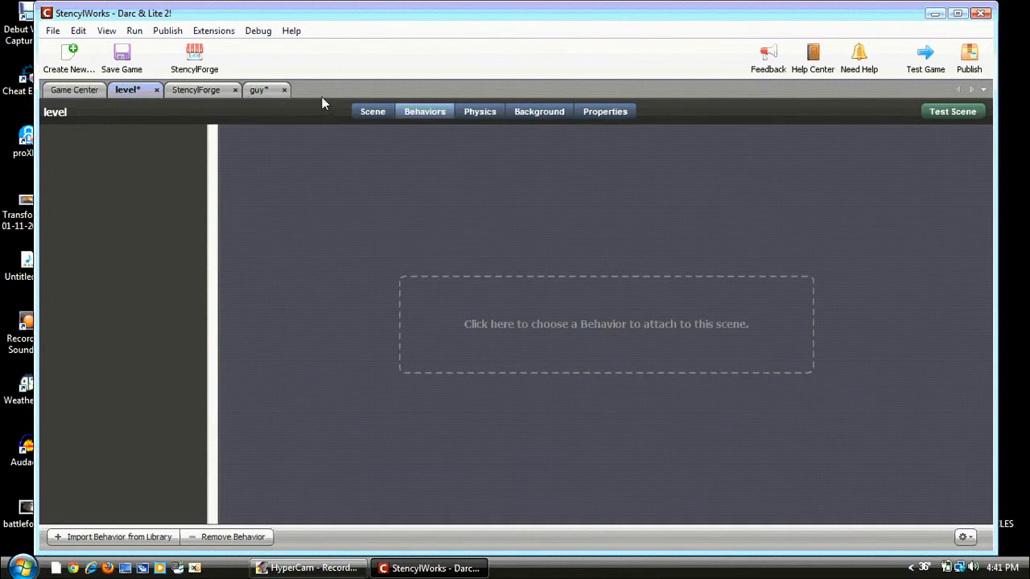
- Drag the guy actor from the Actors palette onto the ground between the two pillars
{"action": "left_click", "coordinate": [374, 112]}
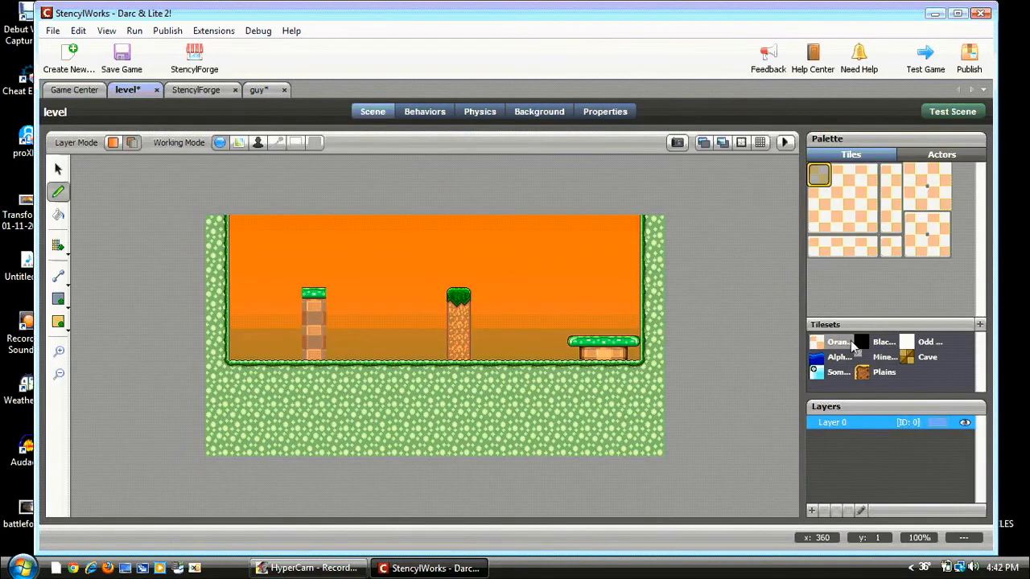
{"action": "left_click", "coordinate": [941, 154]}
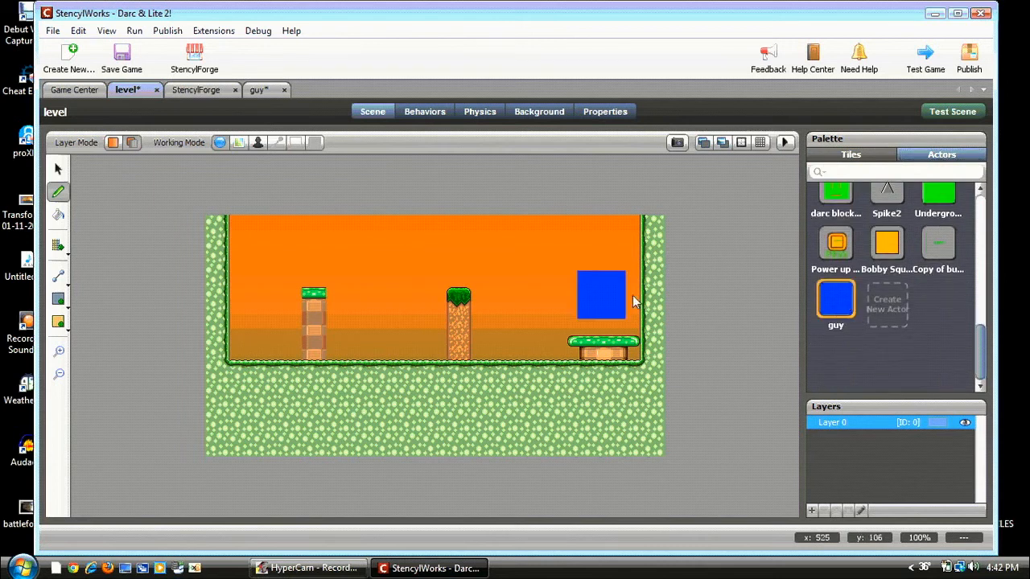
{"action": "left_click_drag", "start_coordinate": [600, 293], "coordinate": [377, 333]}
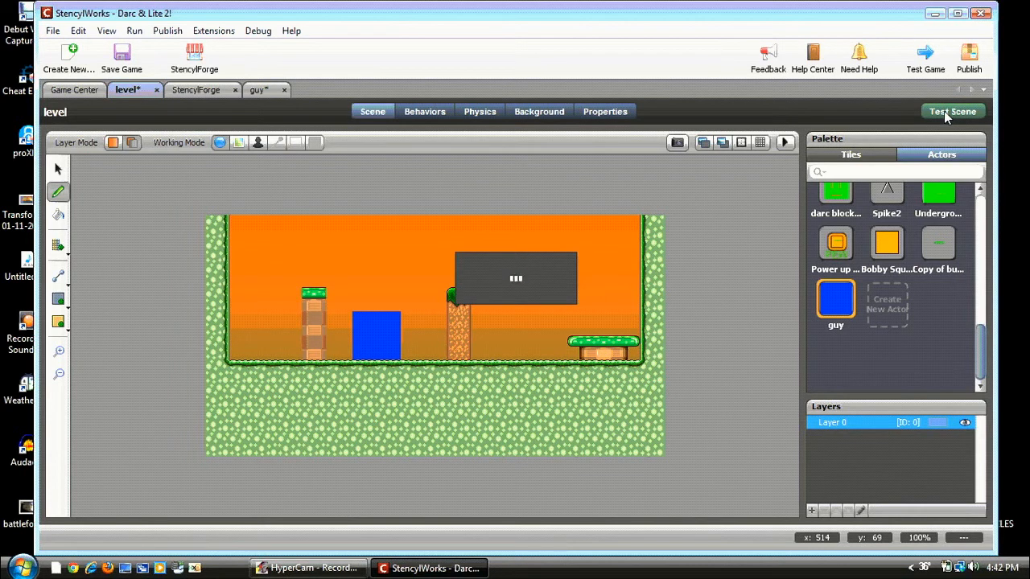
{"action": "left_click", "coordinate": [953, 111]}
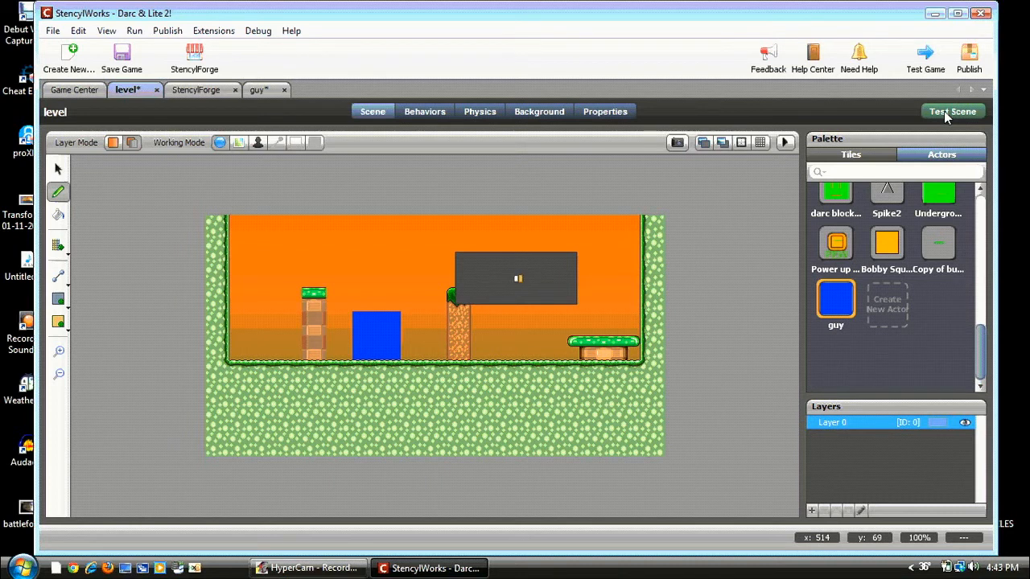
{"action": "left_click", "coordinate": [953, 111]}
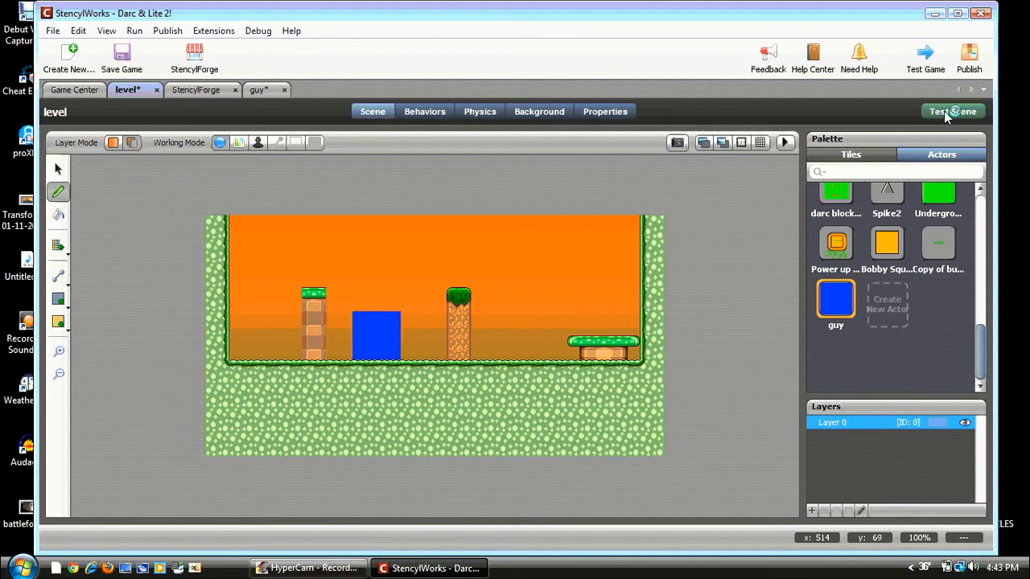
{"action": "left_click", "coordinate": [953, 111]}
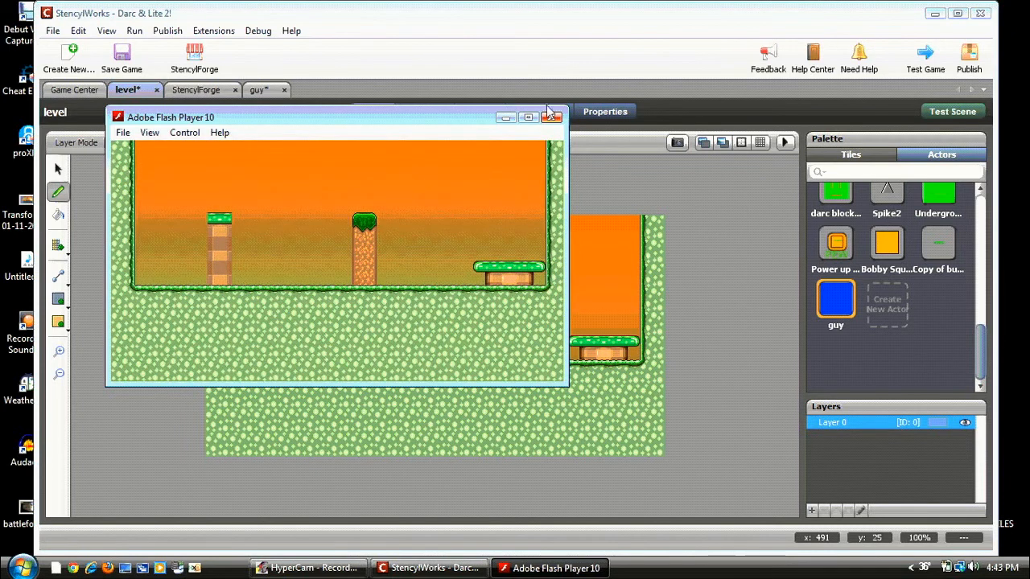
{"action": "left_click", "coordinate": [552, 116]}
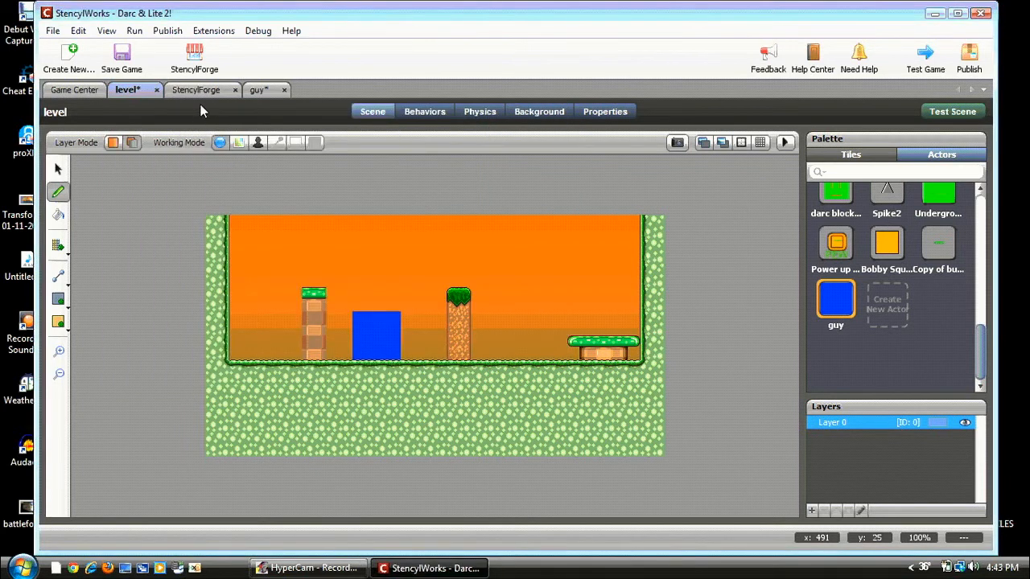
- Close the guy actor saving its changes, then return to the level scene
{"action": "left_click", "coordinate": [255, 90]}
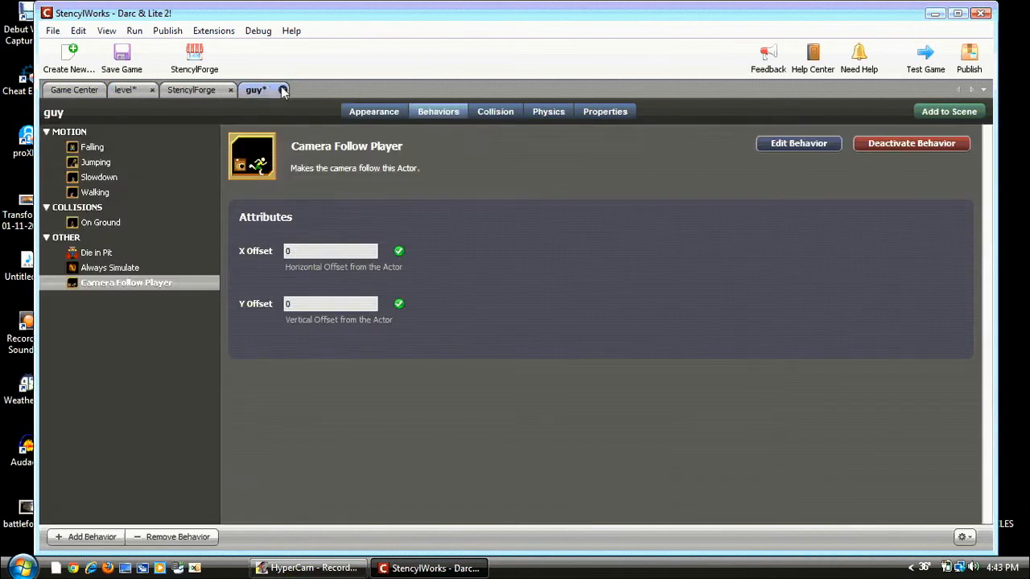
{"action": "left_click", "coordinate": [283, 90]}
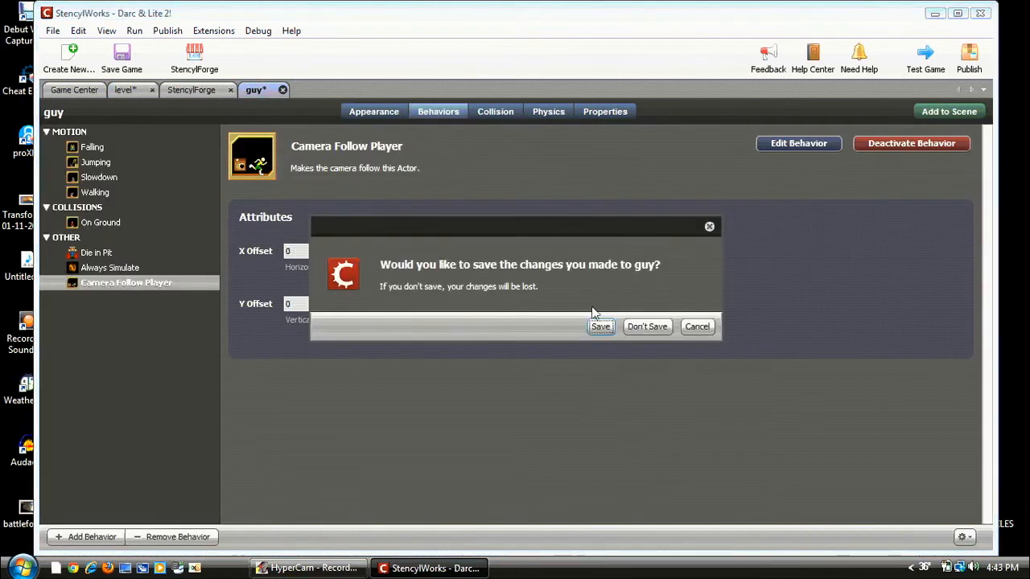
{"action": "left_click", "coordinate": [647, 325]}
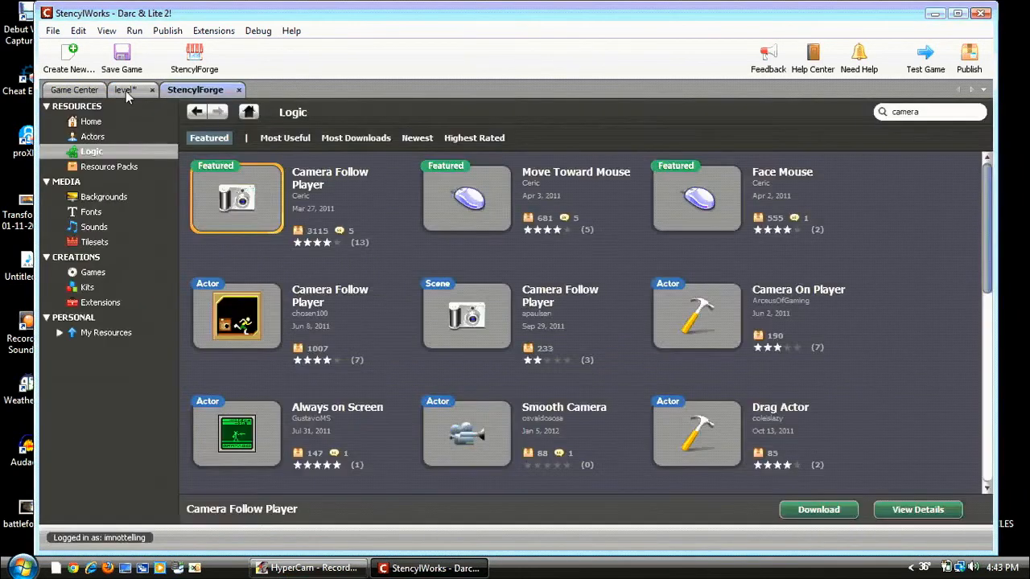
{"action": "left_click", "coordinate": [125, 90]}
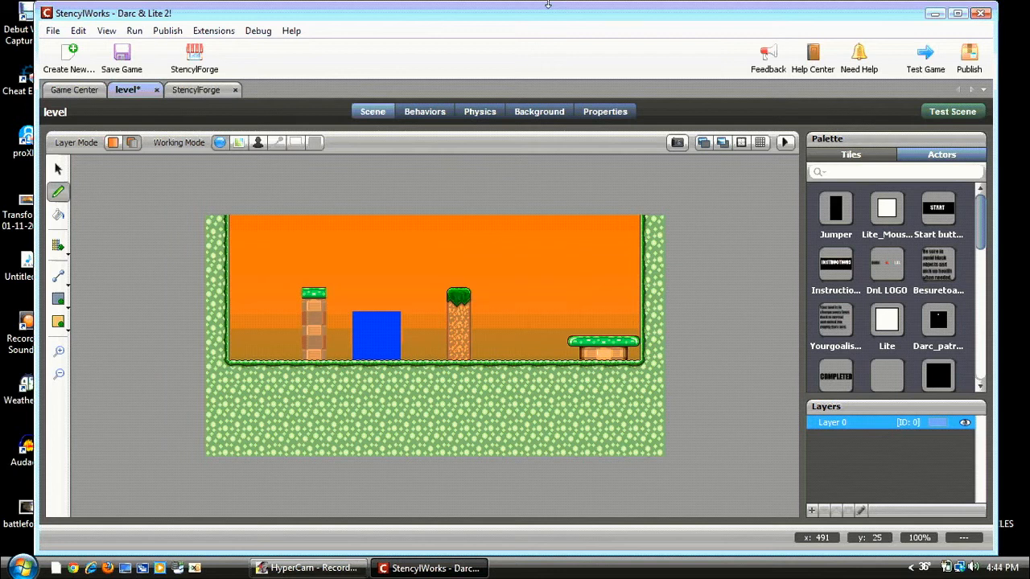
{"action": "left_click", "coordinate": [952, 111]}
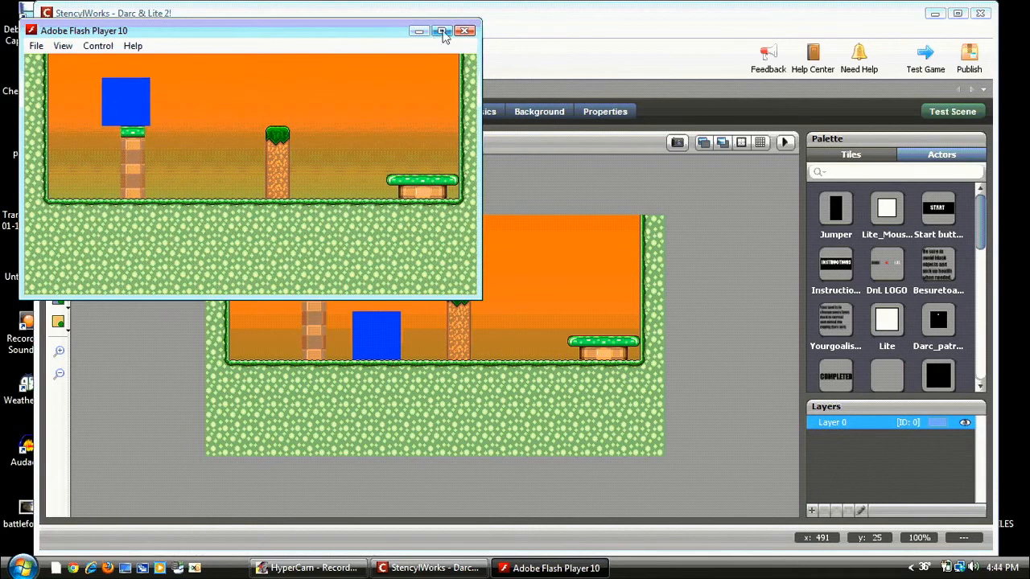
{"action": "left_click", "coordinate": [463, 31]}
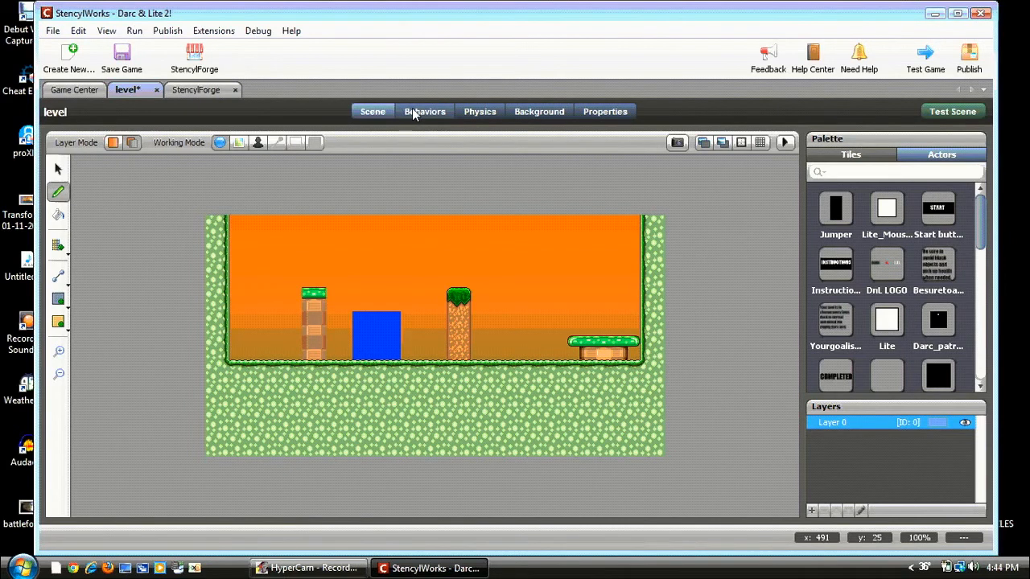
- From the level's behaviors, browse all featured logic resources in StencylForge
{"action": "left_click", "coordinate": [425, 111]}
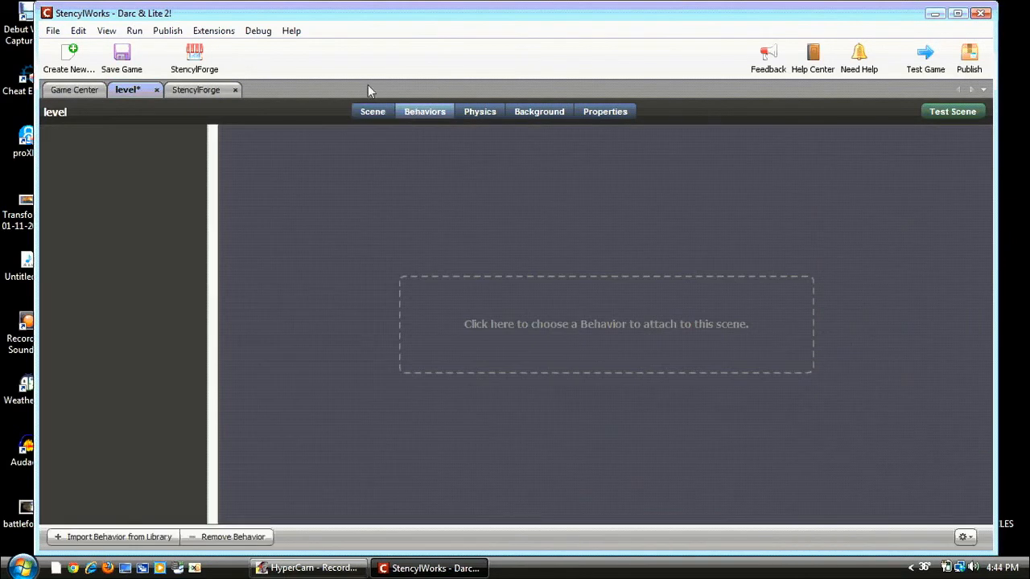
{"action": "left_click", "coordinate": [197, 90]}
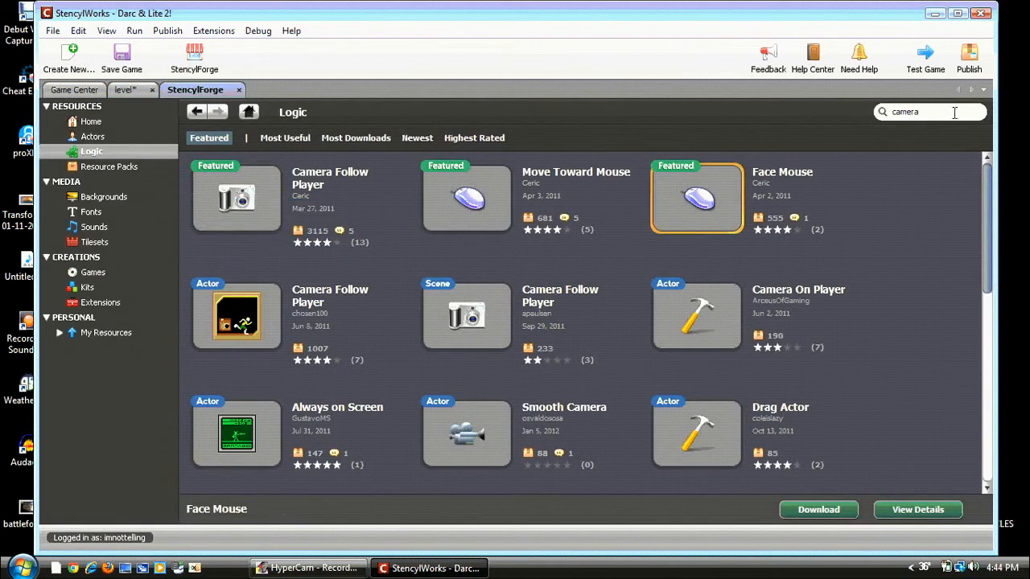
{"action": "mouse_move", "coordinate": [543, 20]}
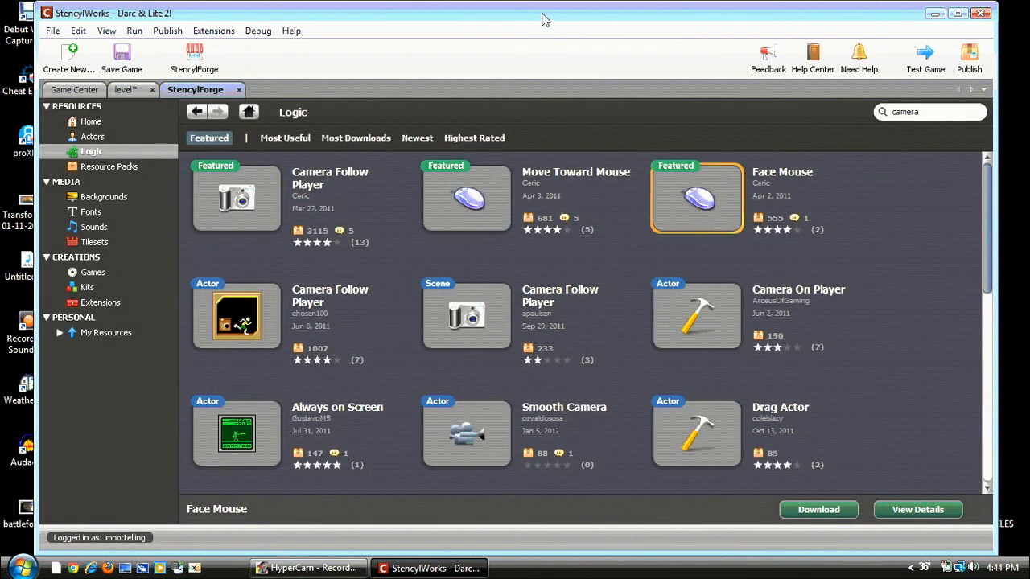
{"action": "type", "text": "ba"}
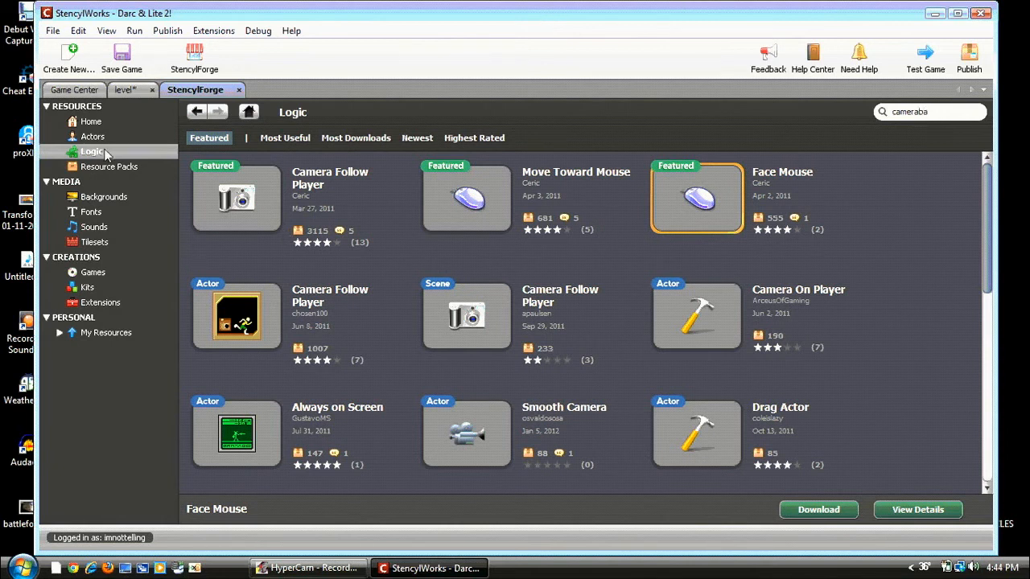
{"action": "mouse_move", "coordinate": [135, 169]}
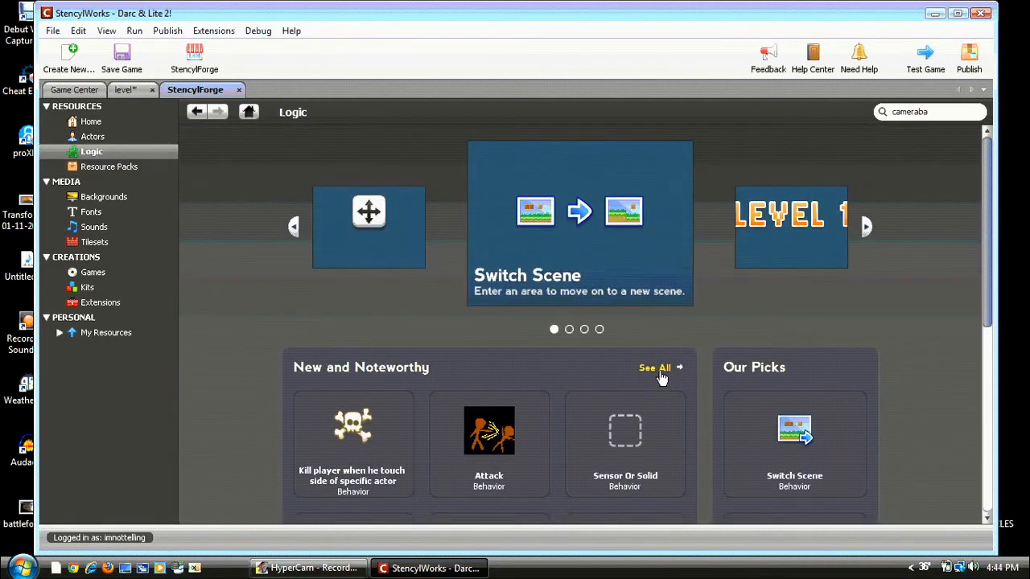
{"action": "left_click", "coordinate": [654, 367]}
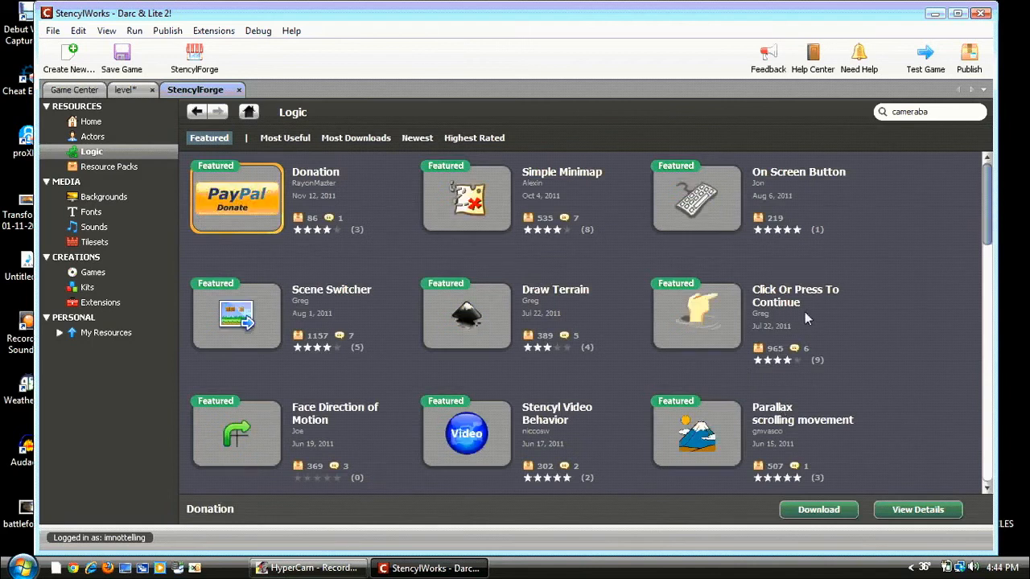
- Download Background Music, accept that it already exists, and return to the level scene
{"action": "scroll", "scroll_direction": "down", "scroll_amount": 3}
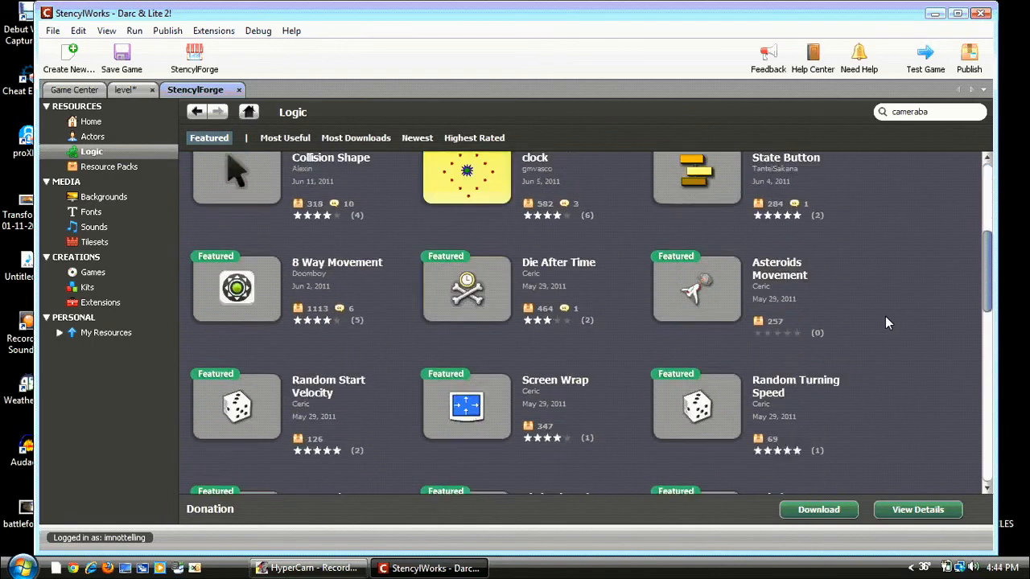
{"action": "scroll", "scroll_direction": "down", "scroll_amount": 3}
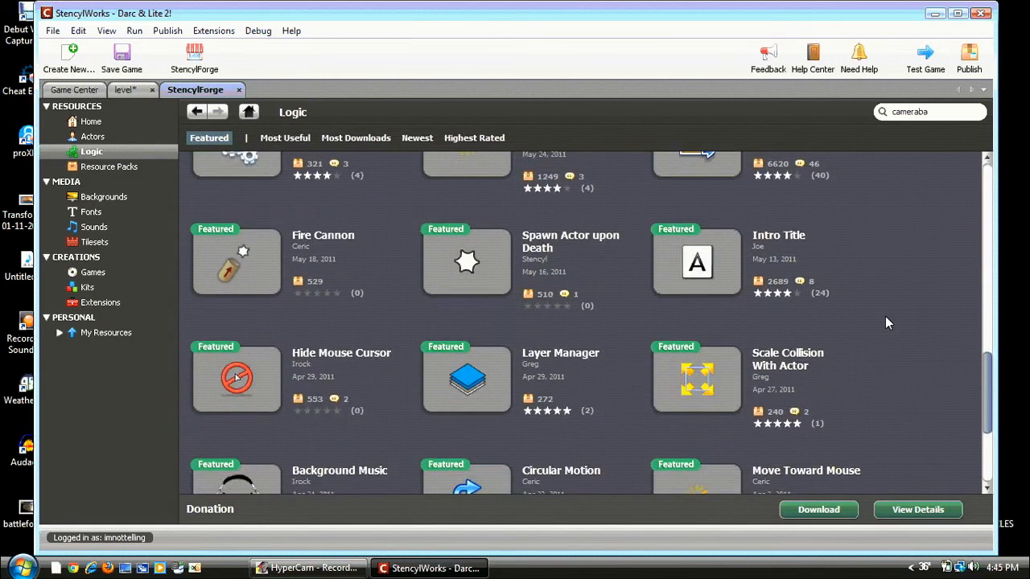
{"action": "scroll", "scroll_direction": "down", "scroll_amount": 3}
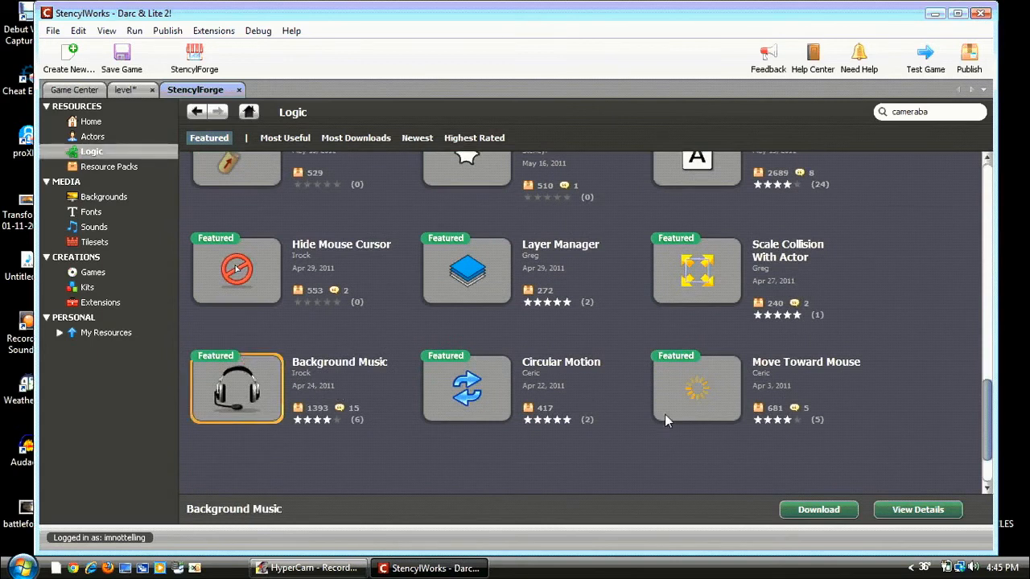
{"action": "left_click", "coordinate": [818, 509]}
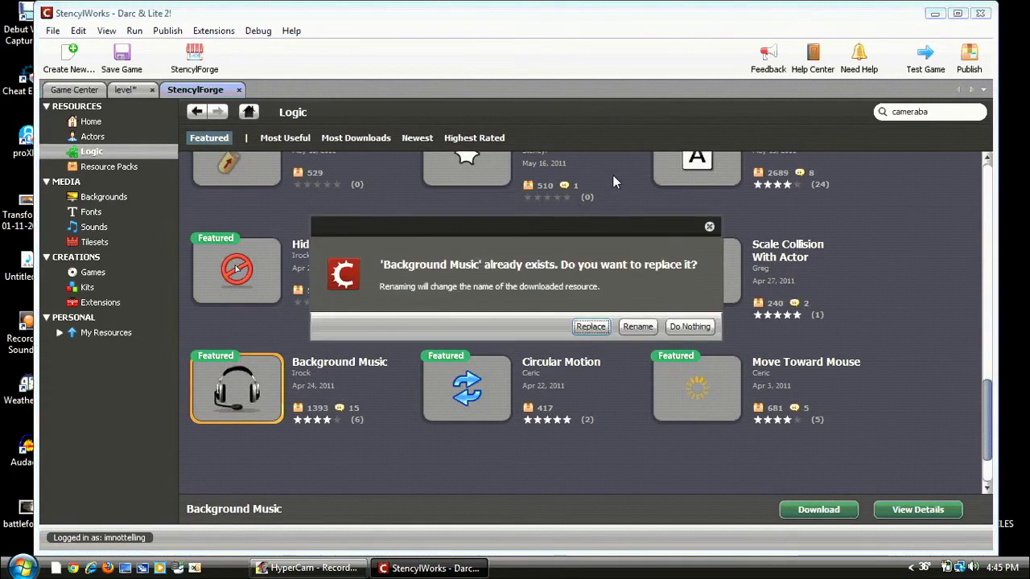
{"action": "left_click", "coordinate": [689, 327]}
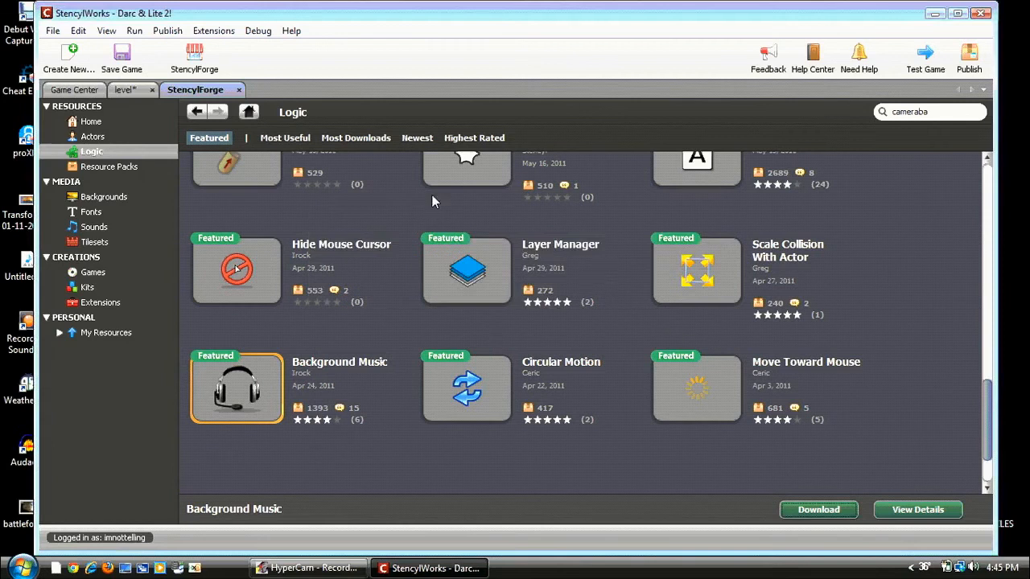
{"action": "left_click", "coordinate": [127, 90]}
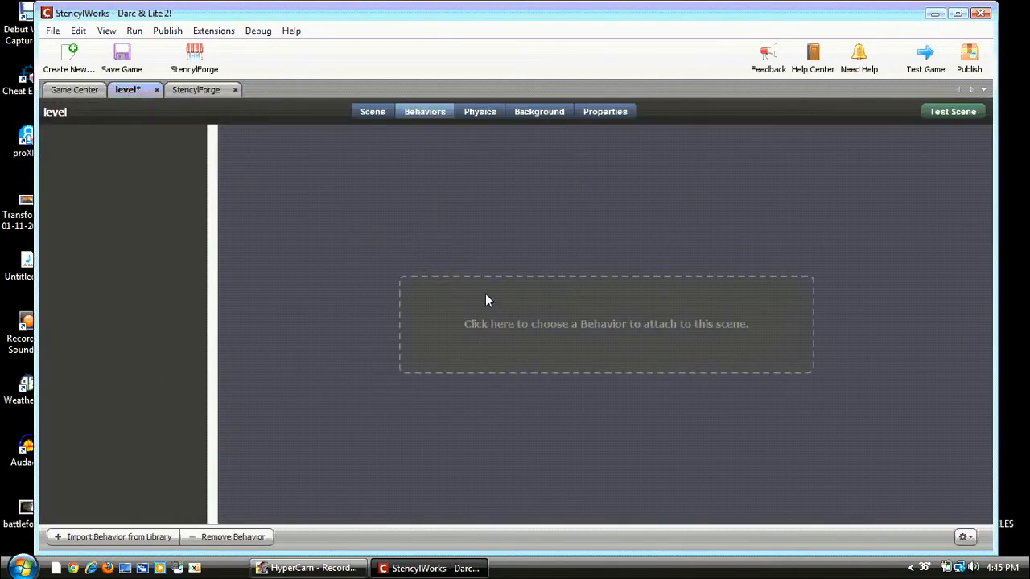
- Attach Background Music to the level scene and list its Music to Play choices, left at No Sound
{"action": "left_click", "coordinate": [605, 325]}
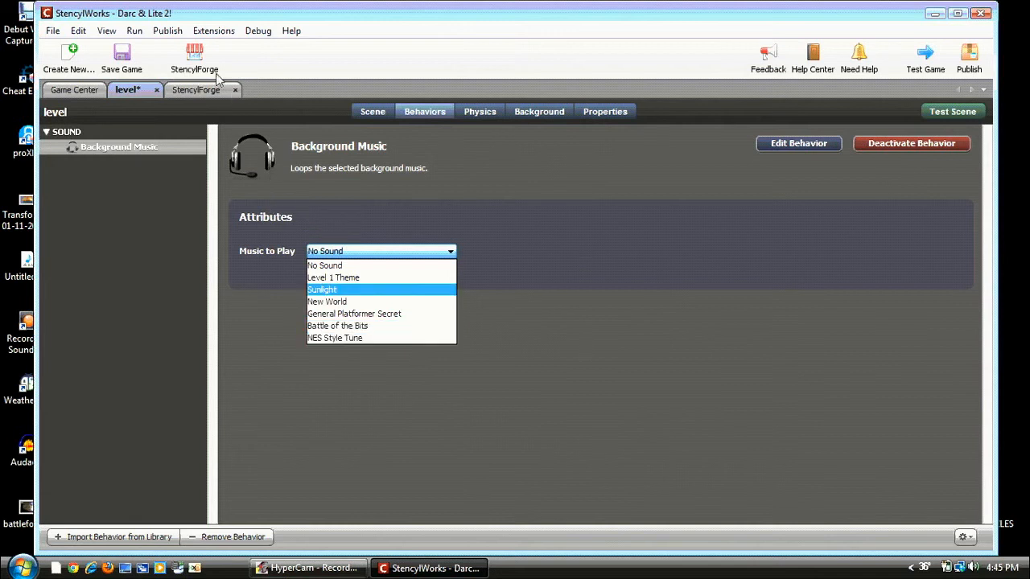
{"action": "left_click", "coordinate": [194, 90]}
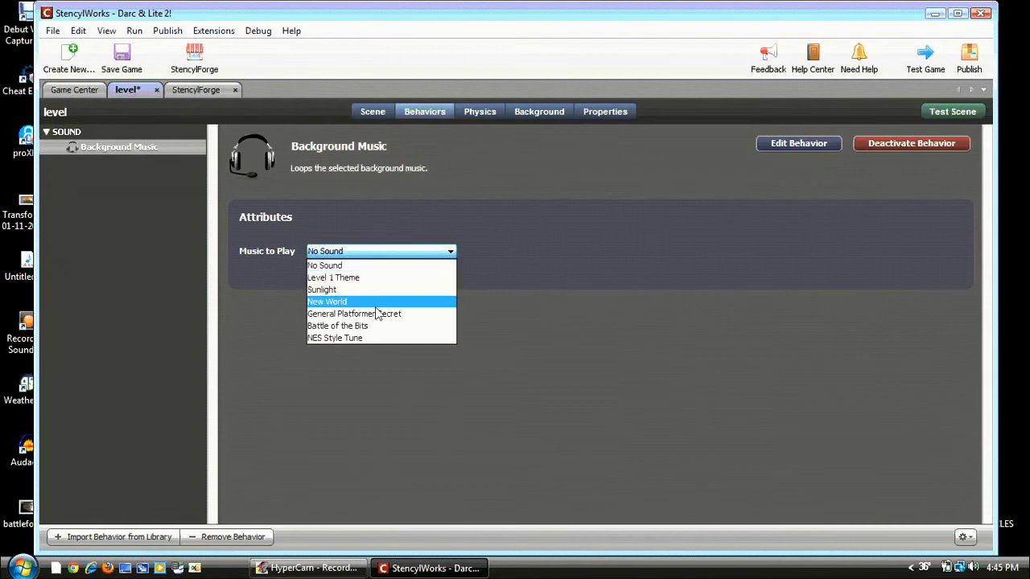
{"action": "mouse_move", "coordinate": [354, 314]}
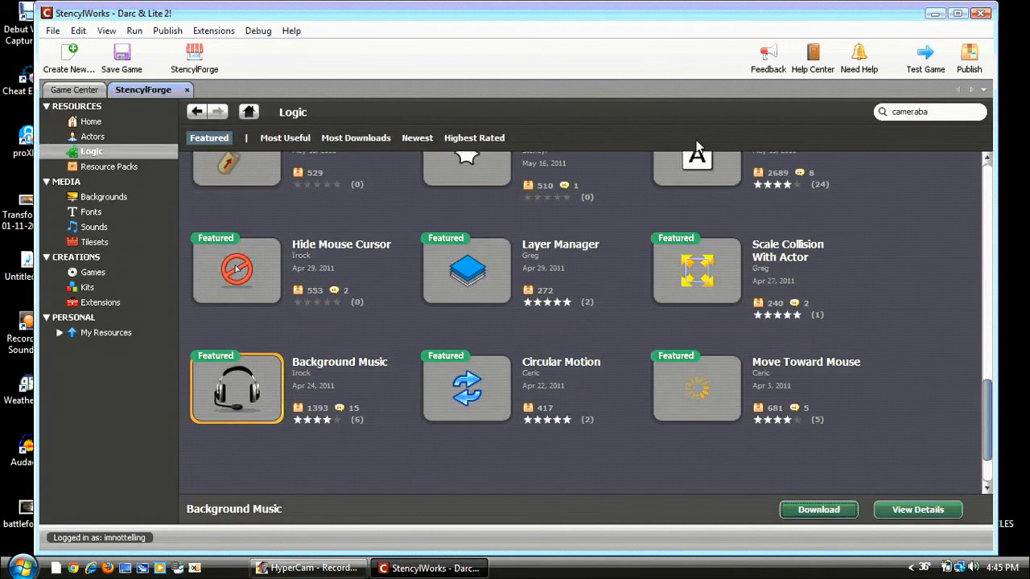
{"action": "mouse_move", "coordinate": [981, 24]}
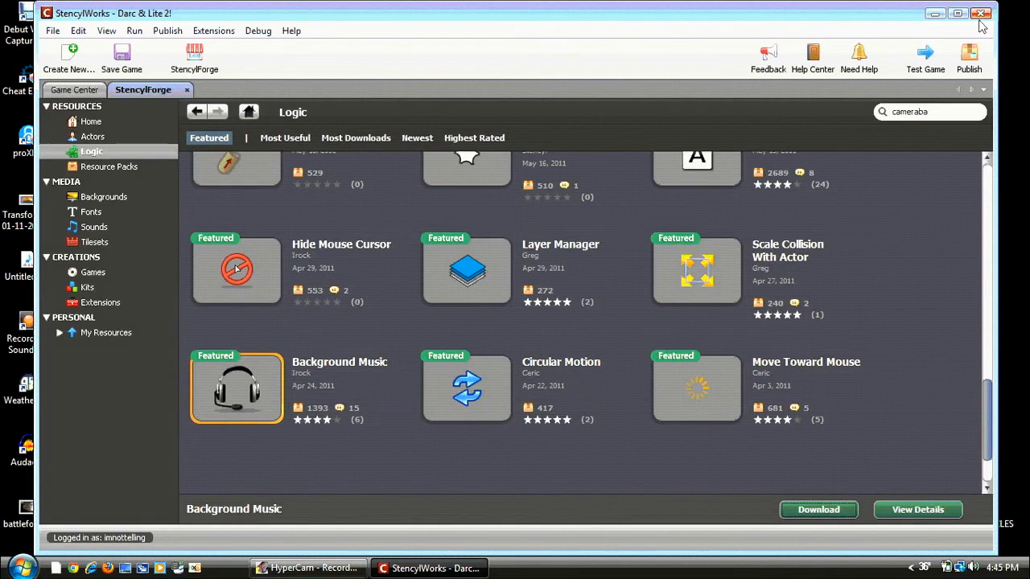
- Quit StencylWorks, answering the save-your-game prompt
{"action": "left_click", "coordinate": [982, 13]}
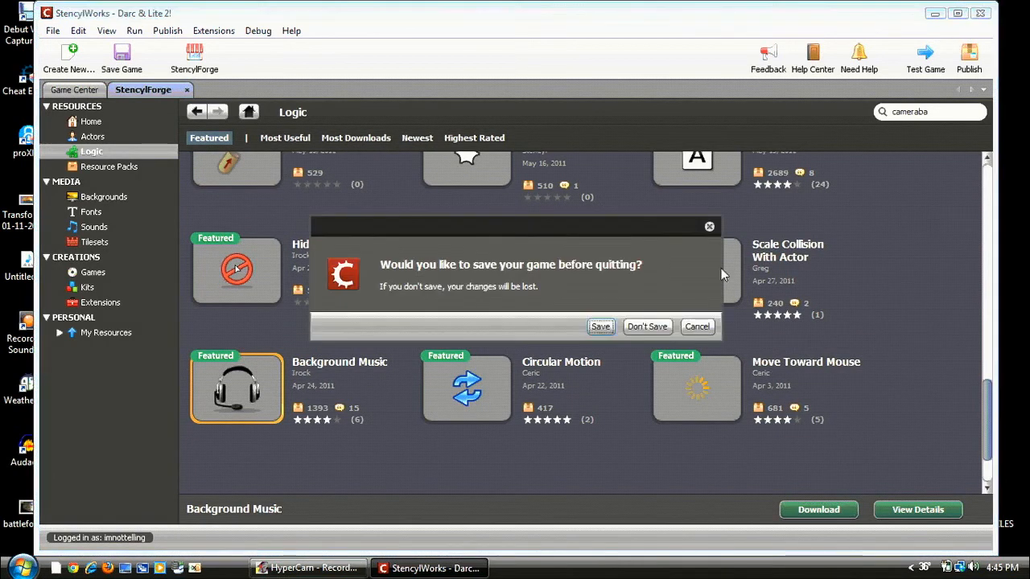
{"action": "left_click", "coordinate": [647, 327]}
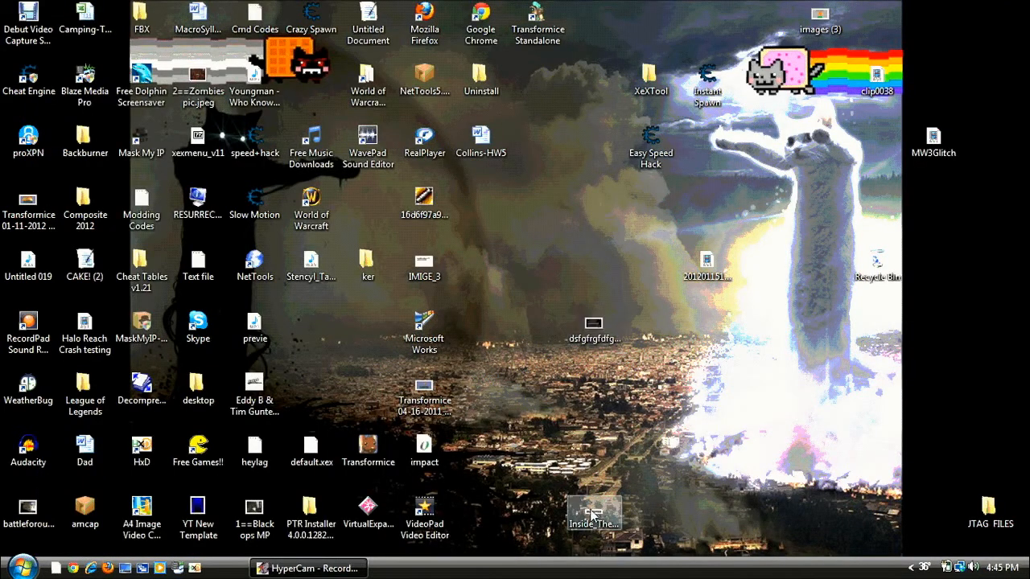
{"action": "left_click_drag", "start_coordinate": [593, 513], "coordinate": [760, 399]}
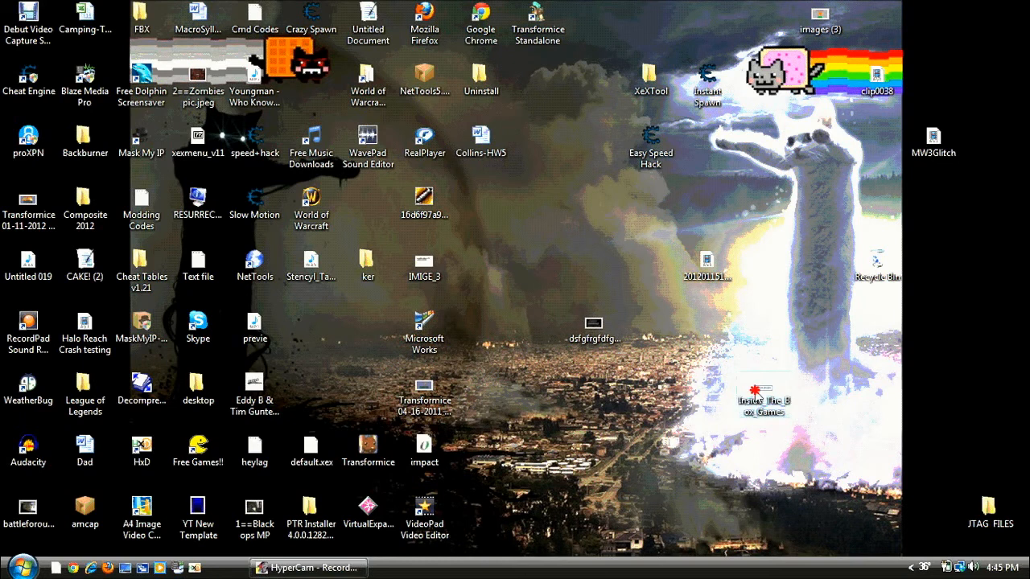
{"action": "double_click", "coordinate": [760, 399]}
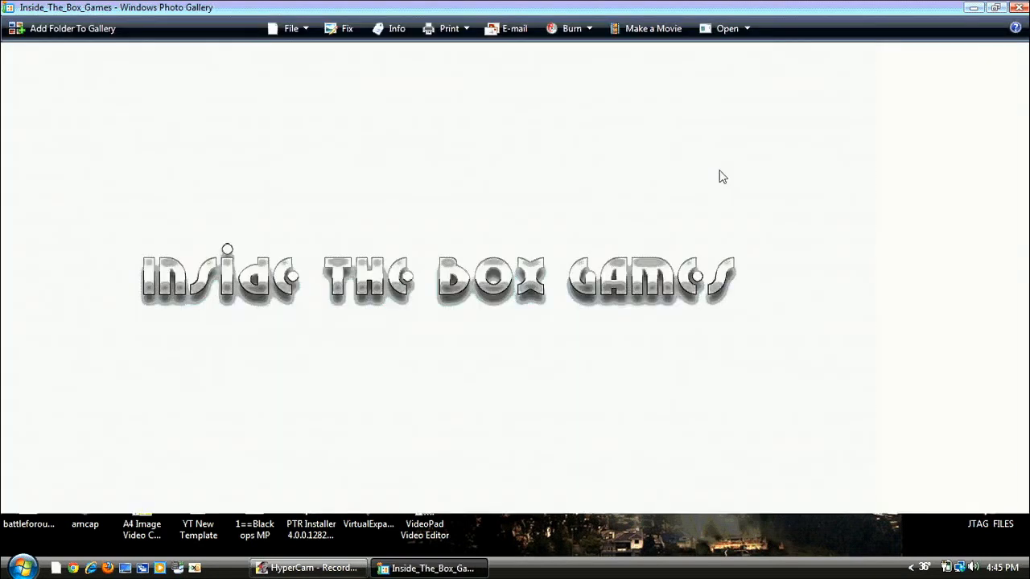
{"action": "left_click", "coordinate": [396, 29]}
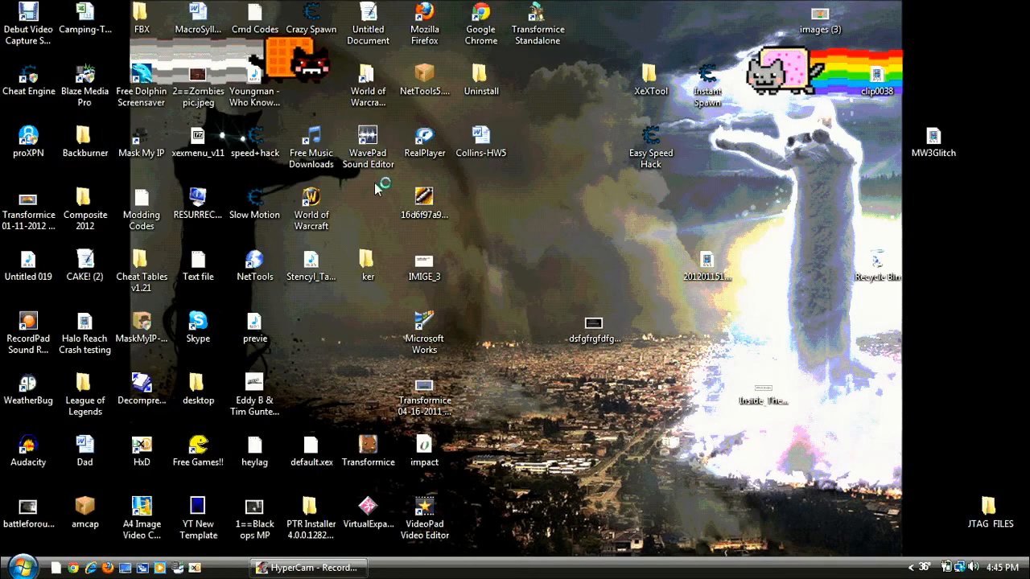
{"action": "mouse_move", "coordinate": [708, 226]}
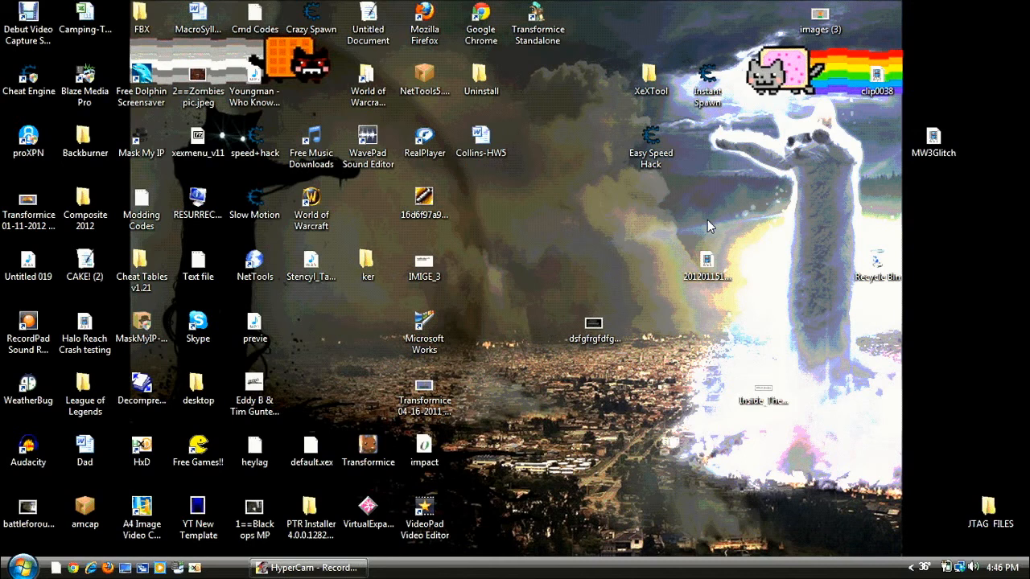
{"action": "mouse_move", "coordinate": [689, 493]}
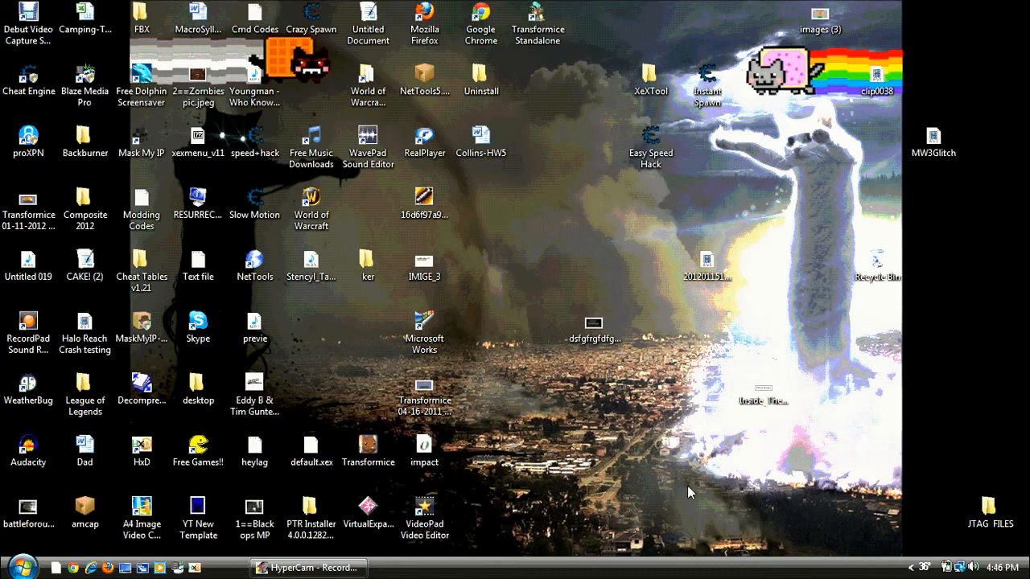
{"action": "mouse_move", "coordinate": [470, 566]}
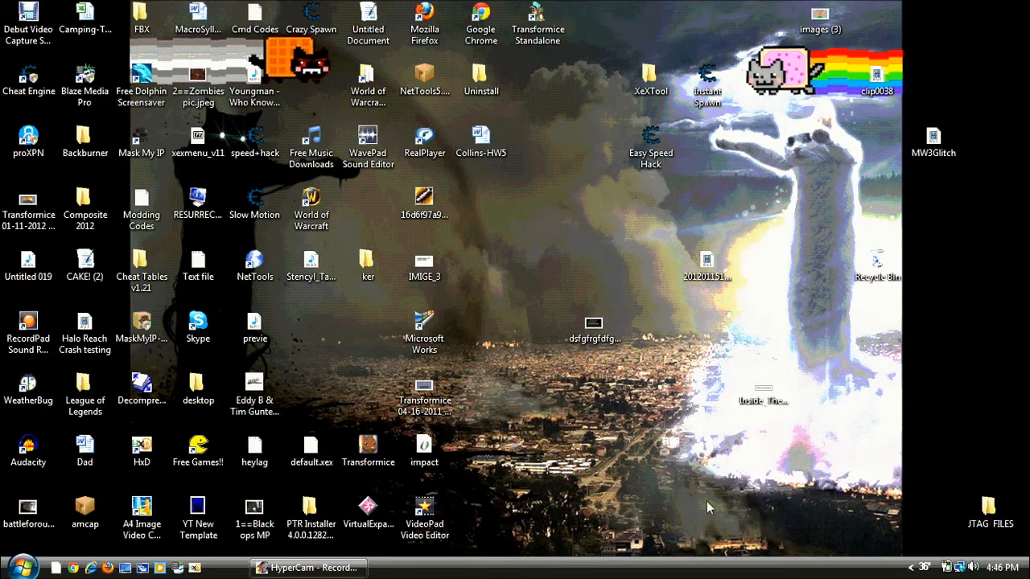
- Launch Chrome and load insidetheboxgames.webs.com from the address-bar suggestion
{"action": "double_click", "coordinate": [480, 24]}
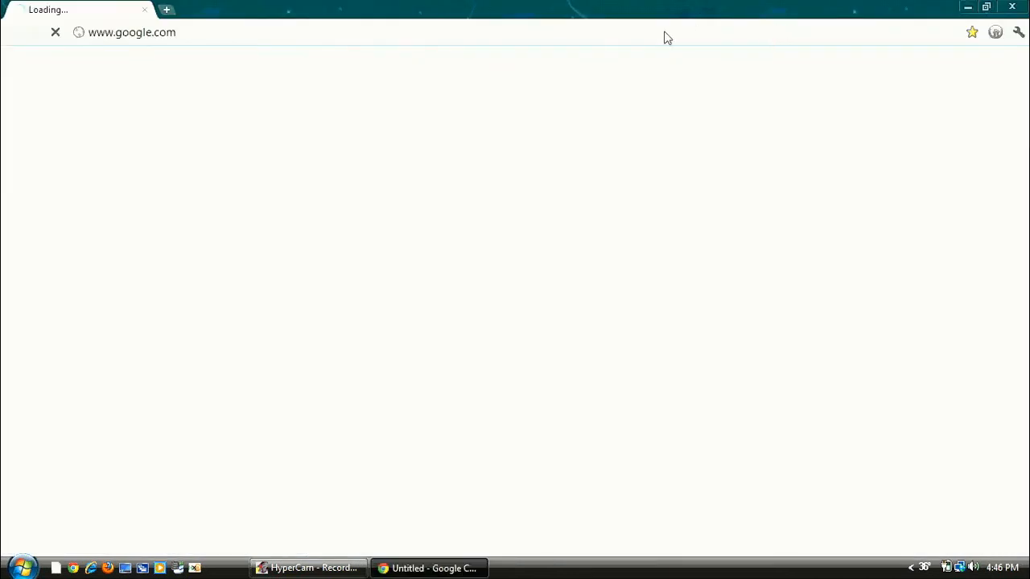
{"action": "type", "text": "www.facebook.com"}
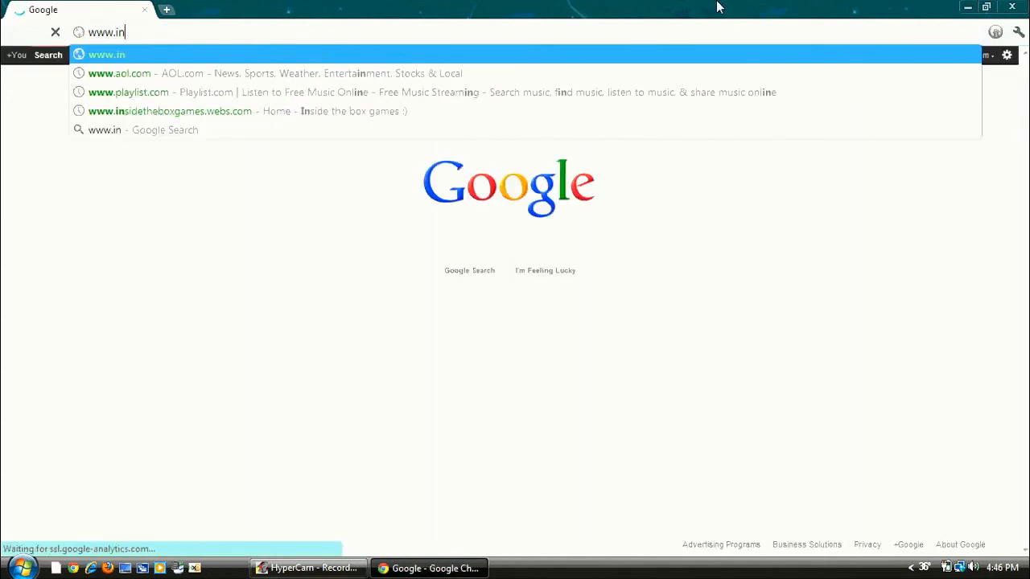
{"action": "left_click", "coordinate": [169, 111]}
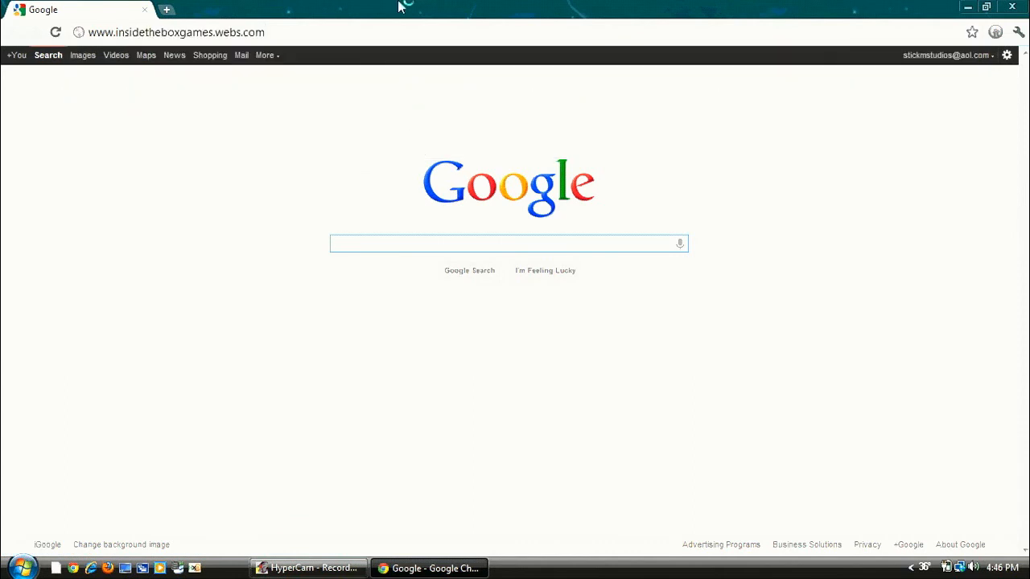
{"action": "key", "text": "Return"}
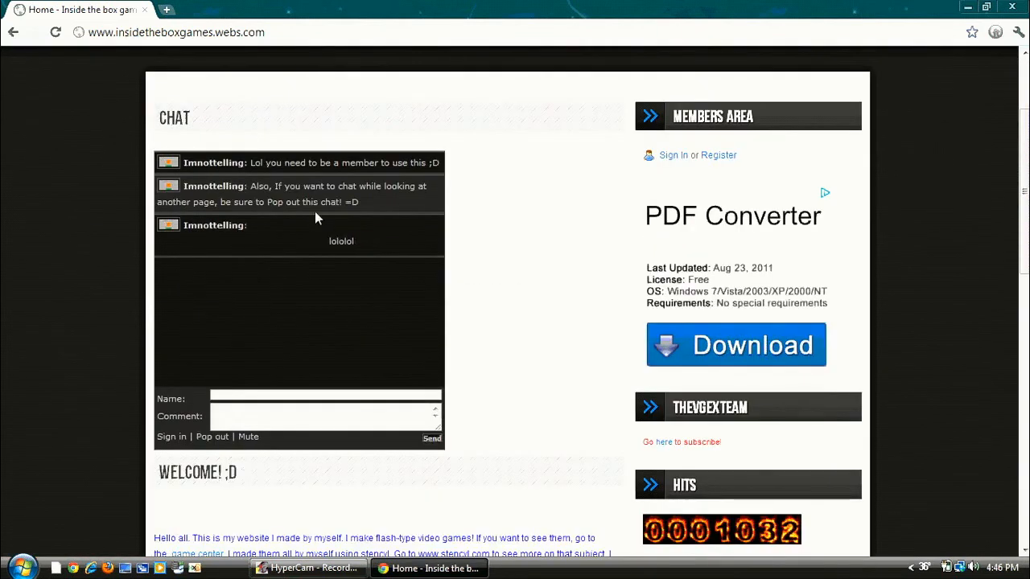
- Scroll through the home page's chat and welcome sections
{"action": "scroll", "scroll_direction": "down", "scroll_amount": 3}
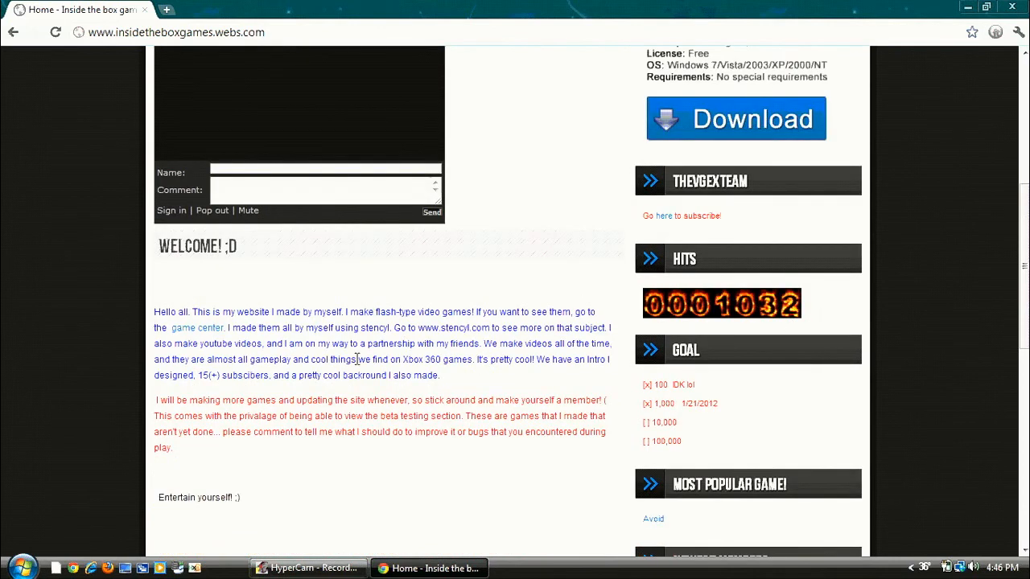
{"action": "scroll", "scroll_direction": "down", "scroll_amount": 3}
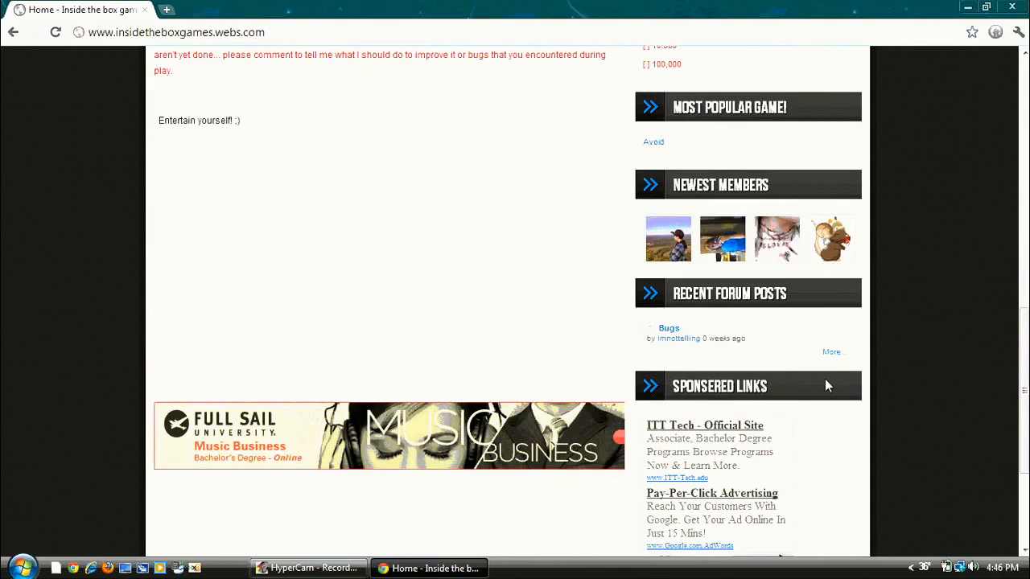
{"action": "mouse_move", "coordinate": [684, 177]}
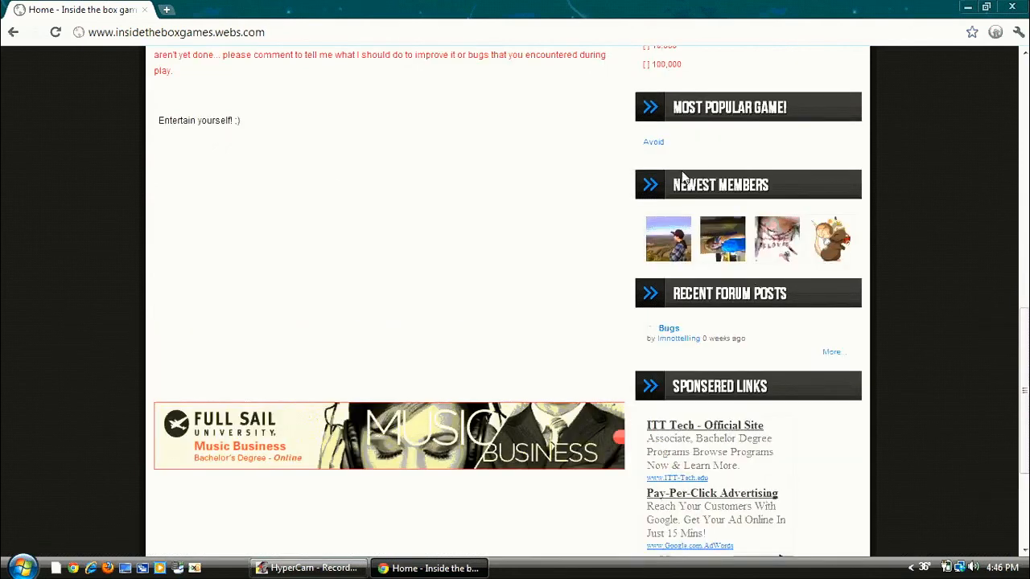
{"action": "scroll", "scroll_direction": "up", "scroll_amount": 3}
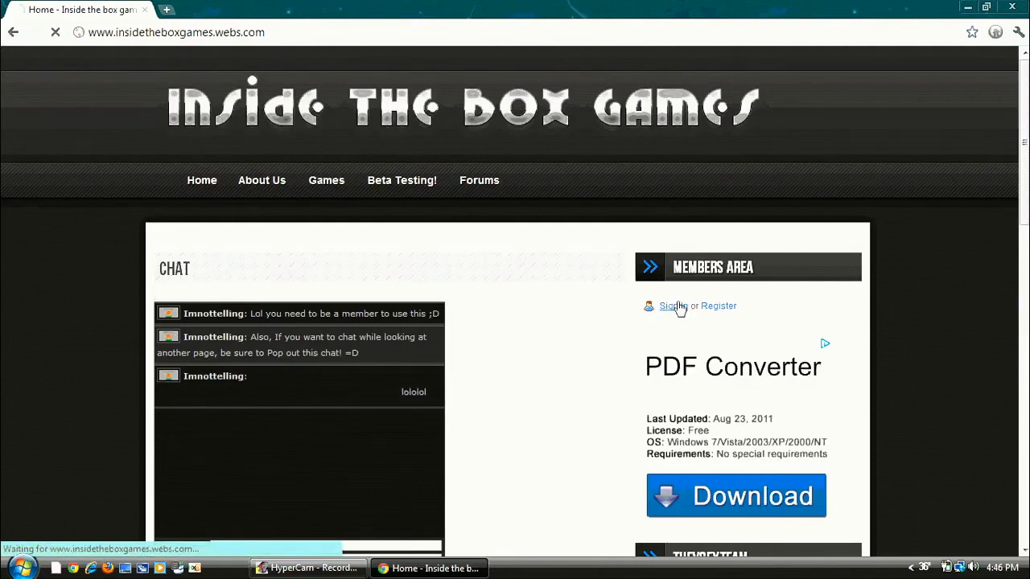
- Check sign-in via 'Sign In or Register', then go to the Beta Testing! page
{"action": "left_click", "coordinate": [669, 306]}
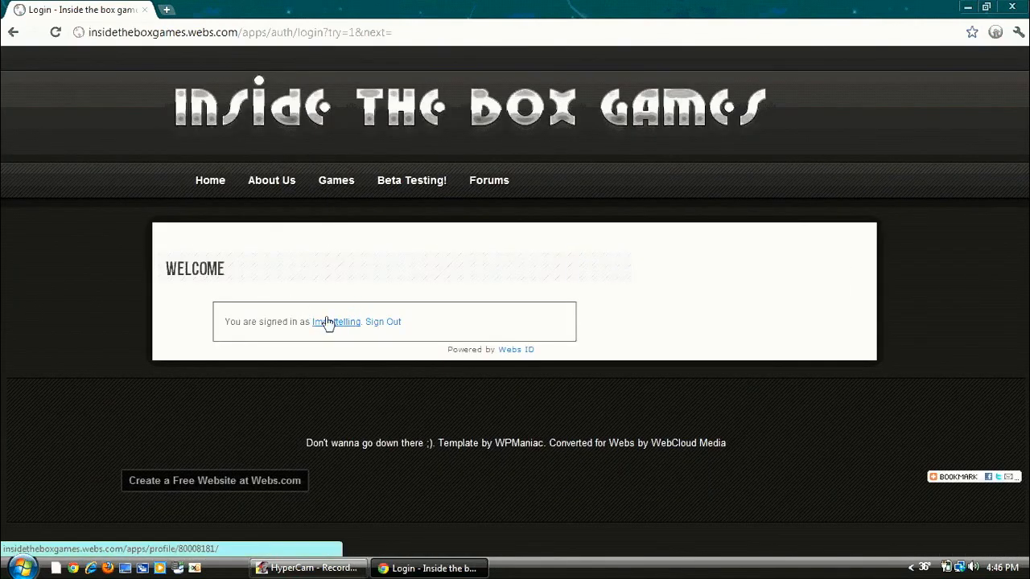
{"action": "mouse_move", "coordinate": [412, 180]}
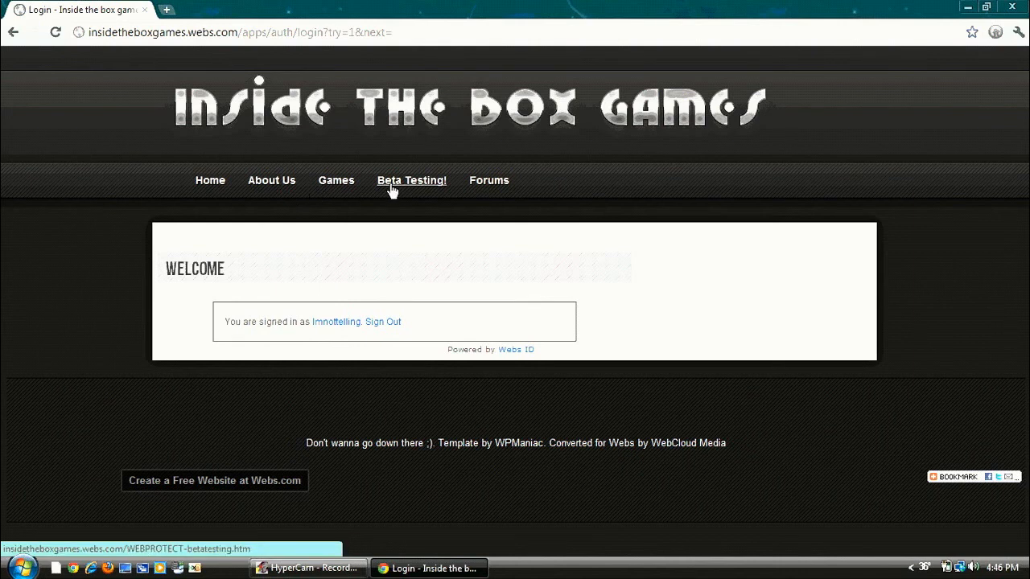
{"action": "left_click", "coordinate": [412, 180]}
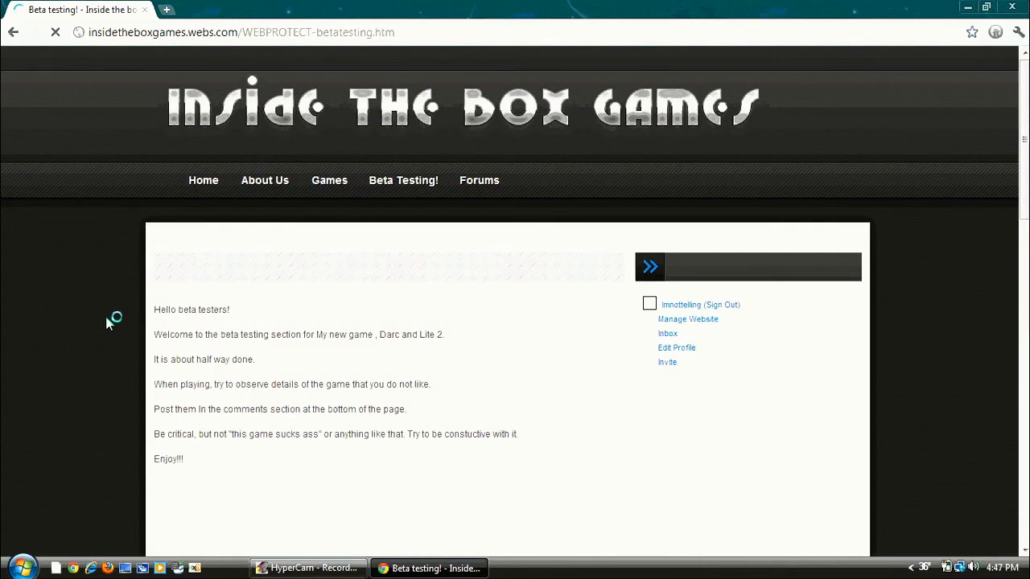
- Play the embedded Dark & Lite beta through Instructions and Start to reach Level One
{"action": "scroll", "scroll_direction": "down", "scroll_amount": 3}
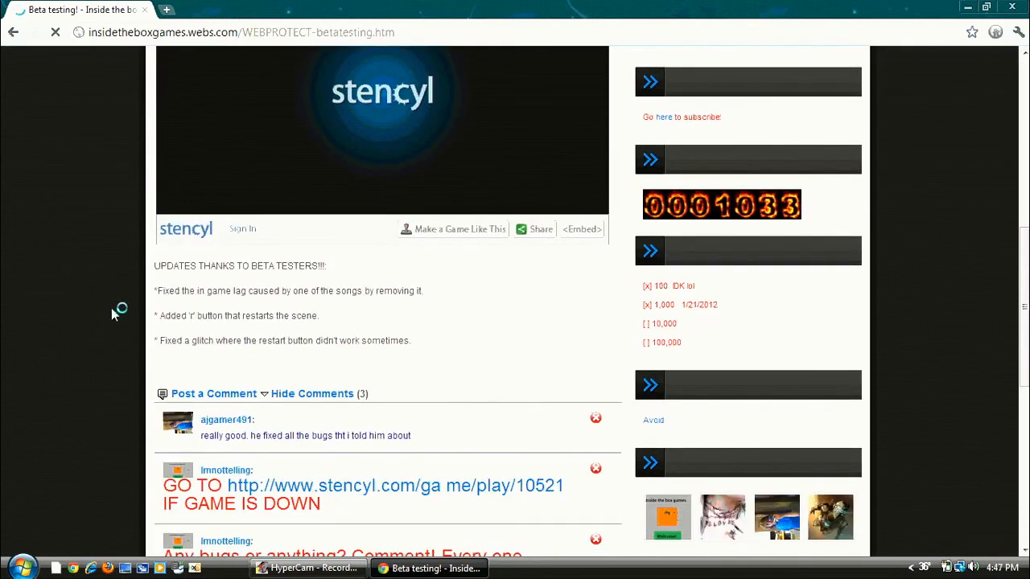
{"action": "scroll", "scroll_direction": "up", "scroll_amount": 3}
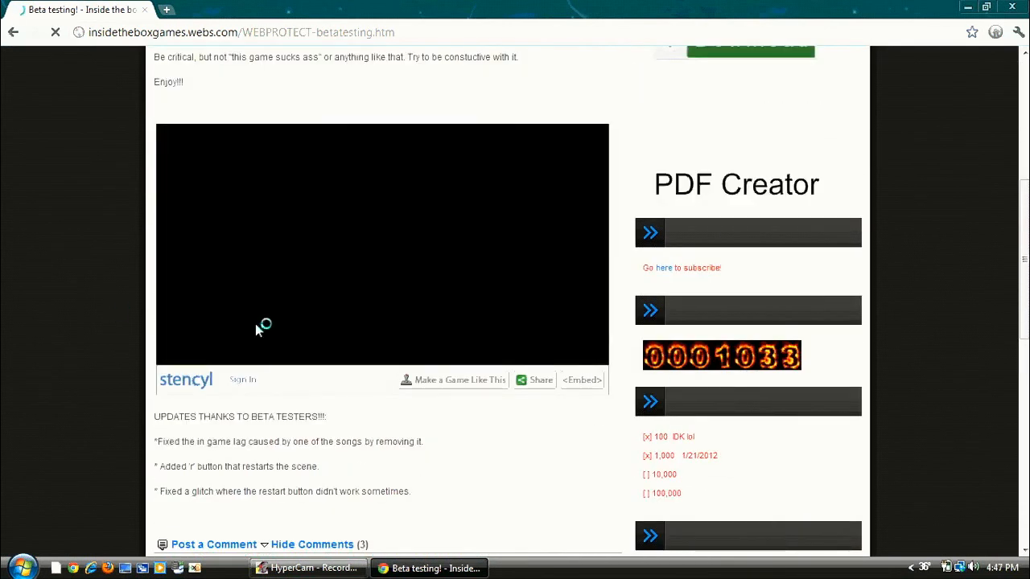
{"action": "mouse_move", "coordinate": [77, 267]}
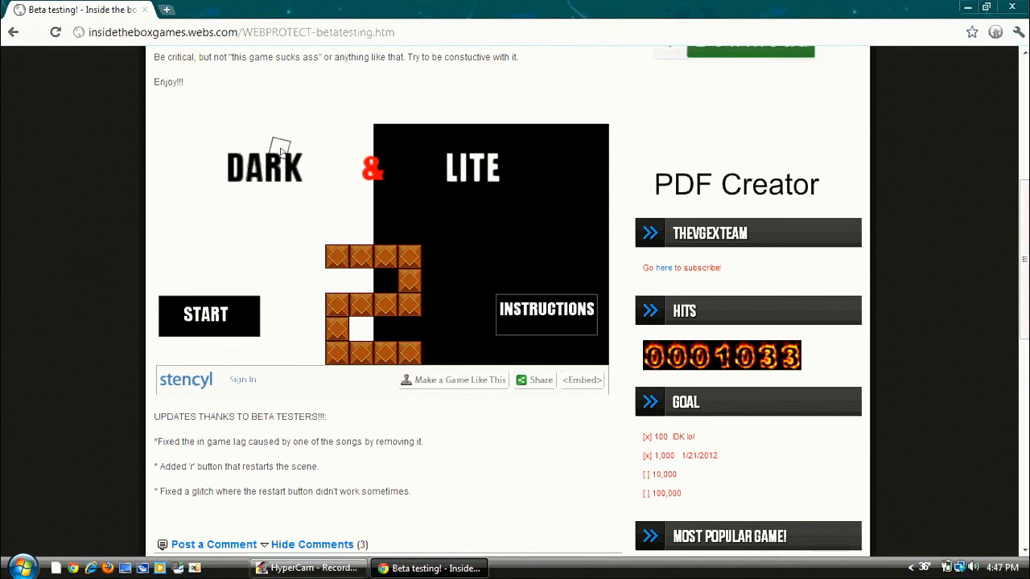
{"action": "mouse_move", "coordinate": [386, 273]}
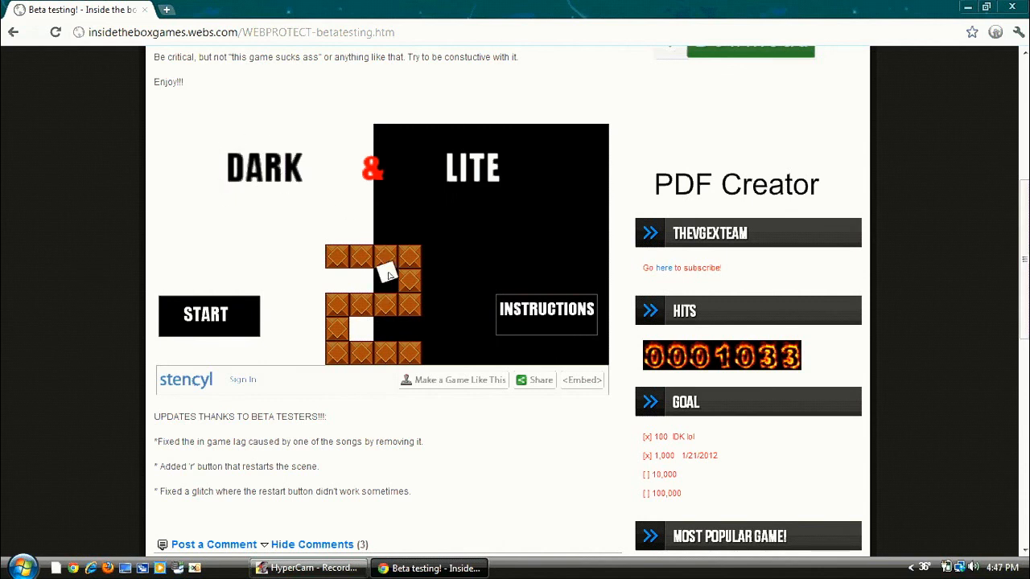
{"action": "left_click", "coordinate": [545, 309]}
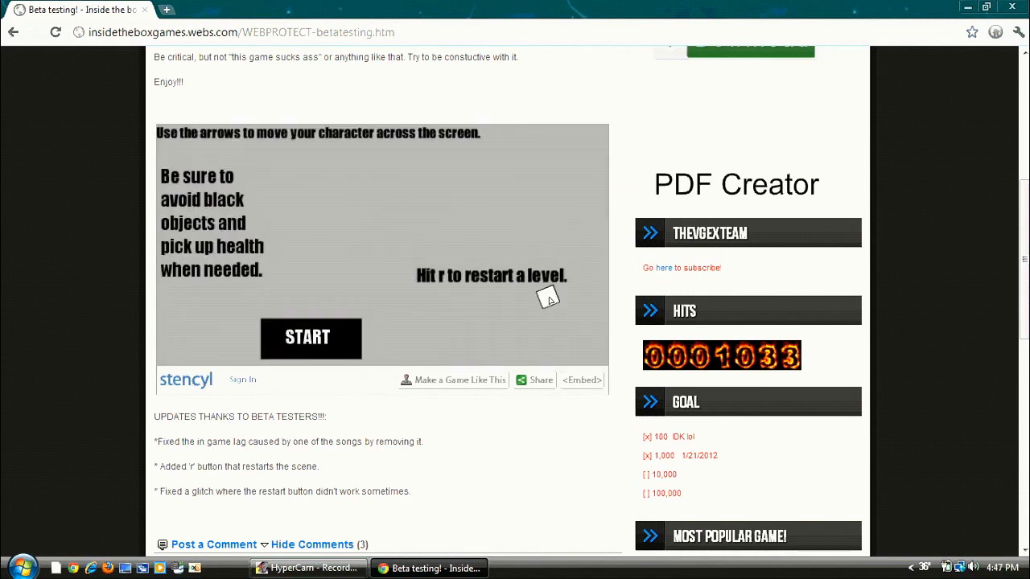
{"action": "left_click", "coordinate": [310, 338]}
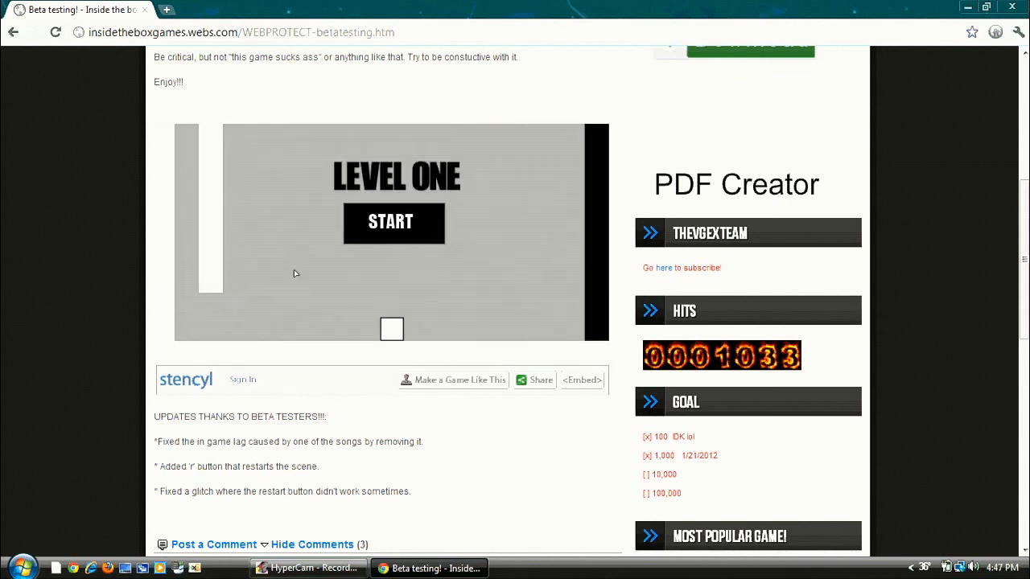
{"action": "left_click", "coordinate": [392, 222]}
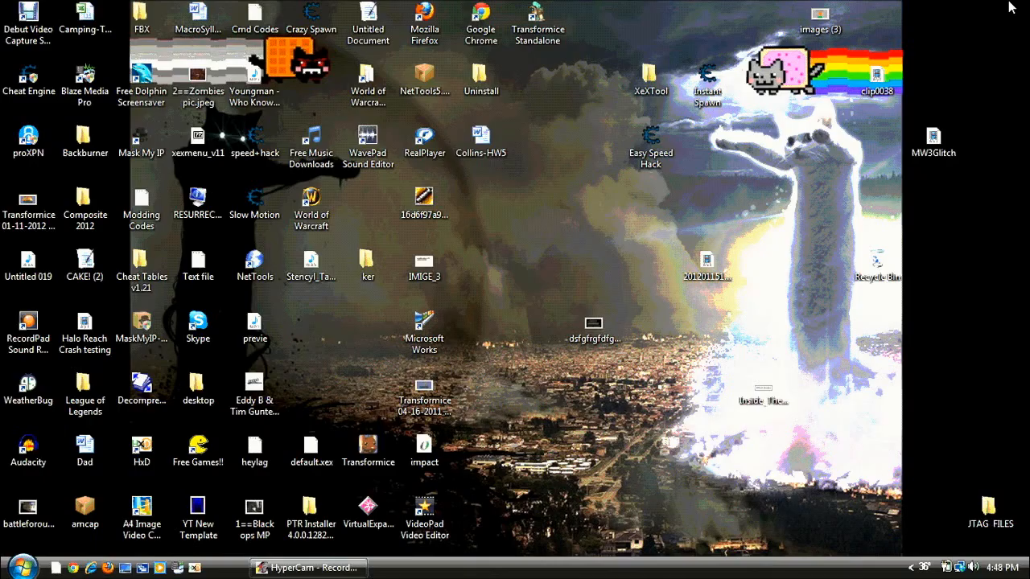
{"action": "mouse_move", "coordinate": [557, 215]}
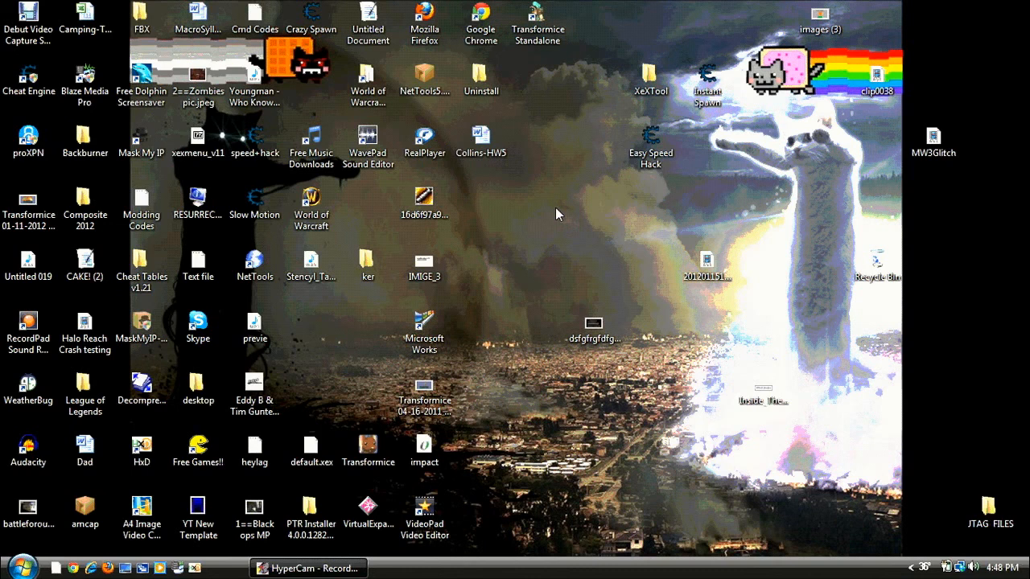
{"action": "left_click", "coordinate": [310, 206]}
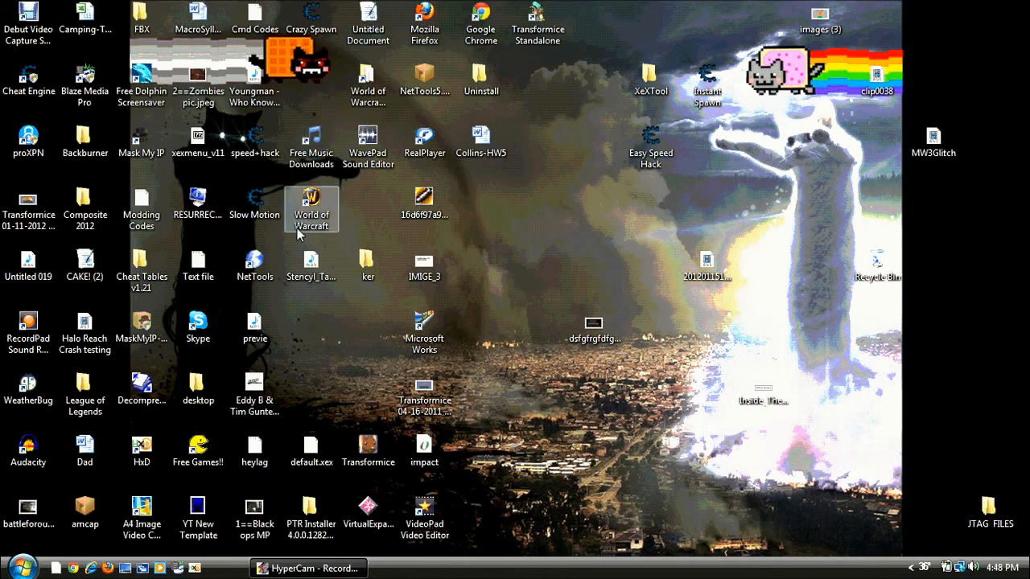